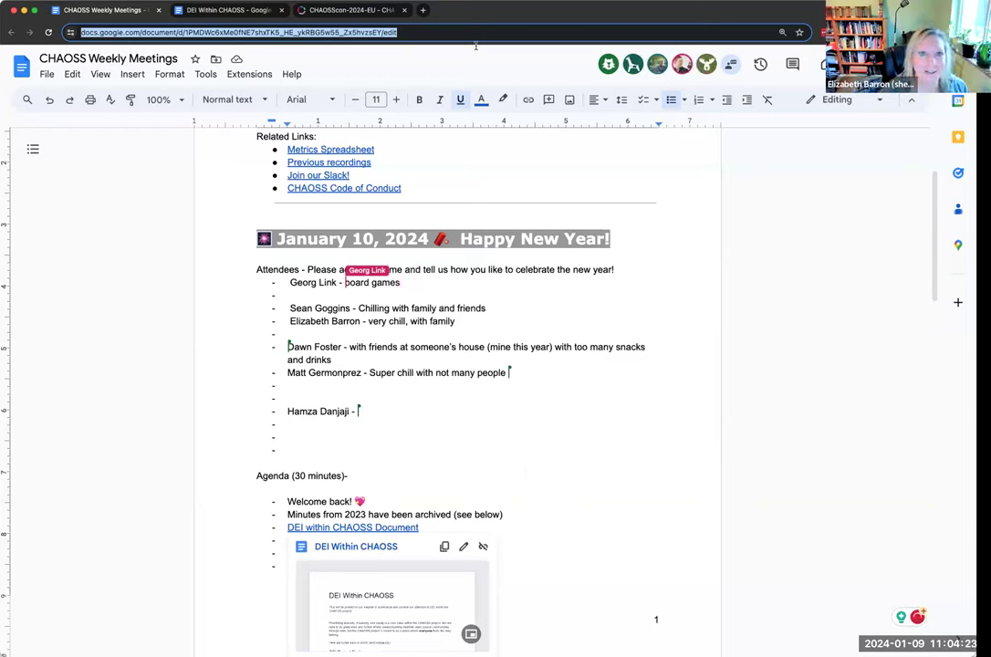
Note attendees celebrated by playing board games and just chilling, enjoying the holidays.
text(playing)
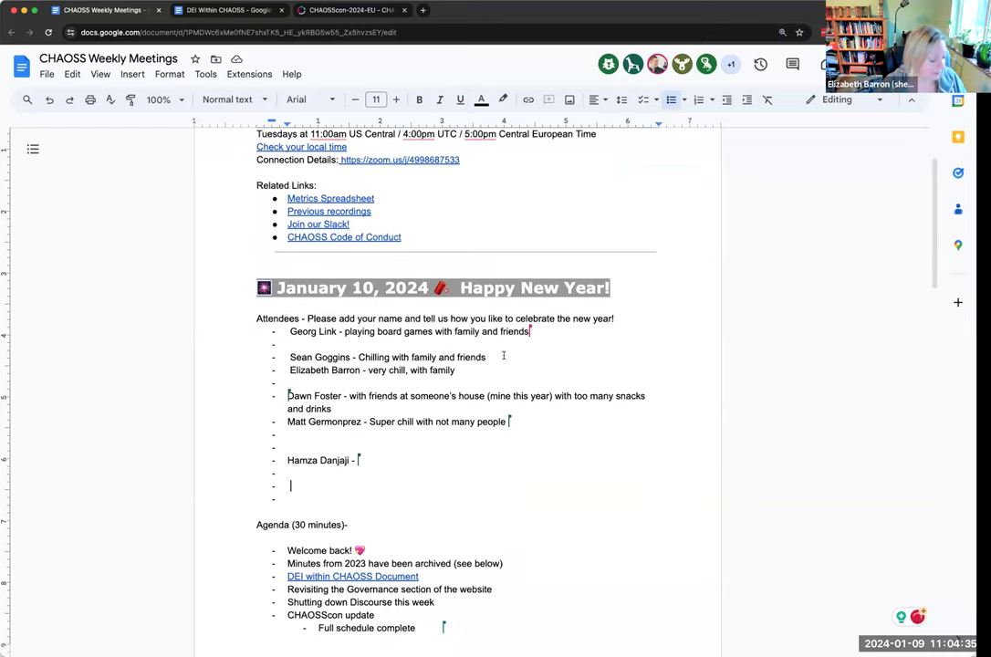
text(J)
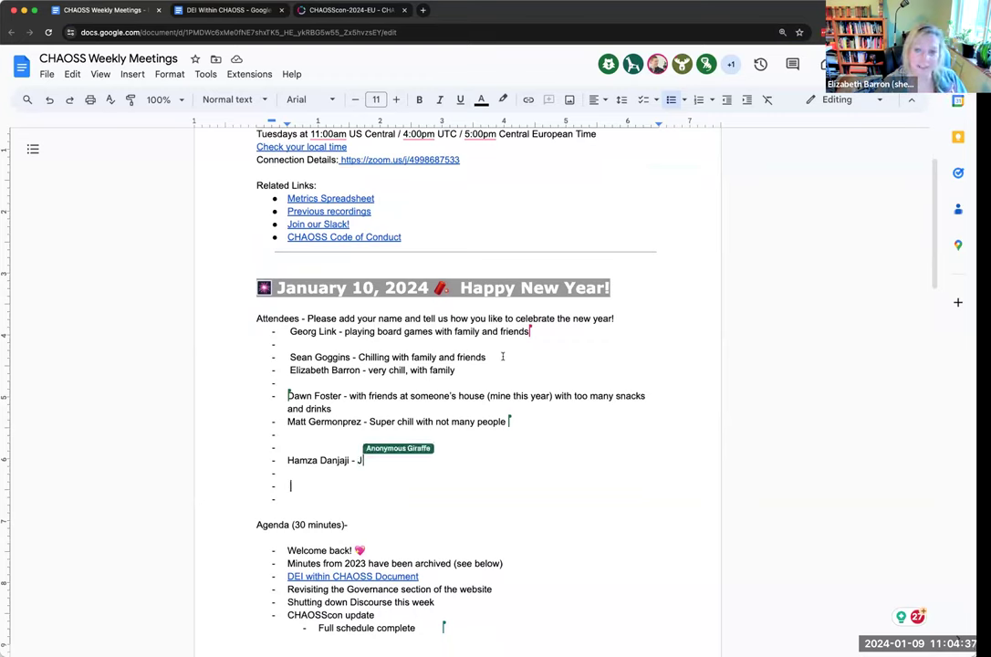
text(ust)
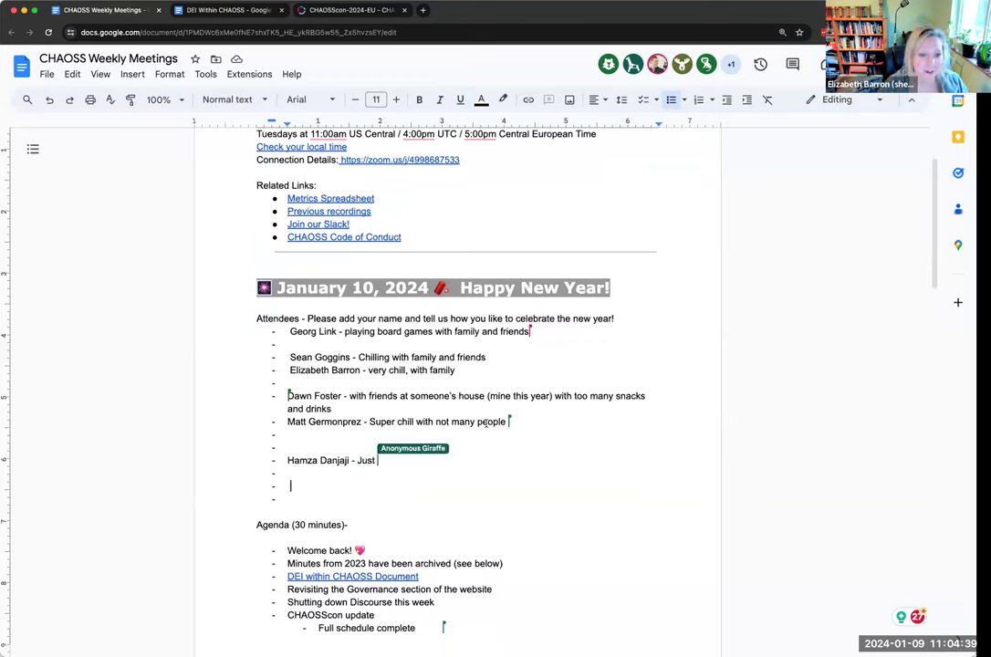
text(chill and)
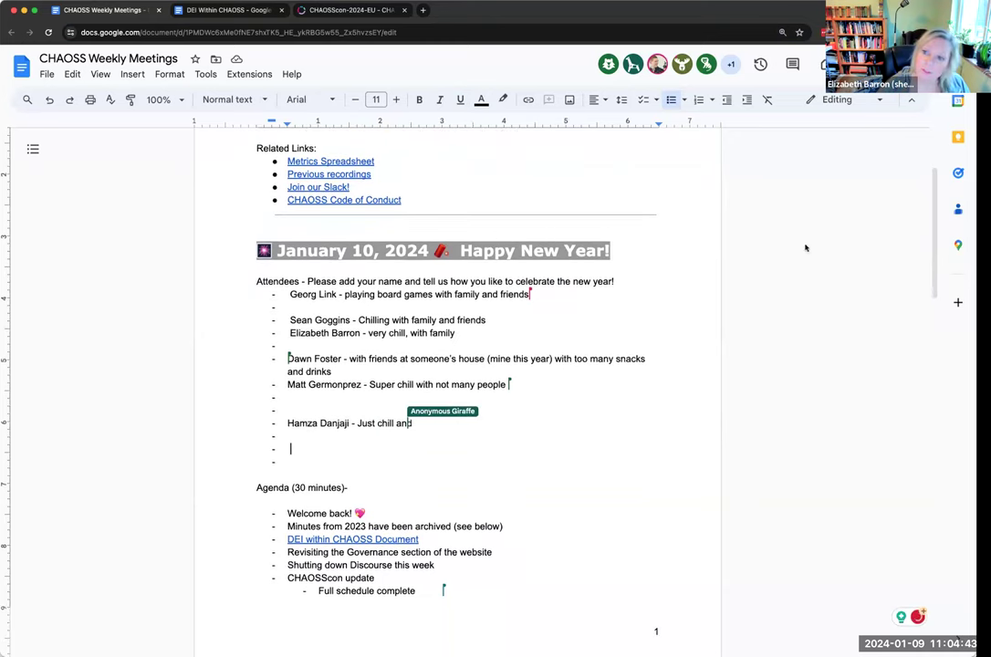
text(enjoy the)
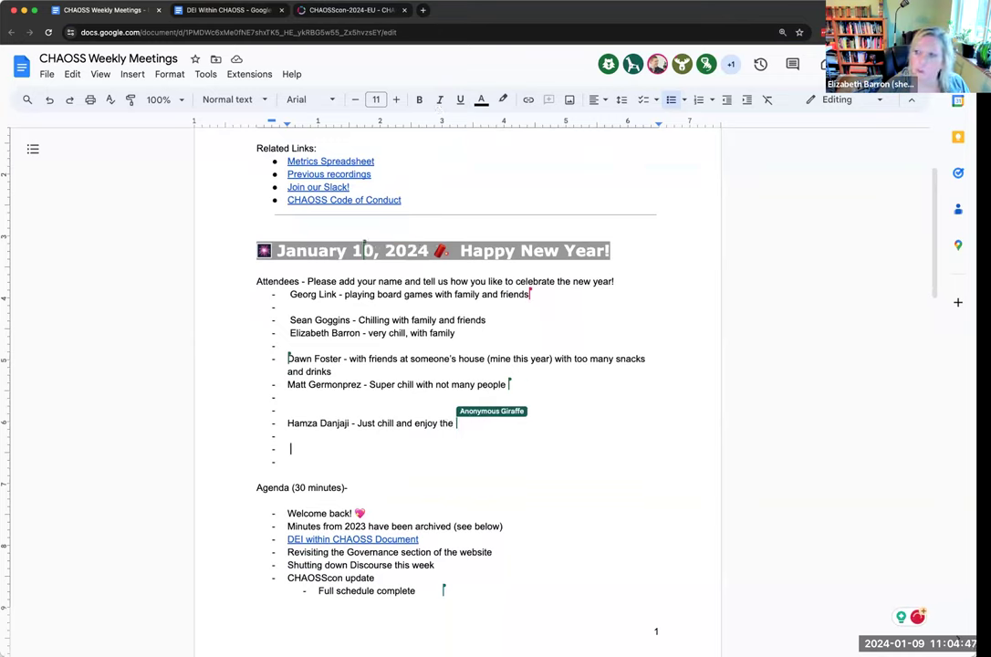
text(holidays)
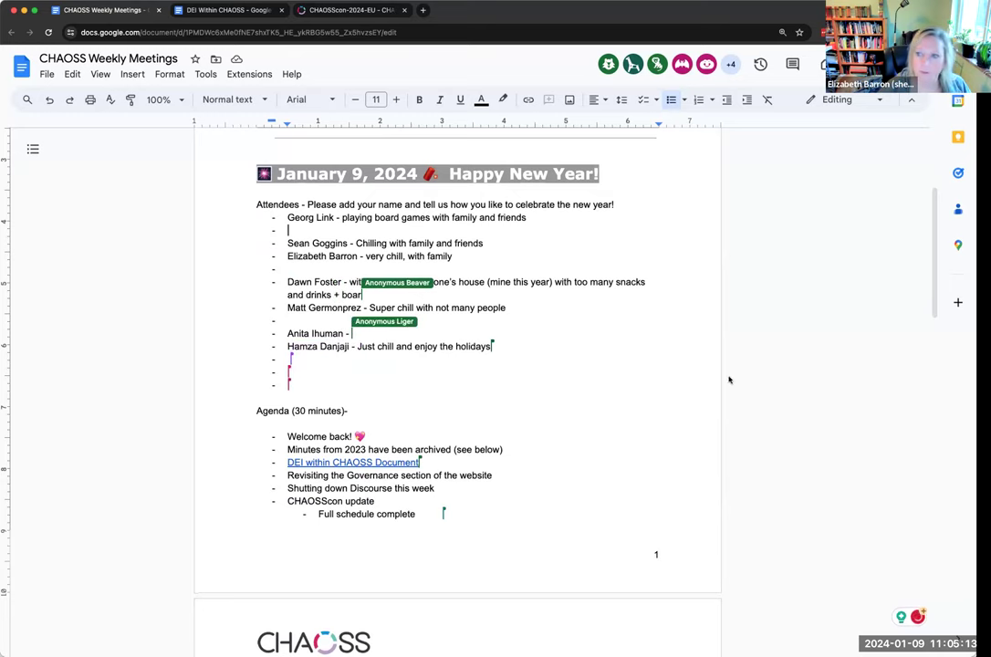
Add a further attendee note reading 'Super chill with' family for the holidays.
scroll(down, 3)
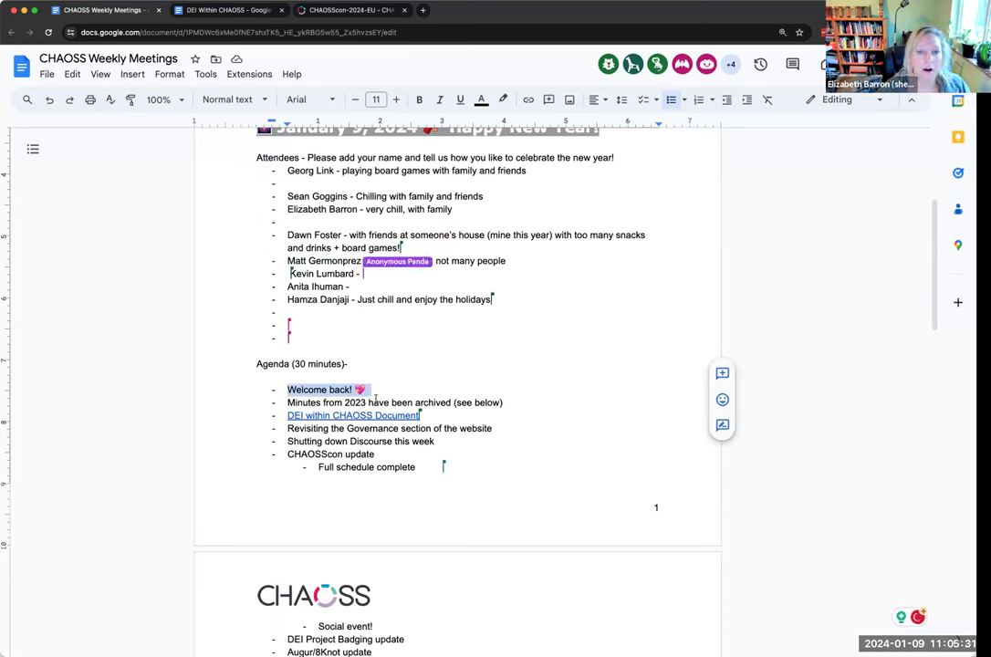
text(Super chill with)
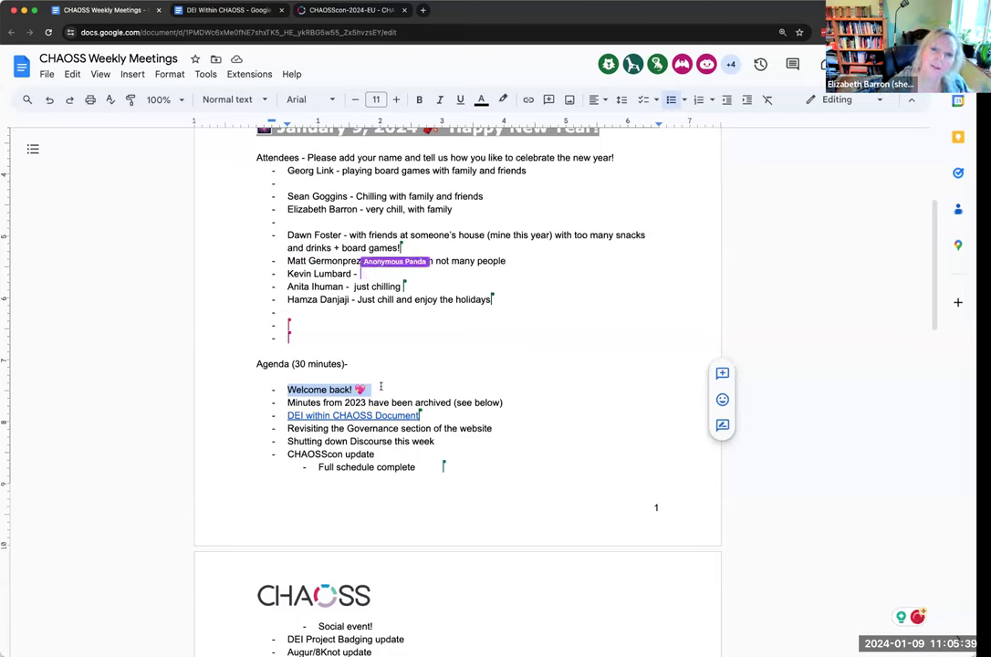
text(u)
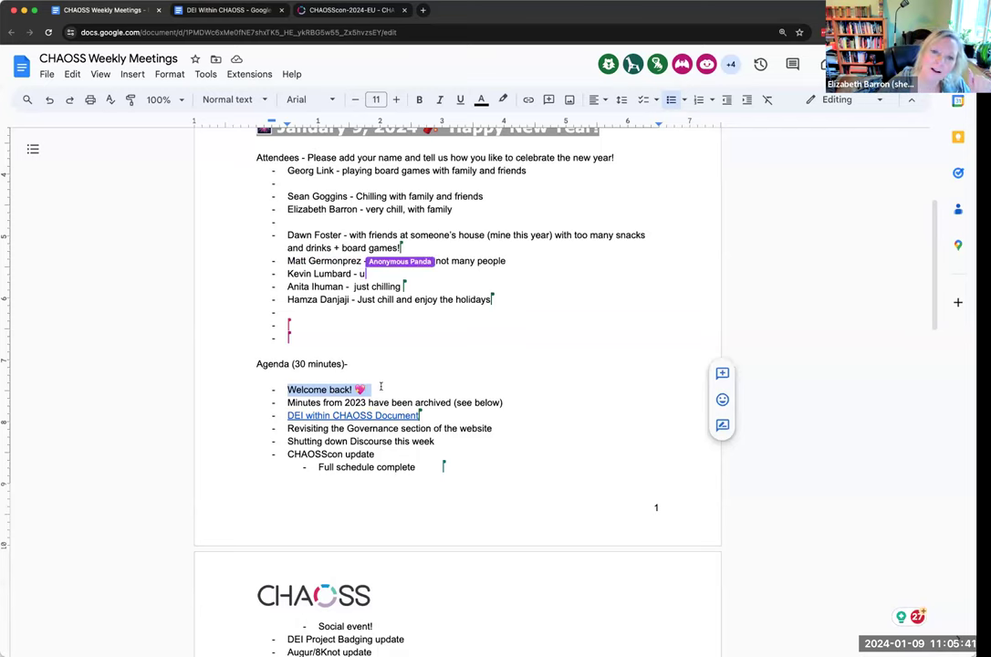
text(Super chill with)
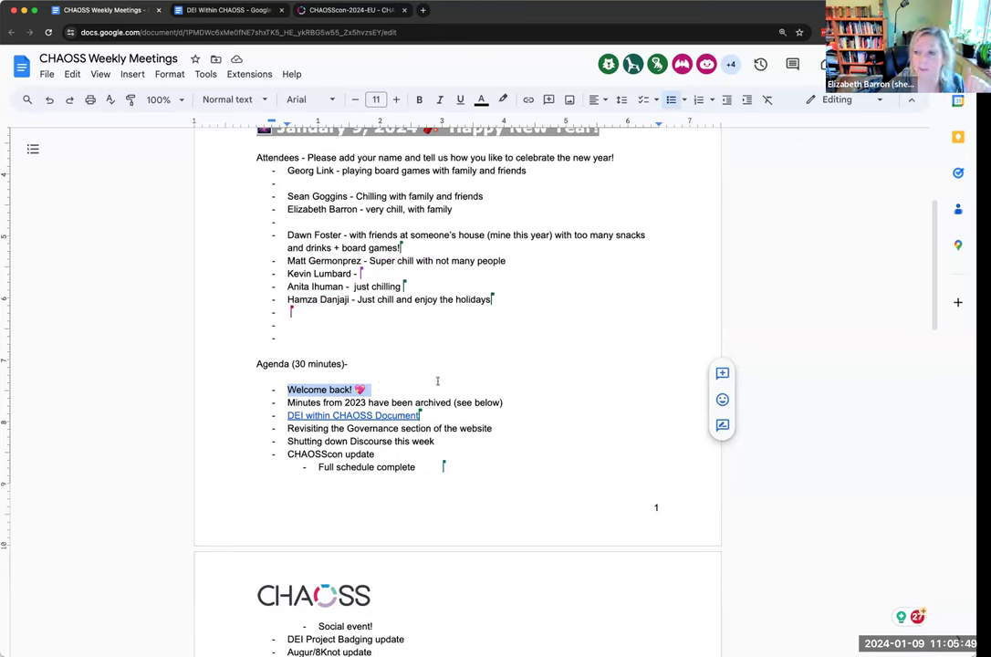
mouse_move(772, 312)
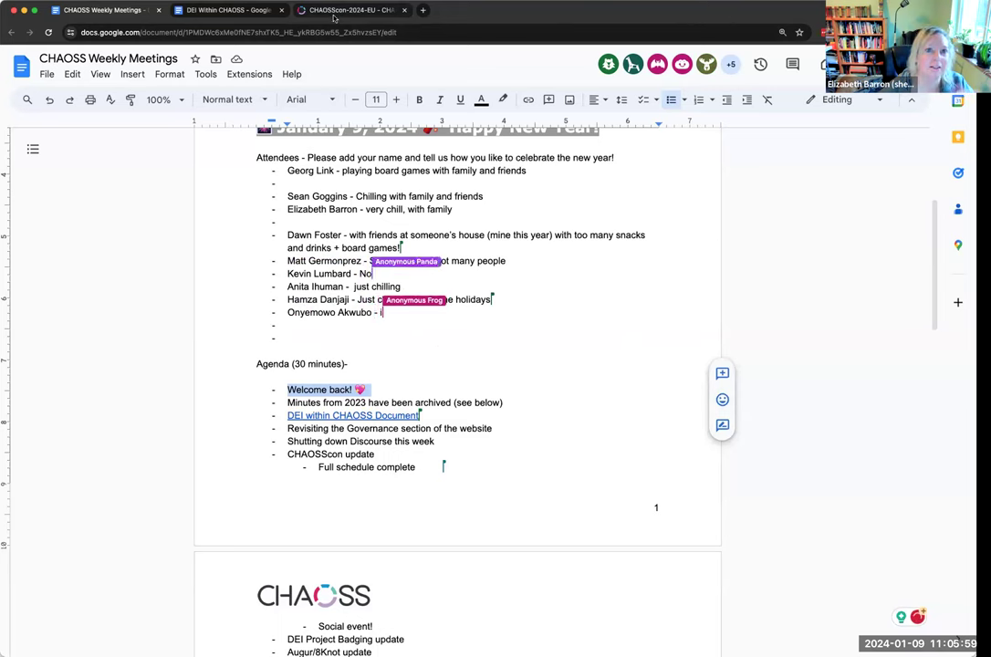
From the CHAOSScon Europe 2024 page, show the CHAOSS Calendar's January 2024 community meetings.
click(351, 11)
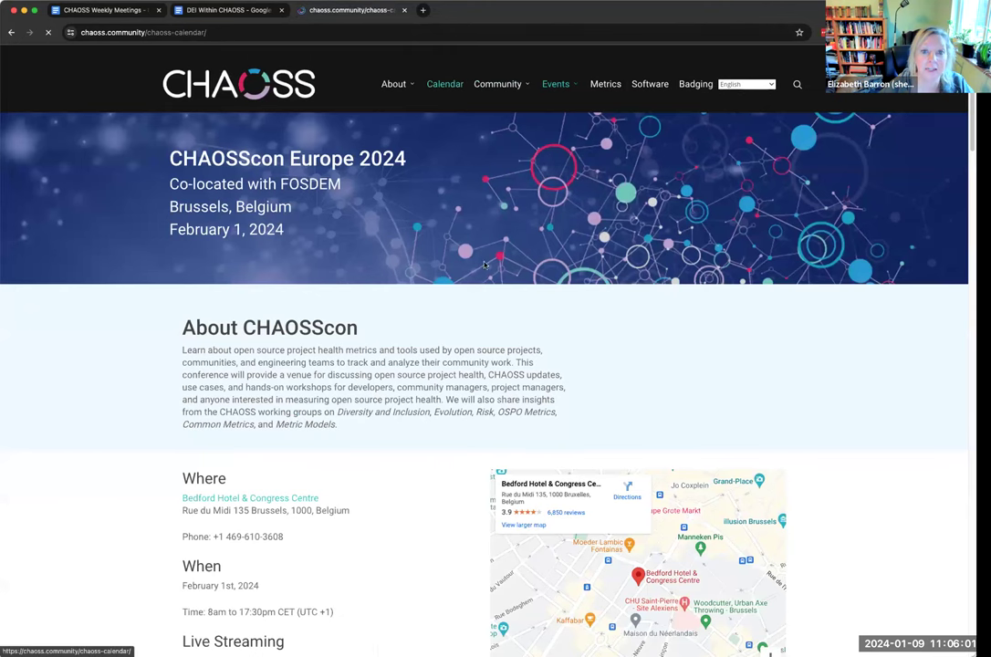
click(446, 84)
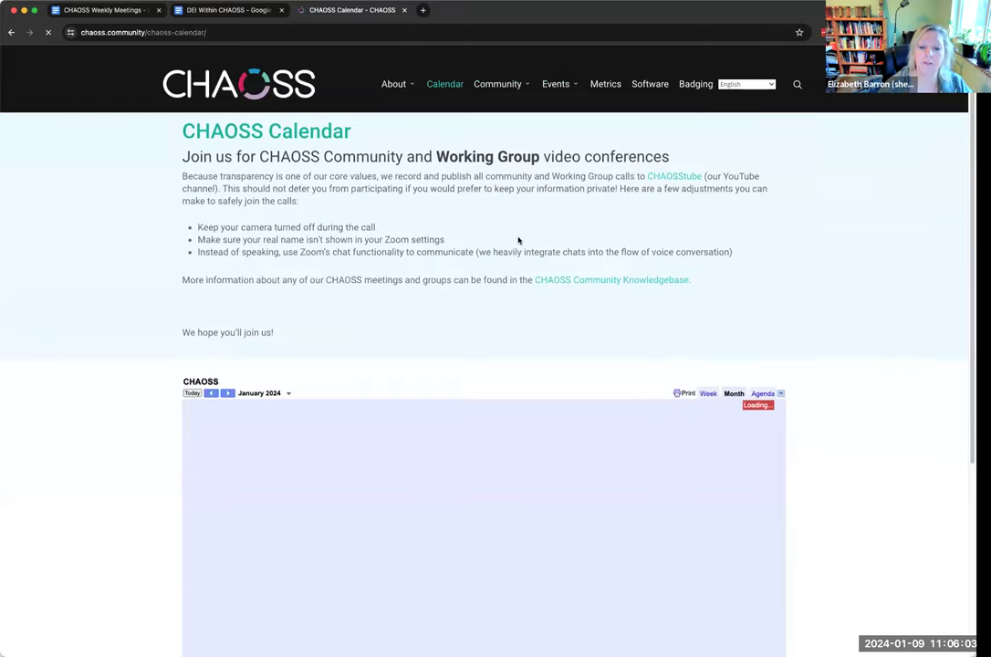
scroll(down, 3)
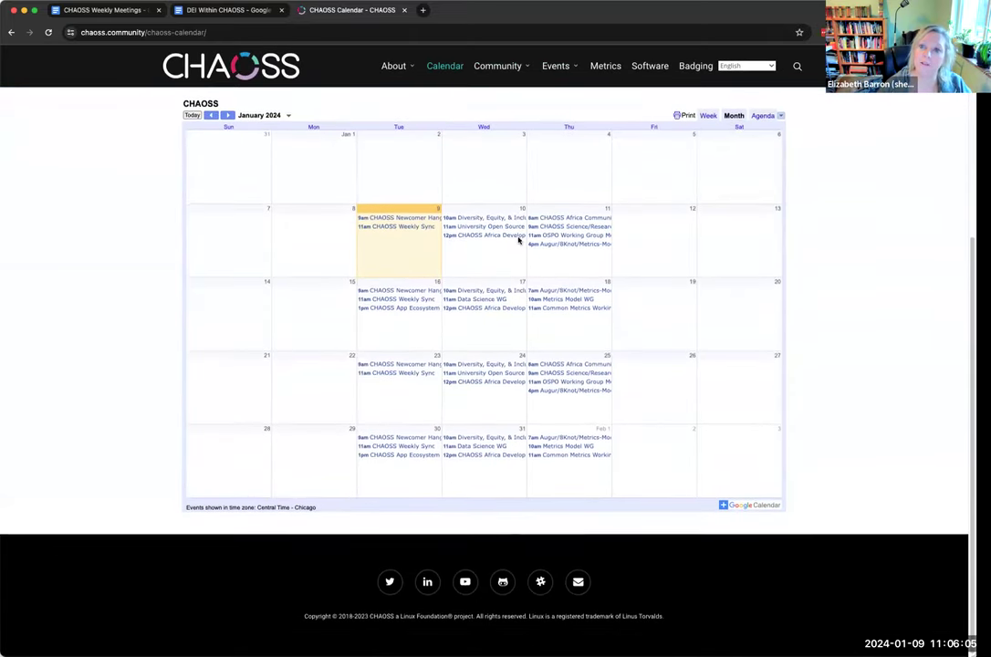
mouse_move(544, 263)
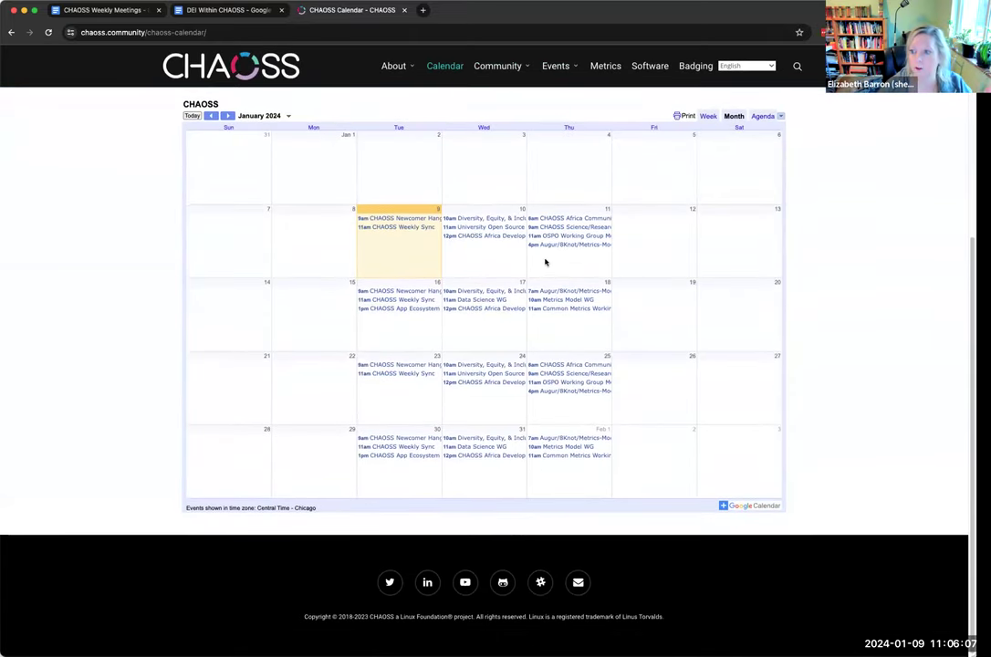
mouse_move(568, 347)
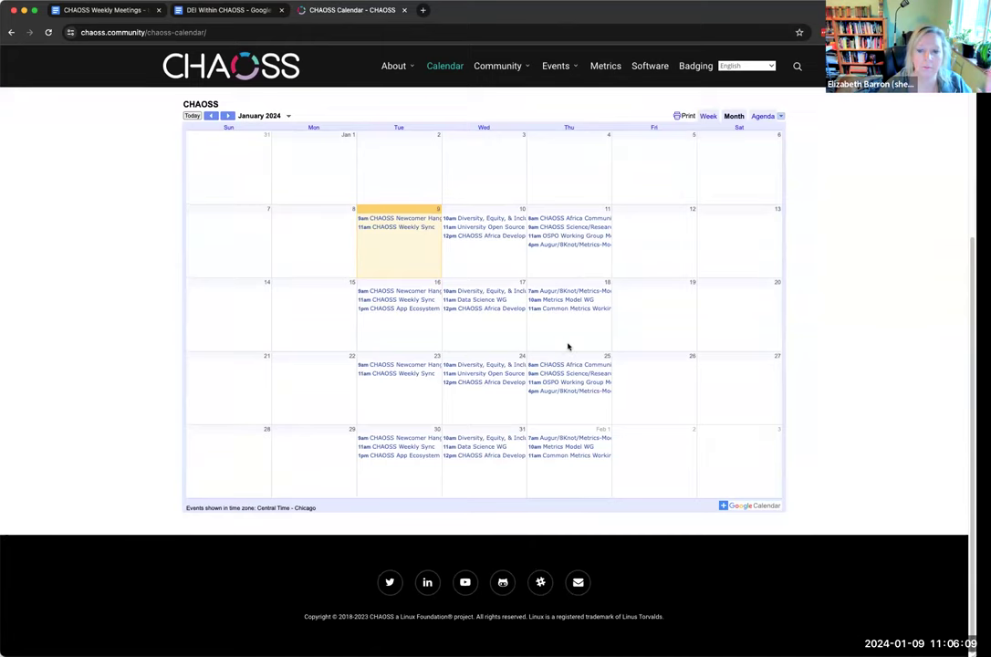
mouse_move(562, 303)
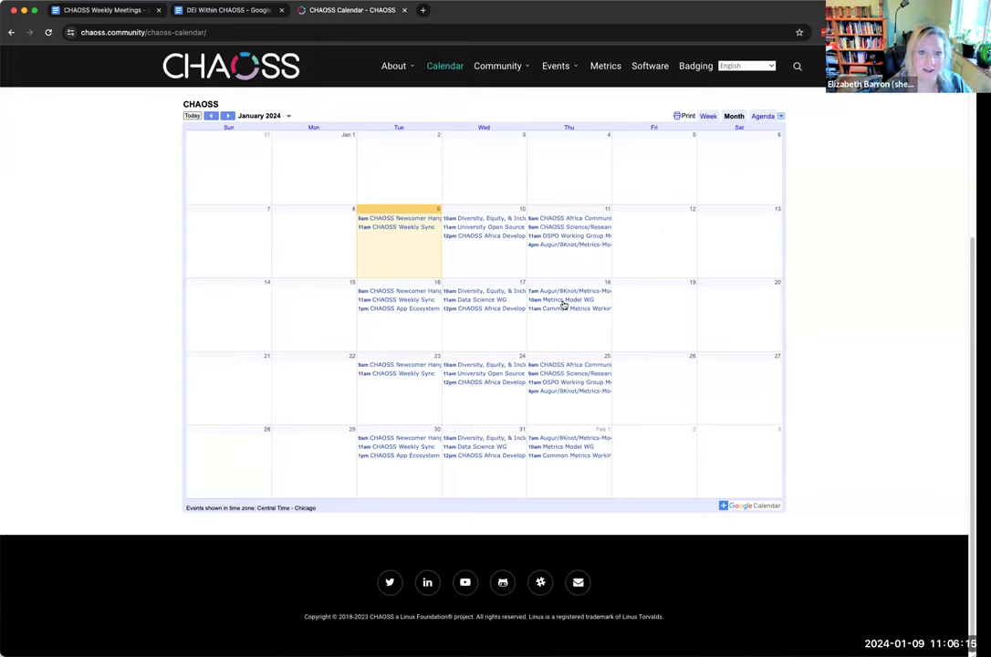
mouse_move(485, 290)
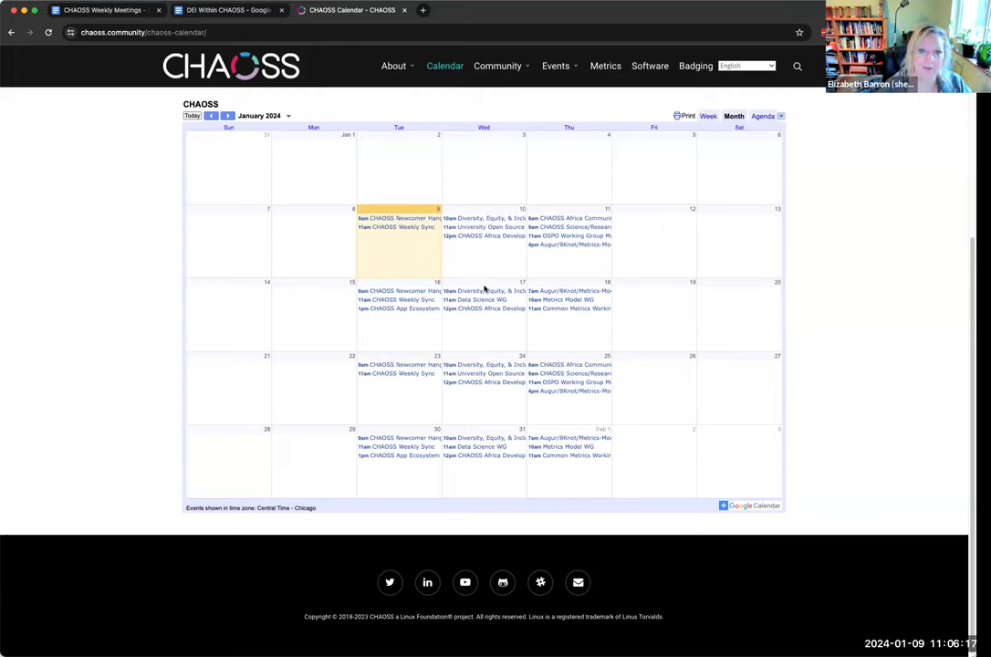
mouse_move(573, 314)
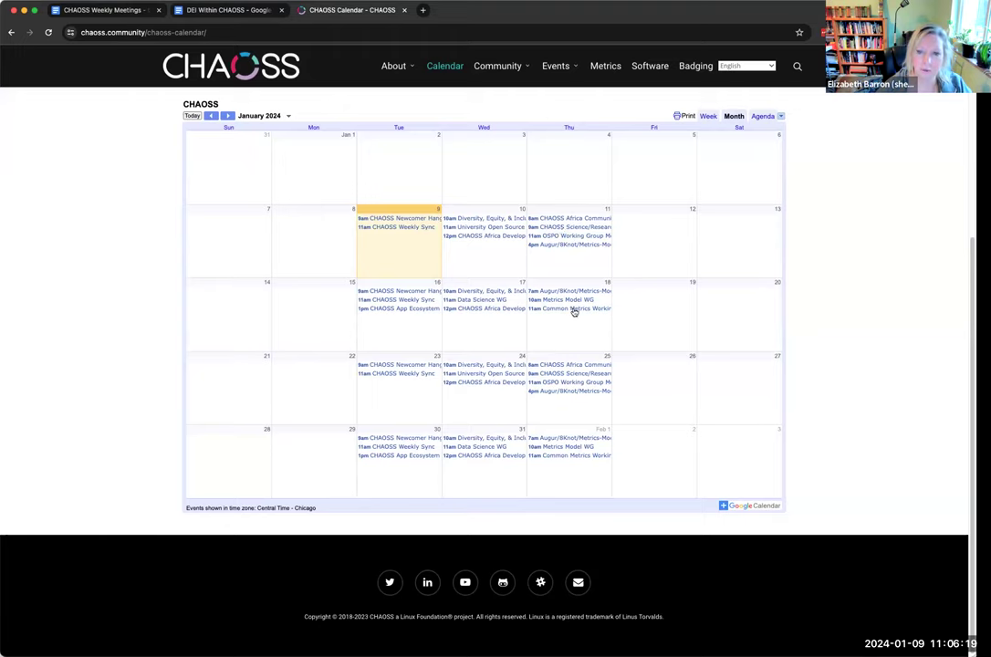
mouse_move(478, 327)
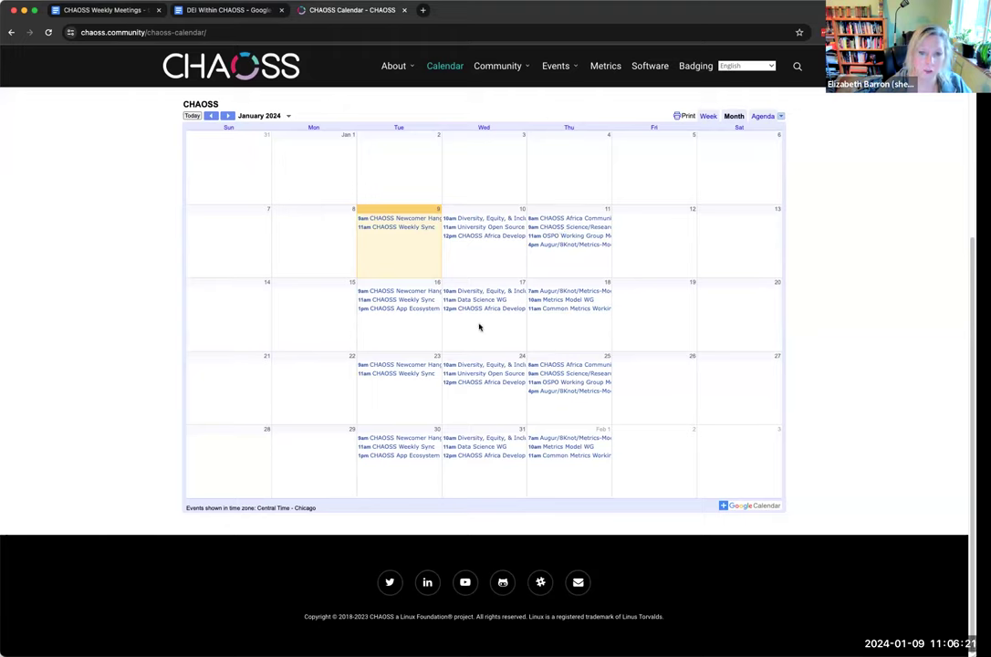
mouse_move(392, 255)
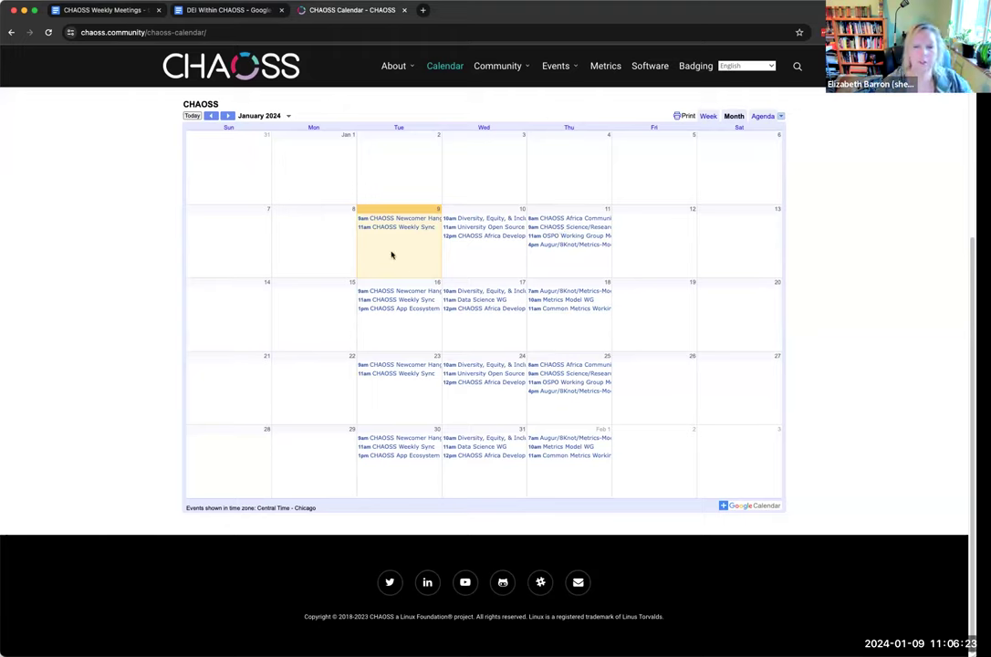
mouse_move(536, 285)
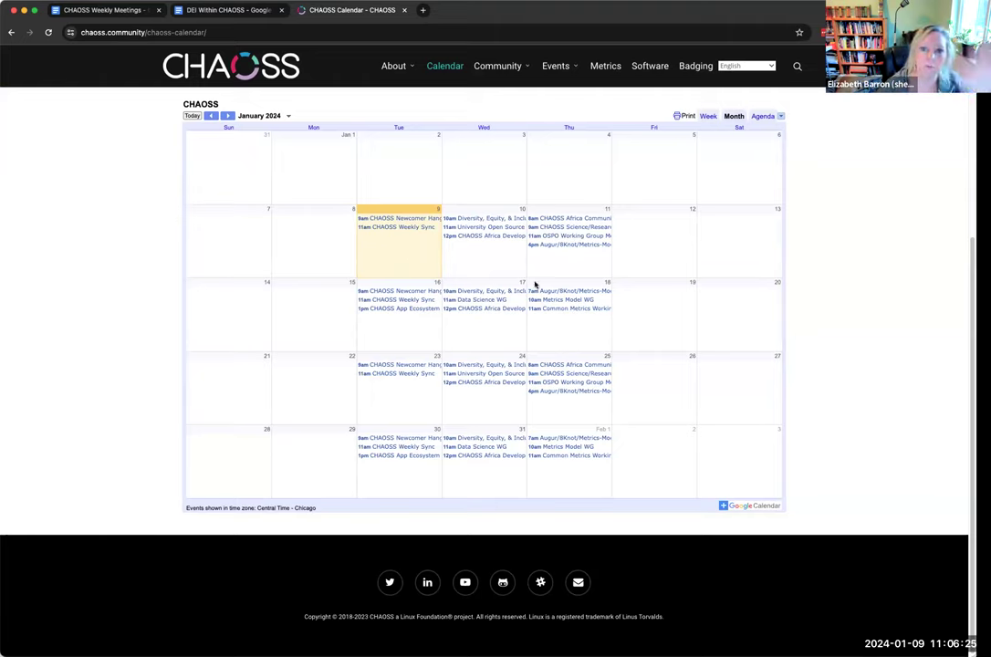
mouse_move(582, 277)
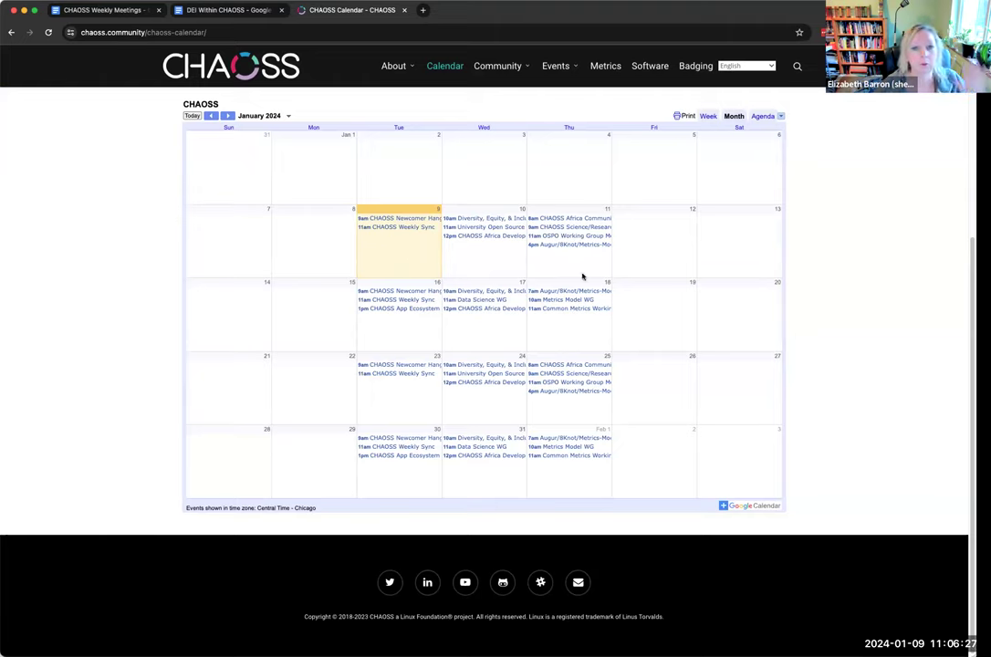
click(496, 66)
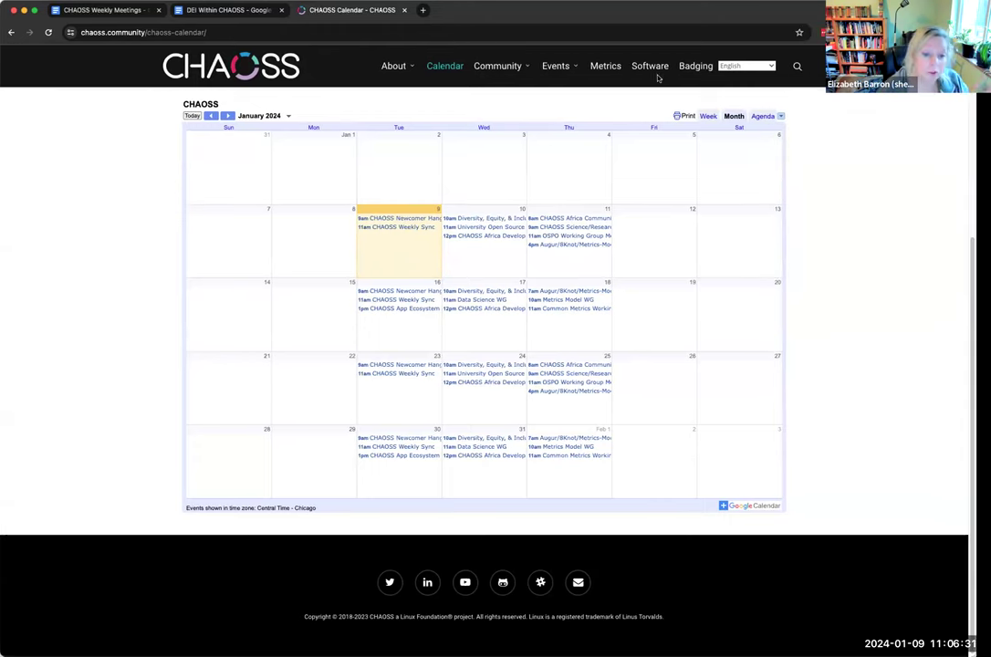
mouse_move(598, 208)
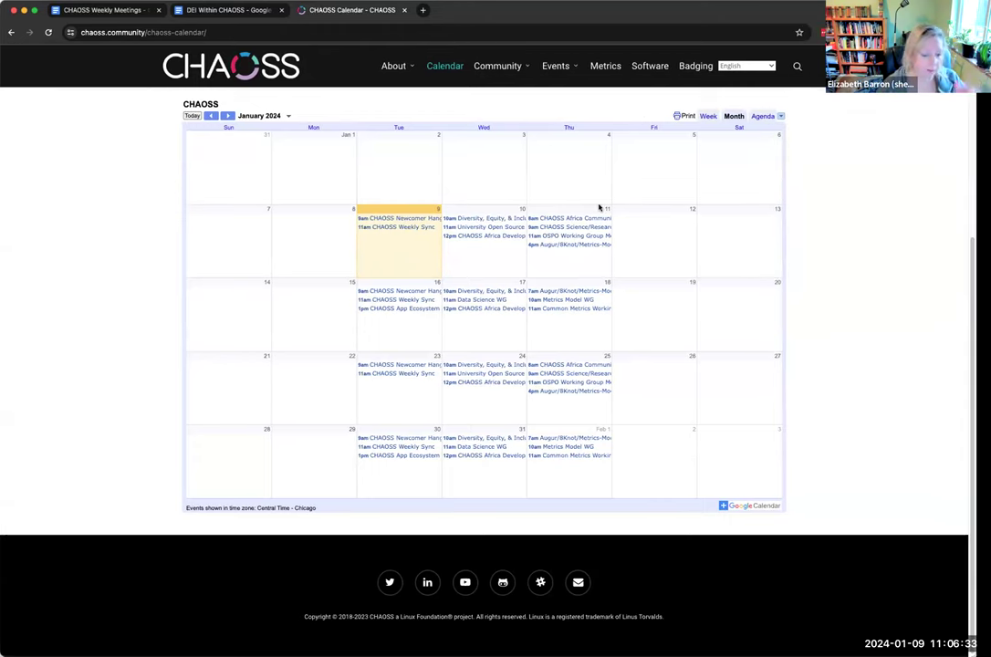
click(394, 66)
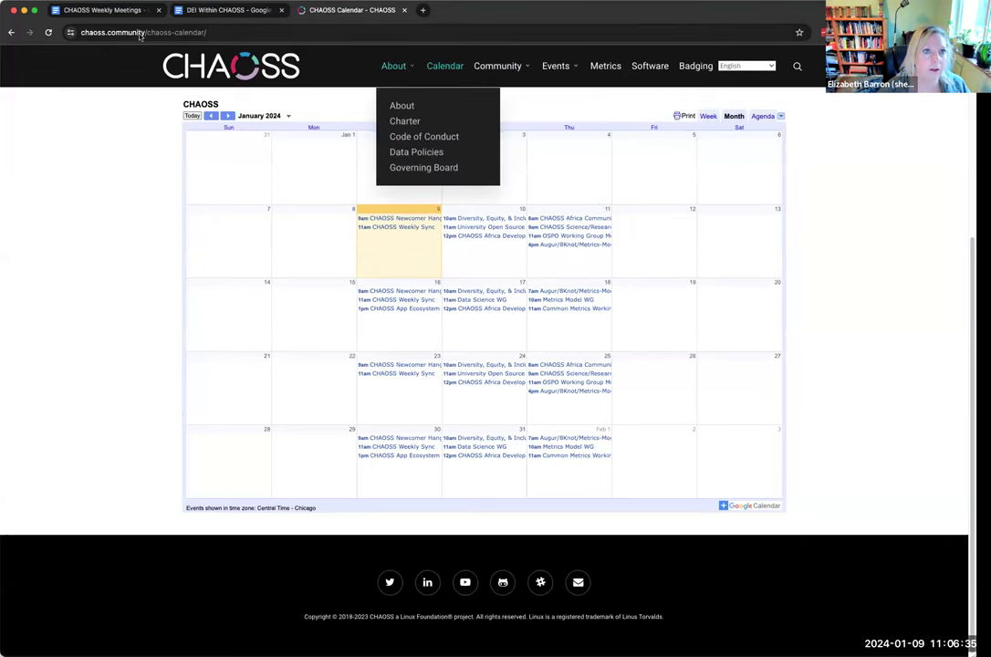
Under 'Welcome back!', add 'AI Elizabeth to turn the IFTTT bot back on in Slack'.
click(101, 11)
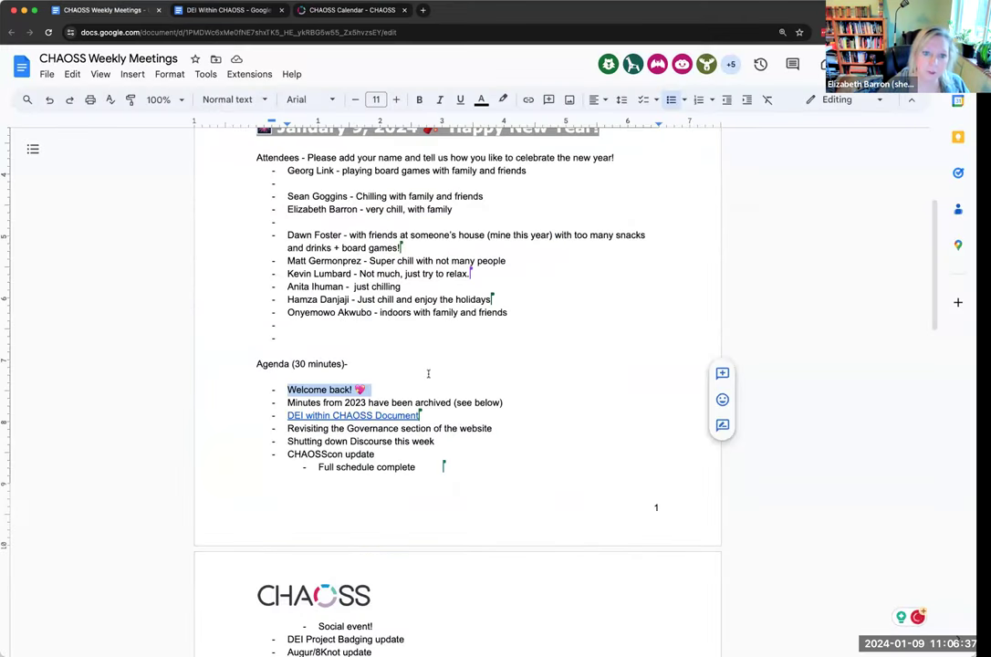
key(enter)
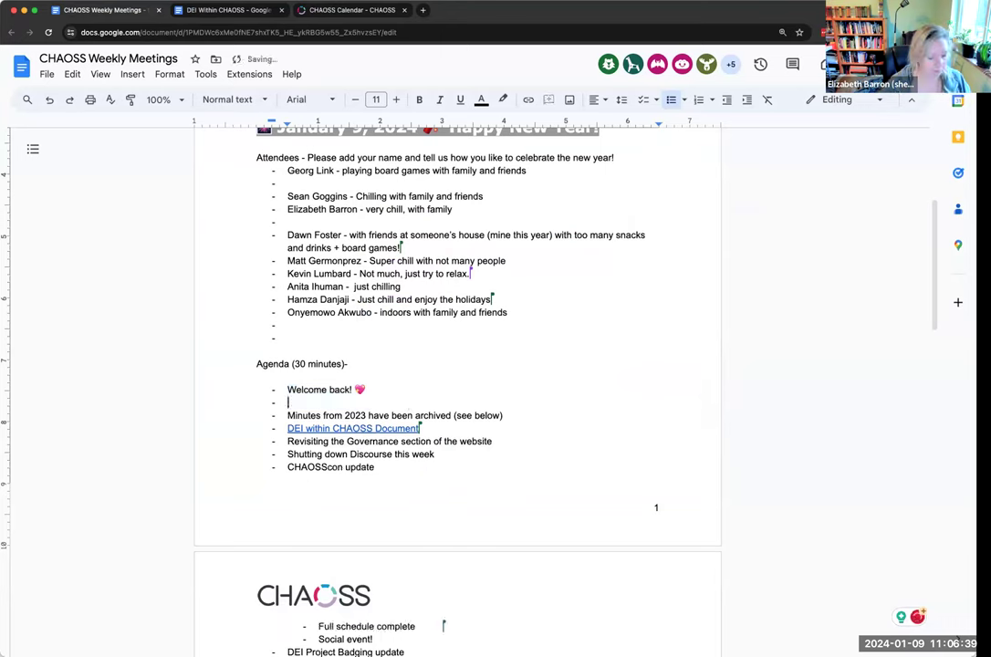
text(AI)
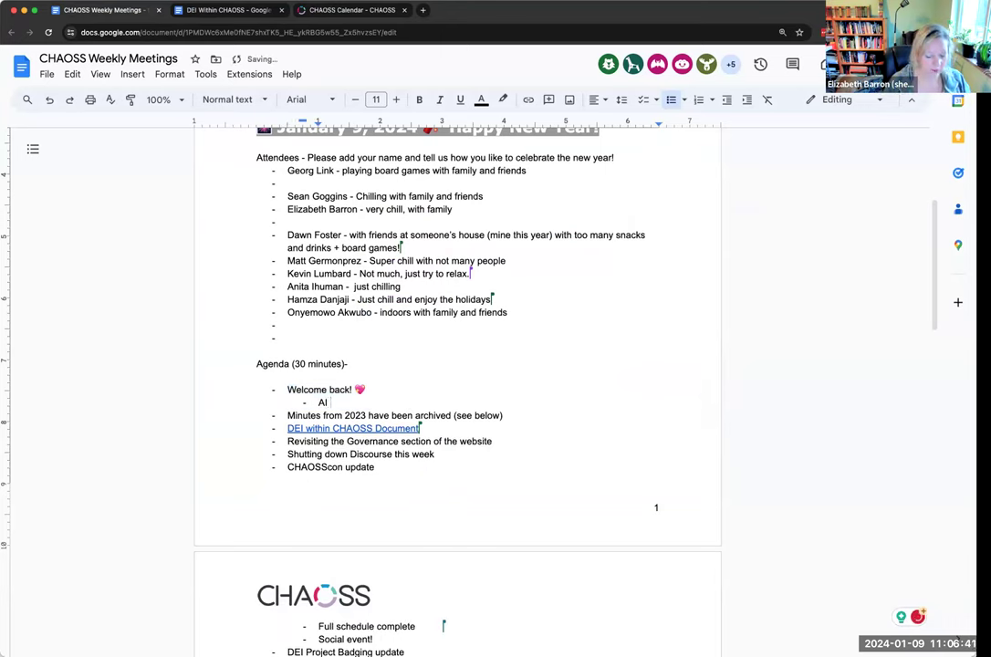
text(Elizabeth t)
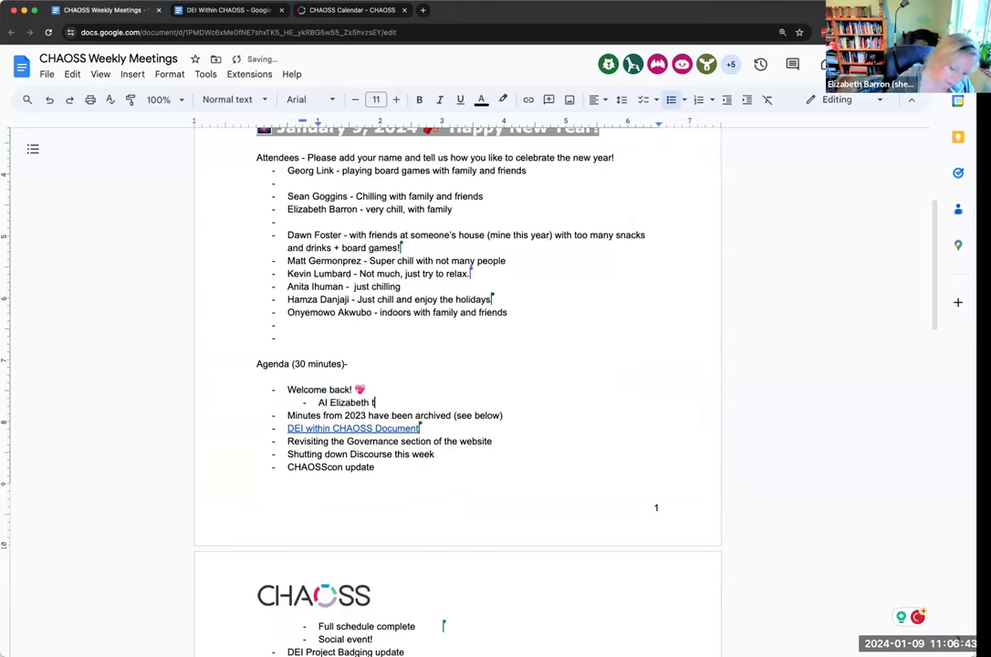
text(o turn the)
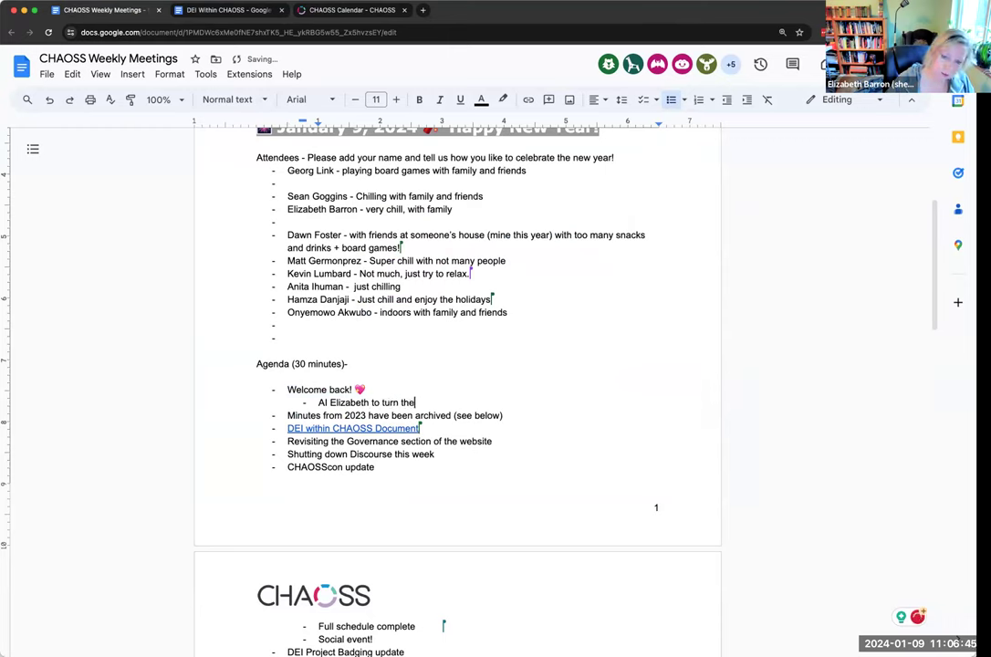
text(IFTTT bot back on in Slack)
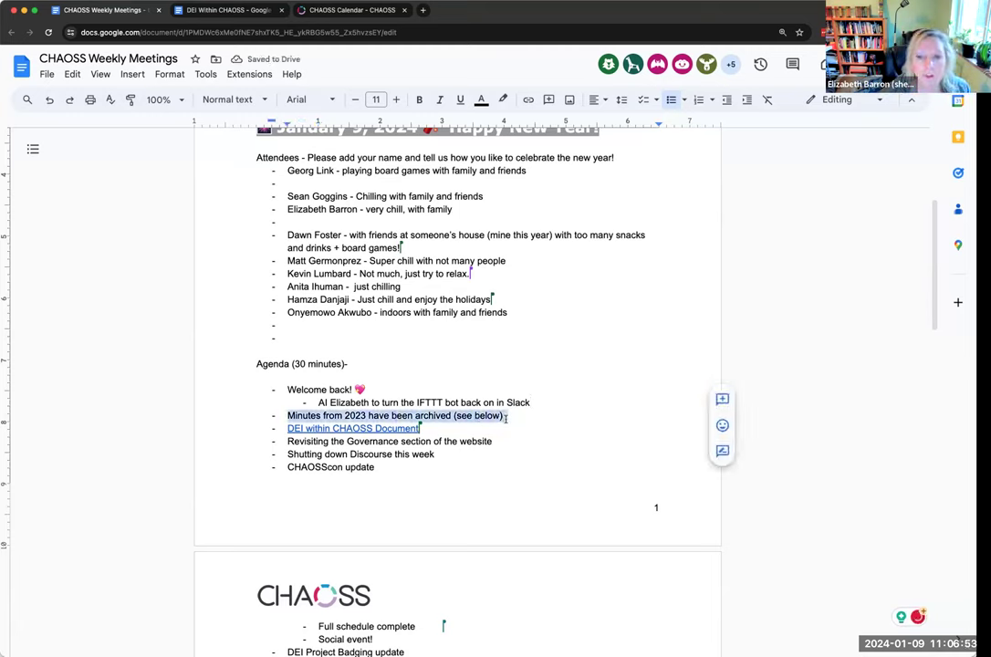
scroll(down, 3)
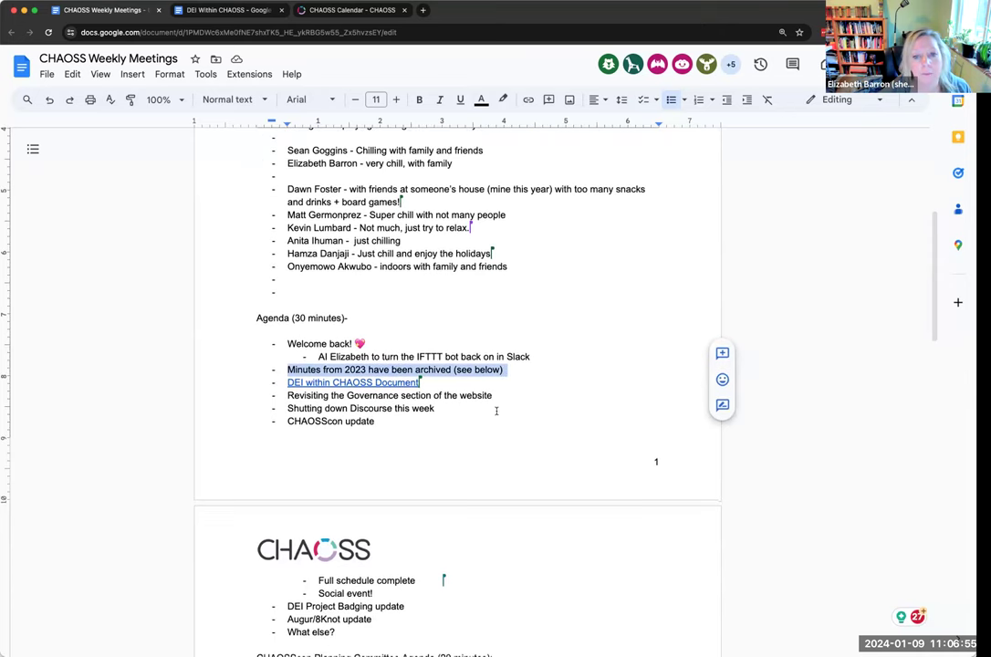
scroll(down, 3)
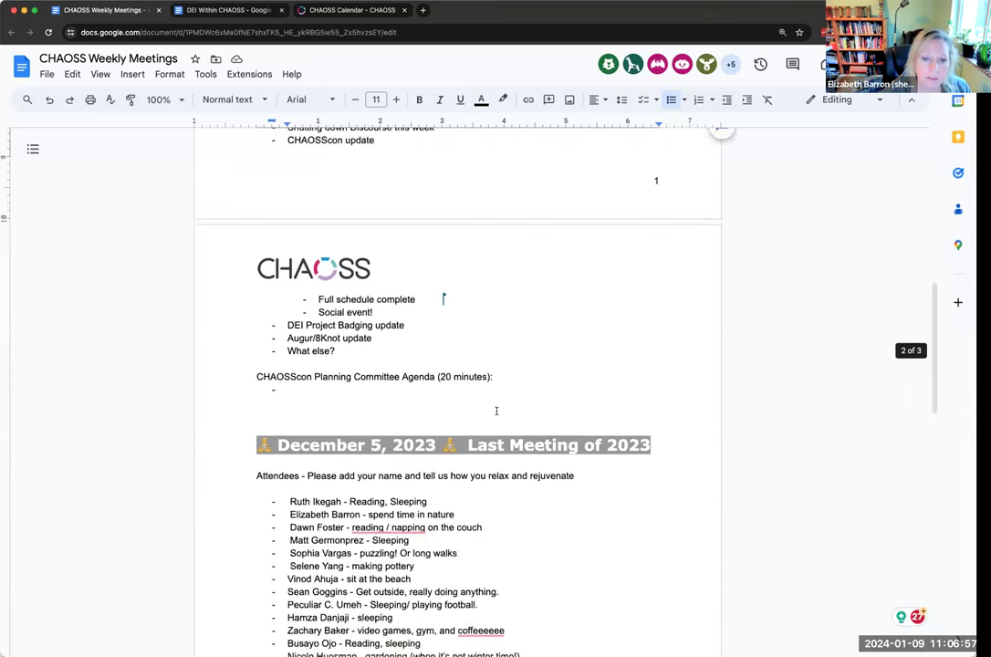
scroll(down, 3)
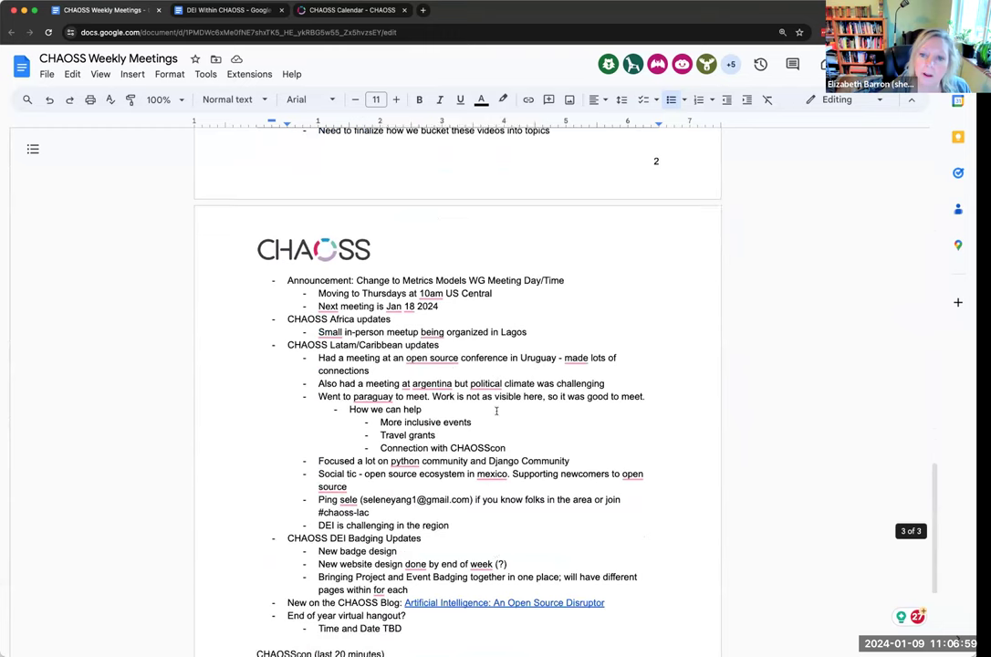
scroll(down, 3)
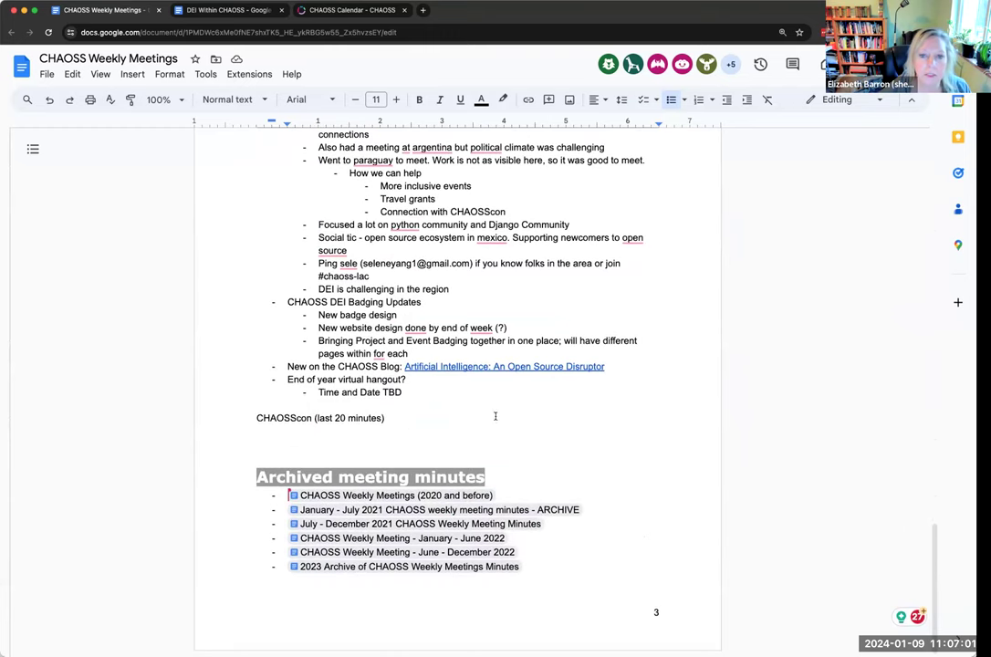
mouse_move(481, 451)
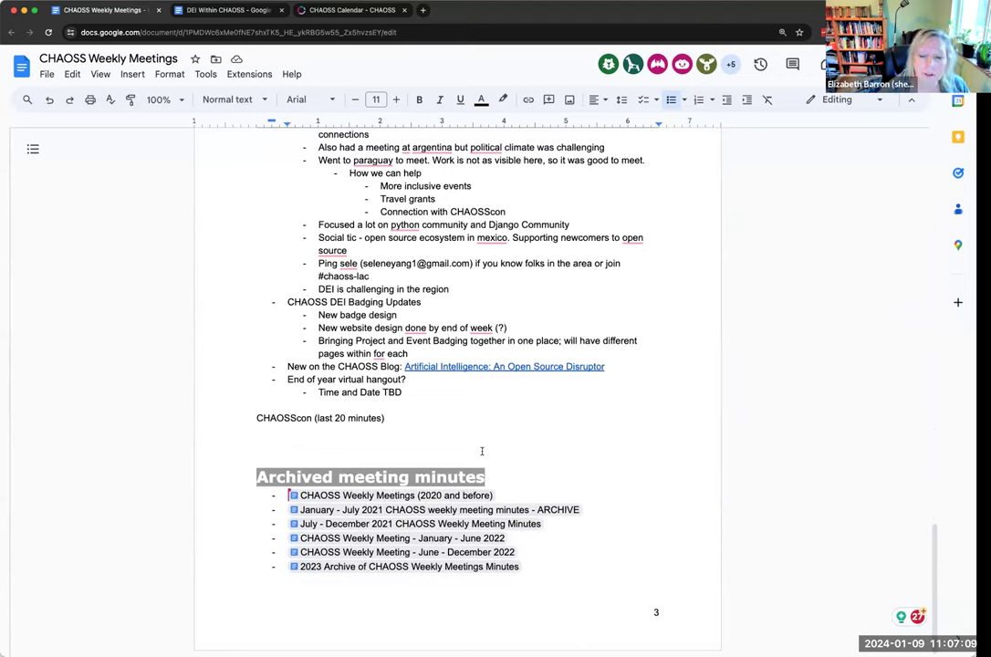
mouse_move(394, 495)
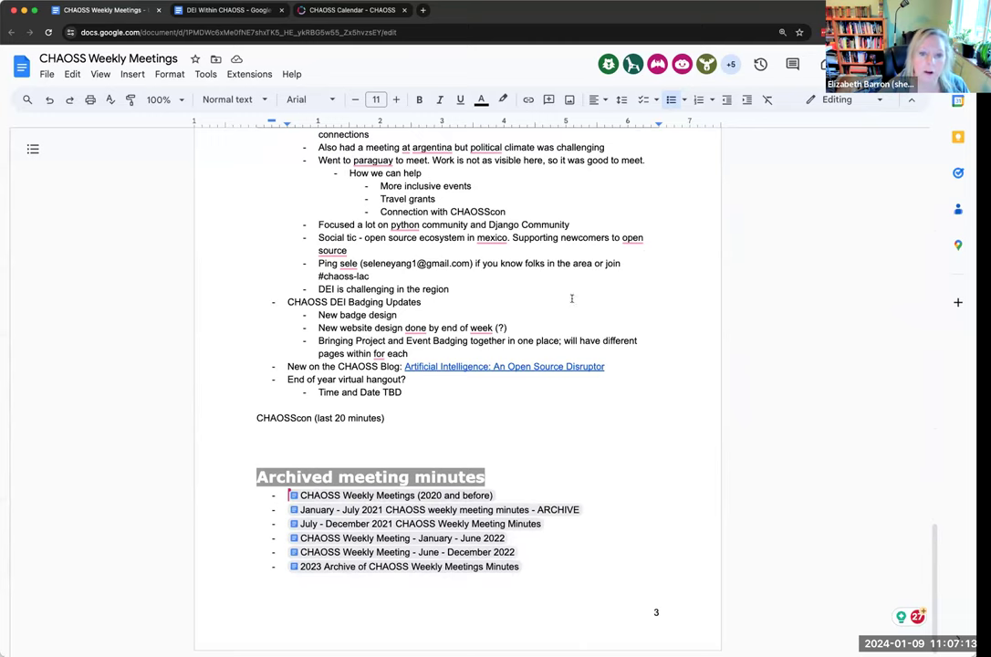
scroll(up, 3)
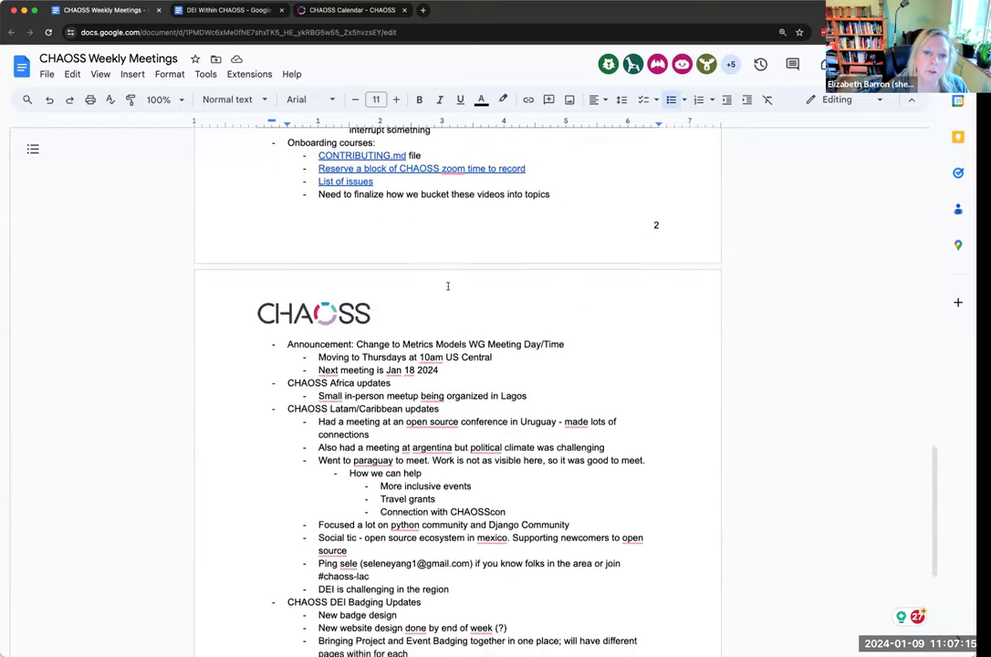
scroll(down, 3)
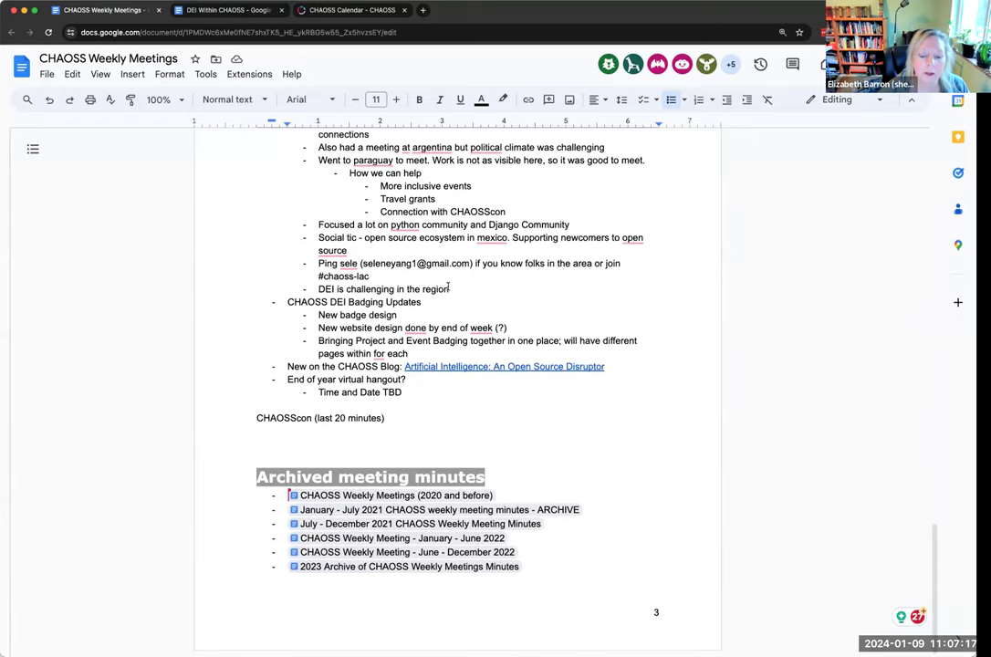
mouse_move(451, 327)
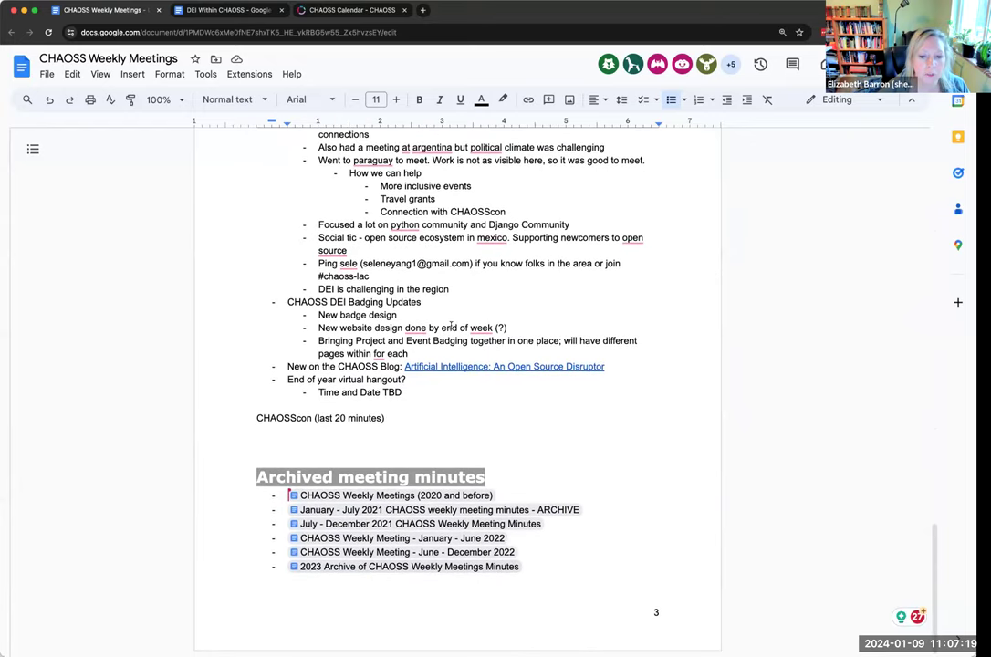
scroll(up, 3)
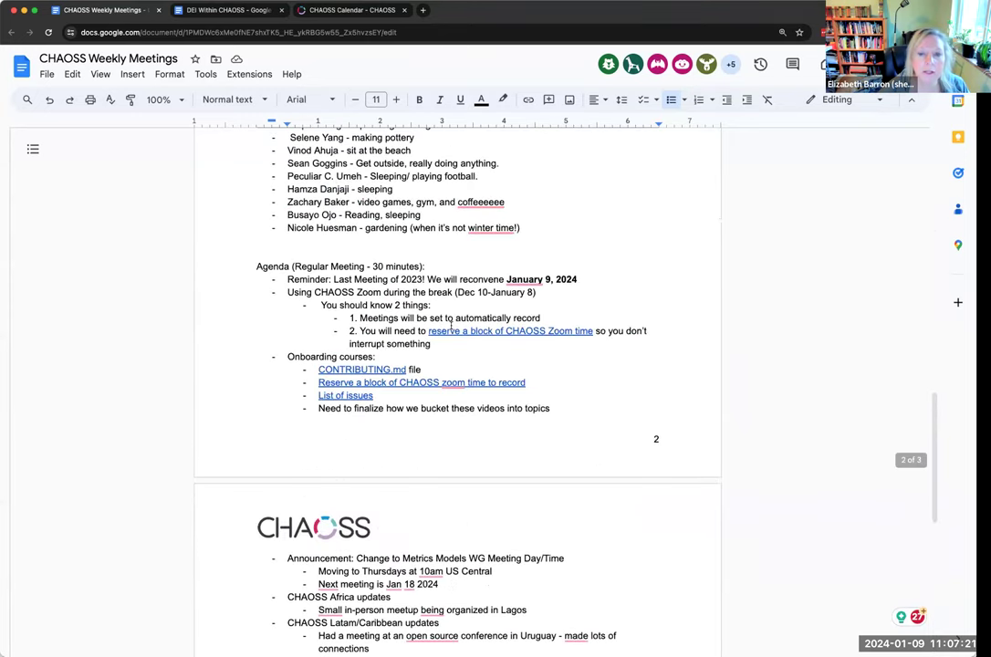
scroll(up, 3)
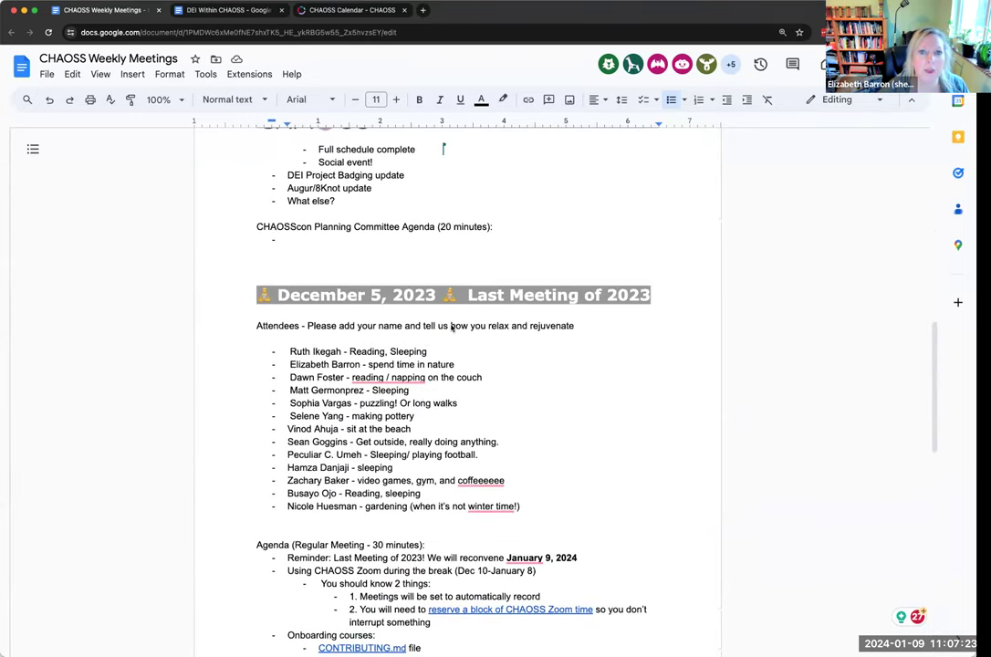
scroll(up, 3)
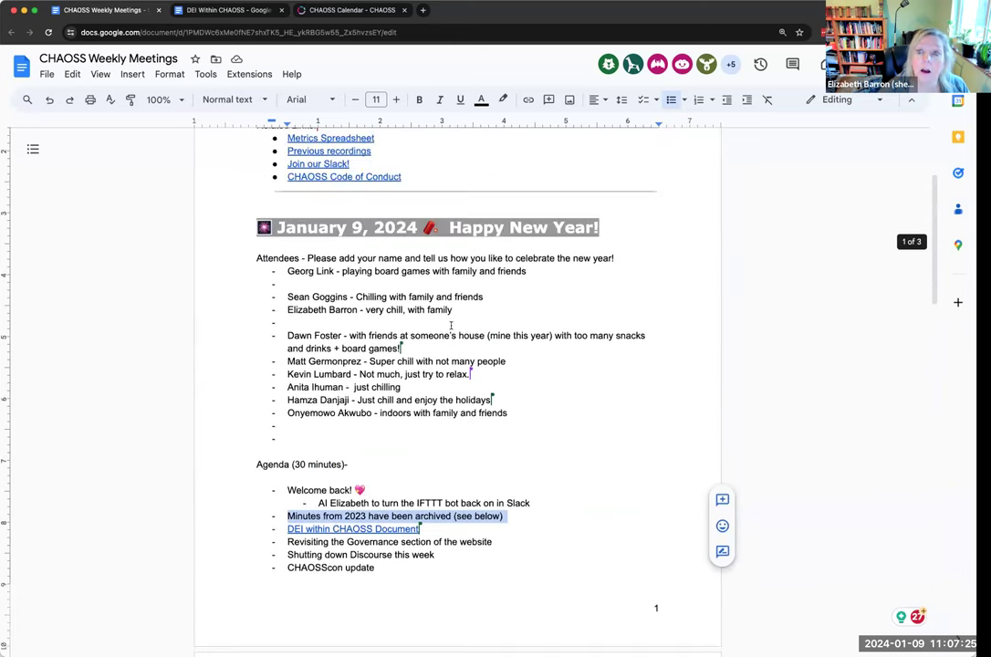
scroll(up, 3)
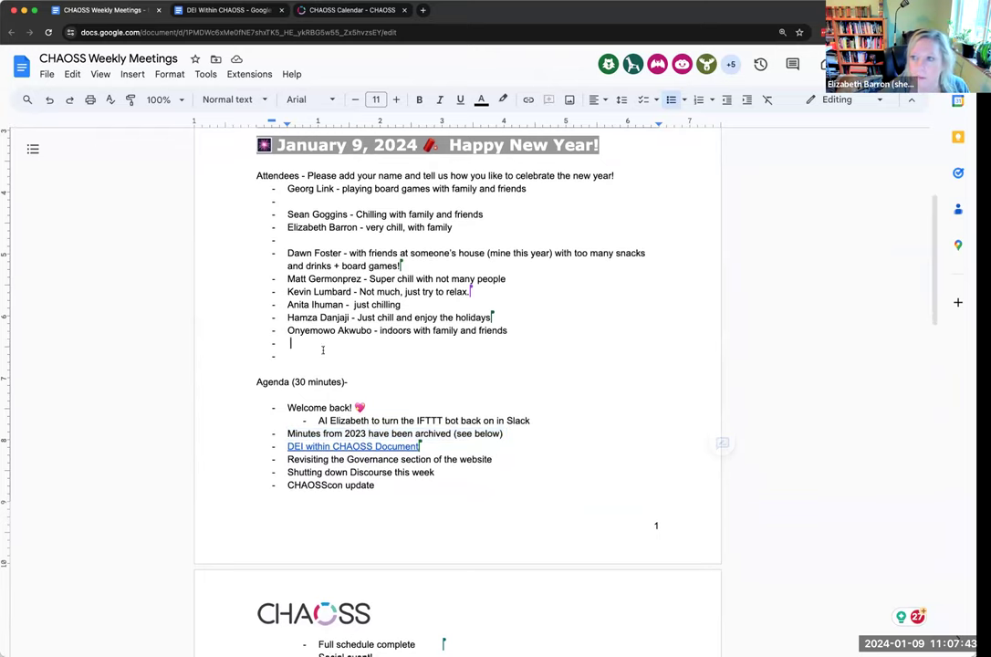
scroll(up, 3)
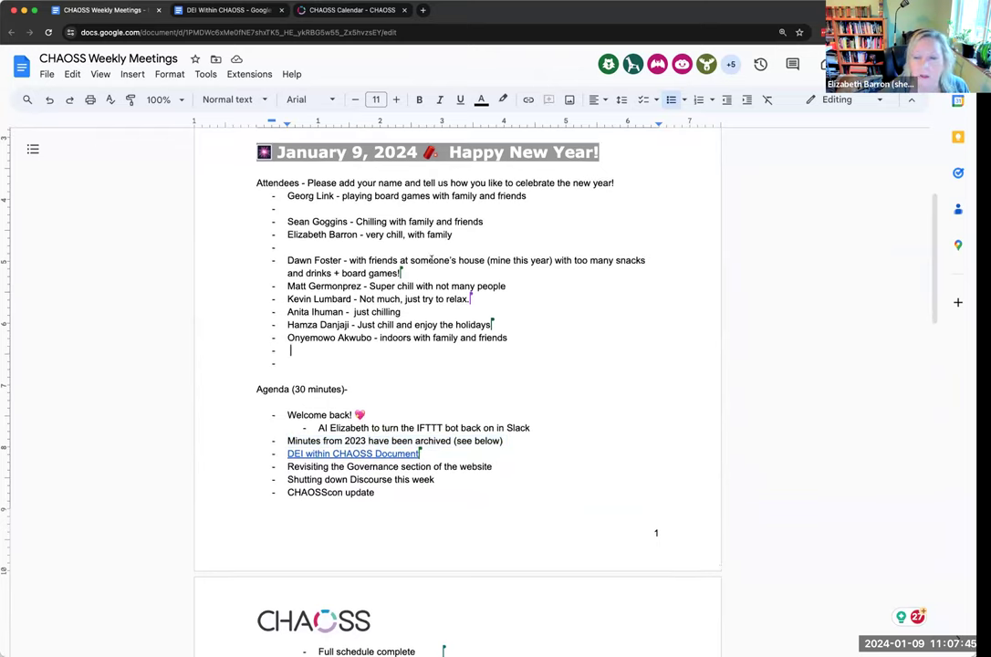
scroll(down, 3)
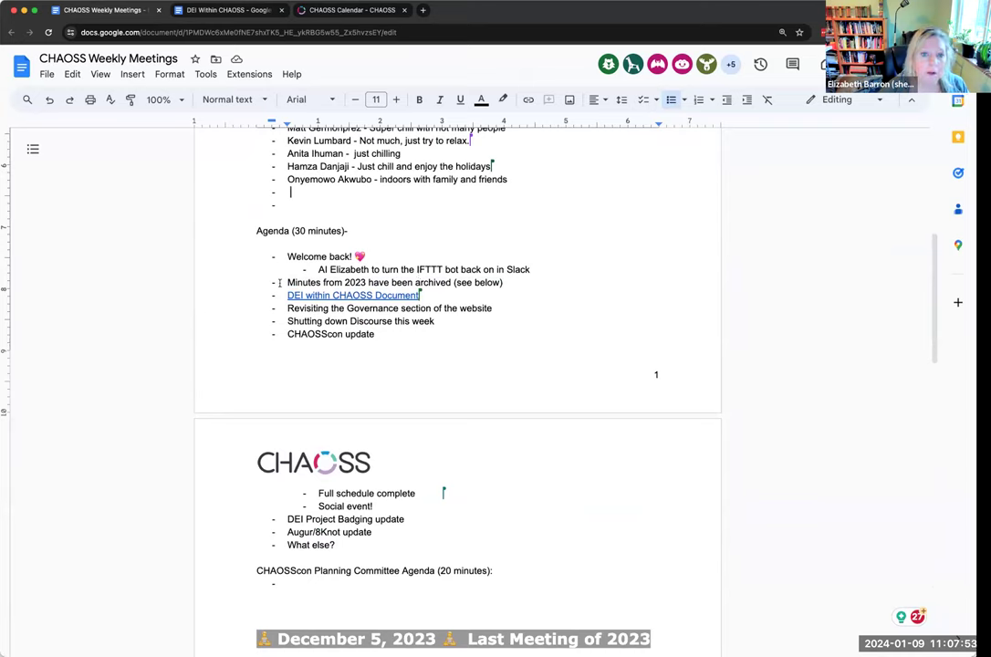
mouse_move(352, 296)
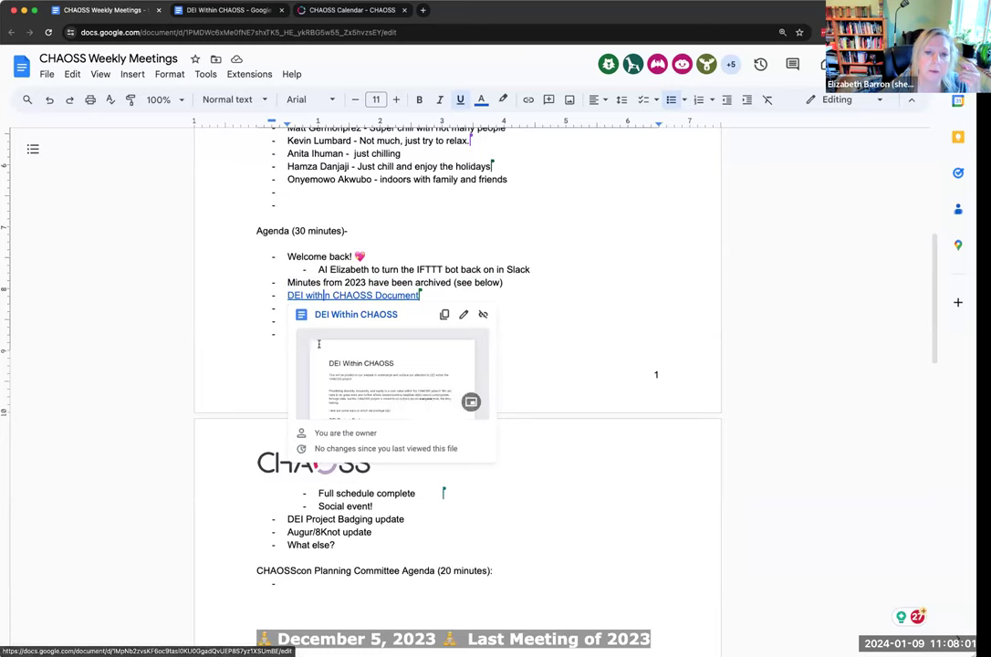
scroll(down, 3)
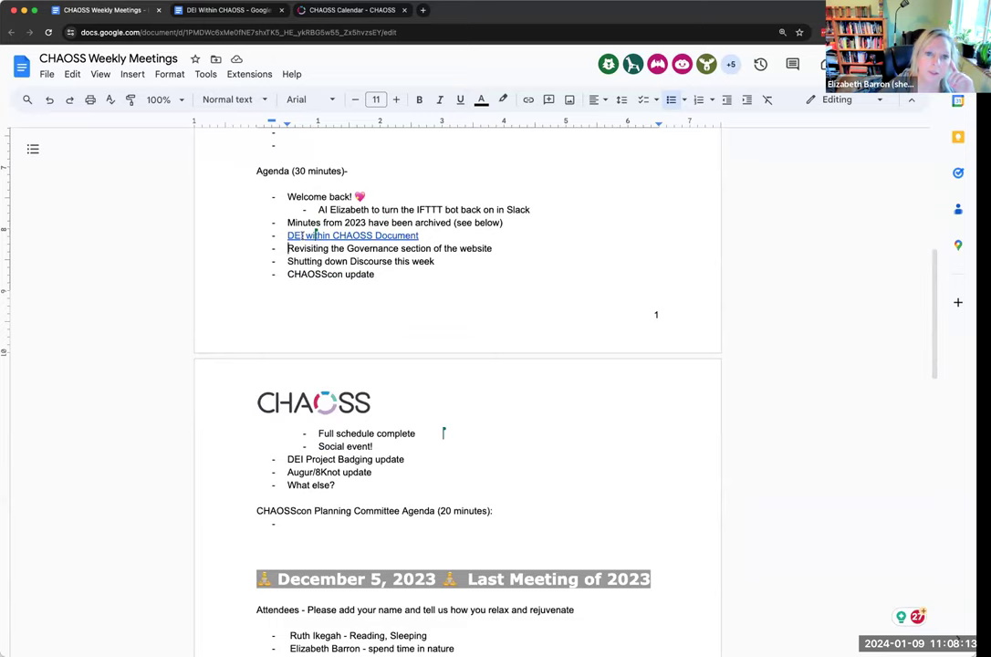
In the DEI Within CHAOSS document, add '(DEI)' after 'diversity, inclusivity, and equity'.
click(353, 235)
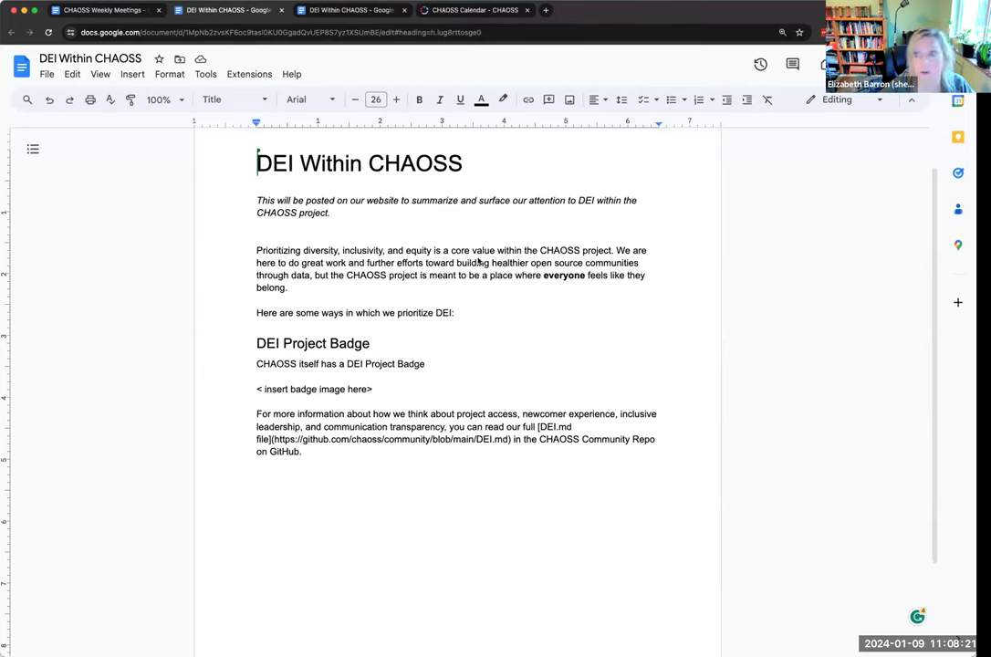
scroll(up, 3)
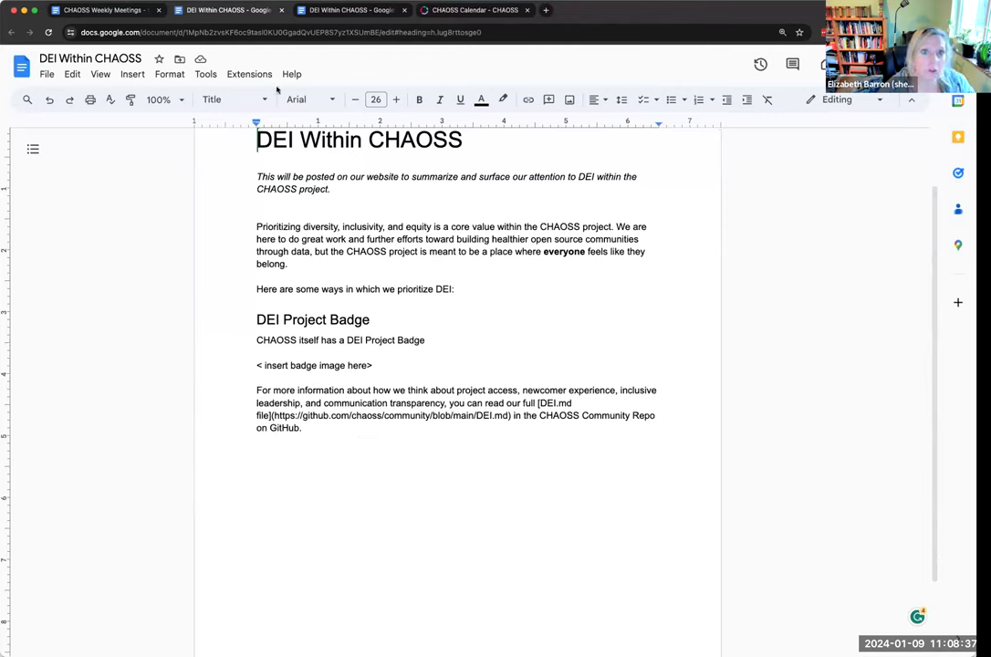
mouse_move(350, 471)
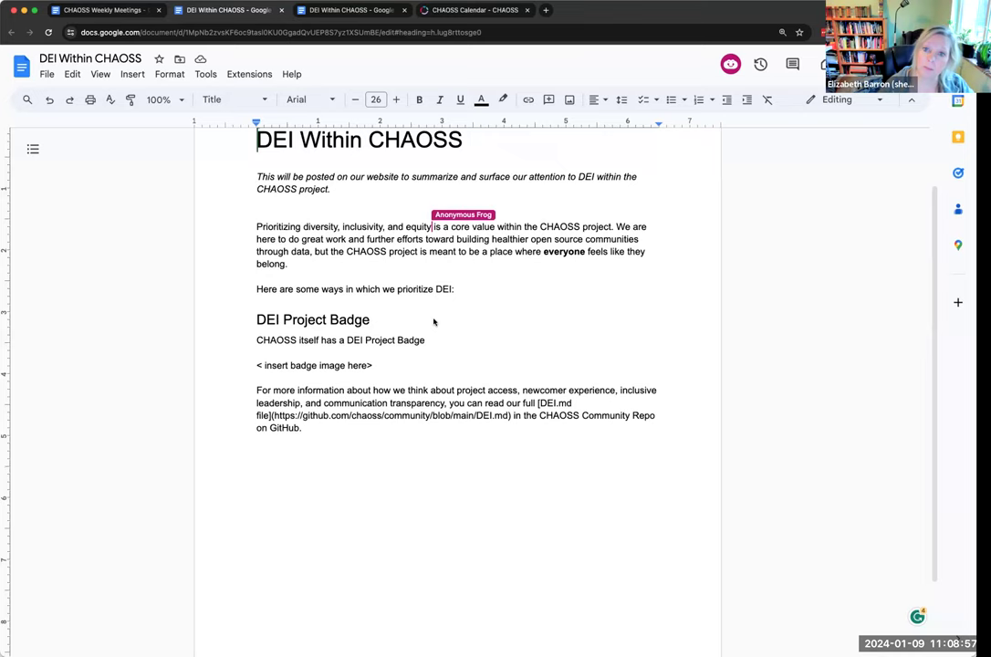
text((DEI))
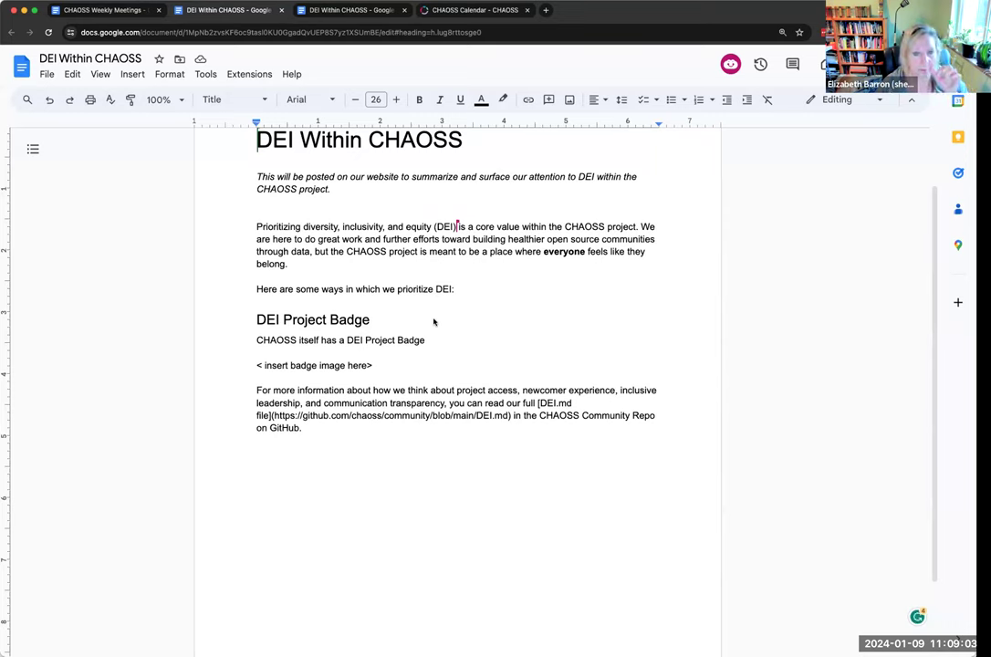
mouse_move(493, 321)
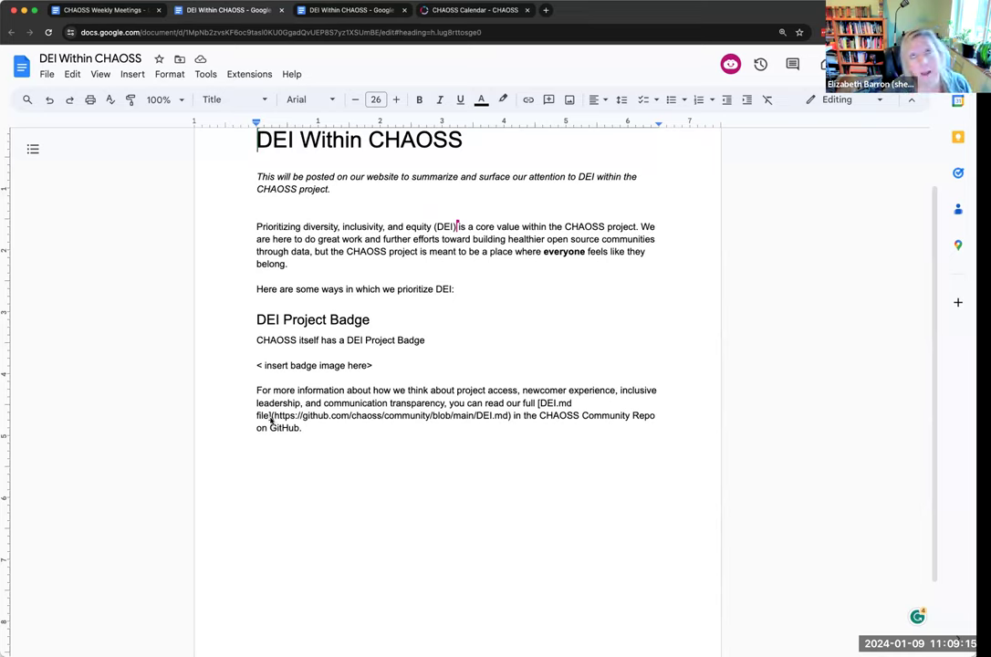
mouse_move(536, 395)
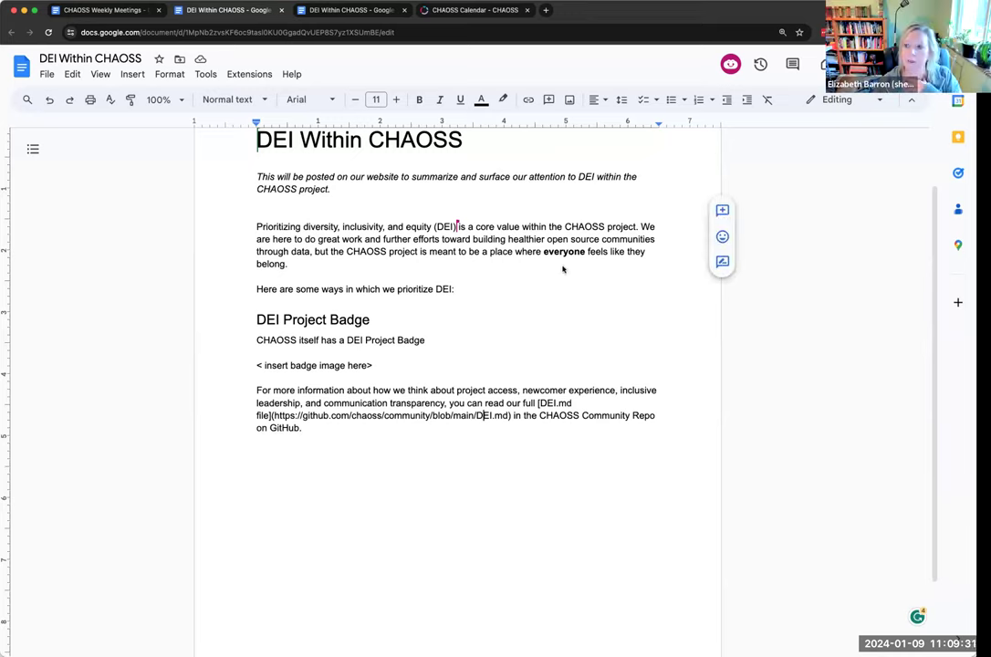
mouse_move(321, 409)
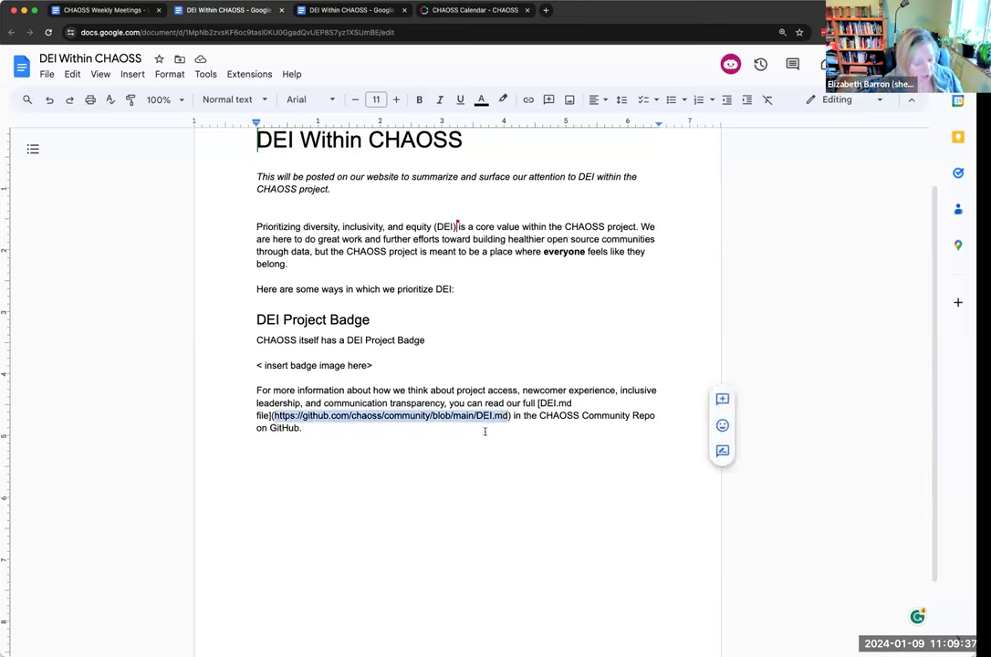
Load github.com/chaoss/community DEI.md in a new tab and review its Project Access and Communication sections.
click(664, 11)
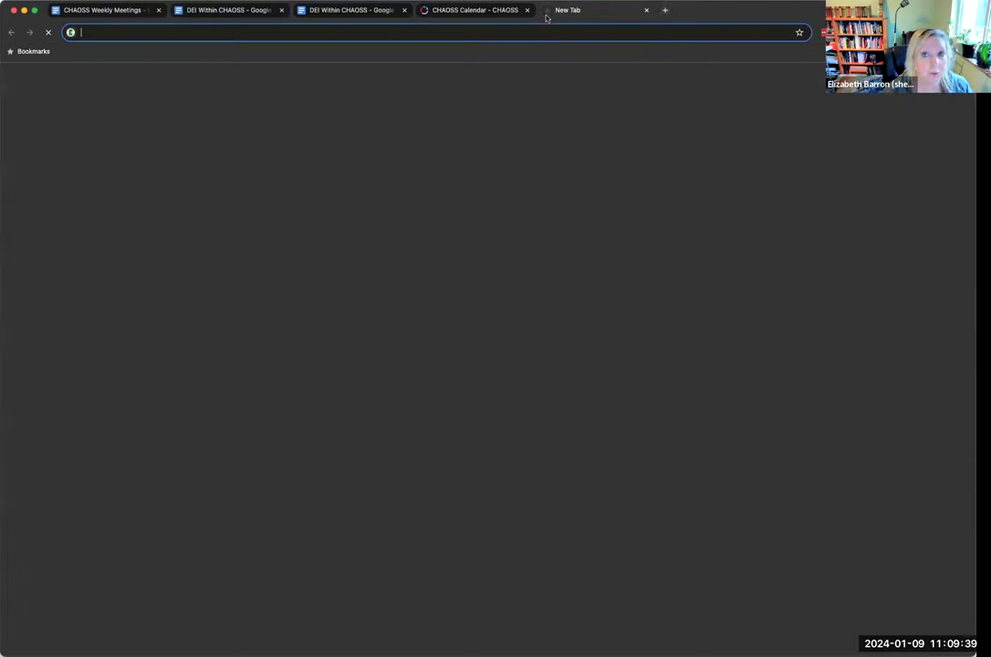
text(https://github.com/chaoss/community/blob/main/DEI.md)
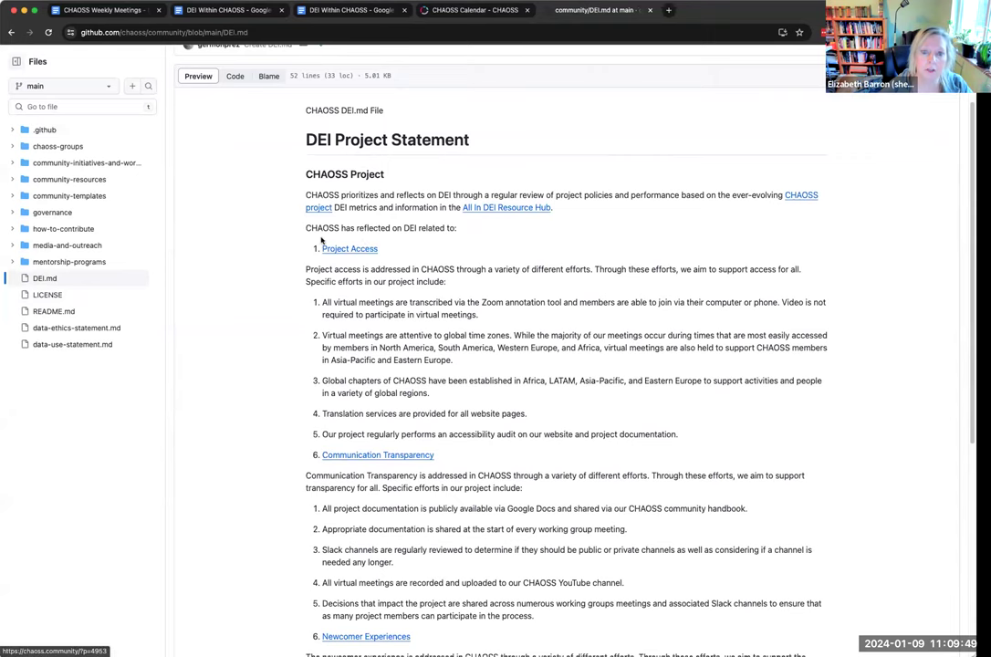
mouse_move(383, 354)
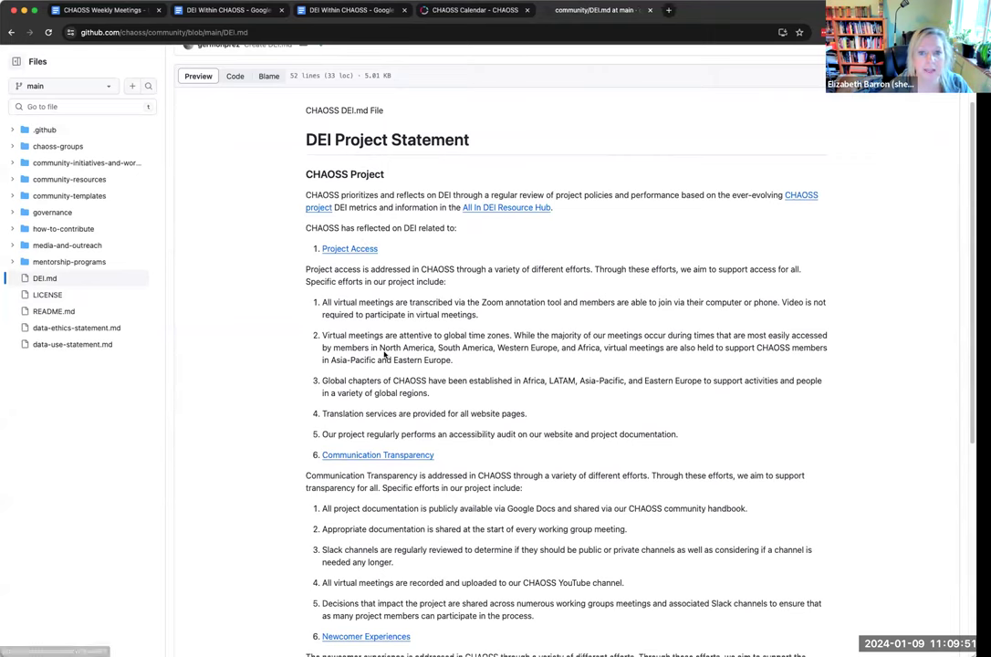
scroll(down, 3)
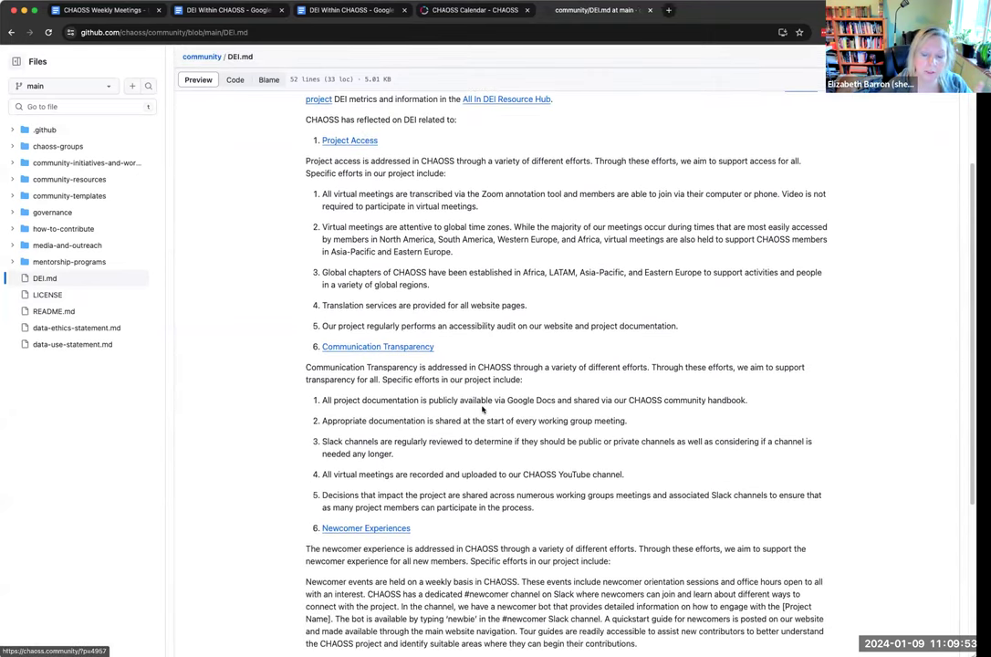
scroll(down, 3)
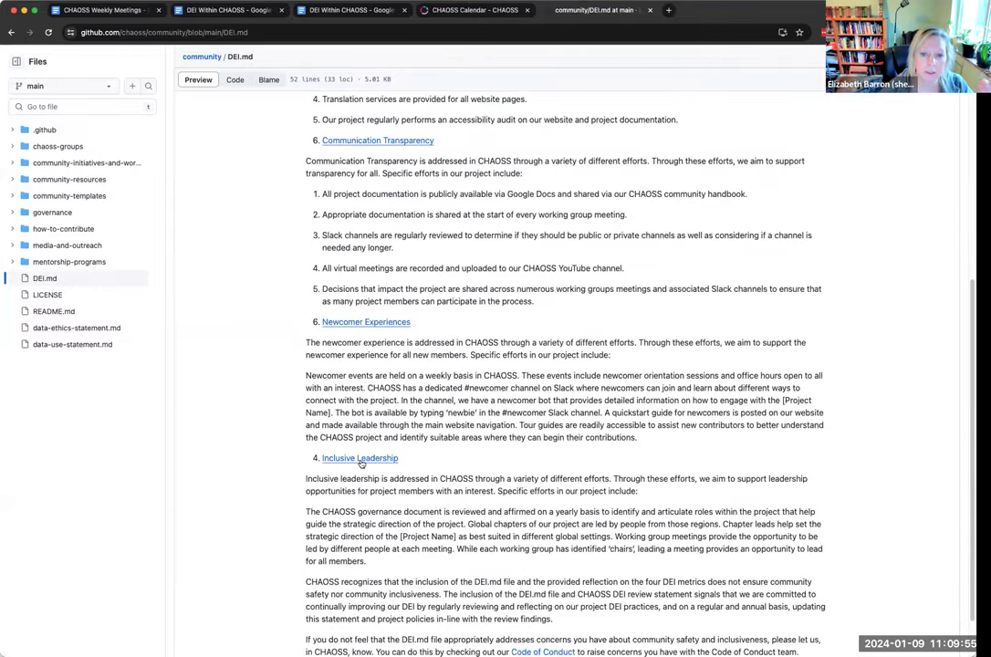
scroll(up, 3)
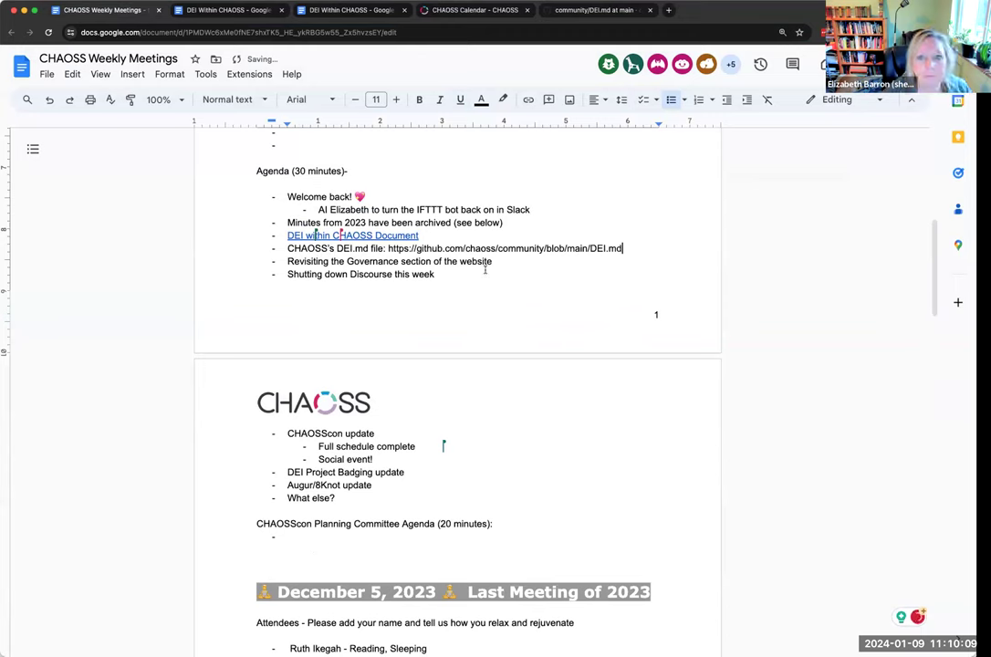
mouse_move(353, 235)
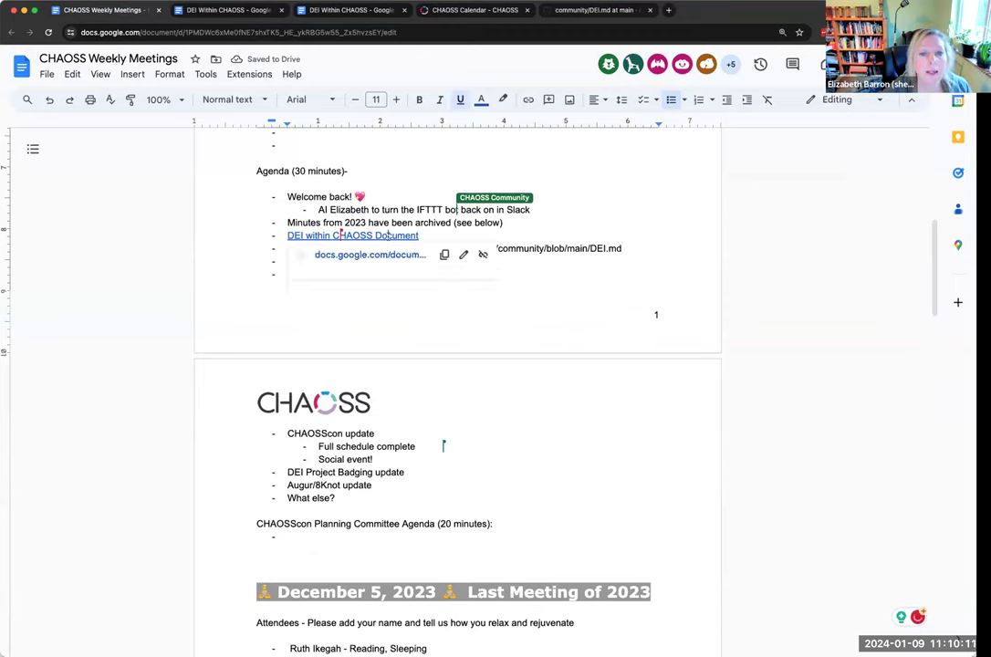
mouse_move(352, 235)
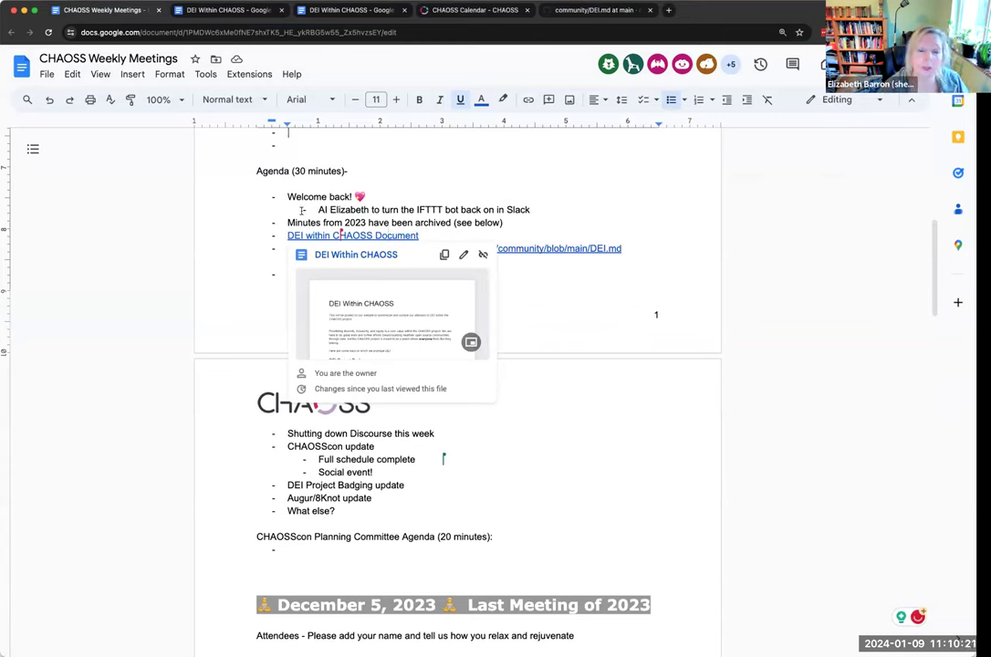
Note the DEI.md lists need fixing and the DEI document is open to everyone to collaborate on.
text(Ar)
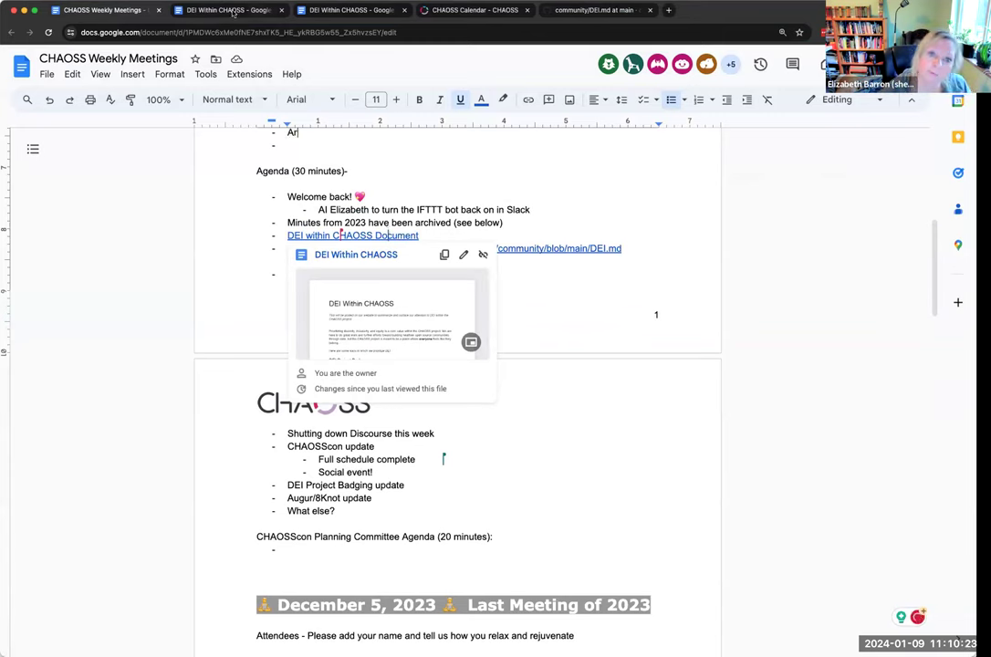
text(mstrong)
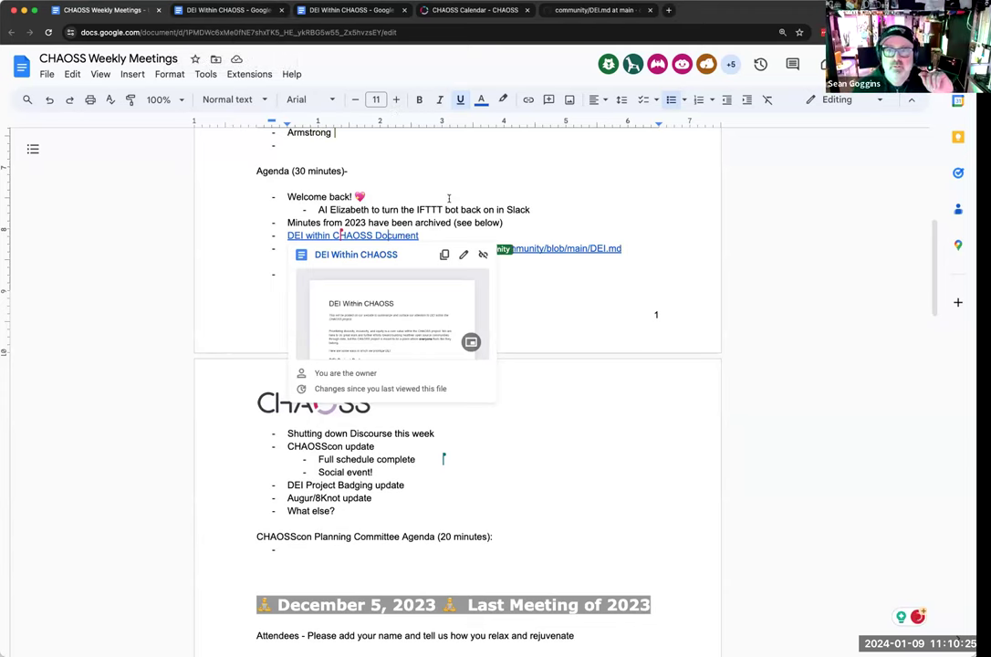
text(Foundjem -)
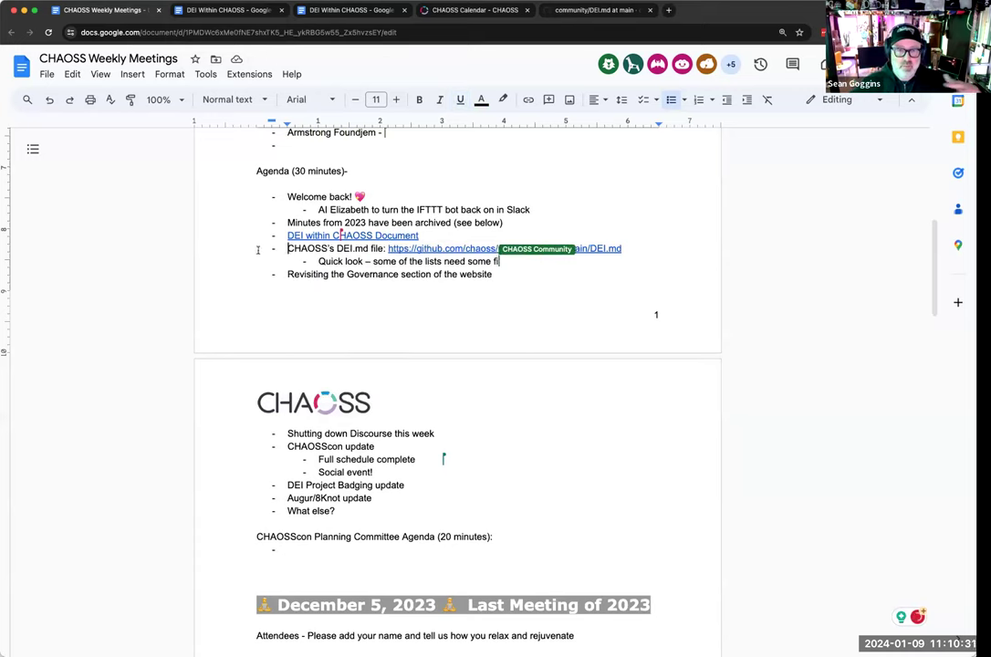
text(xing)
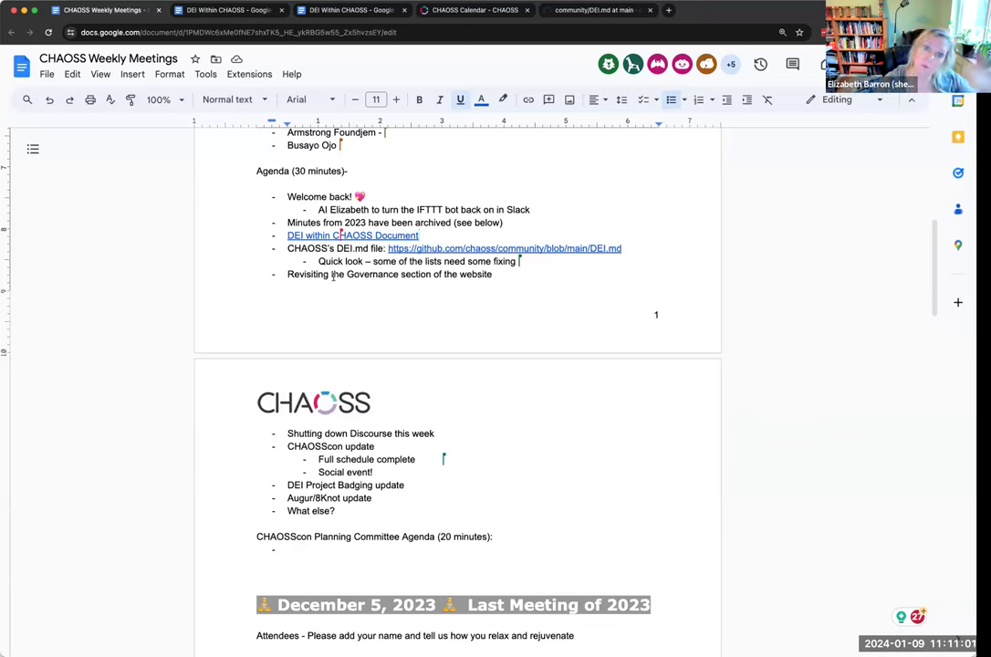
mouse_move(504, 248)
text( - open to everyone )
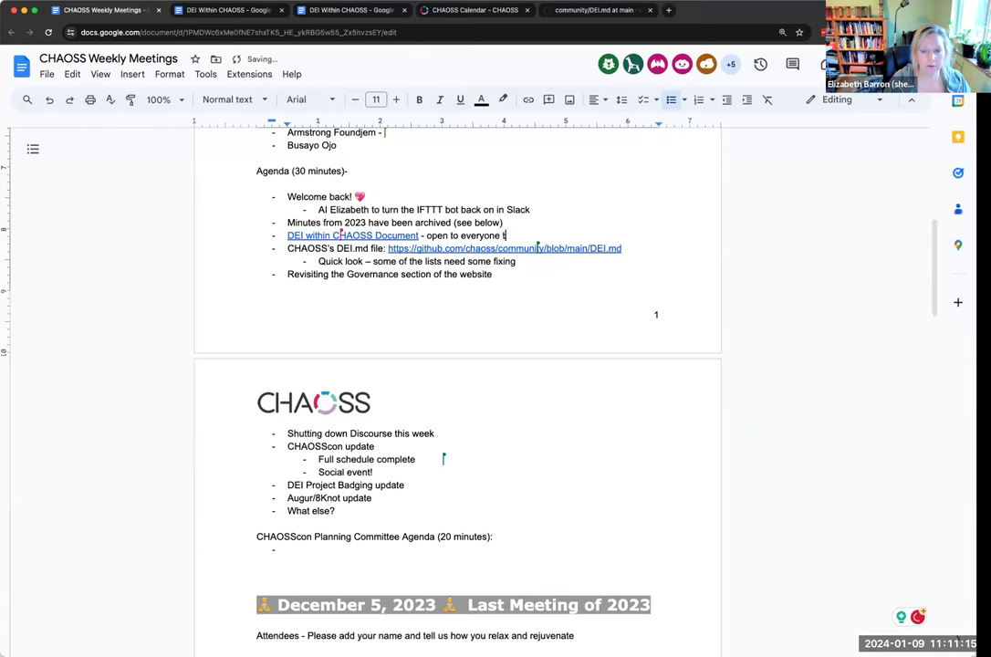
text(to collaborate on)
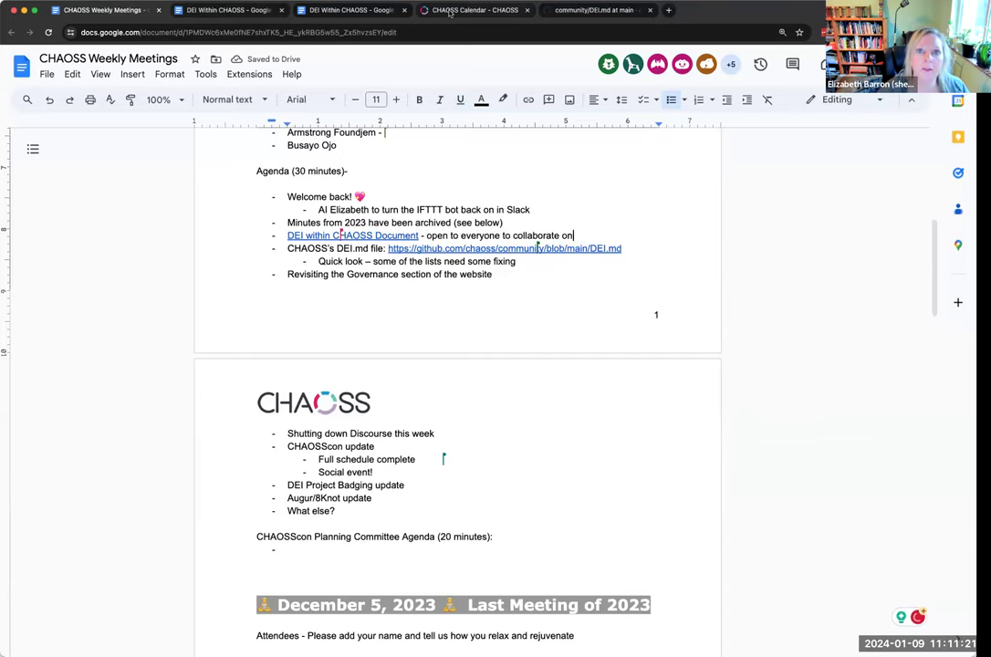
Check which pages sit under Community on the CHAOSS site, then return to the agenda.
click(473, 11)
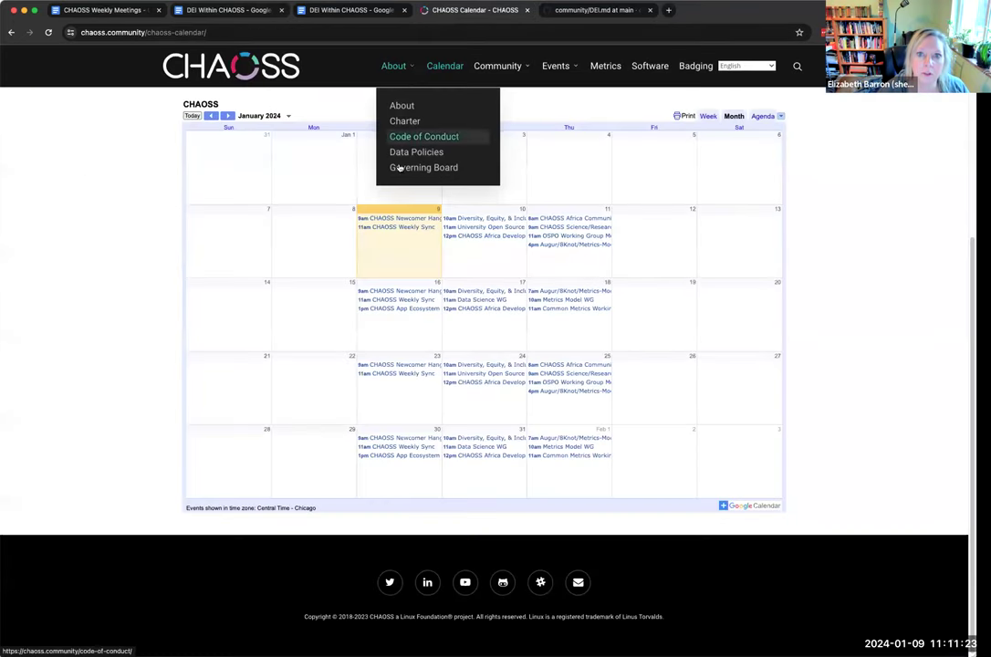
mouse_move(401, 104)
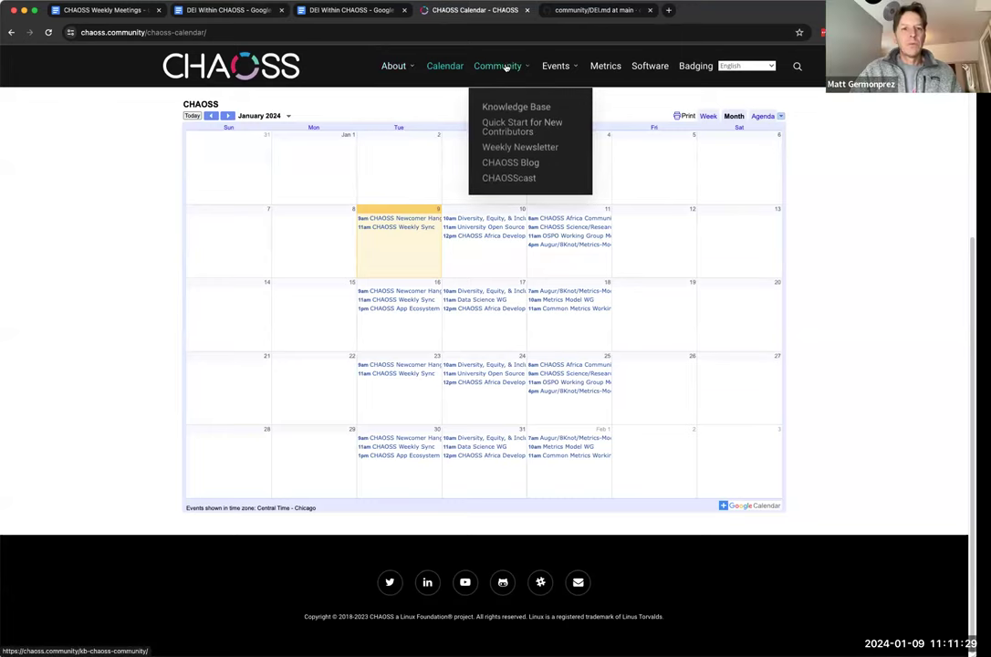
click(394, 66)
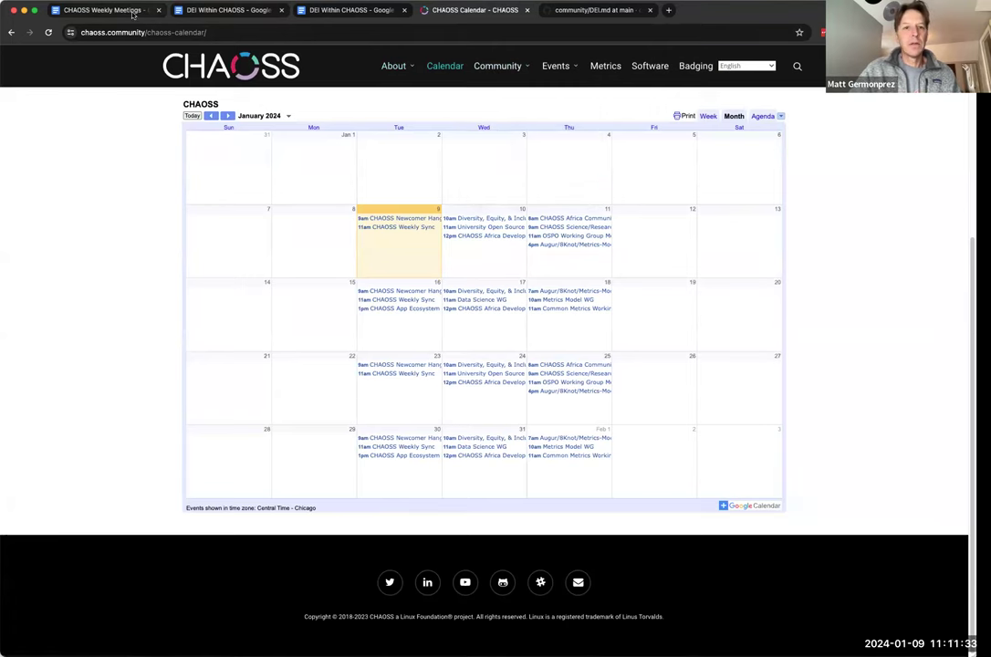
click(102, 11)
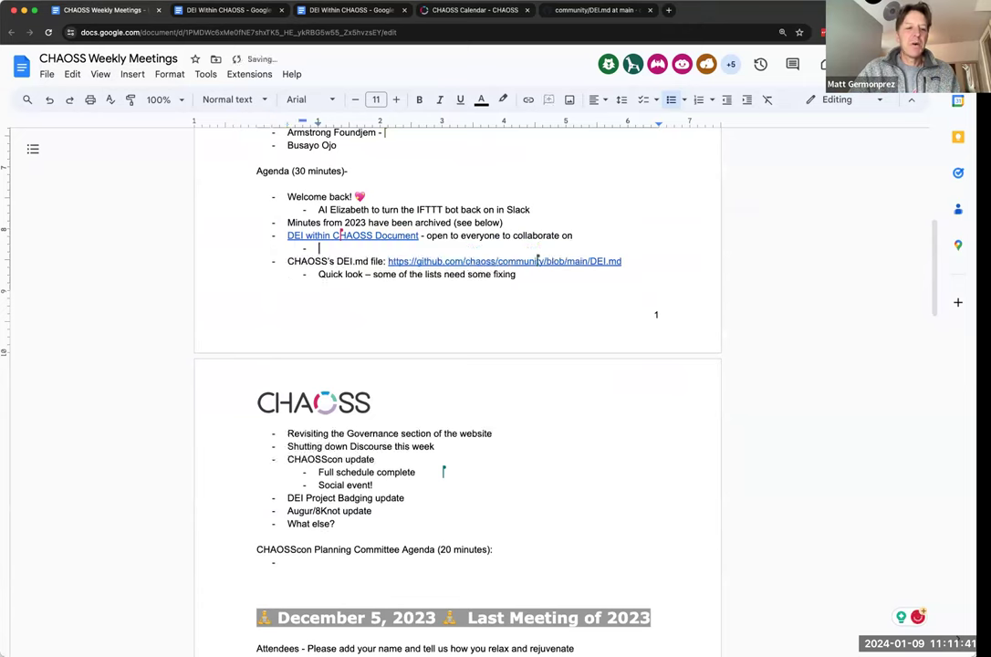
Ask under the DEI document item 'Where should we put this in the navigation on the website?'.
text(Where should we)
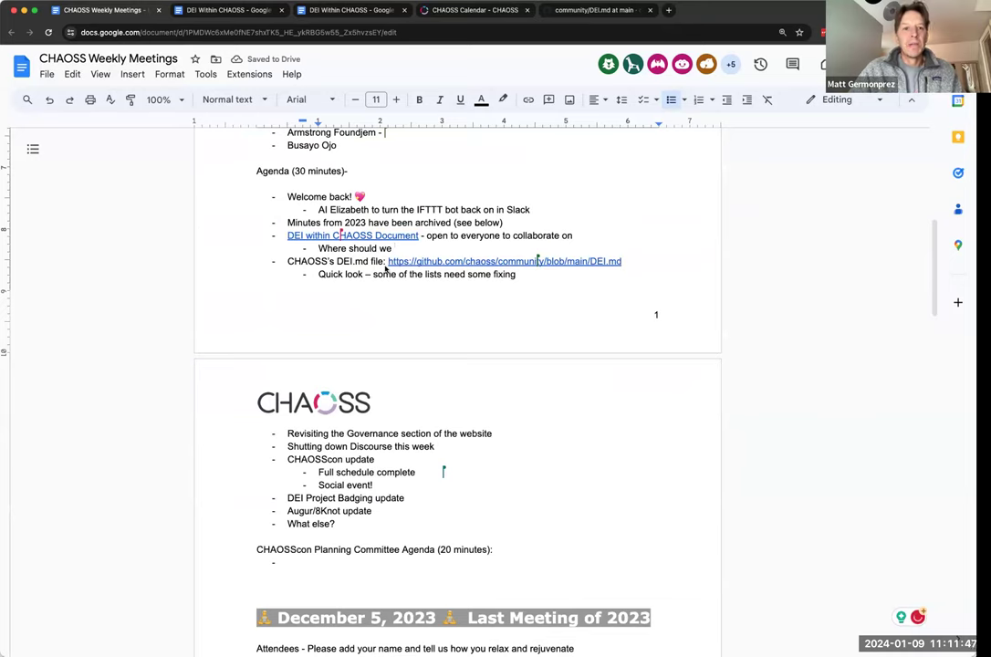
text(pu)
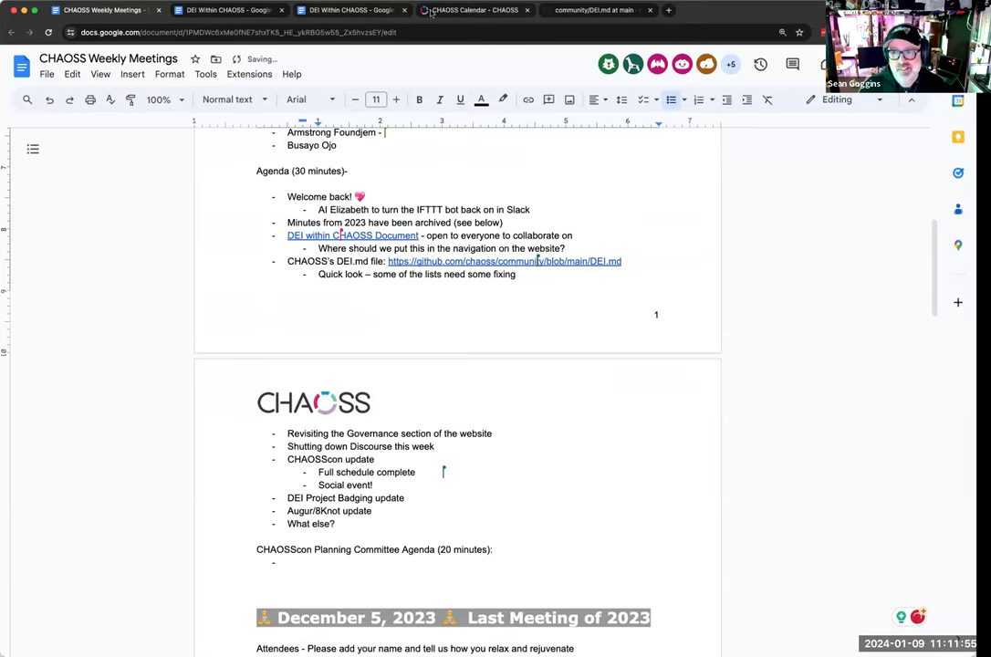
Compare the About and Community menus on the CHAOSS website as homes for the DEI page.
click(475, 11)
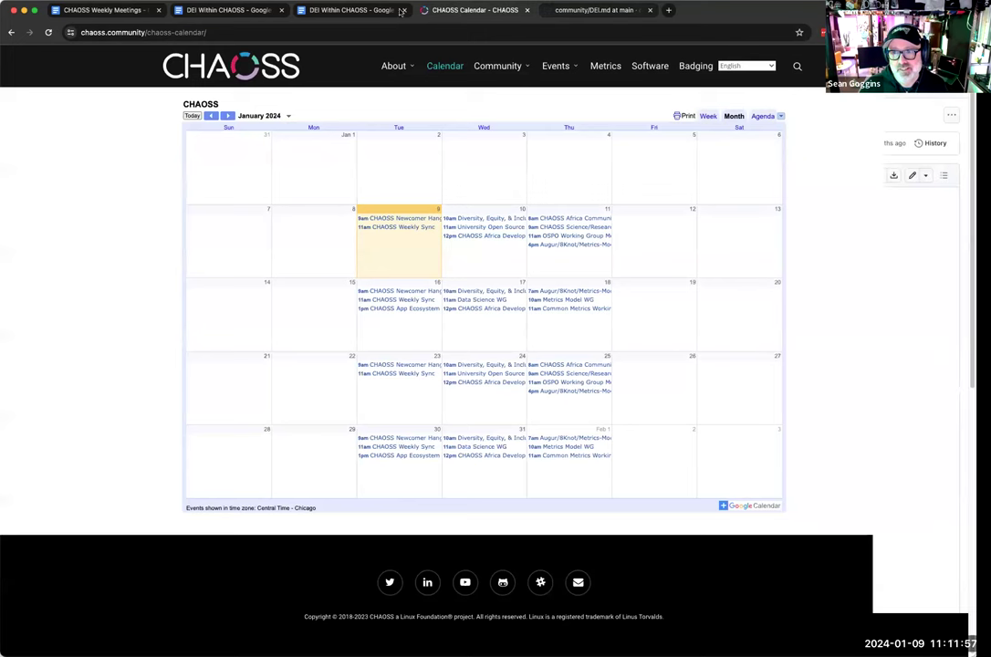
click(228, 11)
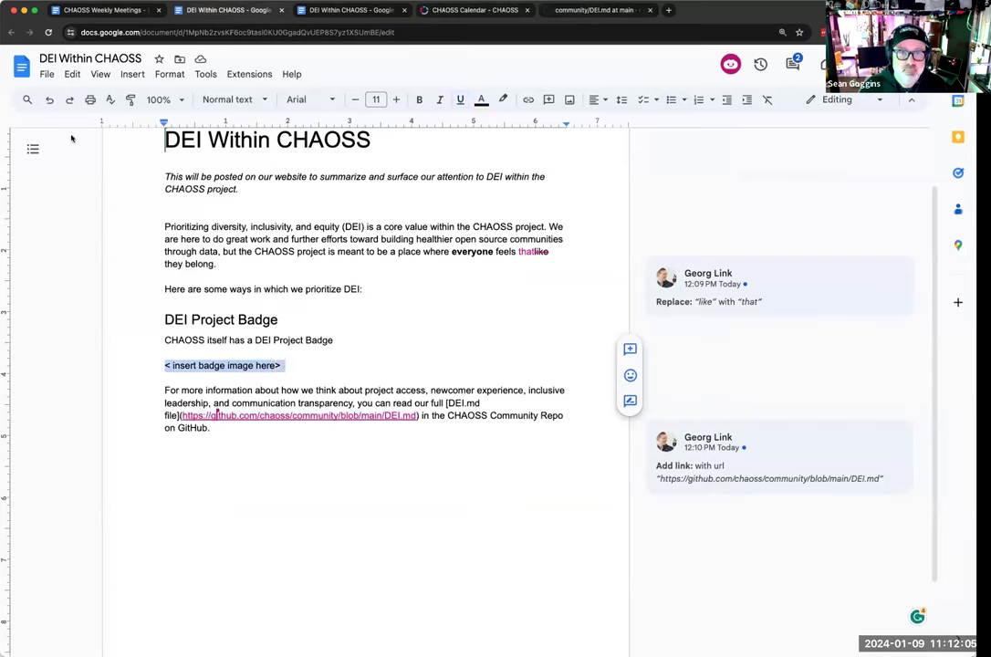
click(101, 11)
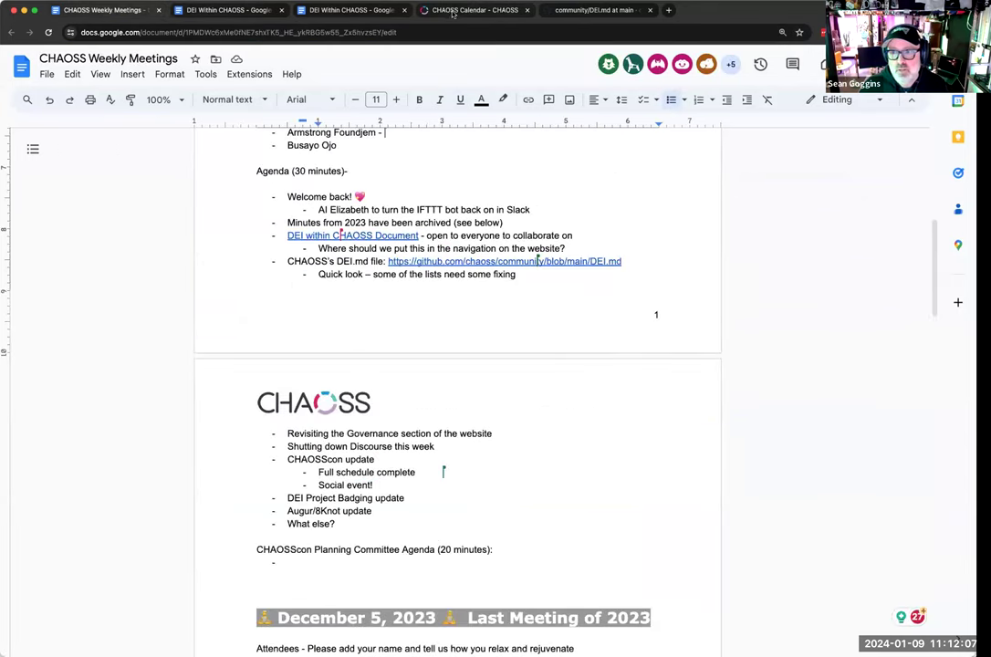
click(475, 11)
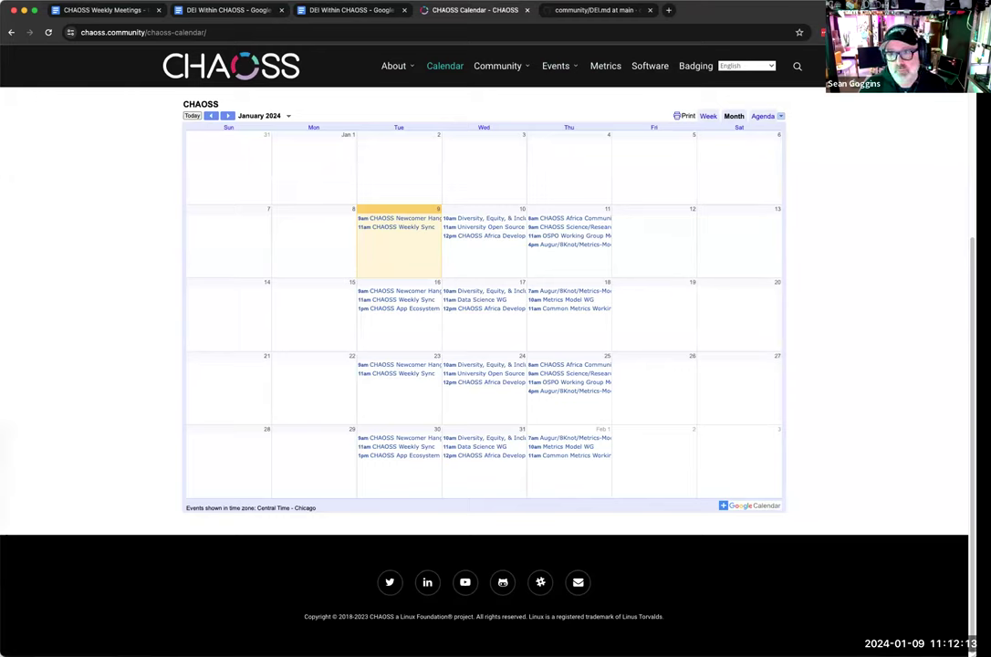
click(394, 65)
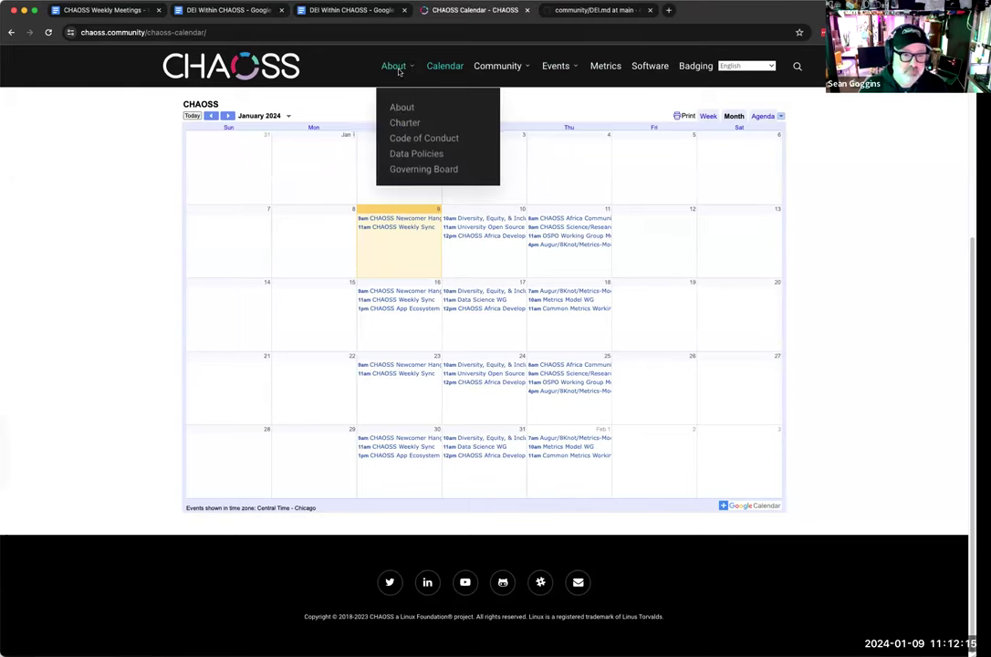
click(496, 66)
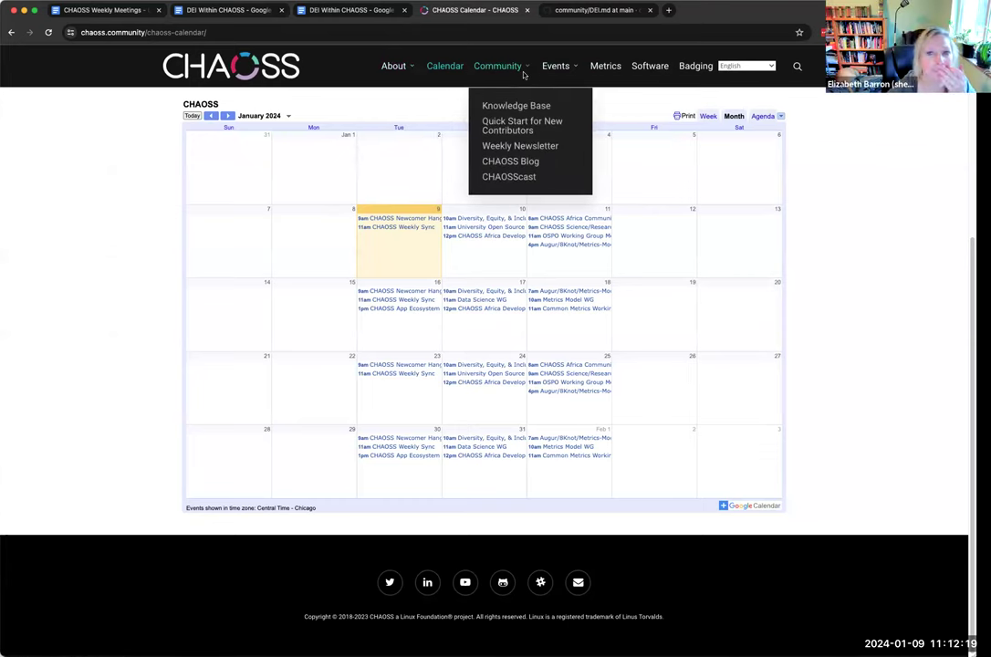
click(394, 66)
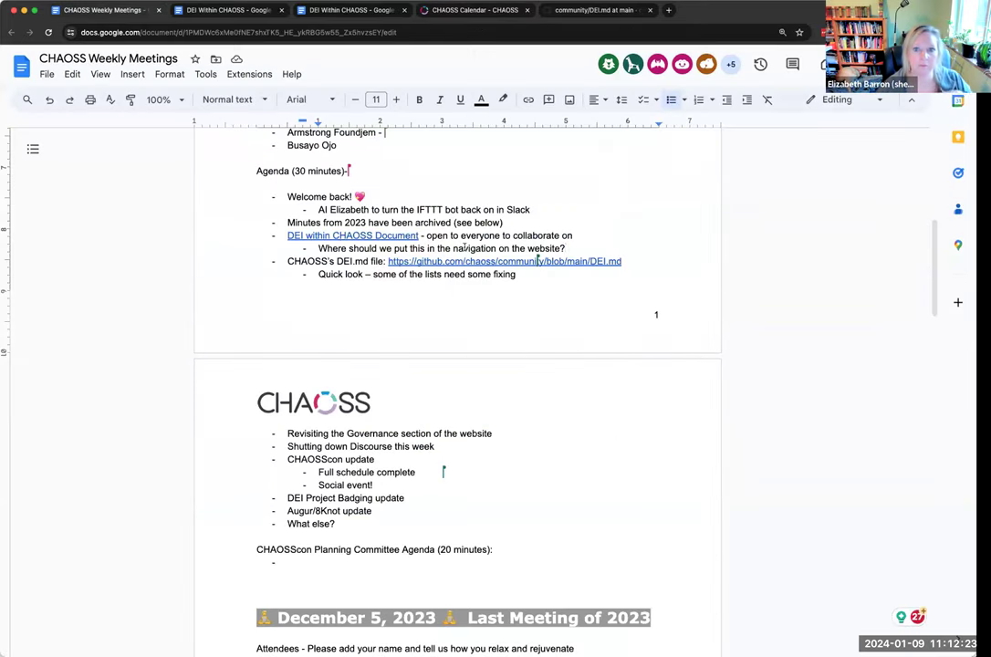
Append '(either About or Community?)' to the navigation question and bring up the DEI Within CHAOSS document.
text((either)
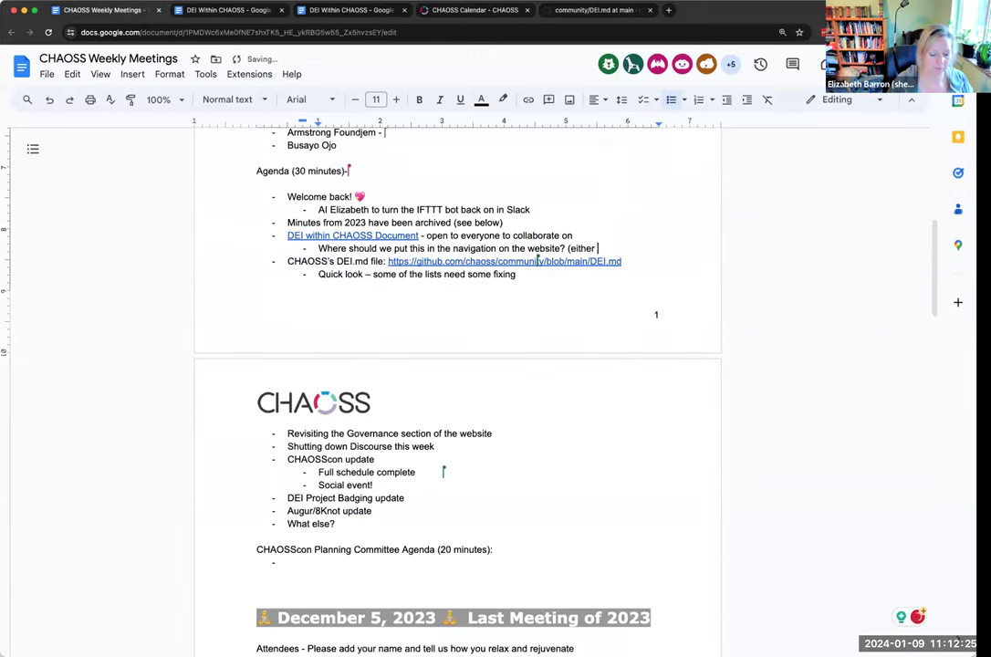
text(About or Commu)
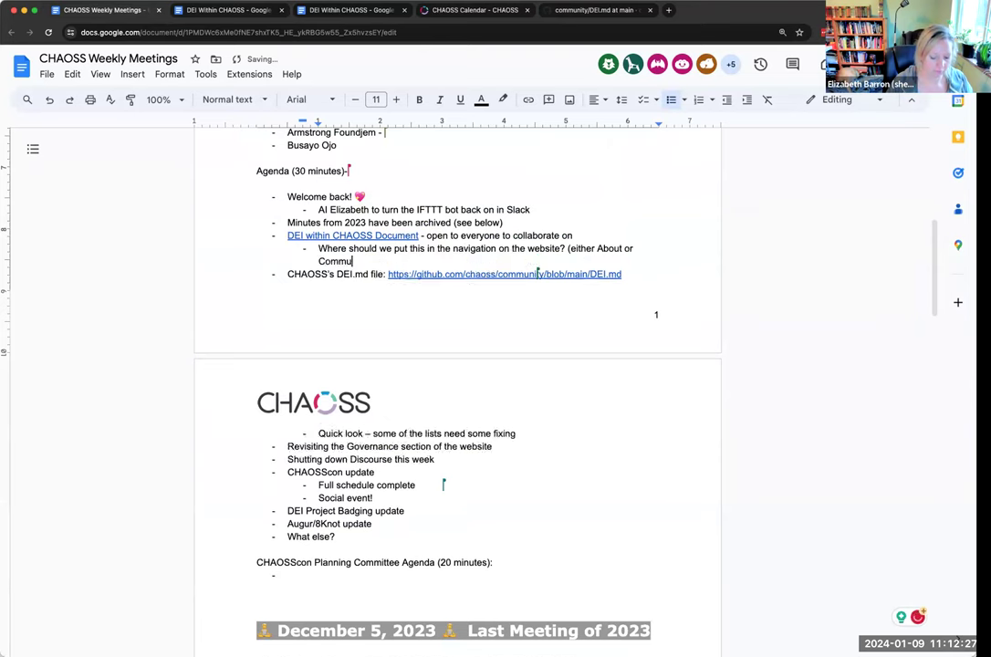
text(nity?))
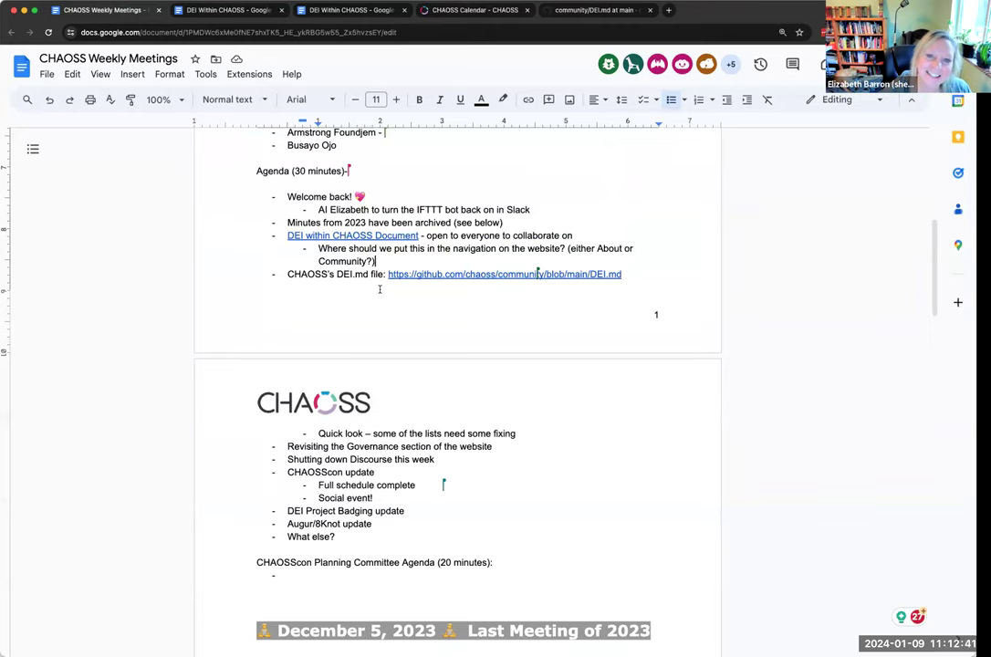
scroll(down, 3)
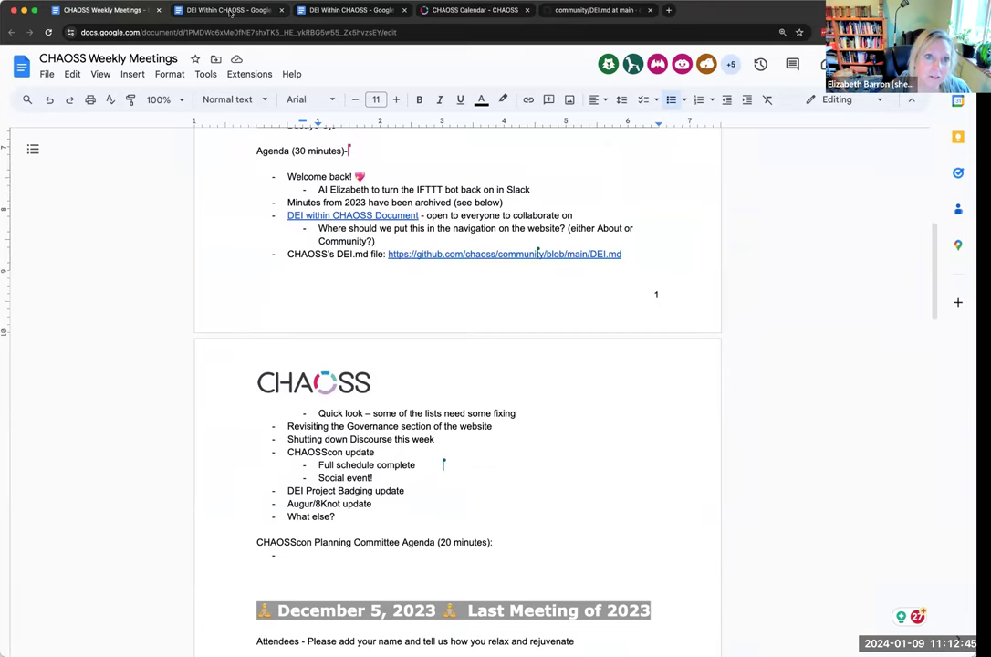
click(346, 11)
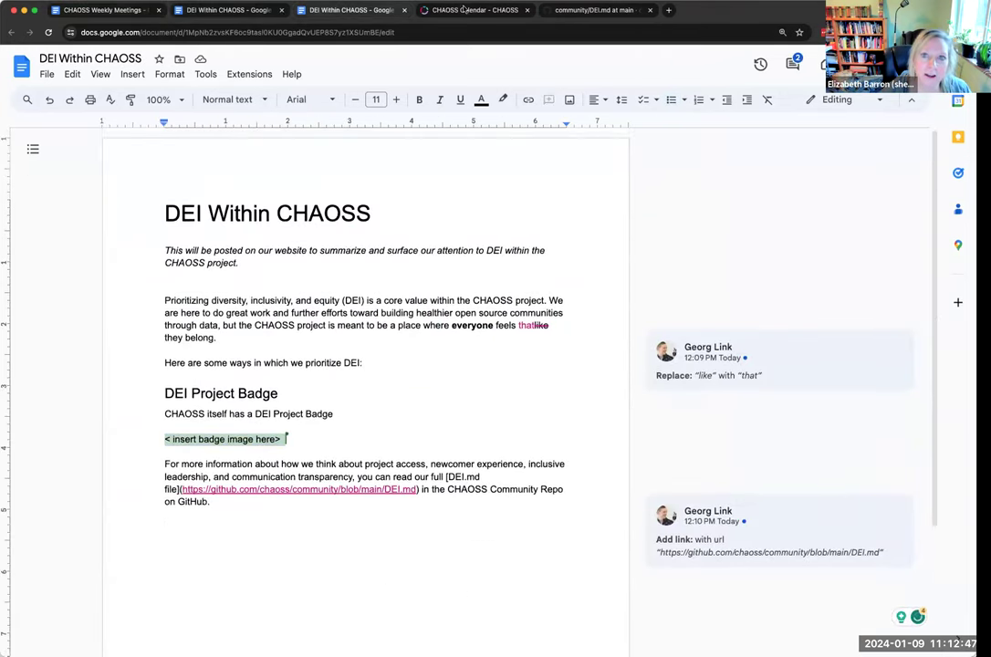
click(593, 11)
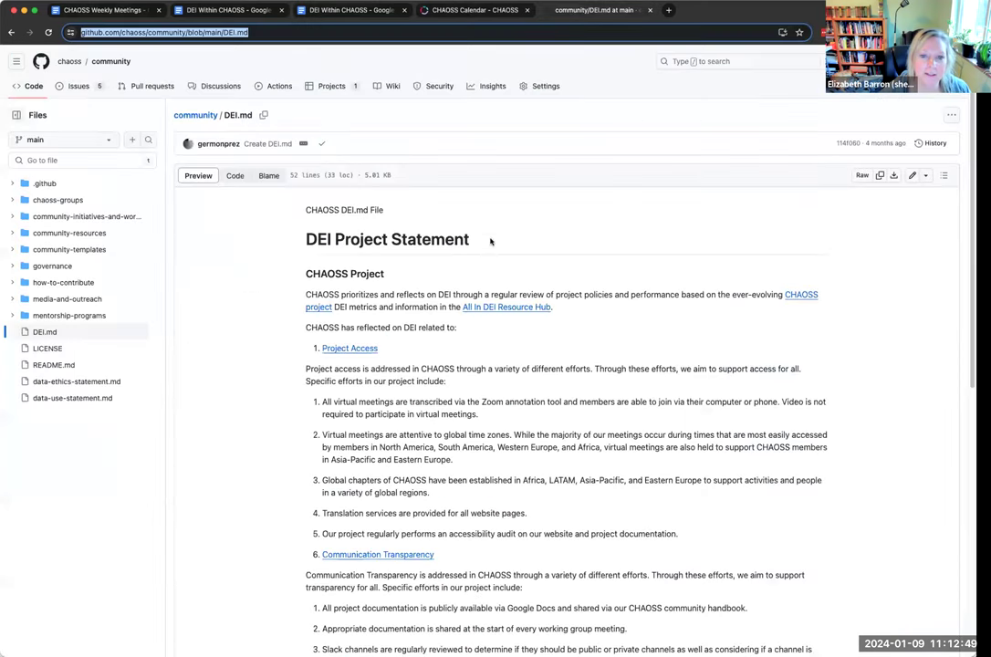
scroll(down, 3)
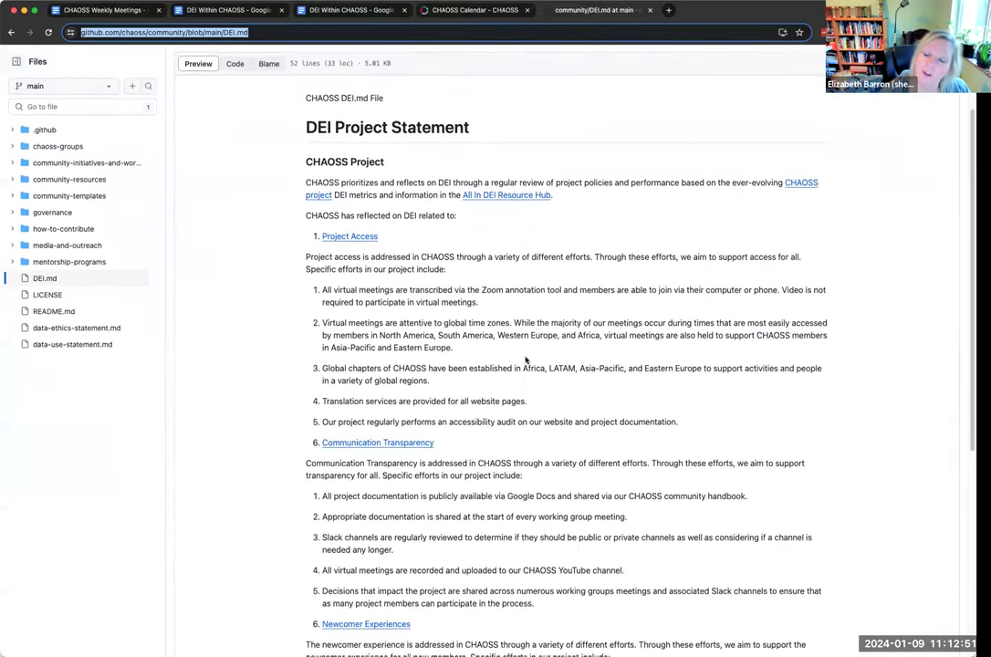
scroll(down, 3)
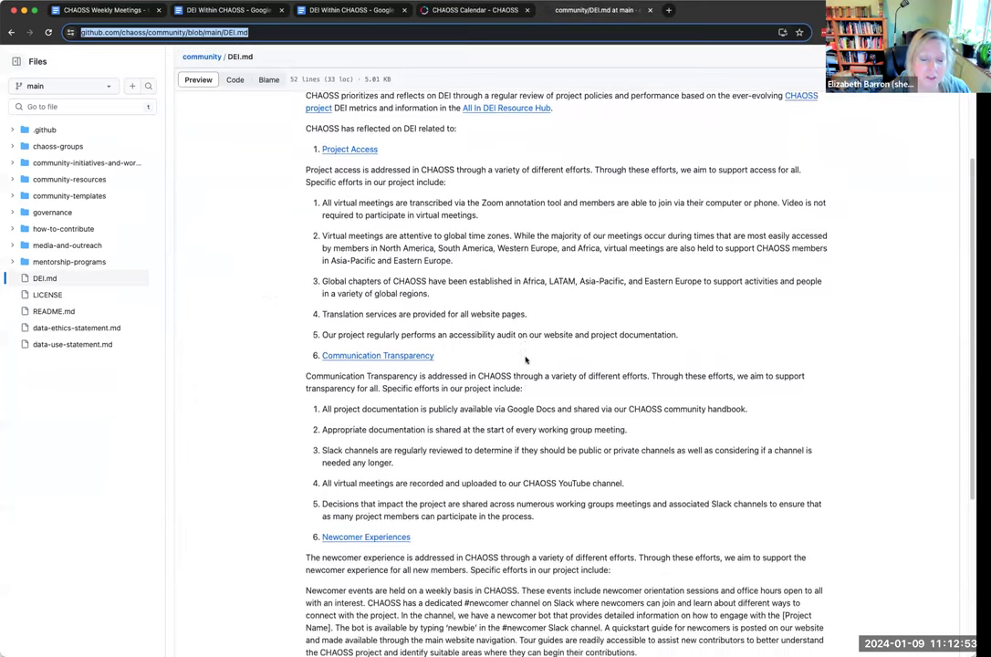
scroll(down, 3)
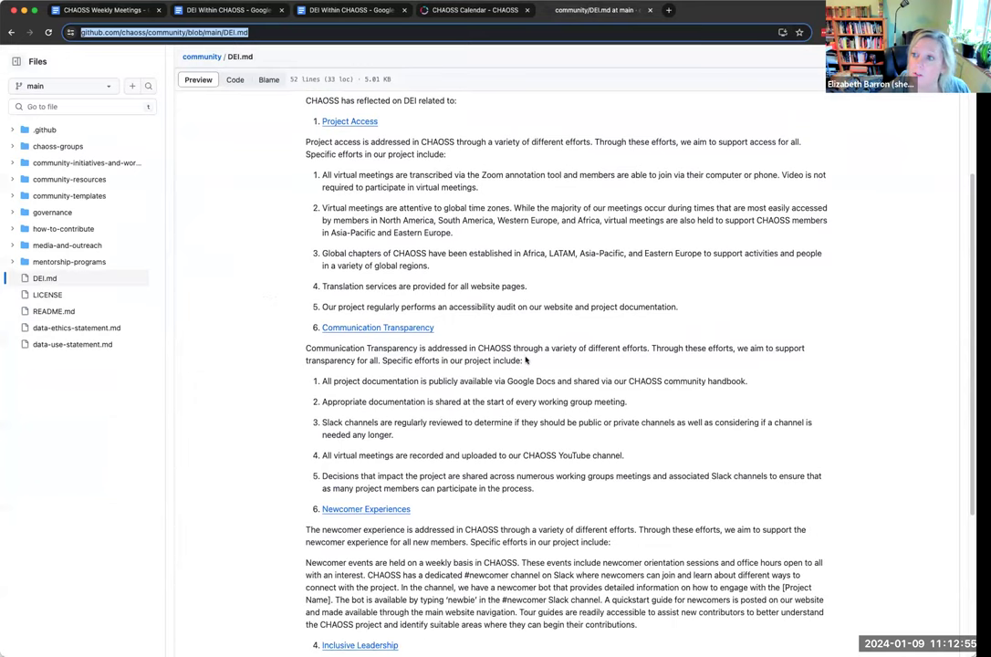
scroll(down, 3)
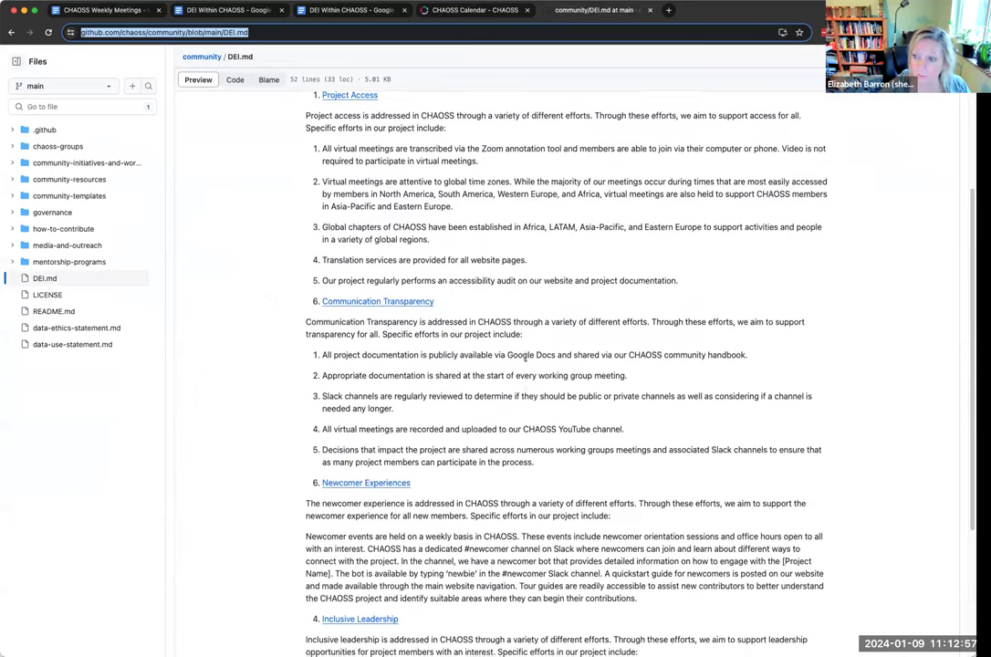
scroll(down, 3)
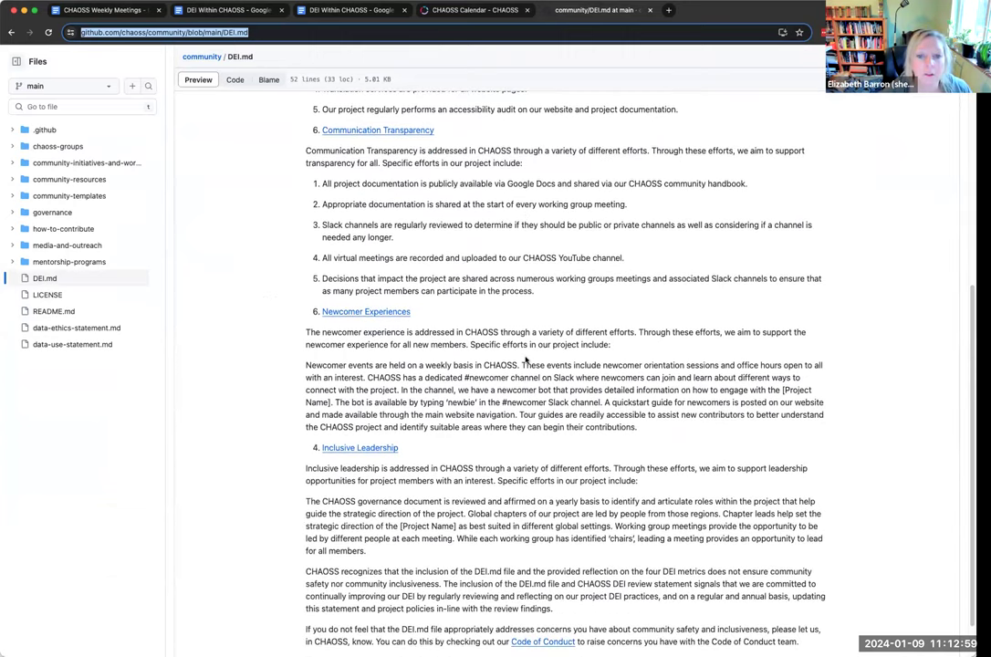
scroll(up, 3)
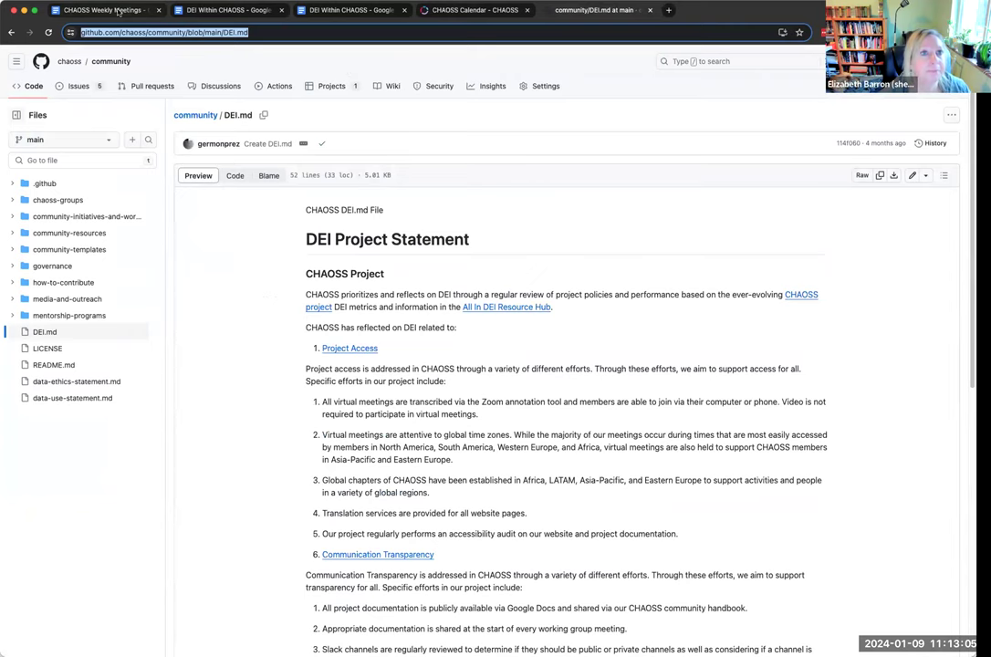
click(101, 11)
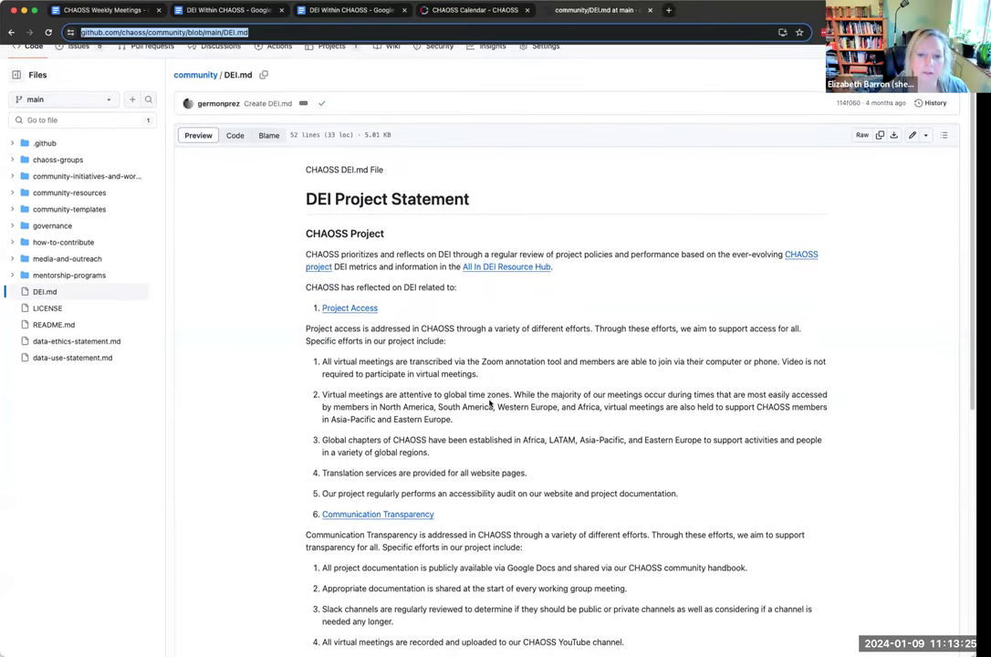
scroll(down, 3)
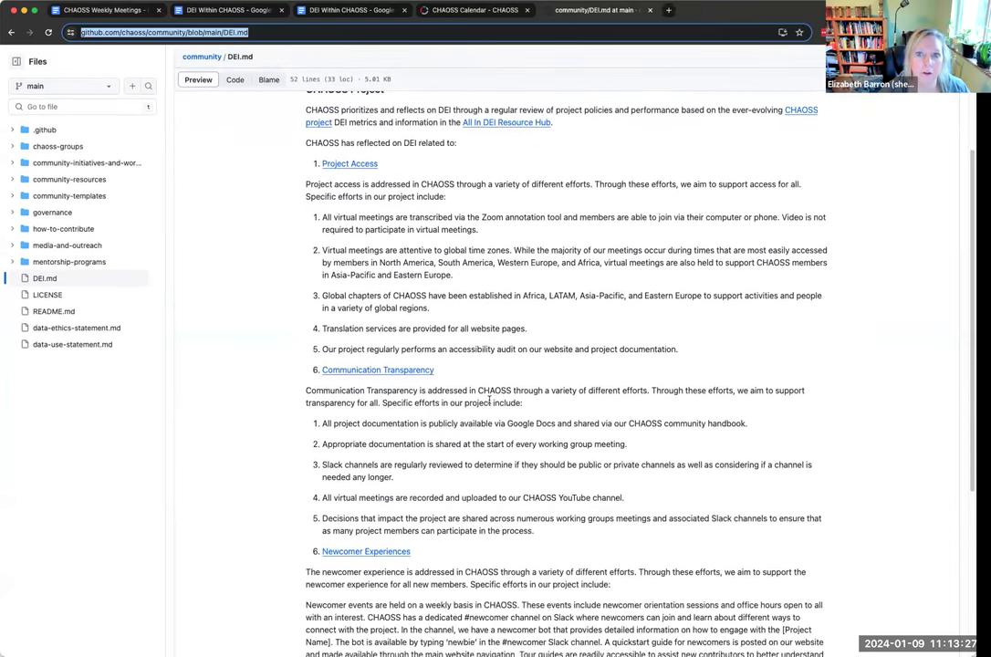
scroll(down, 3)
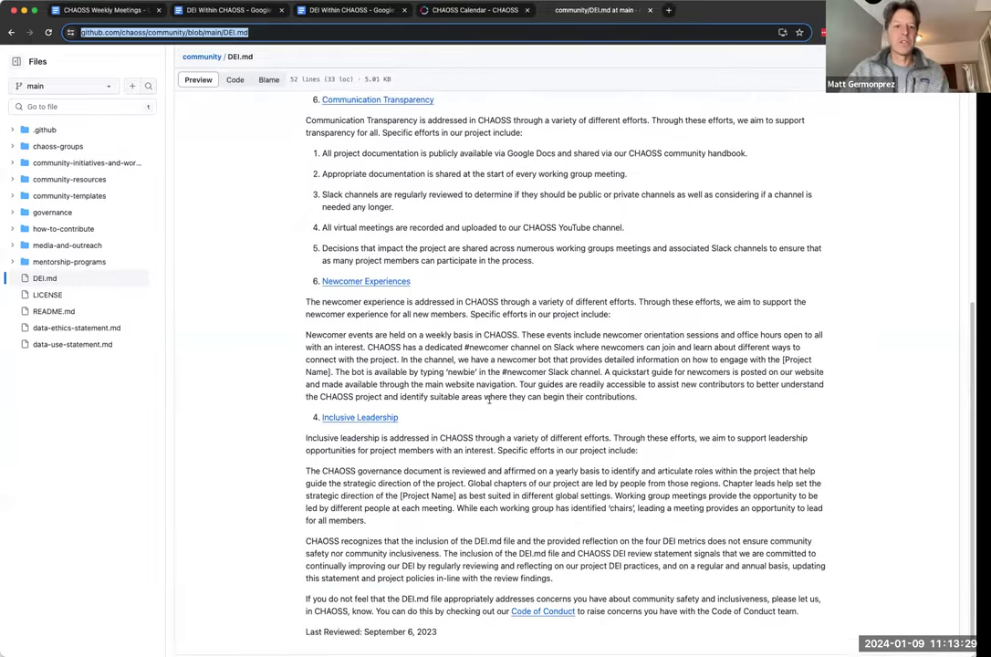
scroll(up, 3)
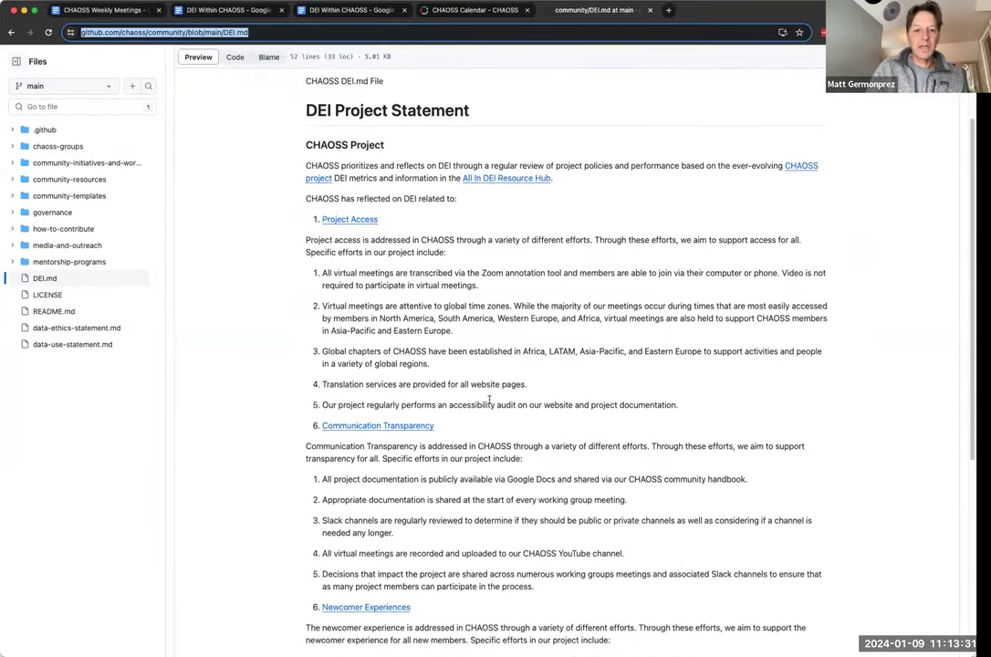
scroll(down, 3)
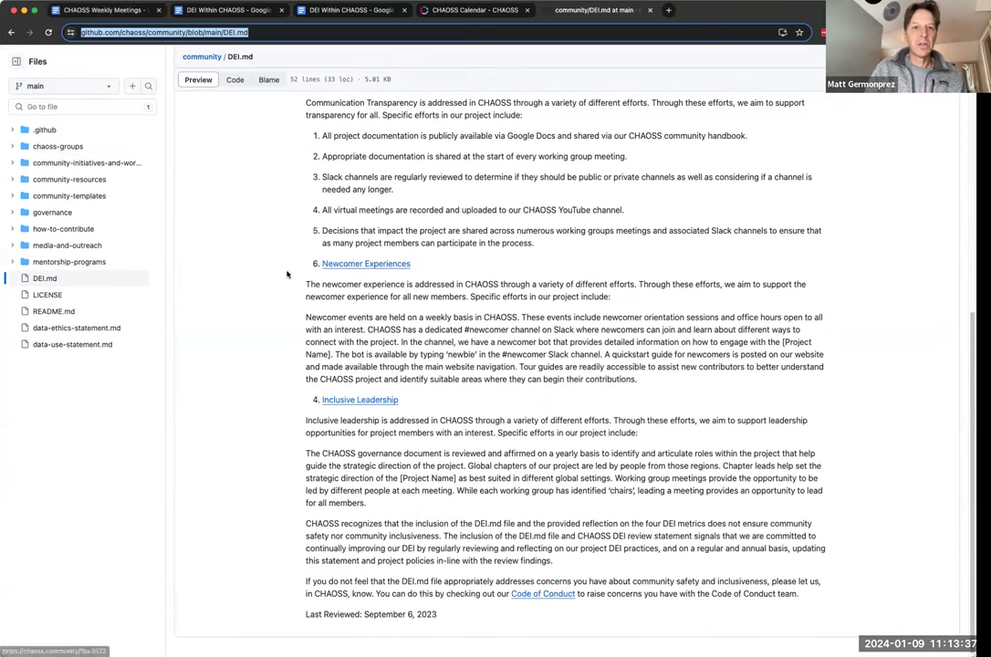
scroll(up, 3)
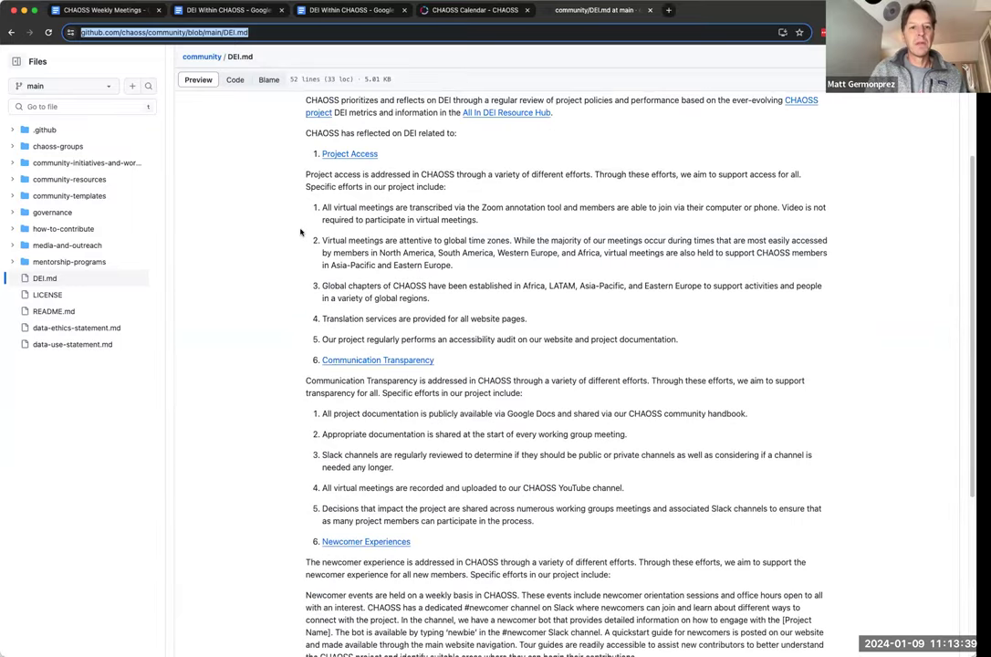
scroll(up, 3)
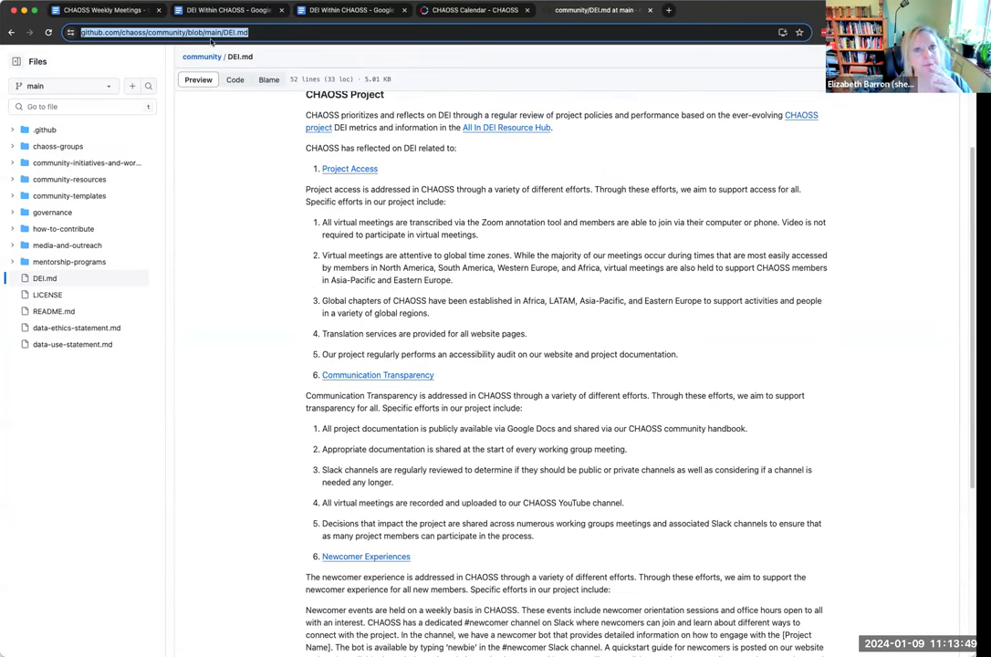
Add 'AI Matt G - fix formatting to match current template' under the lists note and select the DEI items.
click(99, 11)
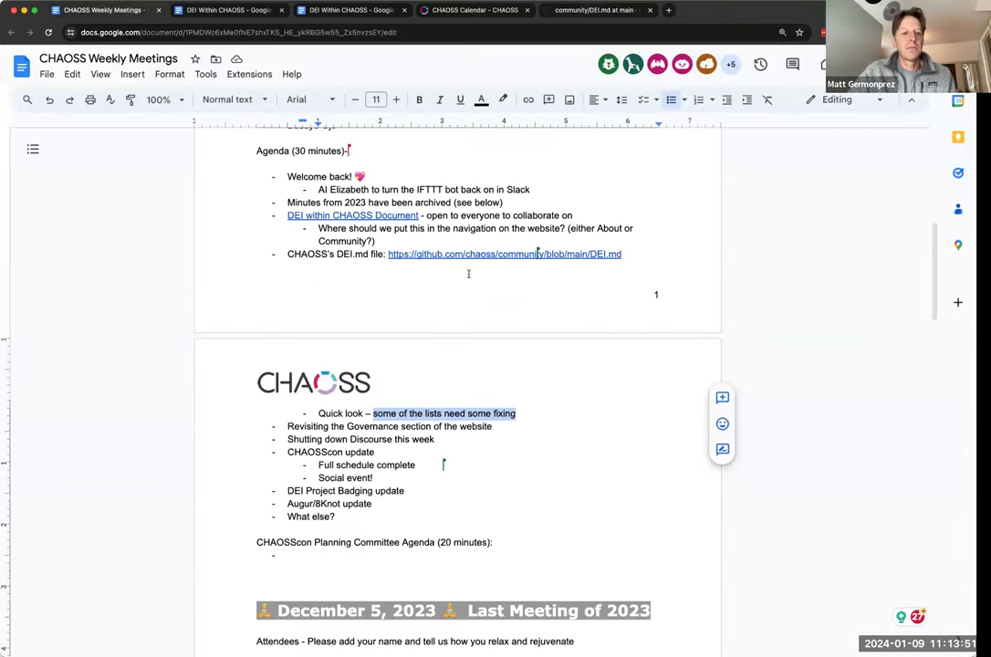
key(Enter)
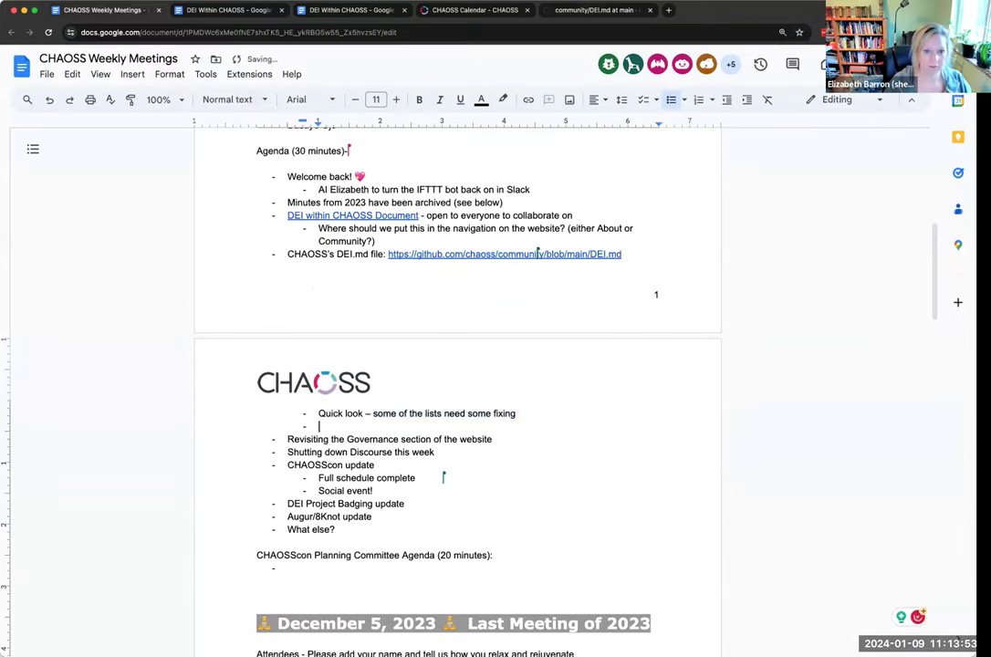
text(AI Matt G - fix formatting to mat)
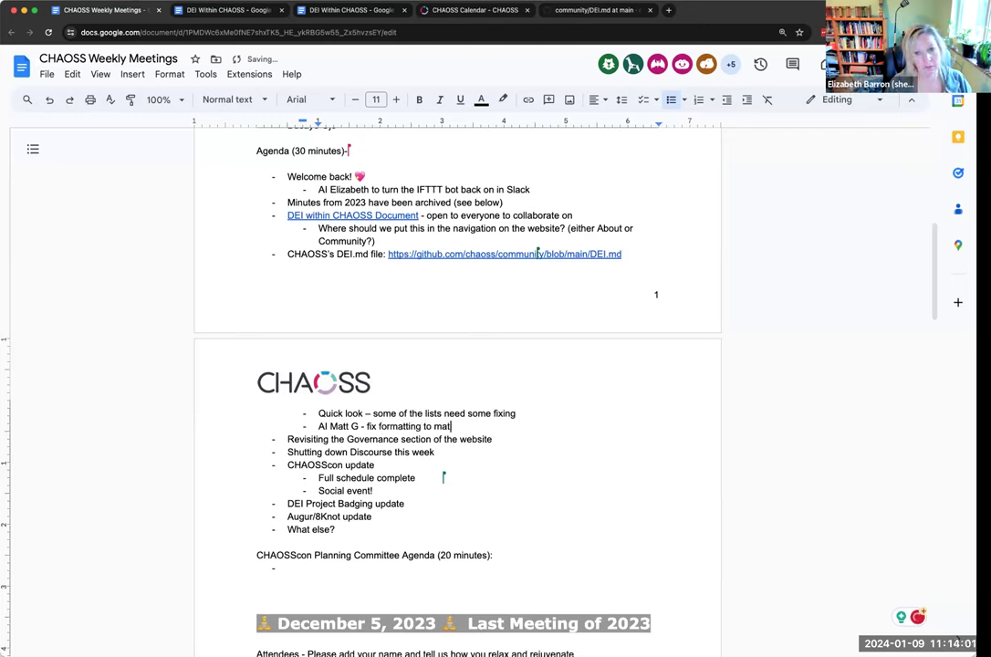
text(ch current template)
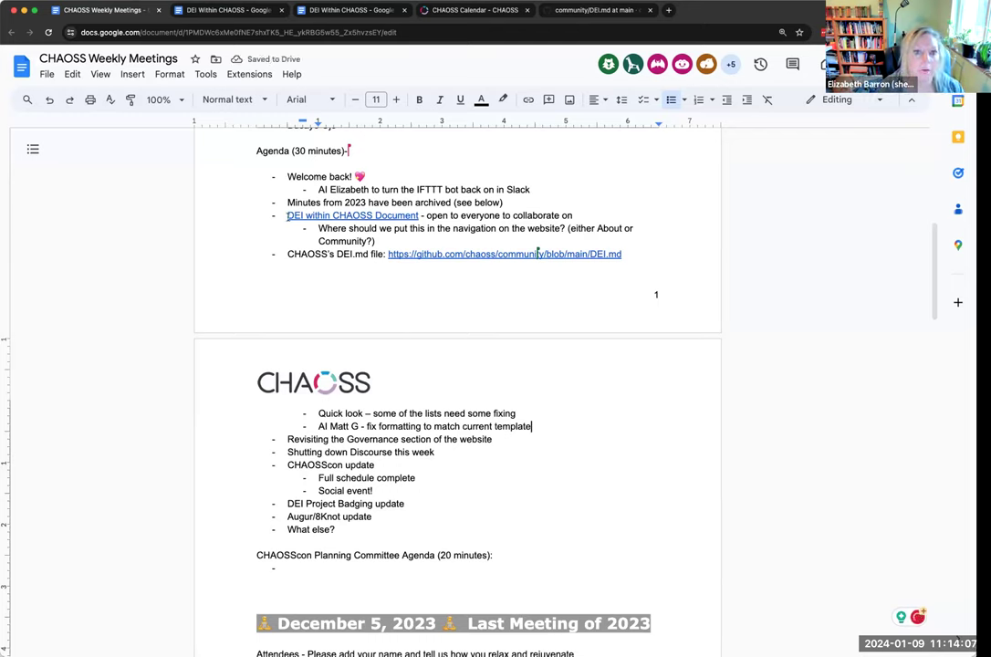
drag(288, 215, 532, 427)
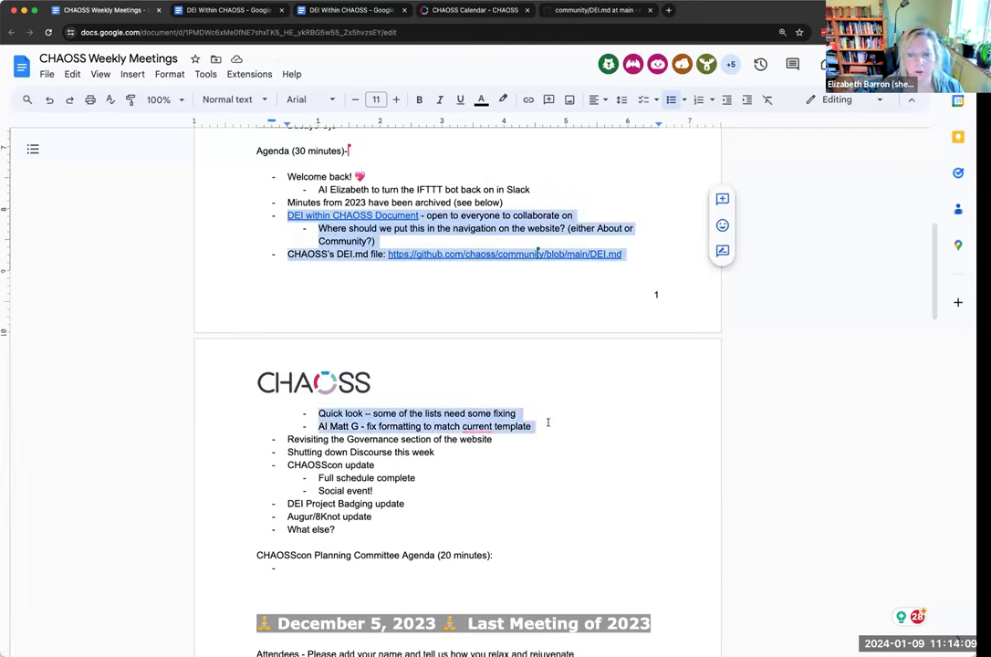
mouse_move(470, 343)
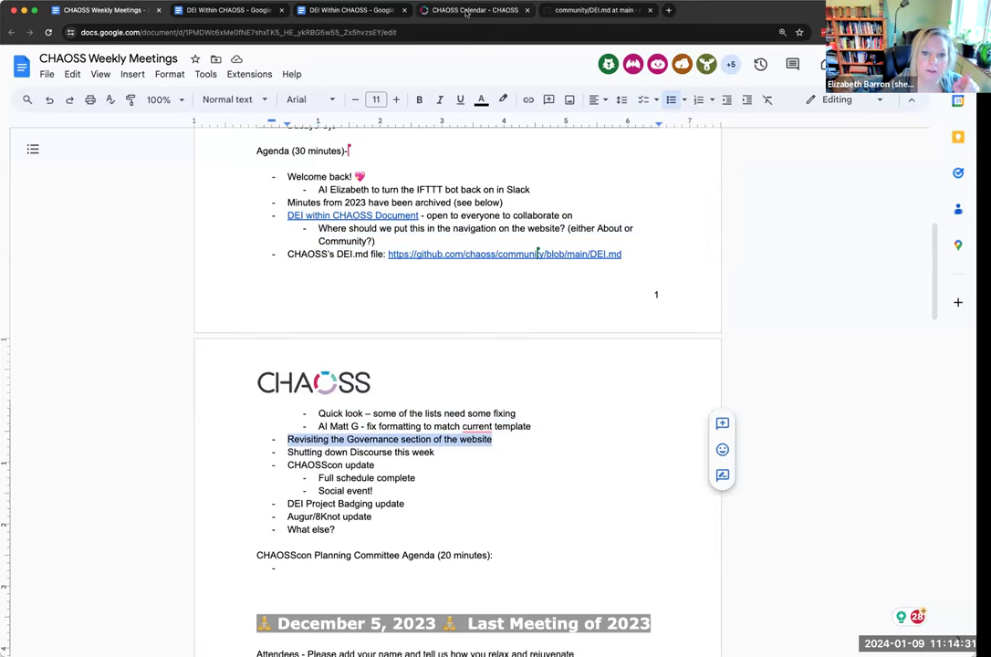
Go to the CHAOSS website's community Knowledge Base and open the Governance topic area.
click(474, 11)
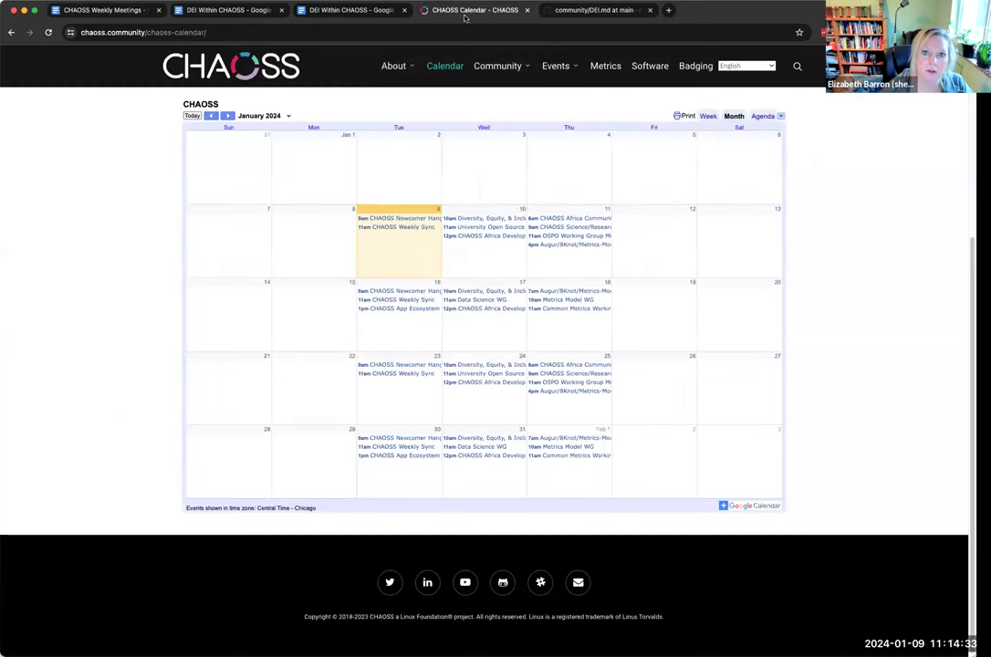
click(394, 66)
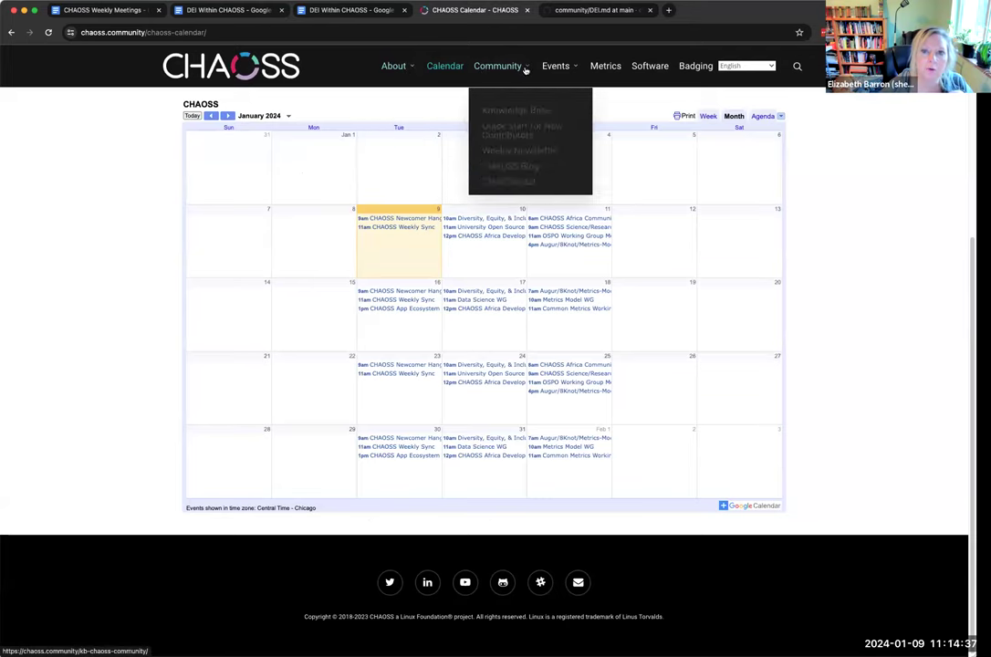
click(514, 104)
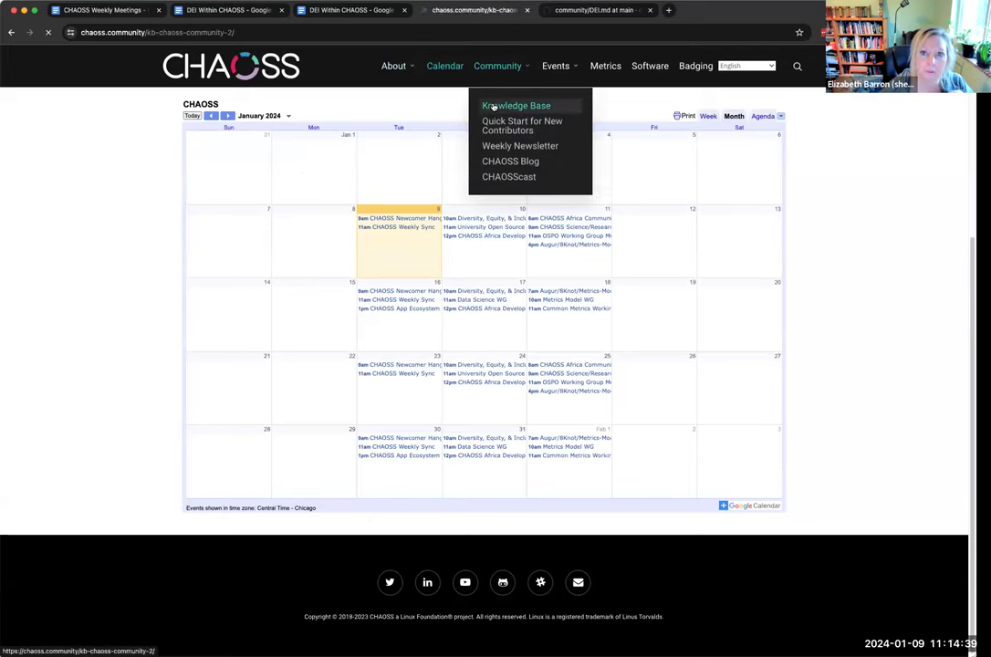
click(514, 104)
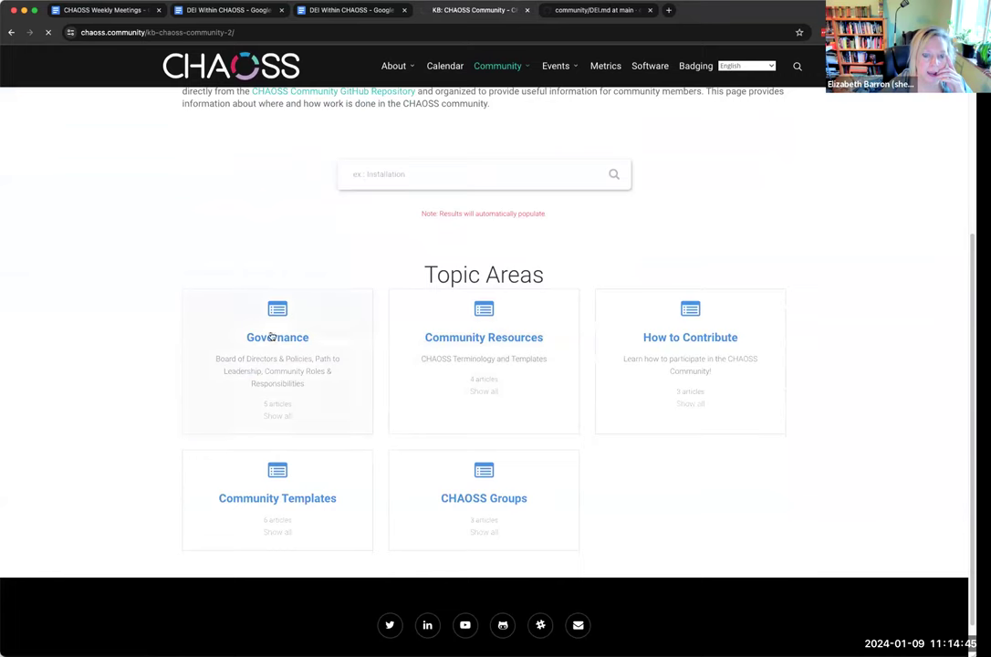
click(277, 336)
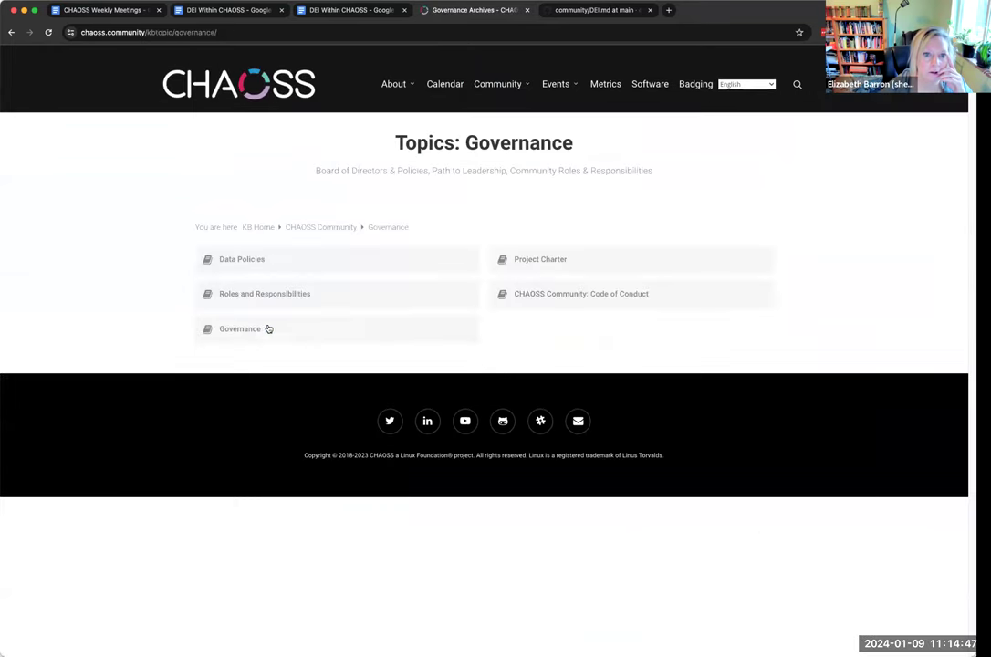
mouse_move(525, 294)
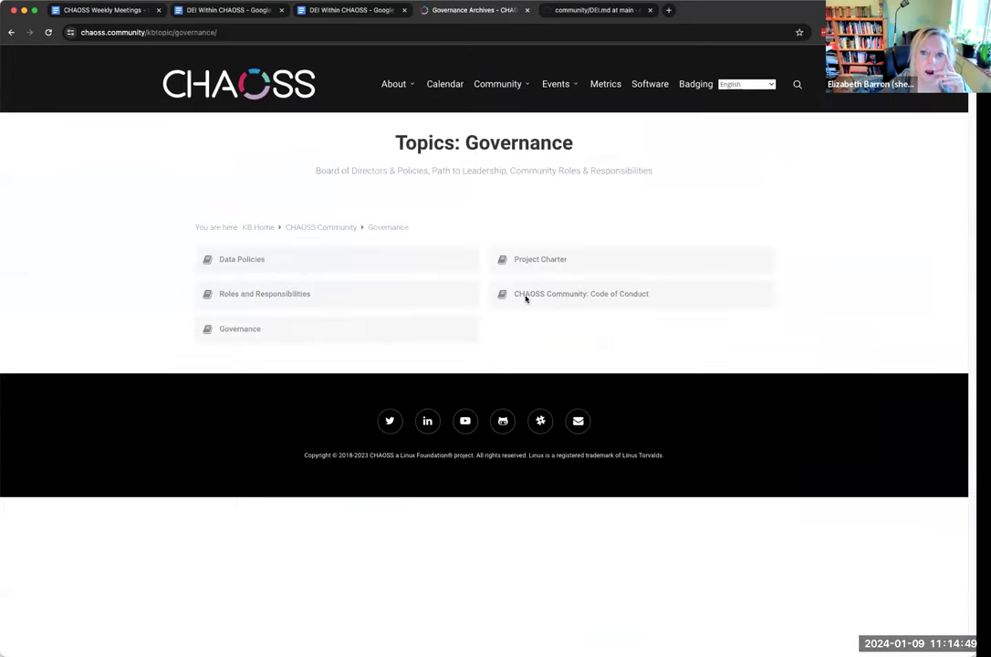
View the CHAOSS project charter from the About menu, then return to the governance topics.
click(394, 84)
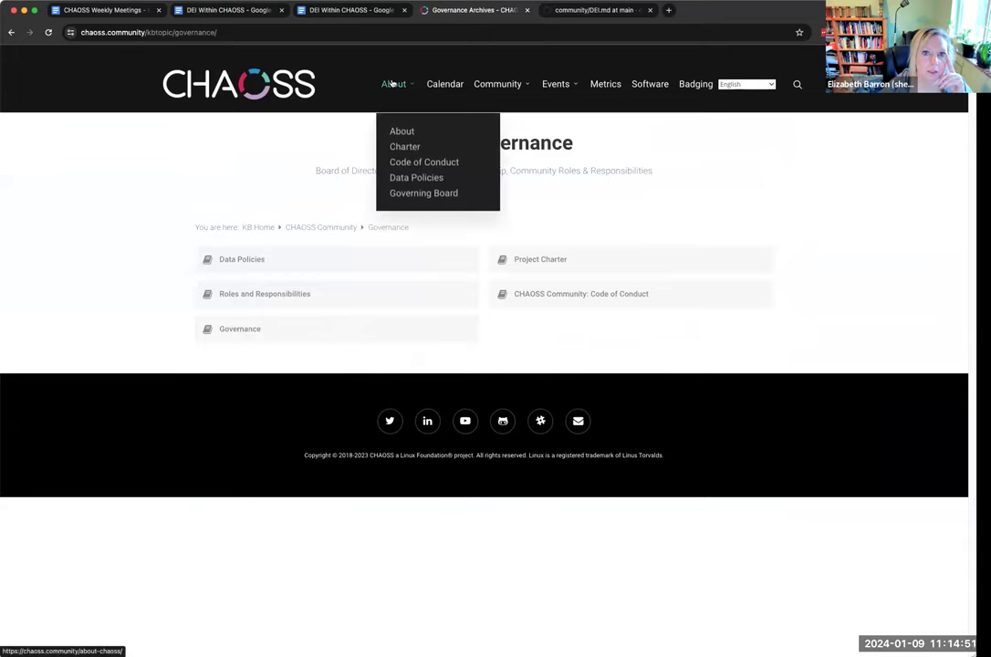
mouse_move(423, 193)
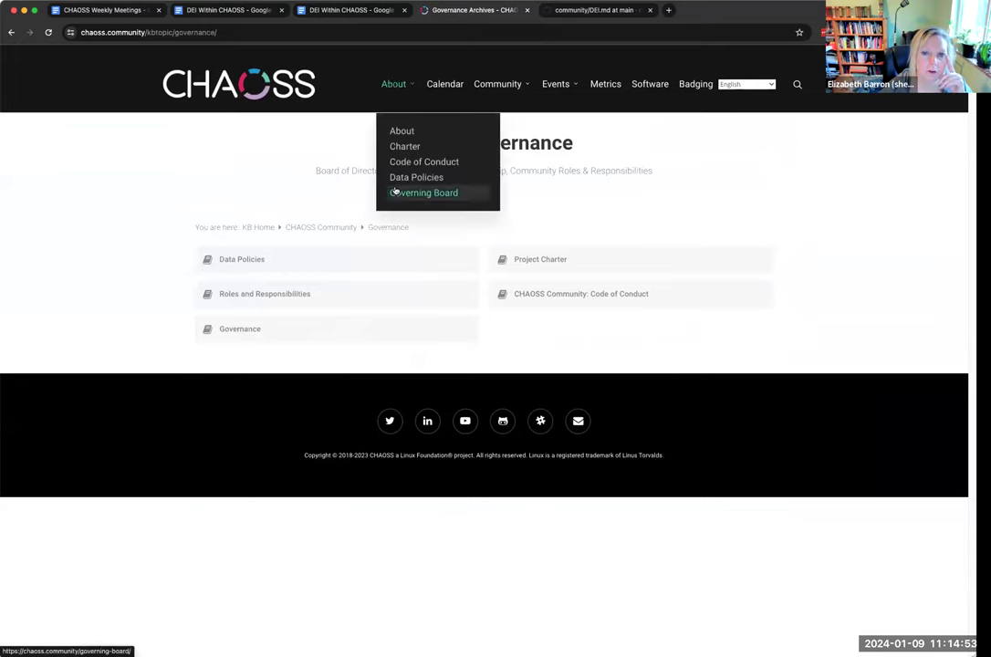
mouse_move(405, 146)
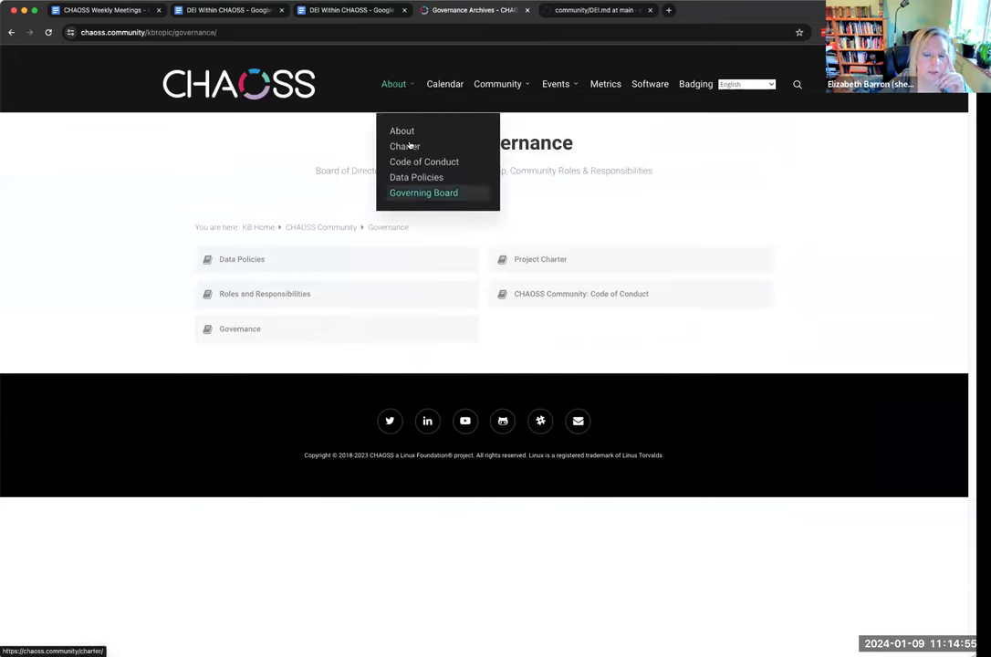
mouse_move(405, 146)
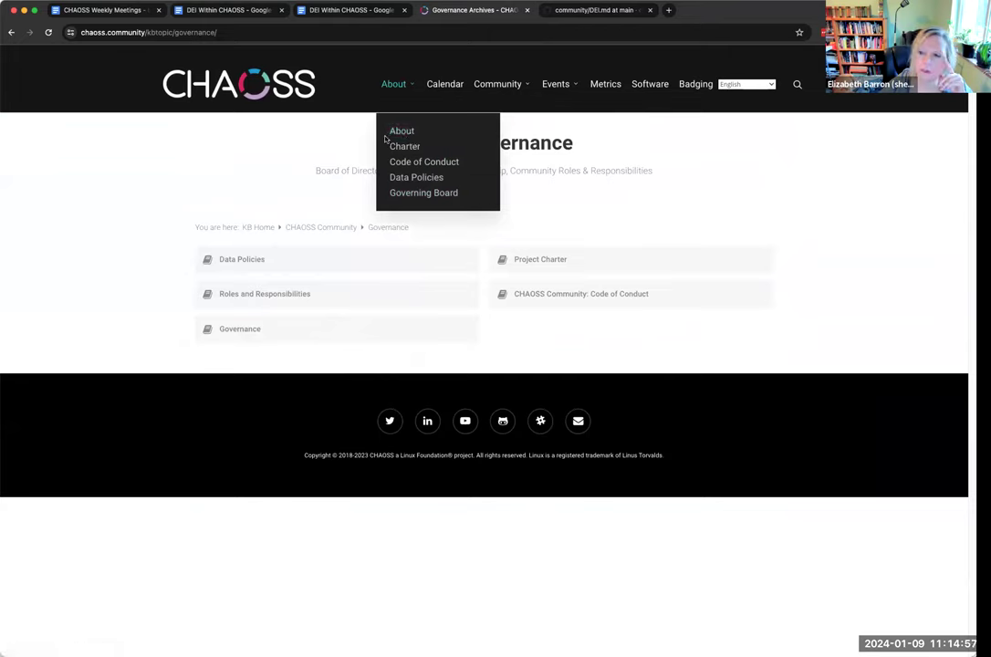
mouse_move(405, 207)
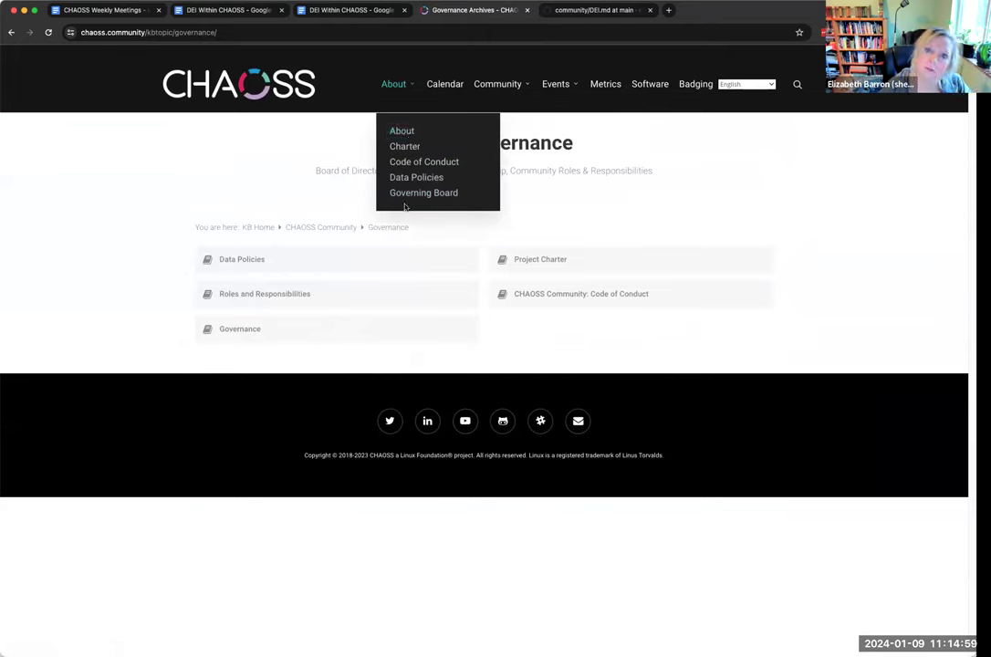
mouse_move(402, 131)
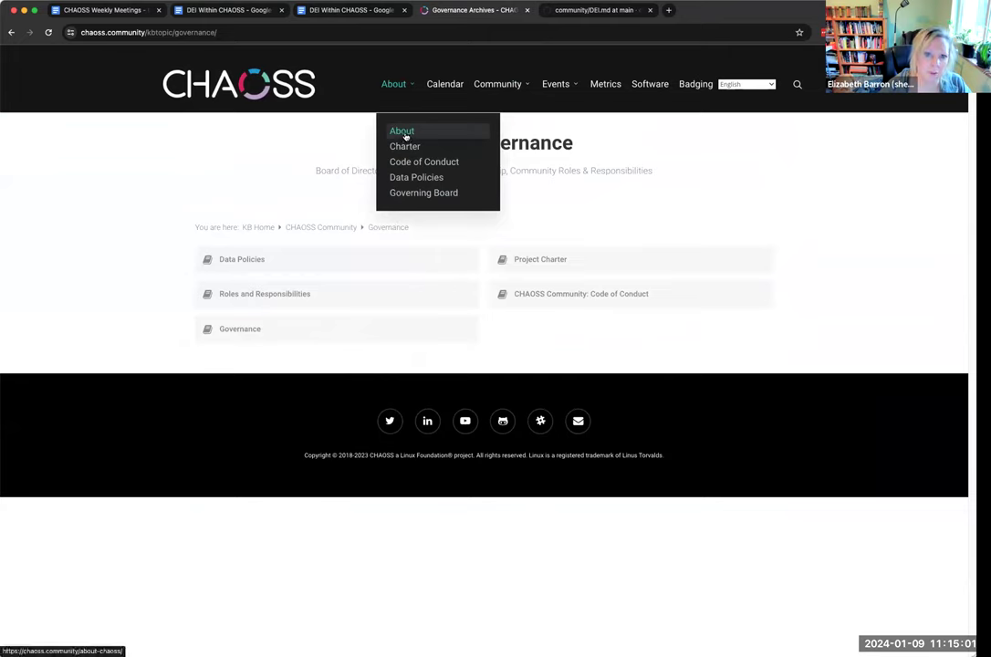
mouse_move(389, 77)
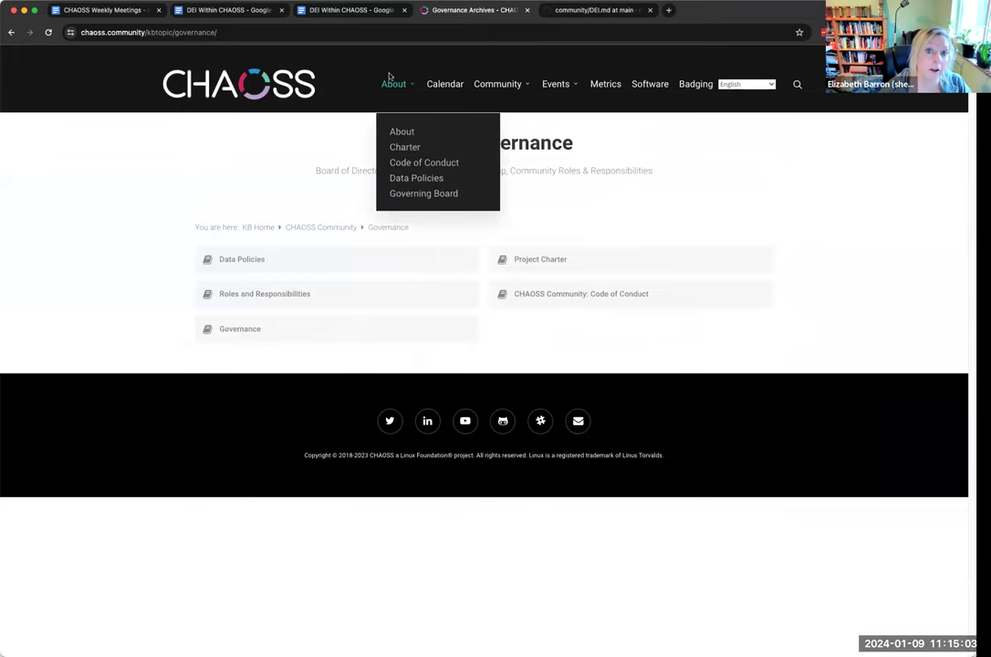
mouse_move(406, 146)
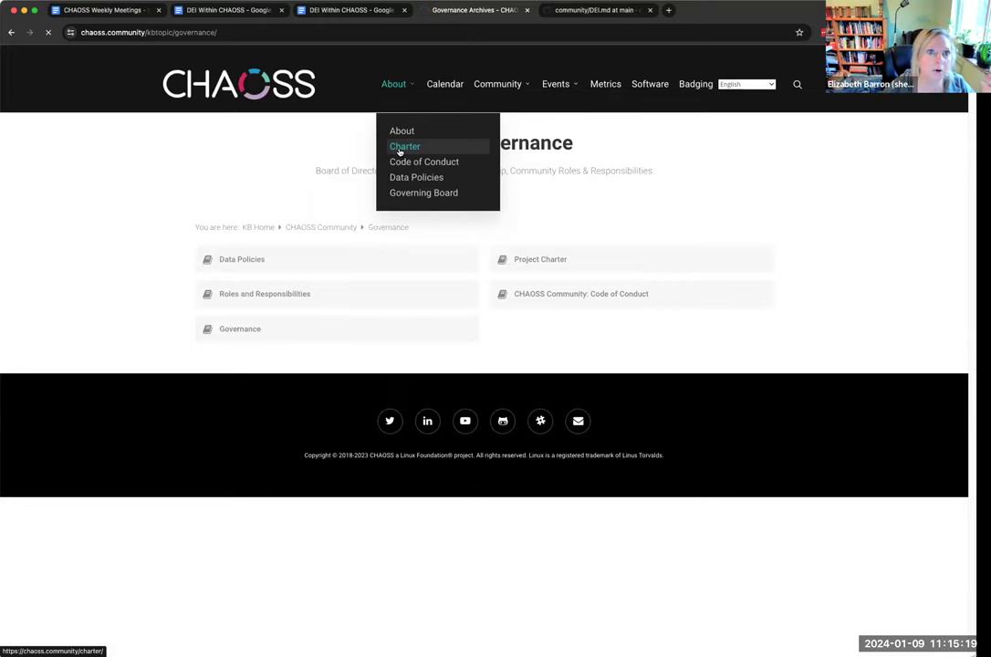
click(405, 146)
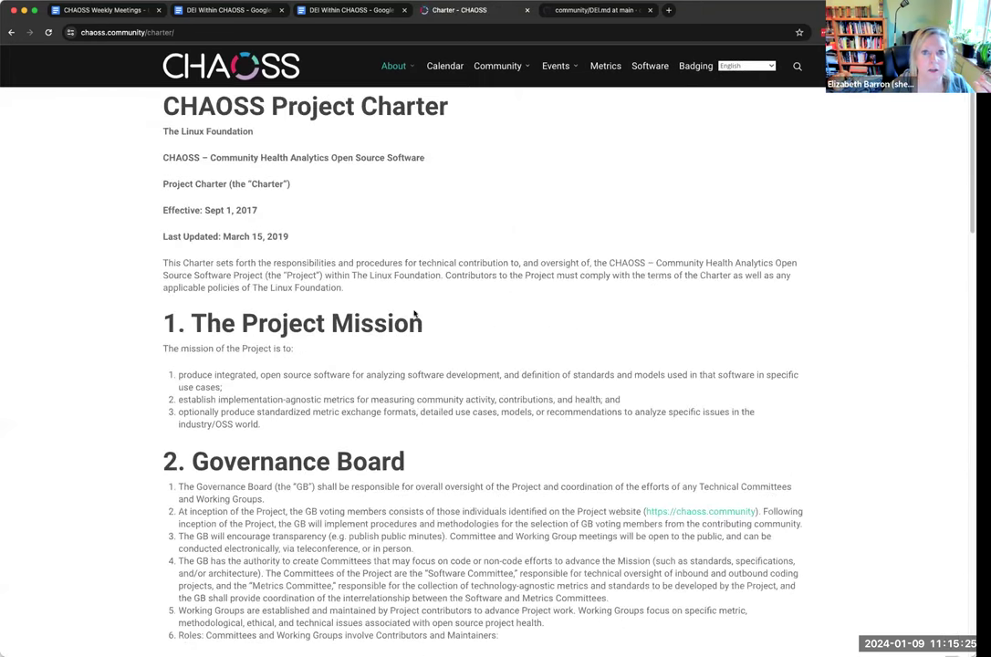
click(496, 84)
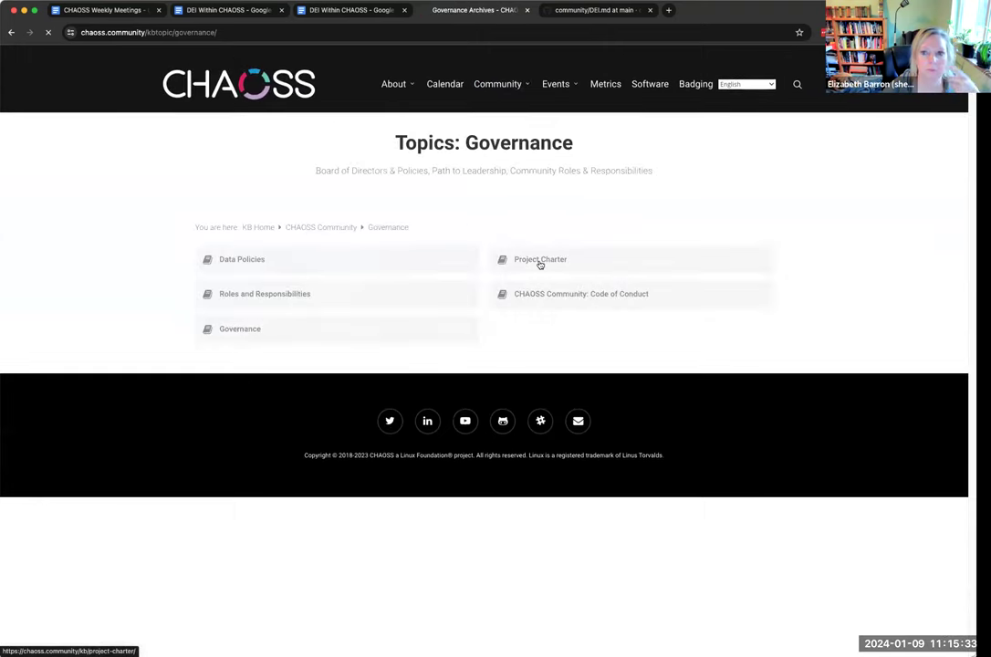
mouse_move(380, 208)
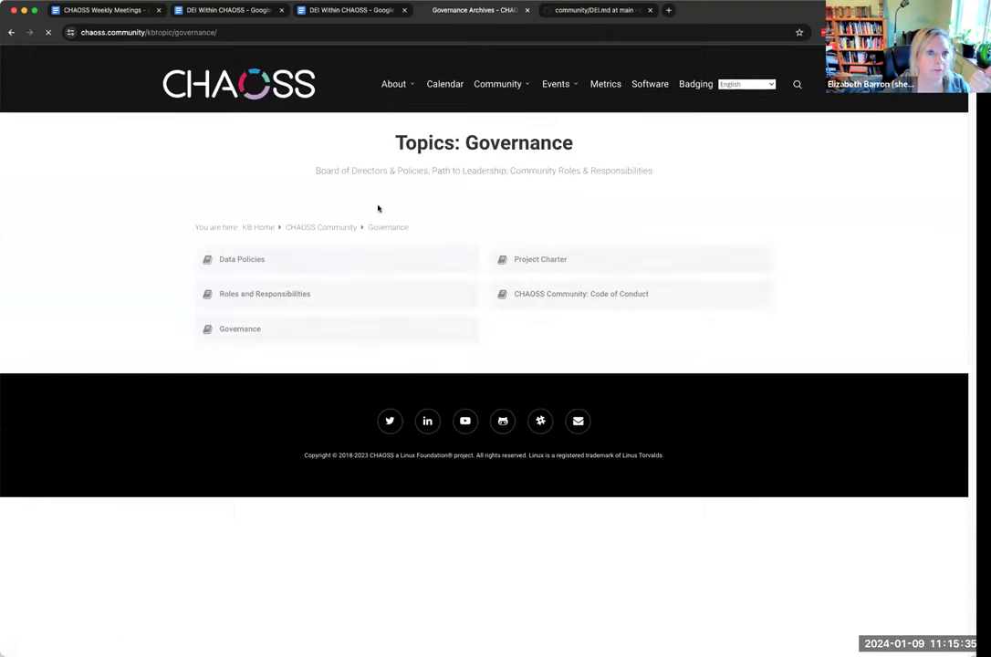
Open the Project Charter article and scroll through its Mission and Governance Board sections.
click(540, 259)
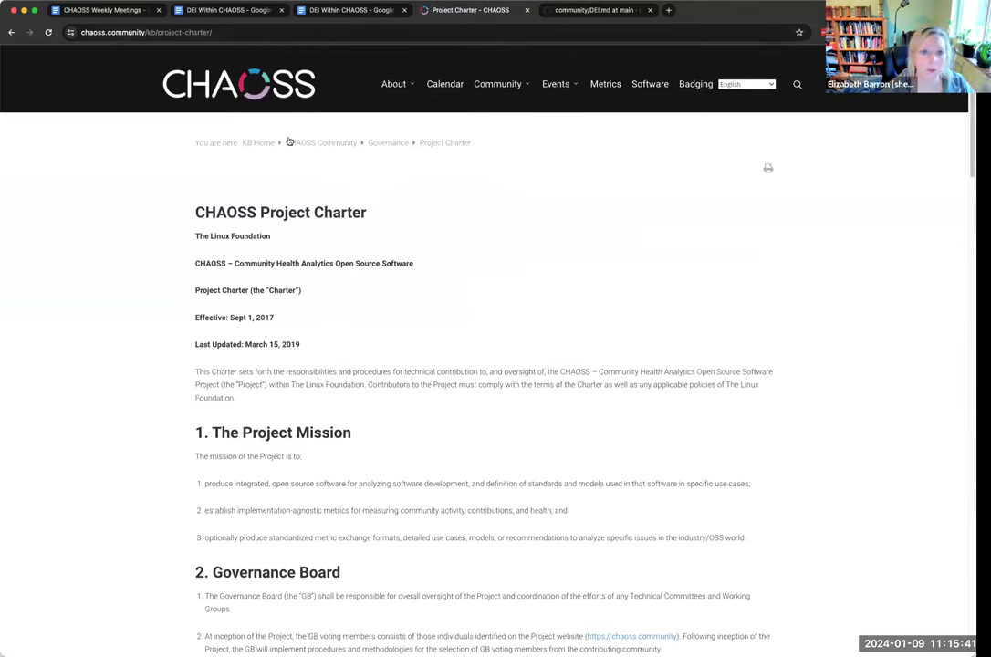
mouse_move(394, 314)
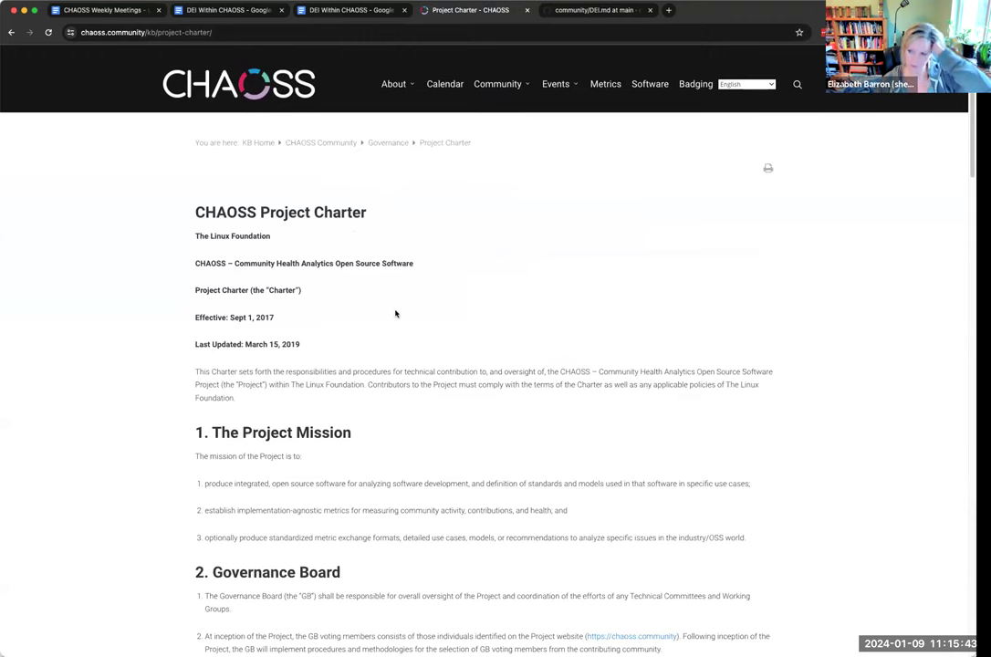
scroll(down, 3)
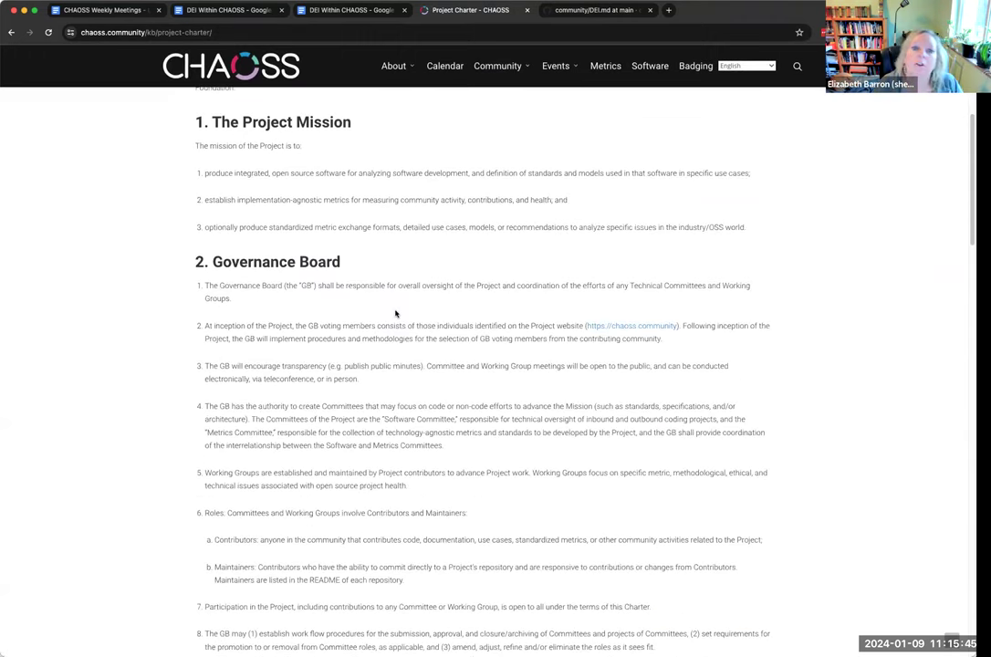
scroll(up, 3)
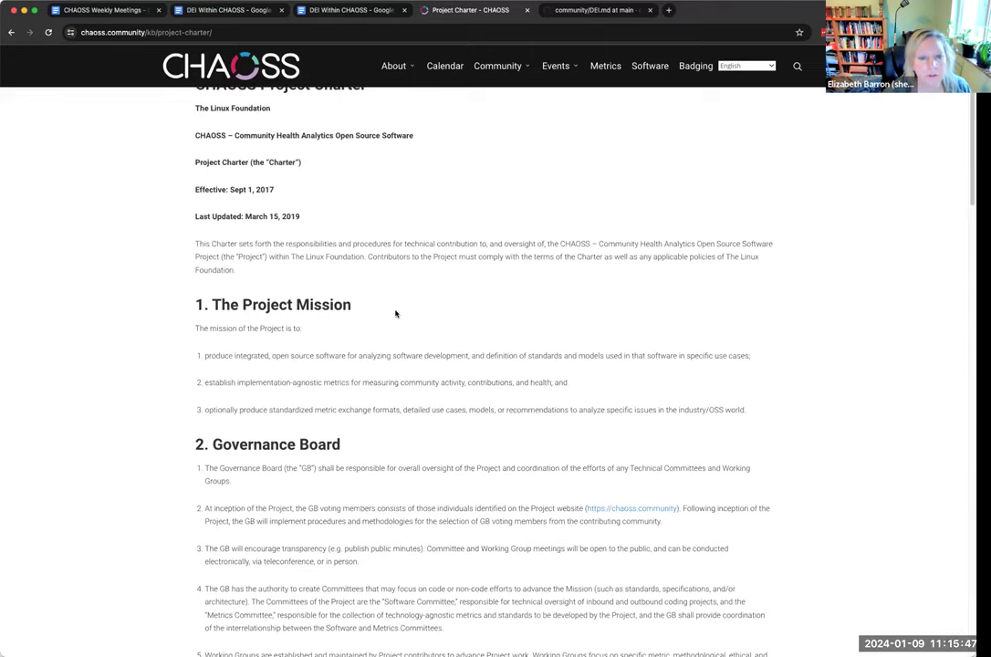
scroll(up, 3)
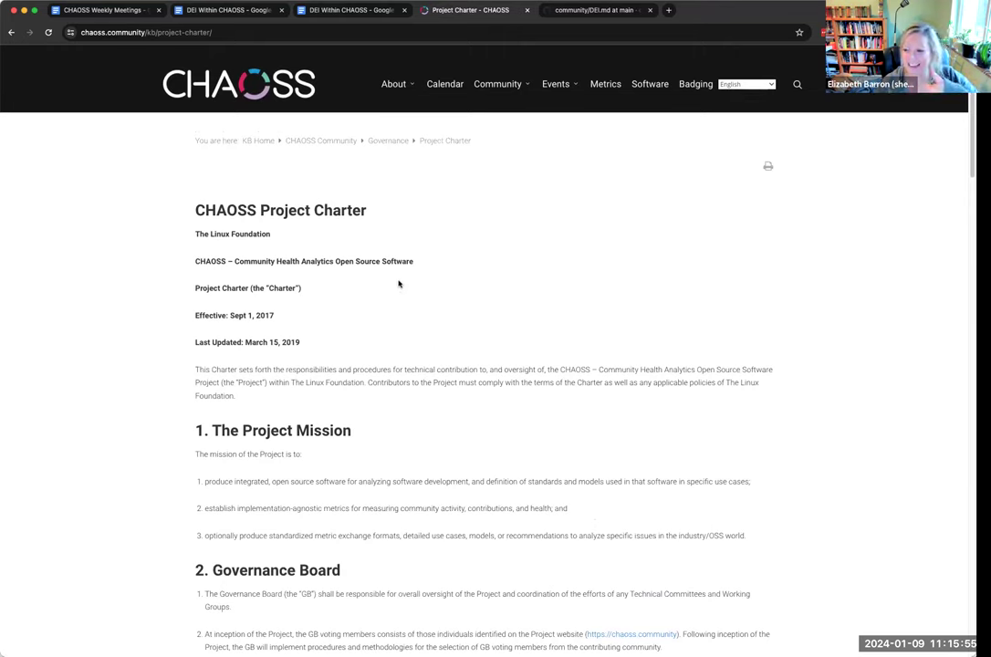
mouse_move(405, 204)
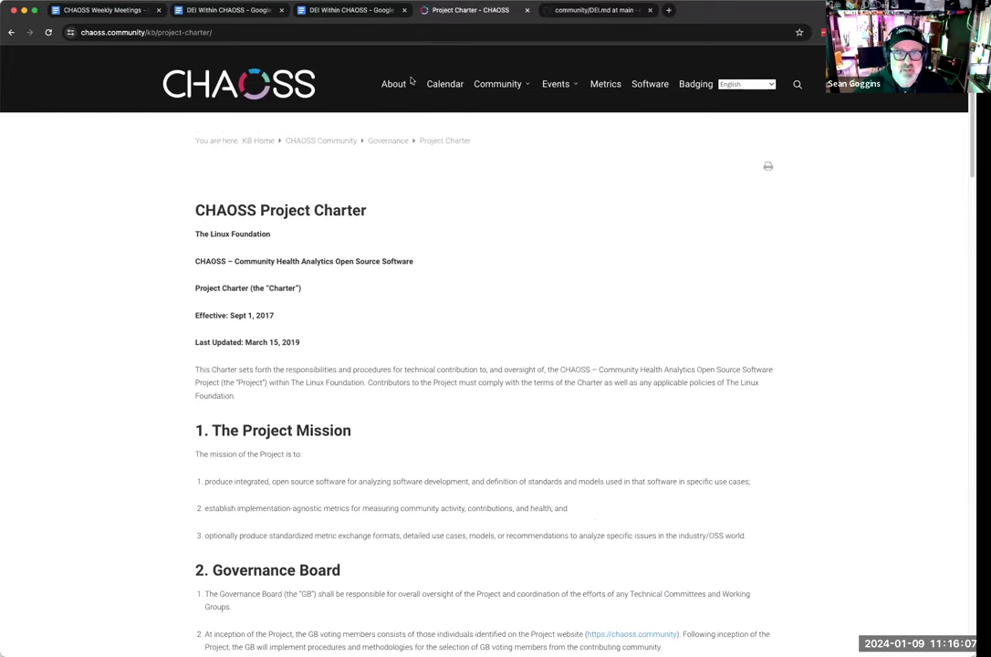
click(394, 84)
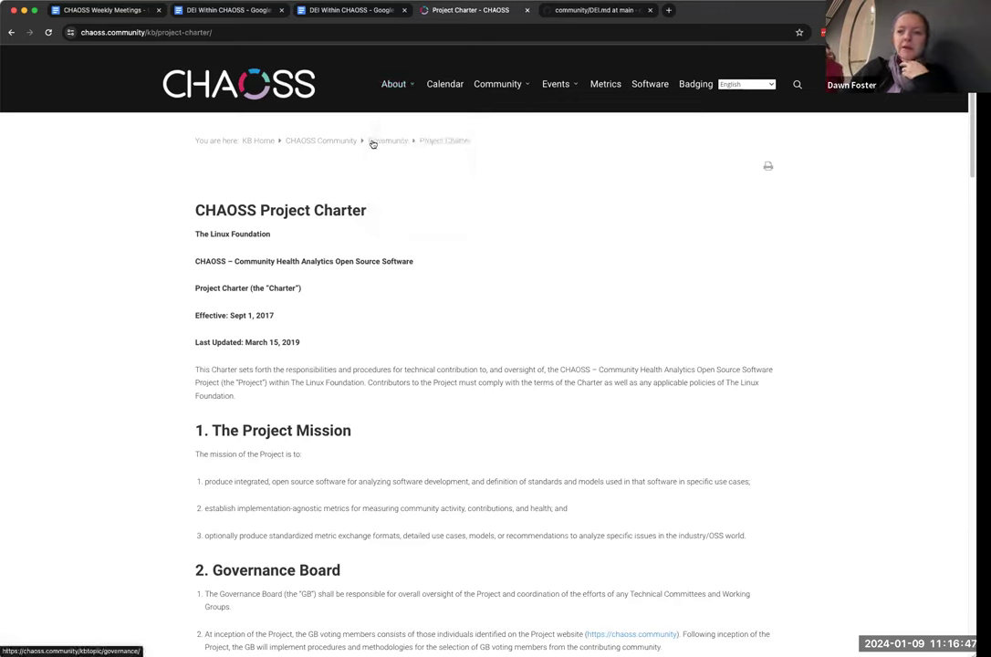
click(394, 84)
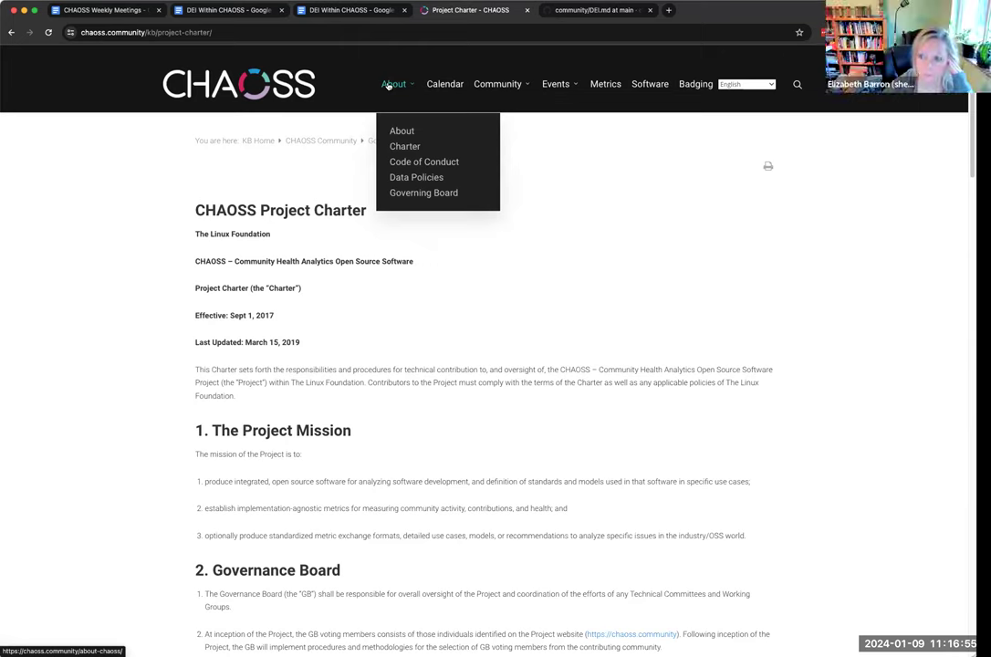
mouse_move(380, 175)
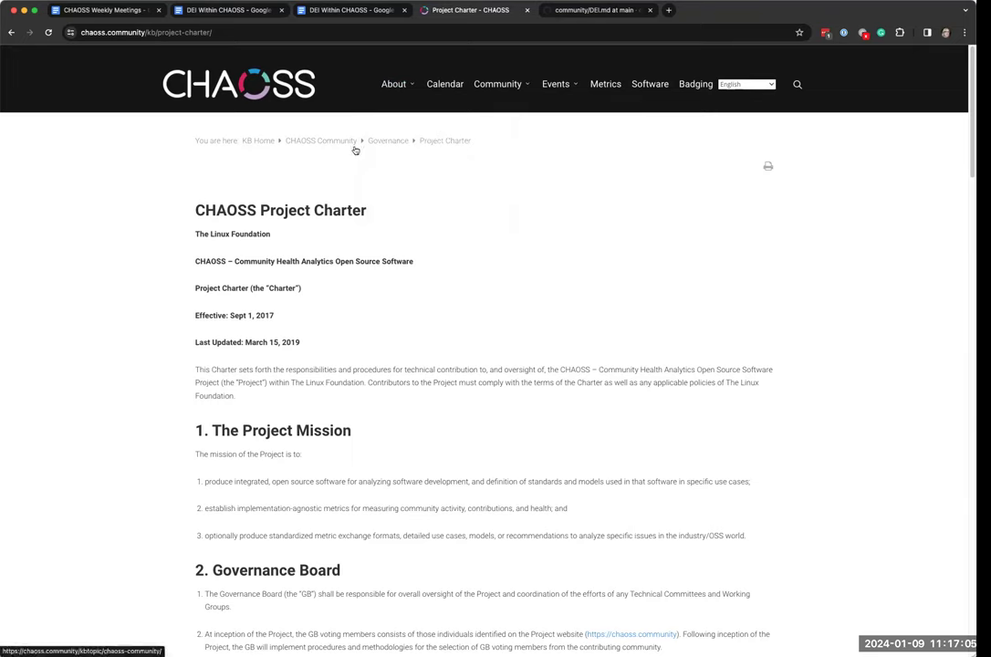
mouse_move(343, 221)
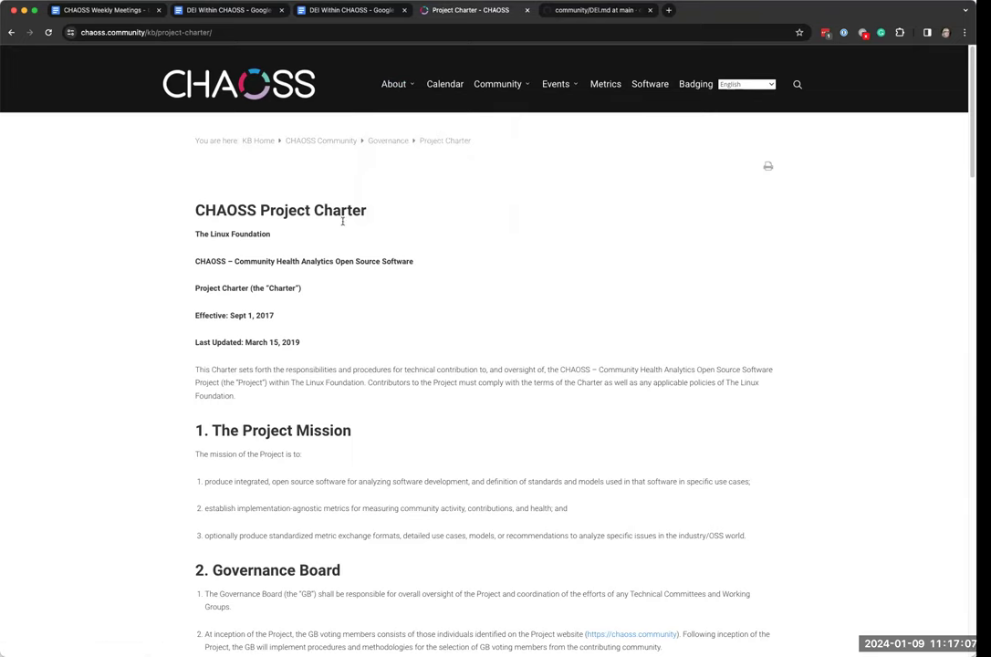
mouse_move(349, 184)
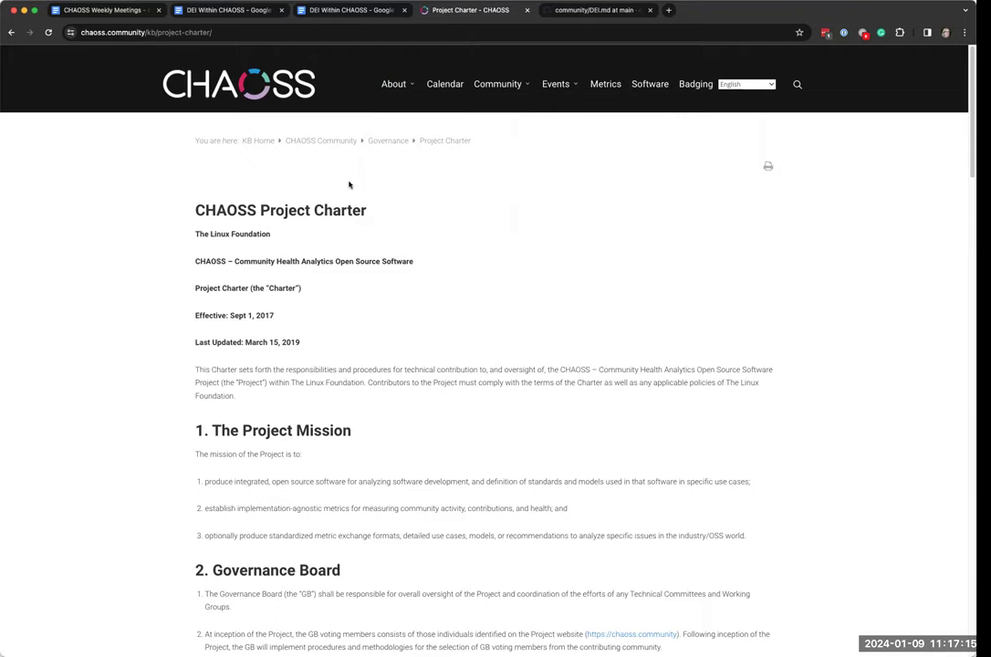
mouse_move(411, 139)
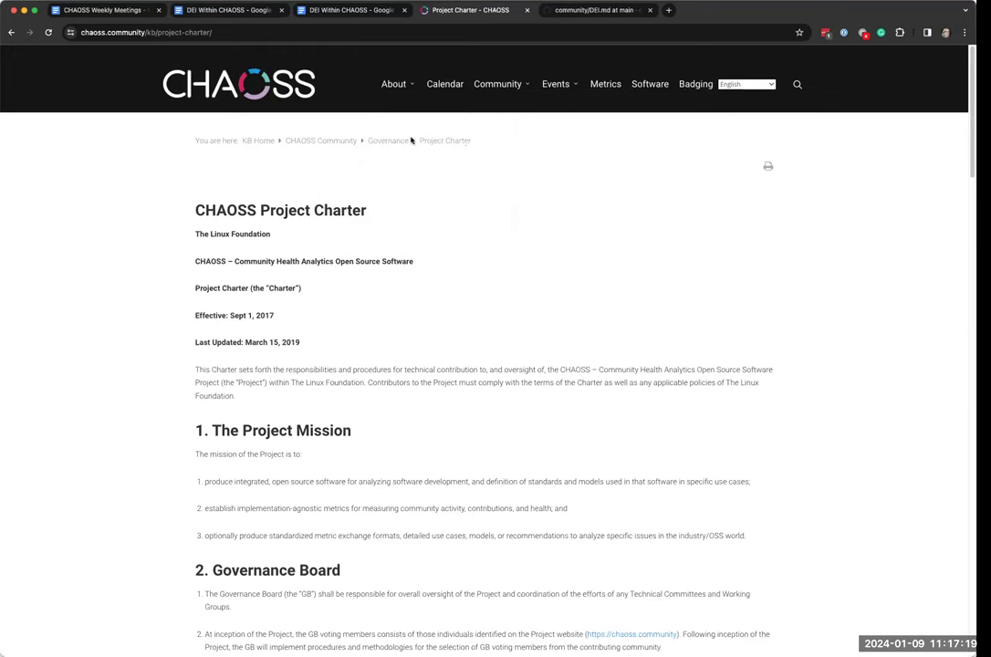
mouse_move(399, 99)
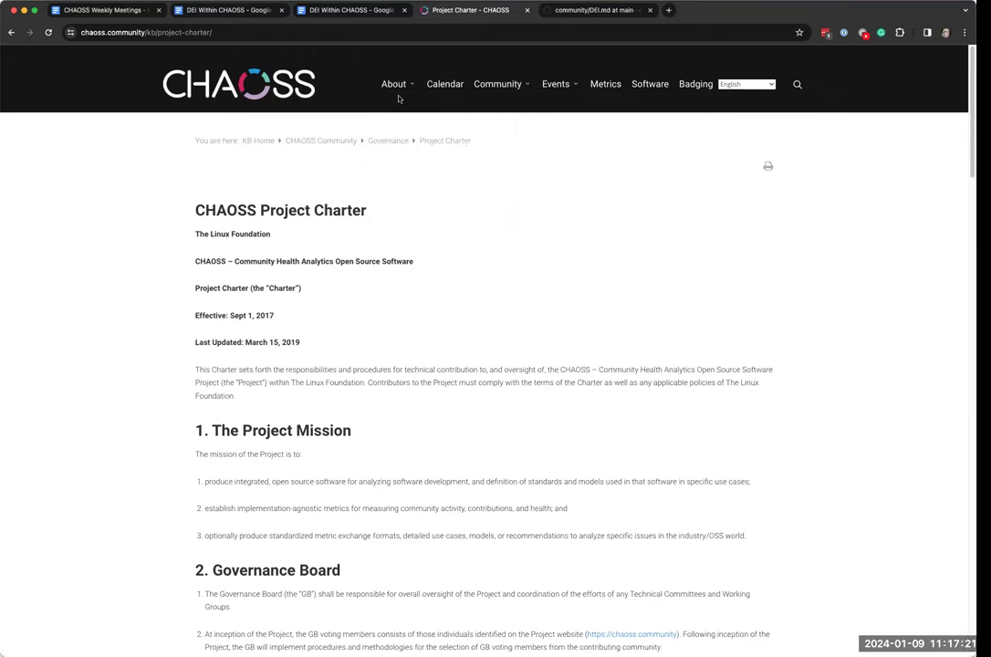
click(394, 84)
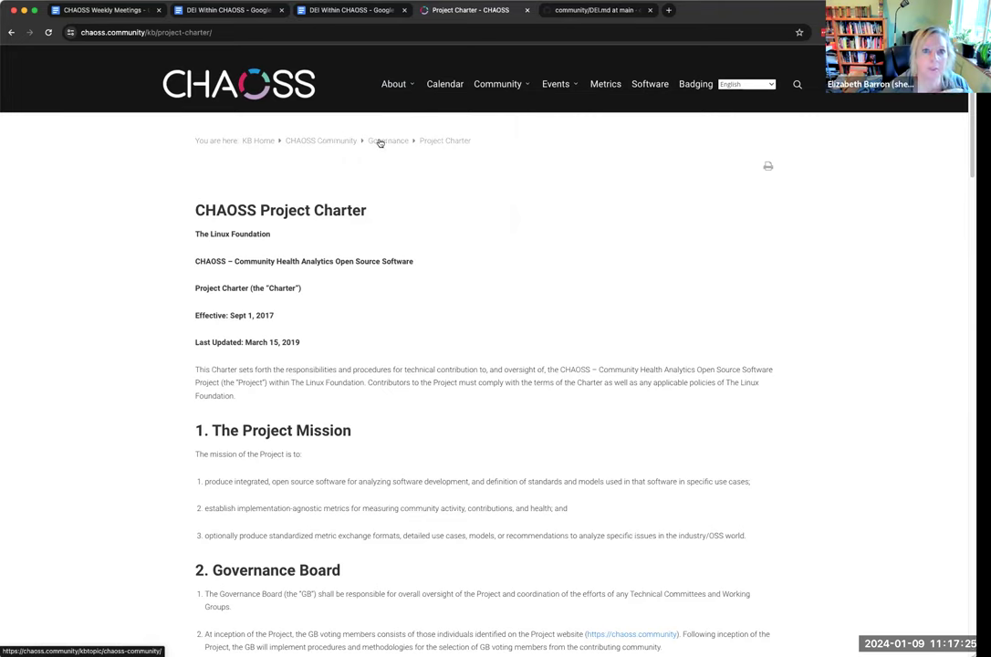
click(394, 84)
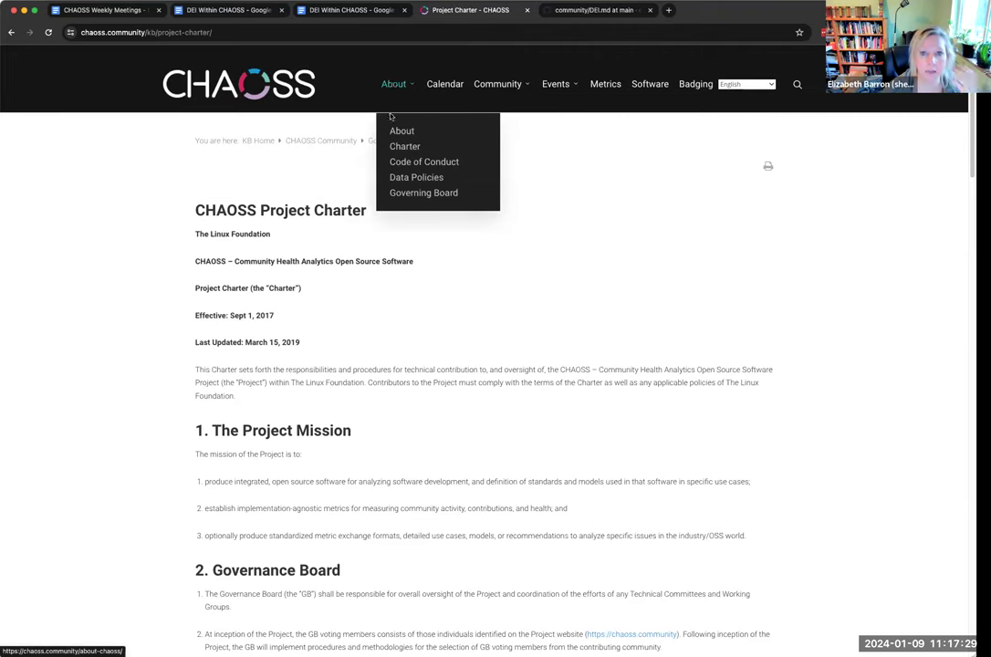
mouse_move(424, 193)
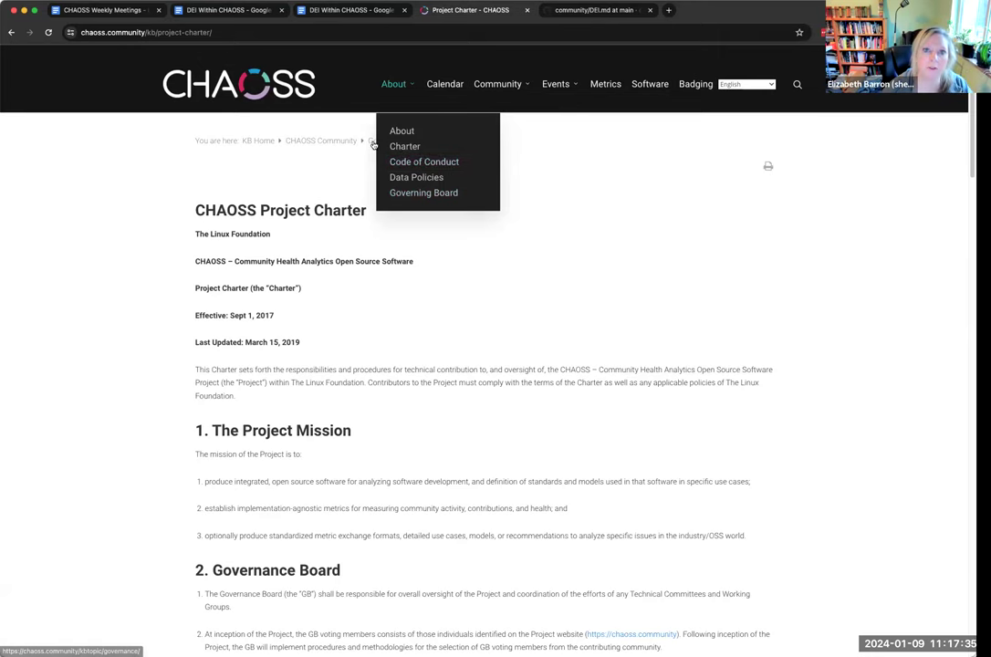
click(424, 193)
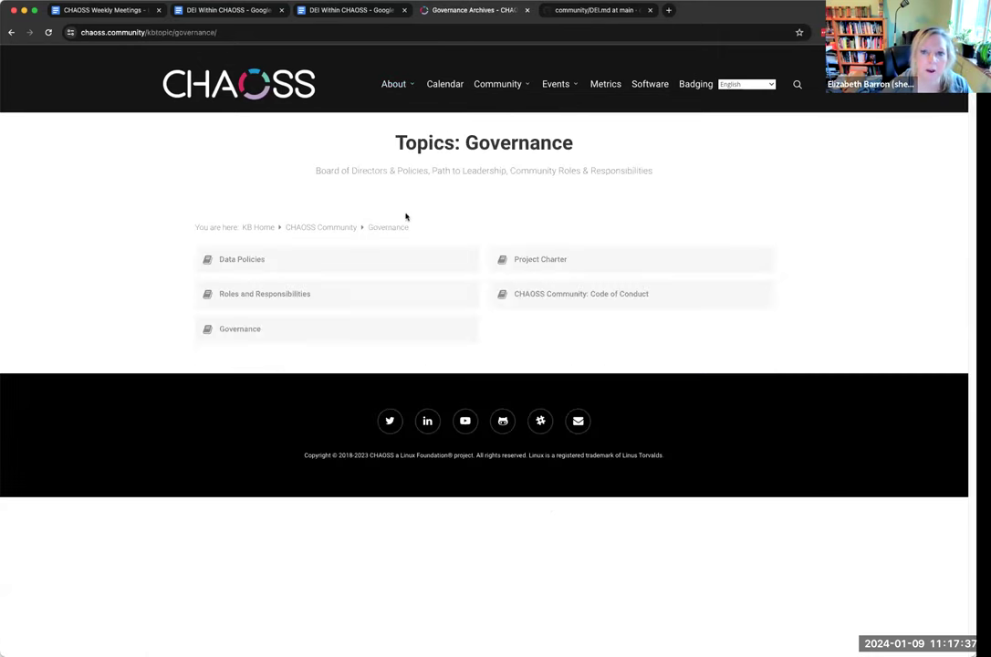
mouse_move(277, 294)
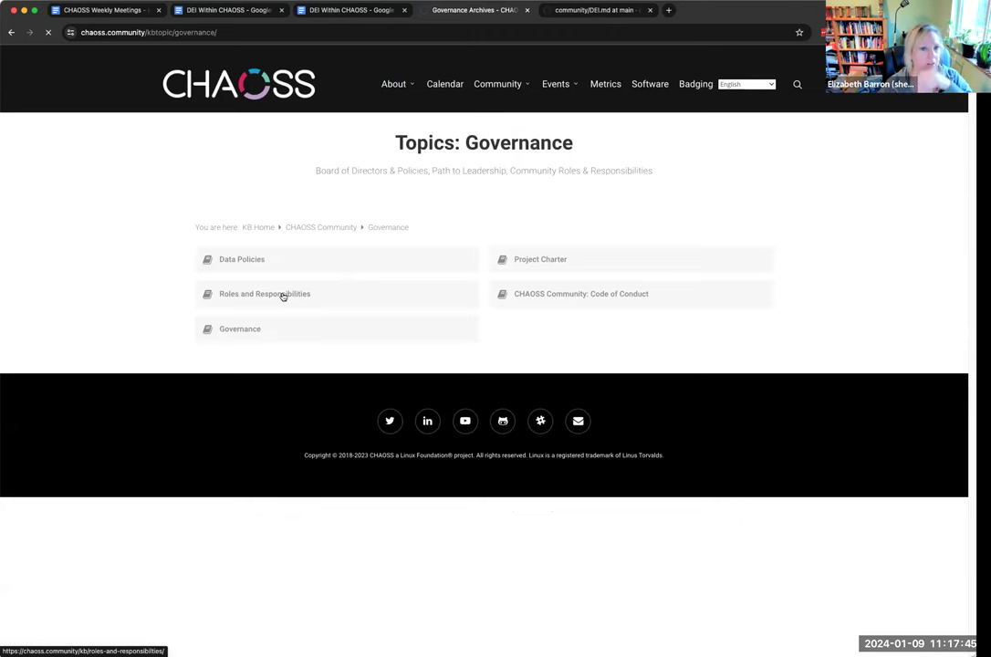
click(264, 292)
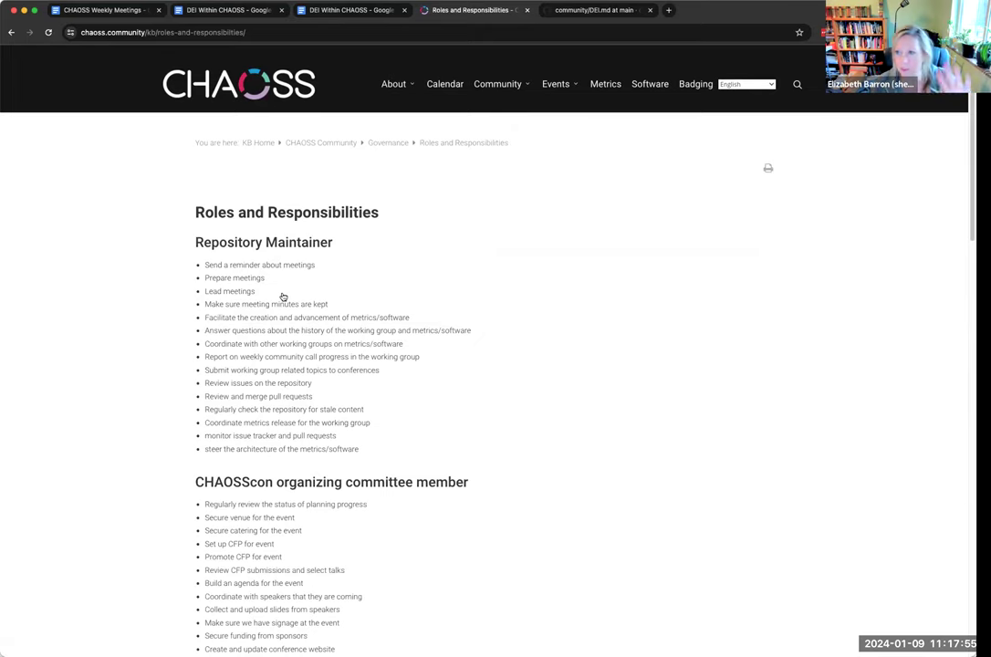
mouse_move(412, 287)
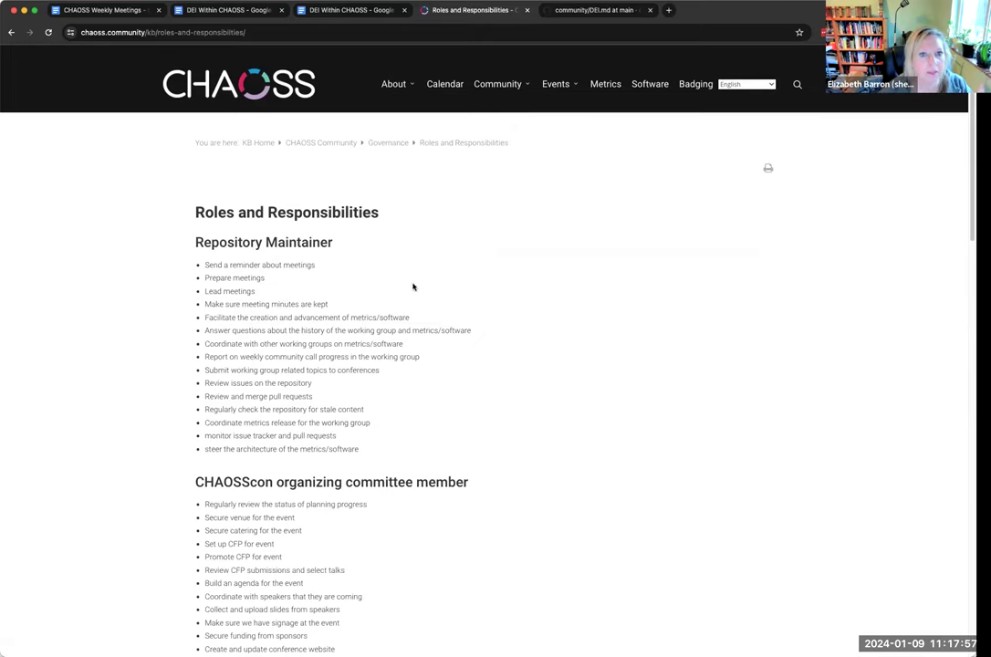
scroll(down, 3)
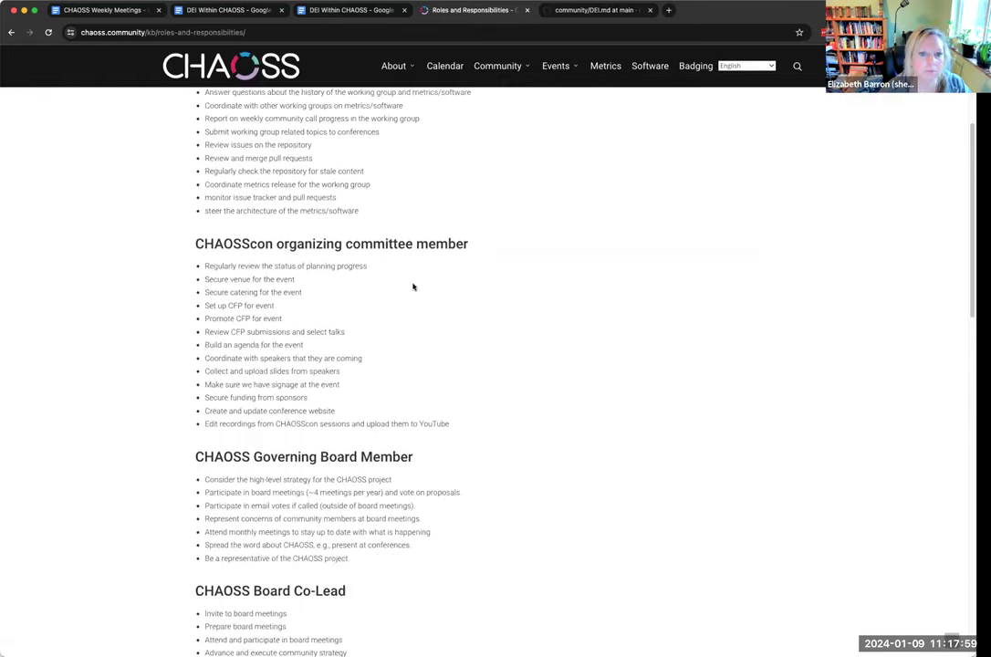
scroll(down, 3)
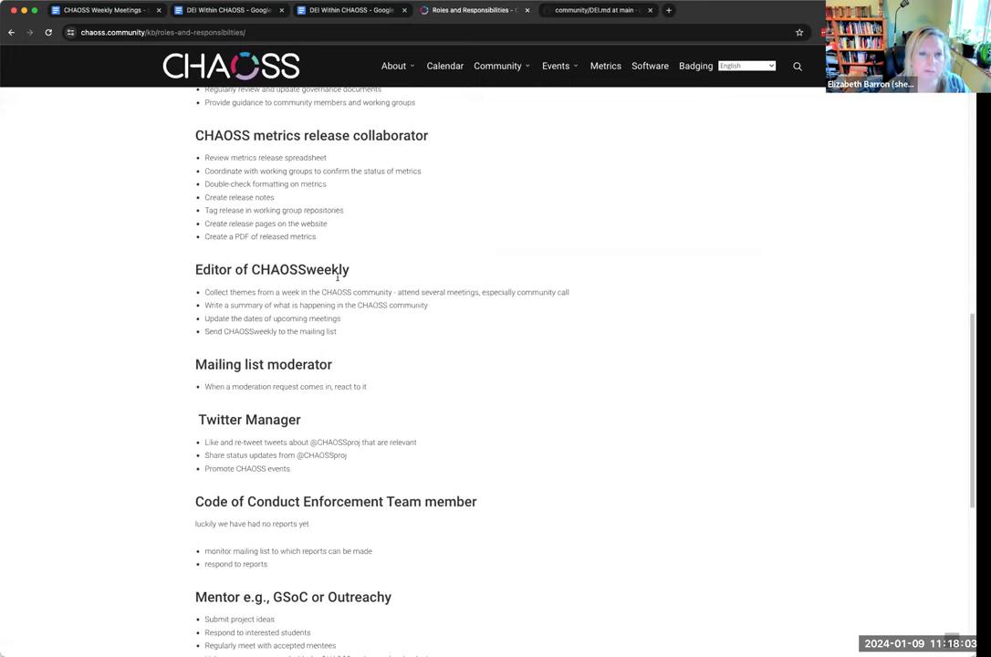
scroll(down, 3)
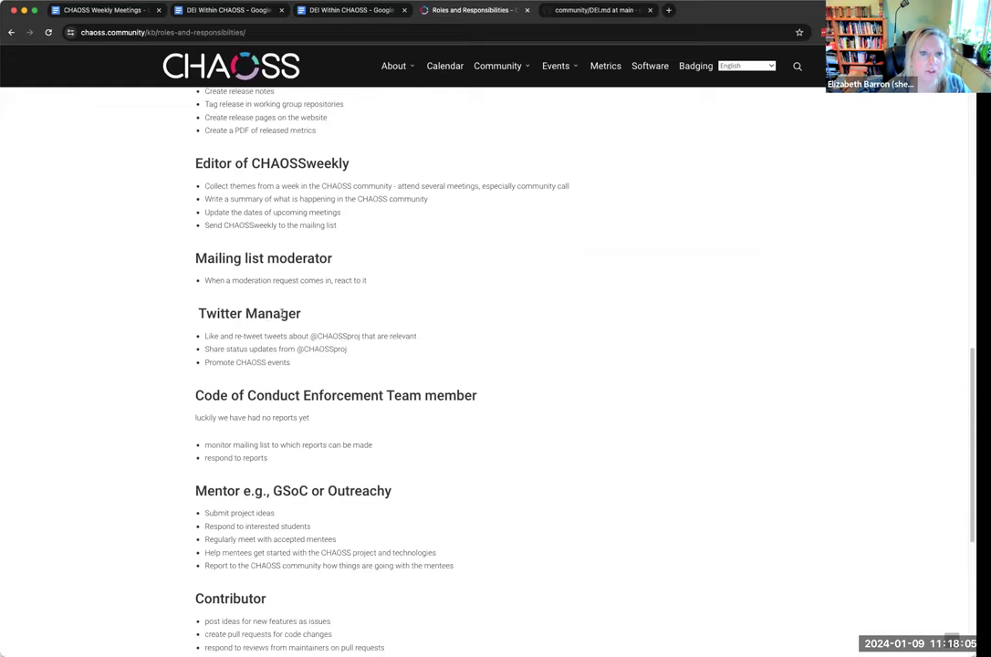
mouse_move(413, 310)
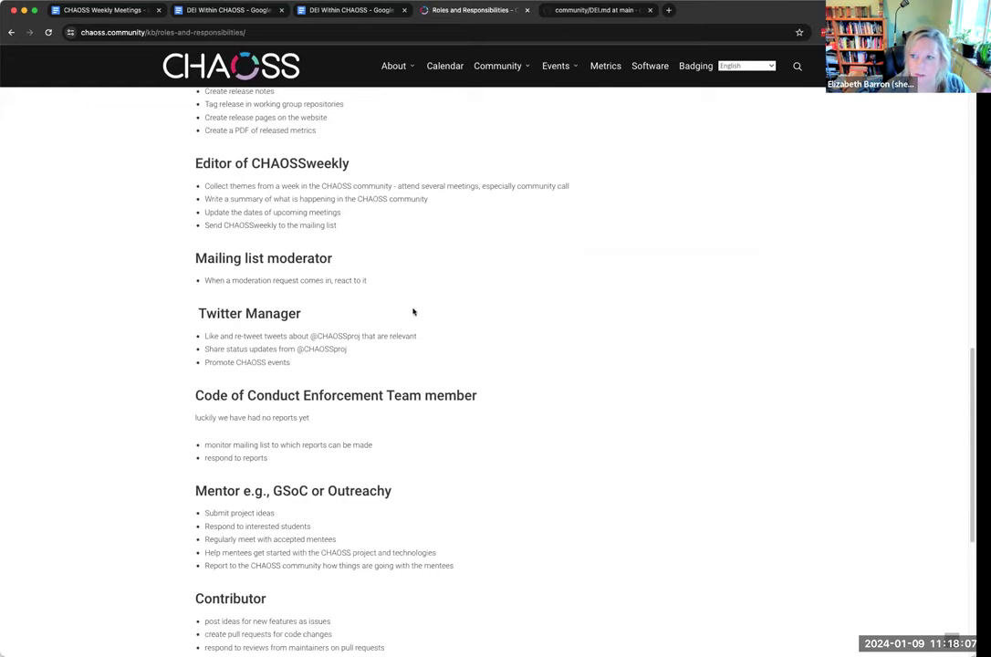
scroll(down, 3)
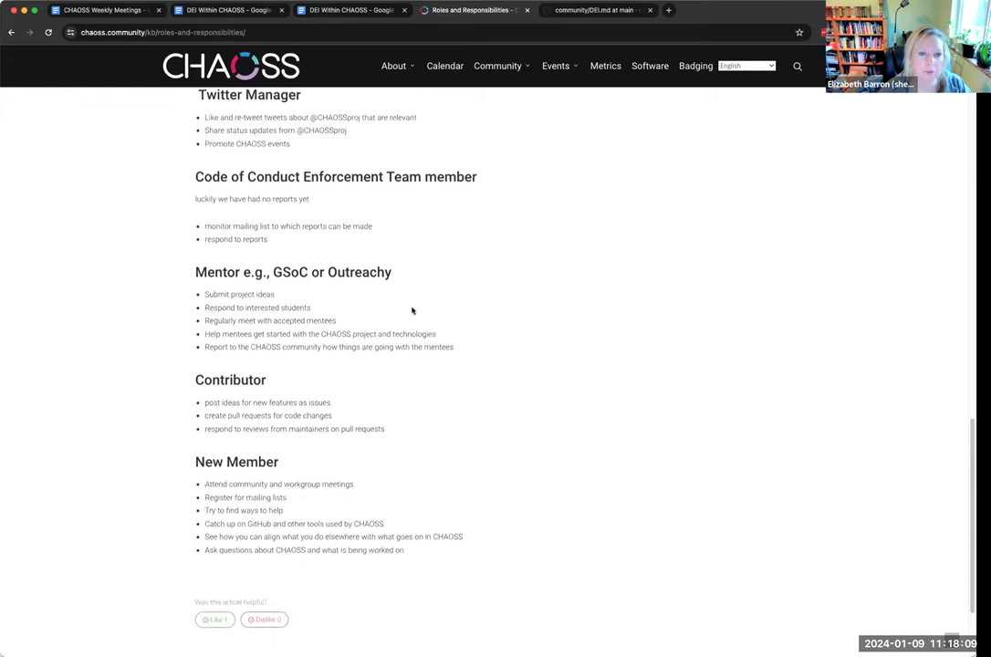
scroll(down, 3)
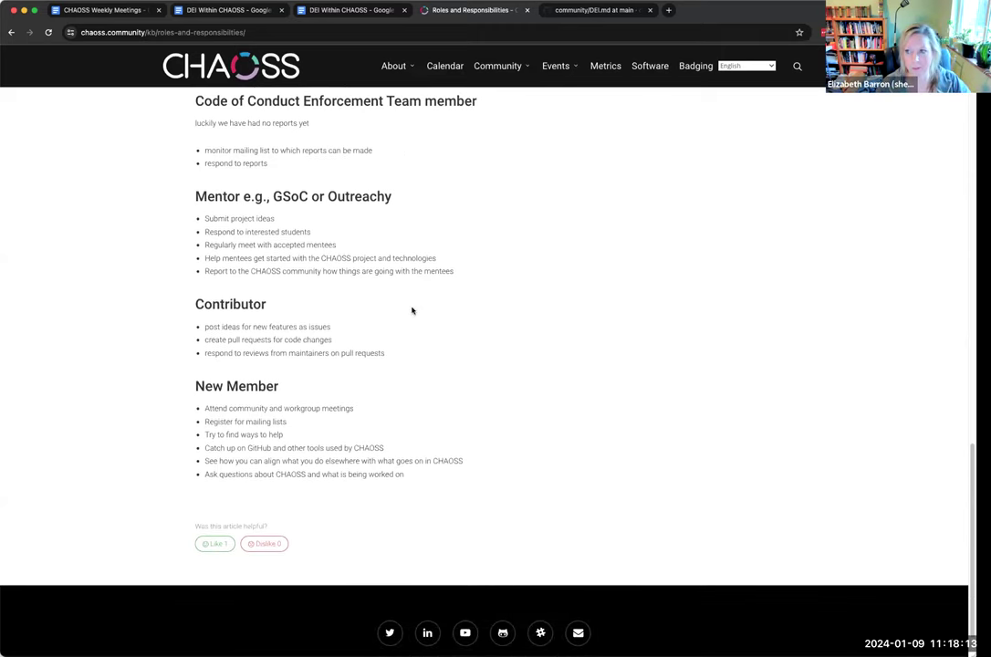
scroll(up, 3)
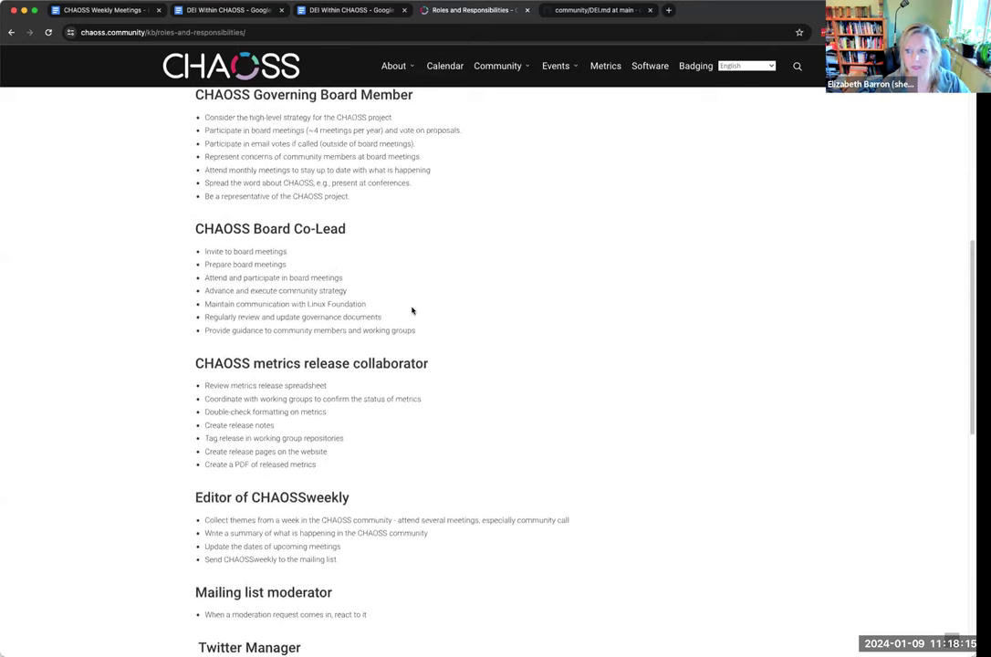
scroll(up, 3)
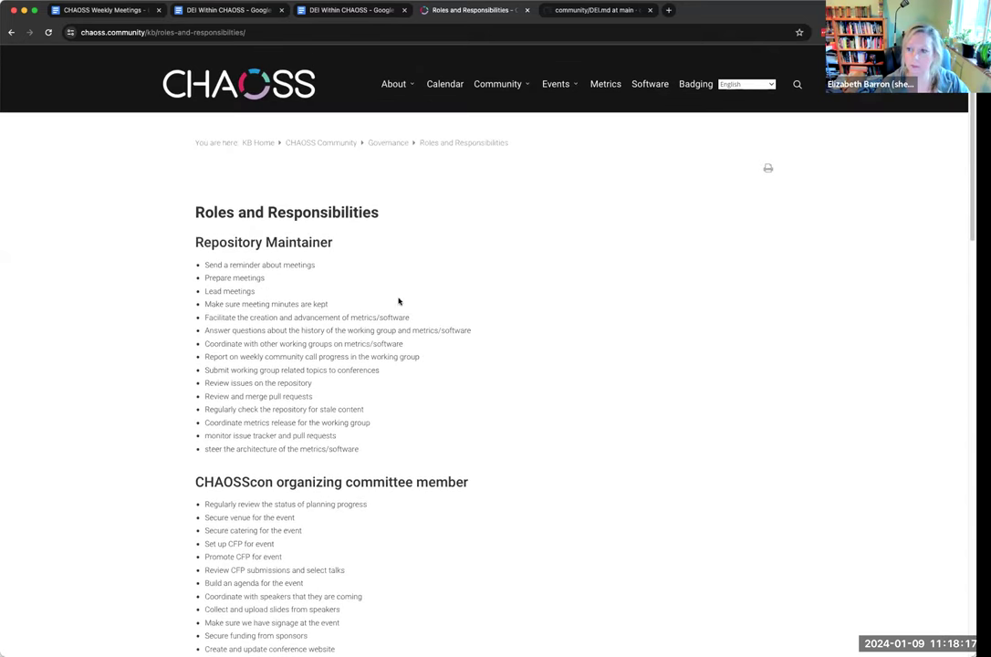
mouse_move(339, 248)
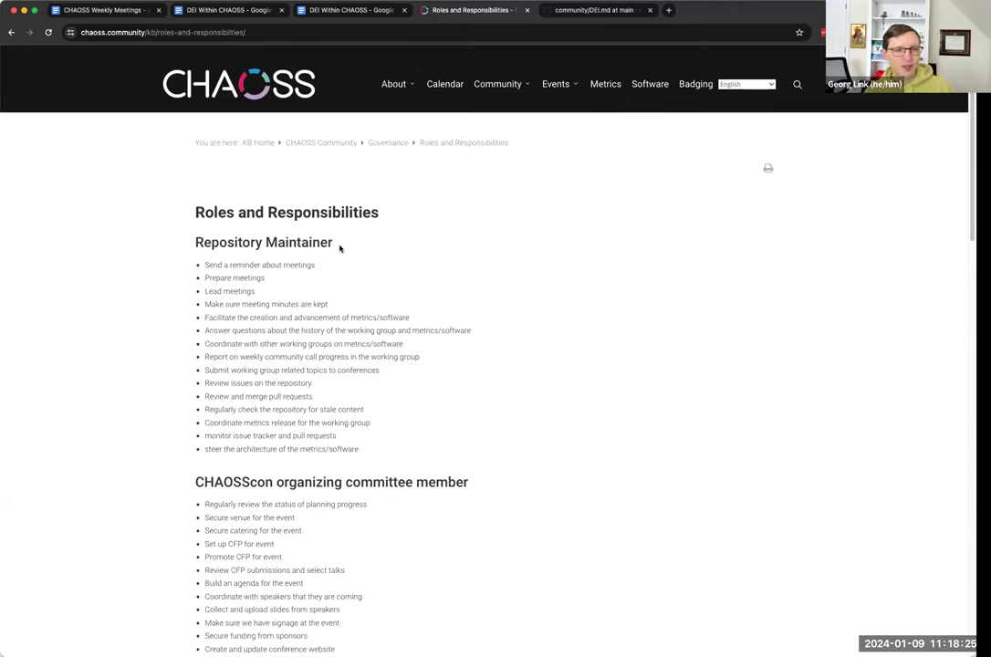
mouse_move(390, 212)
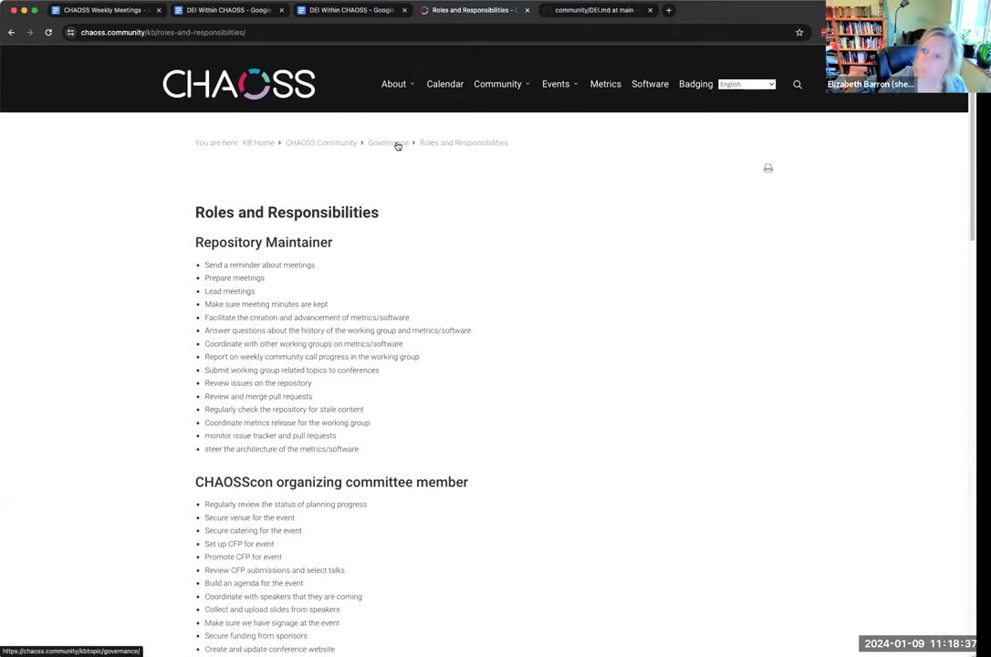
Open the Governance article and scroll down through community structure and Governing Board sections.
click(383, 143)
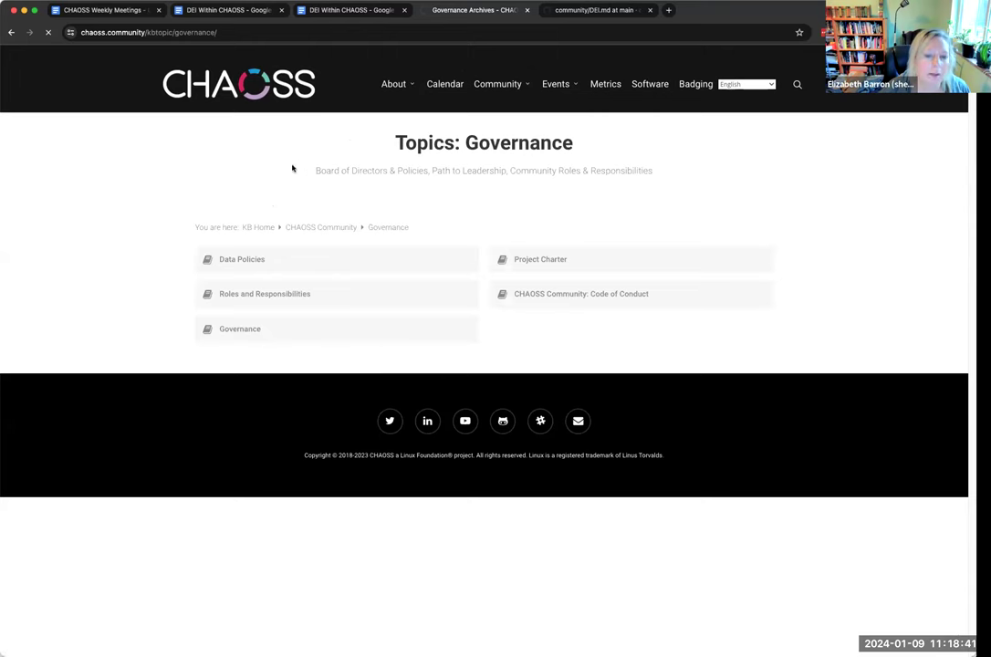
click(239, 328)
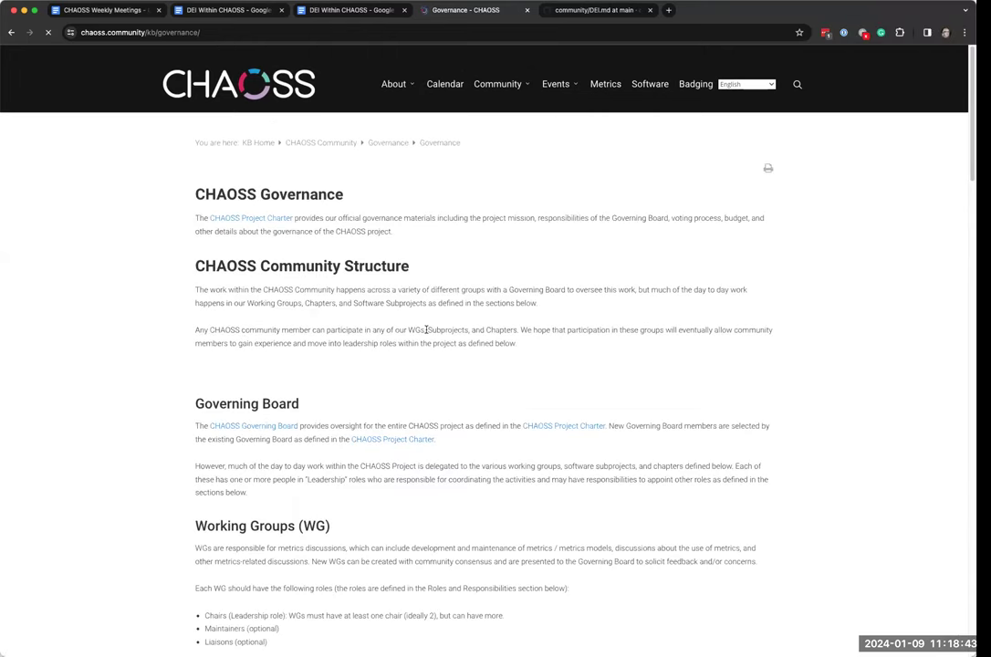
scroll(down, 3)
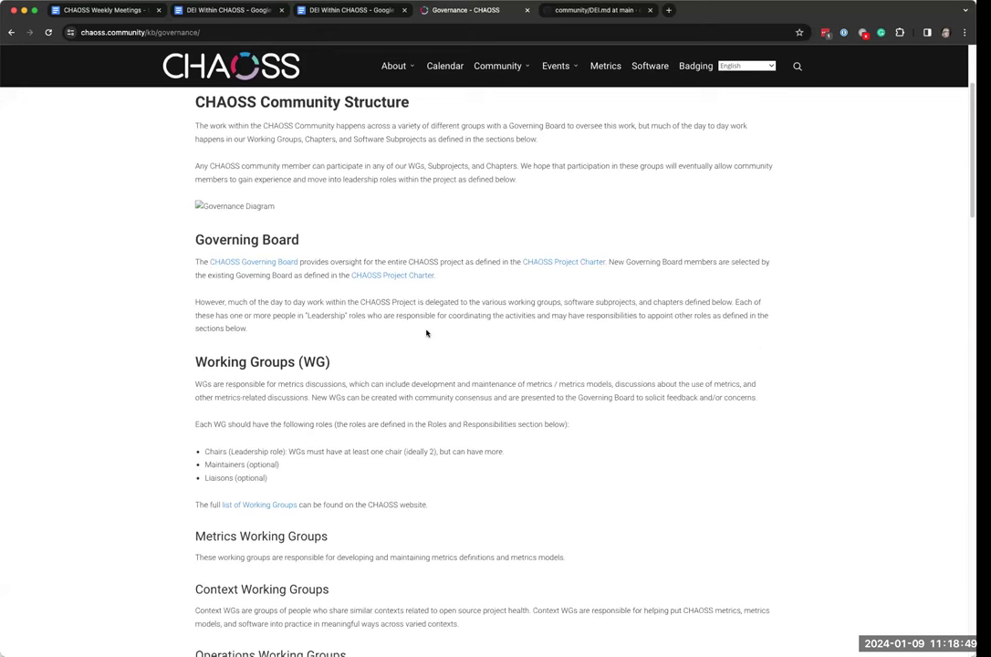
scroll(down, 3)
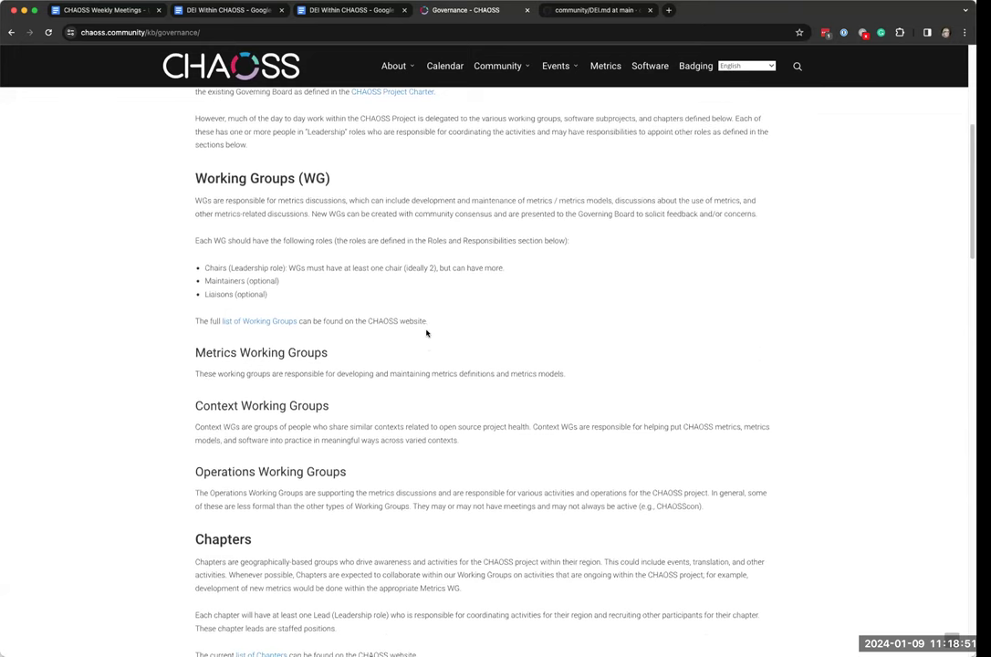
scroll(down, 3)
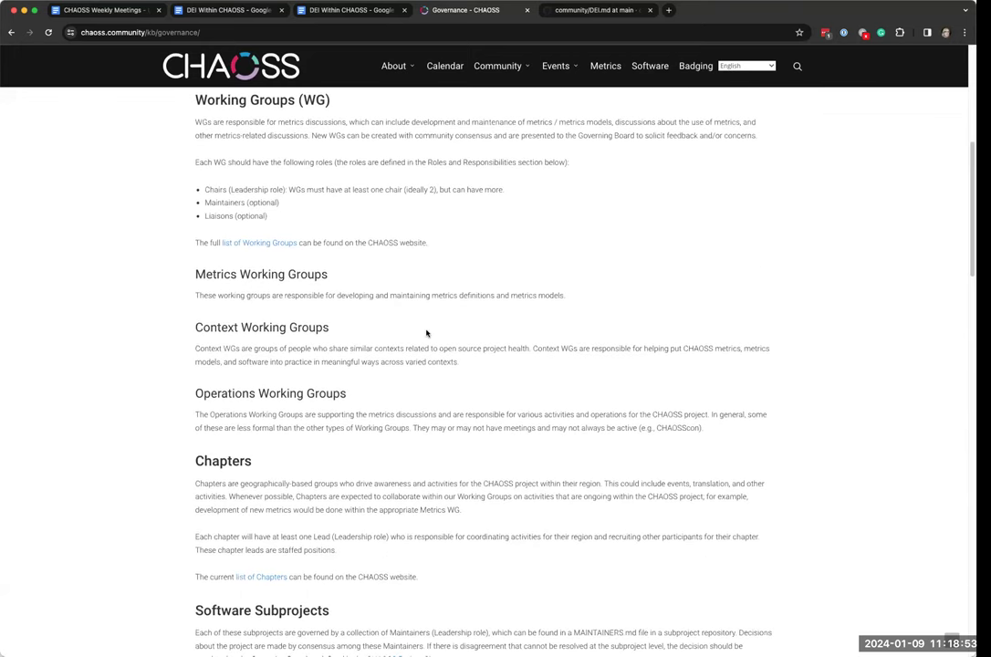
scroll(down, 3)
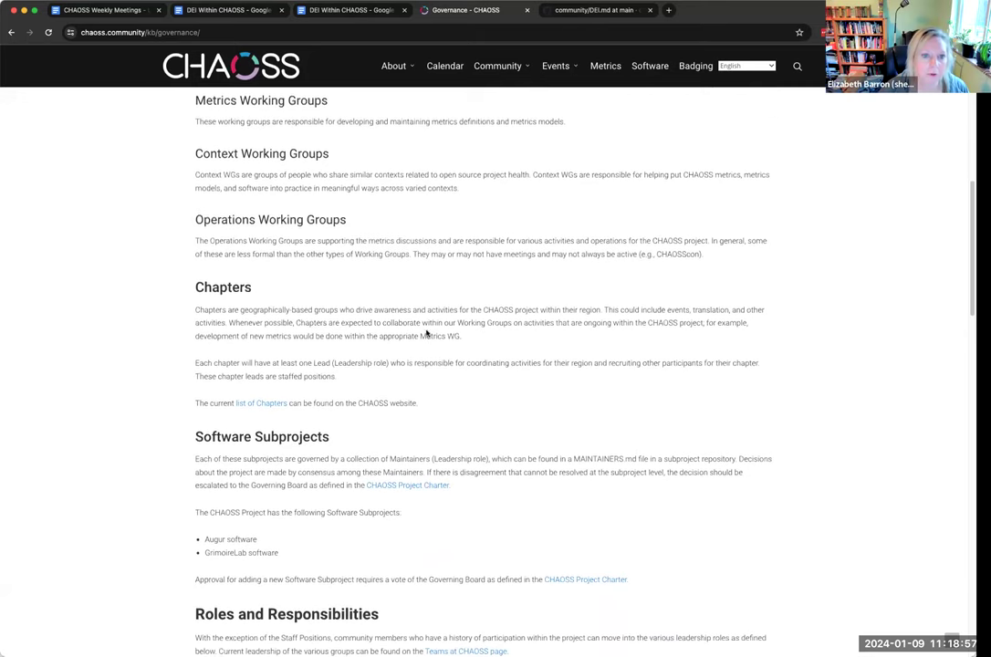
scroll(down, 3)
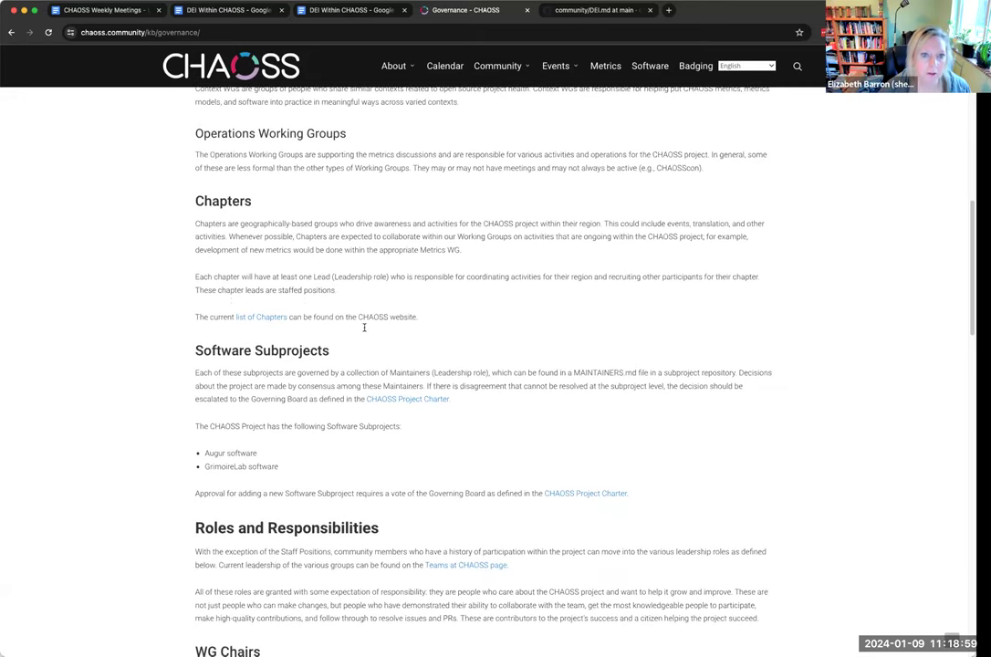
scroll(down, 3)
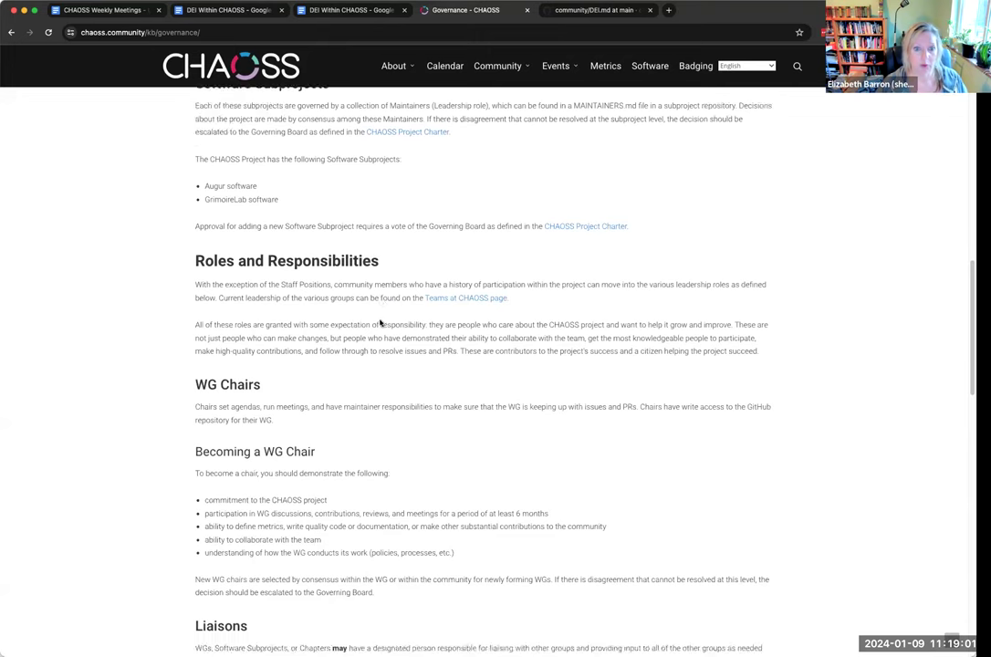
mouse_move(246, 358)
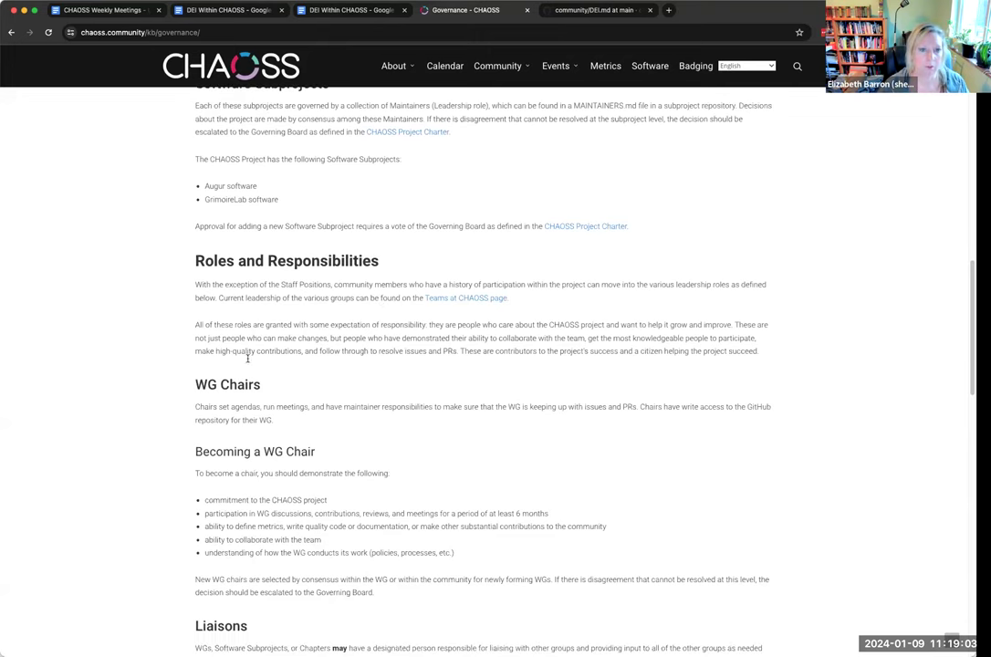
scroll(down, 3)
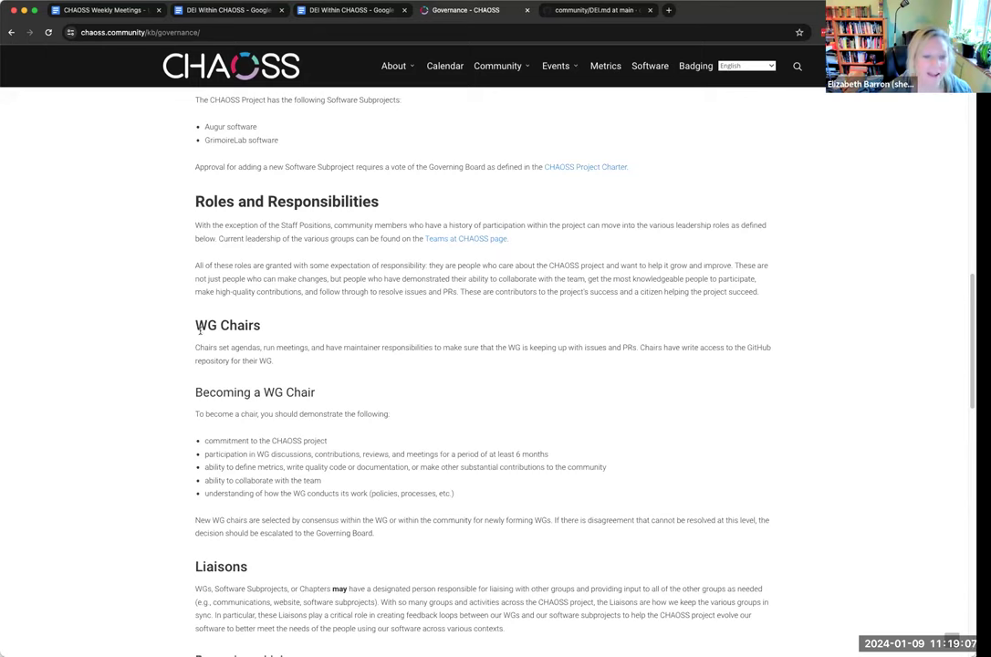
Select the WG Chairs heading and read on through Liaisons, Maintainers and Staff Positions.
double_click(226, 325)
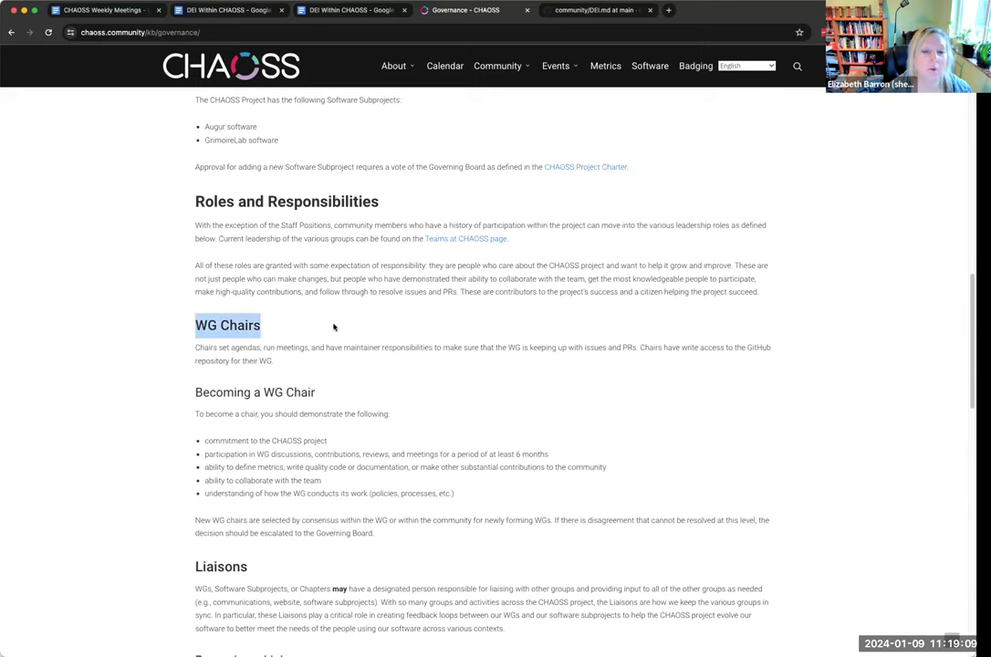
scroll(down, 3)
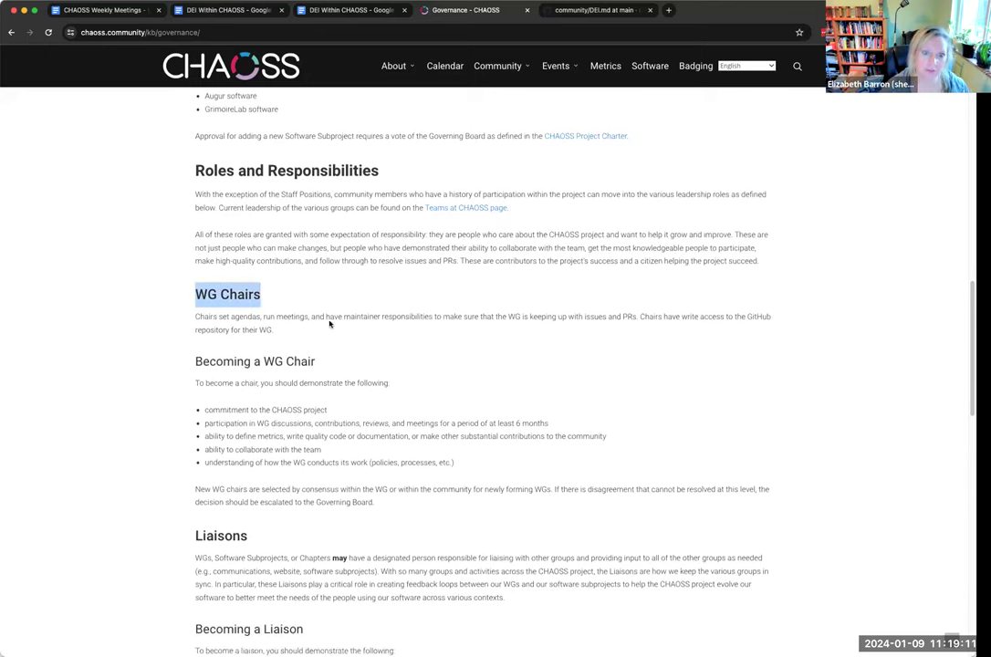
scroll(down, 3)
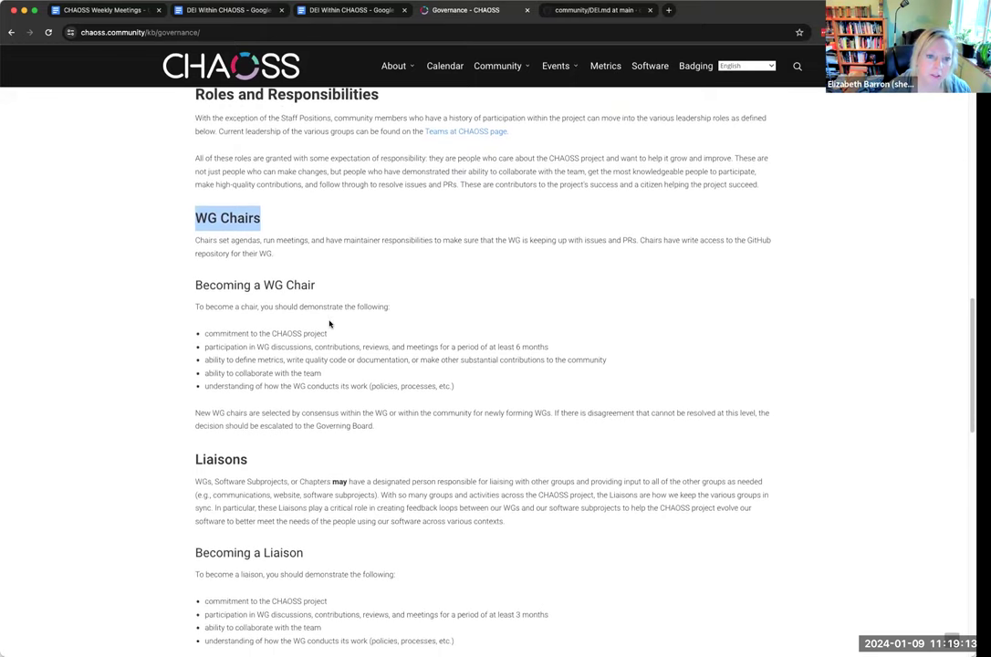
scroll(down, 3)
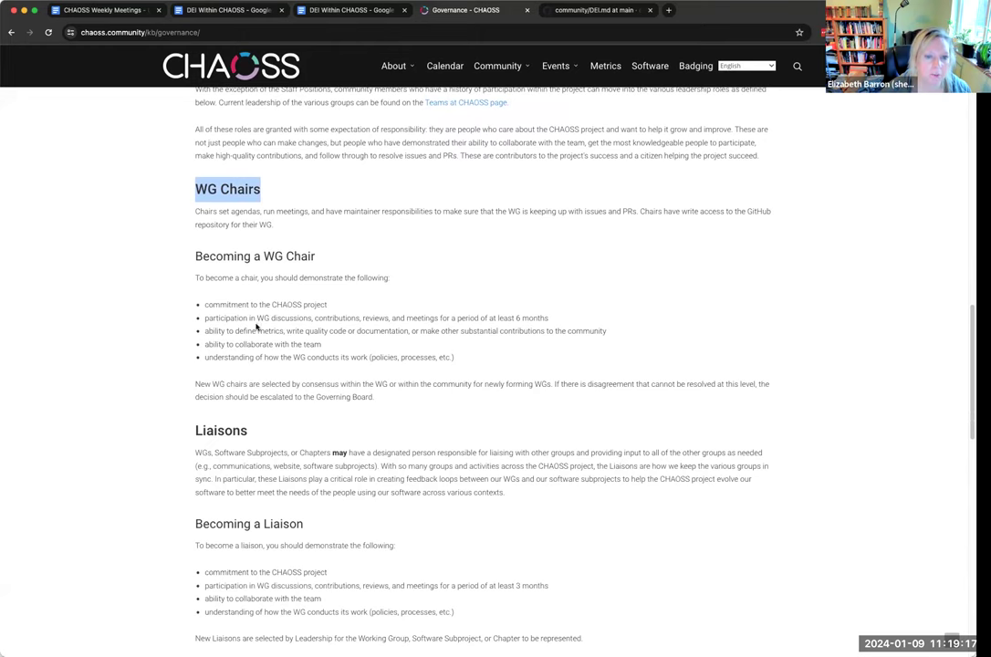
scroll(down, 3)
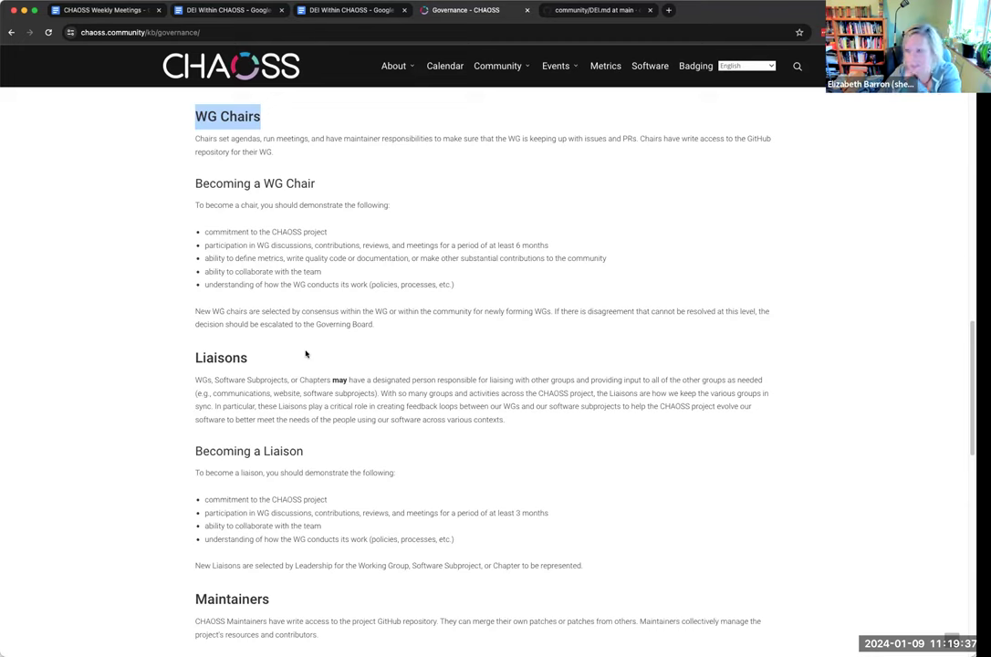
mouse_move(307, 348)
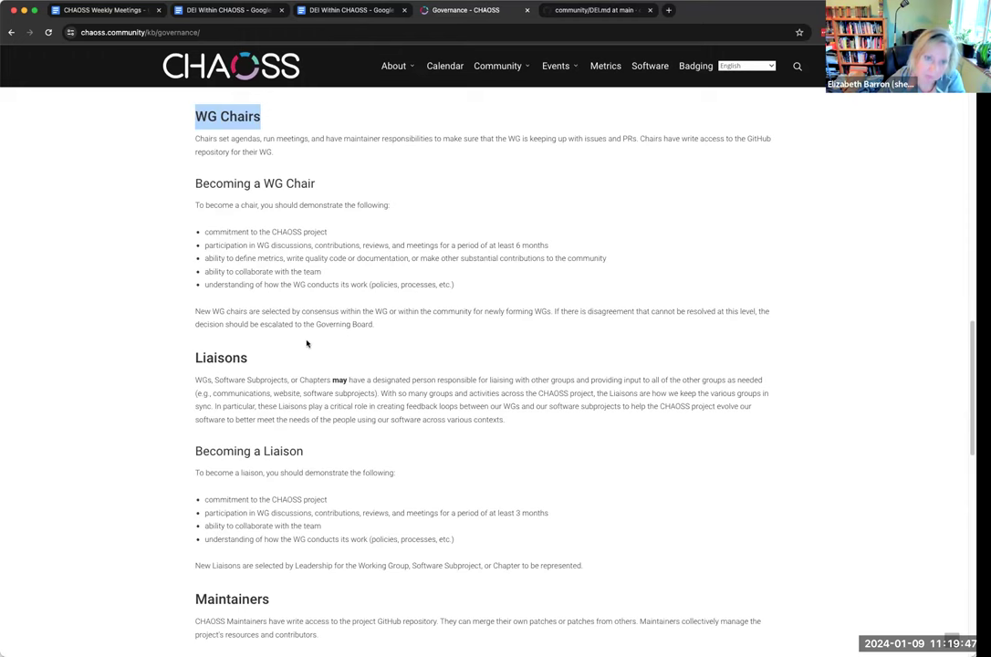
scroll(down, 3)
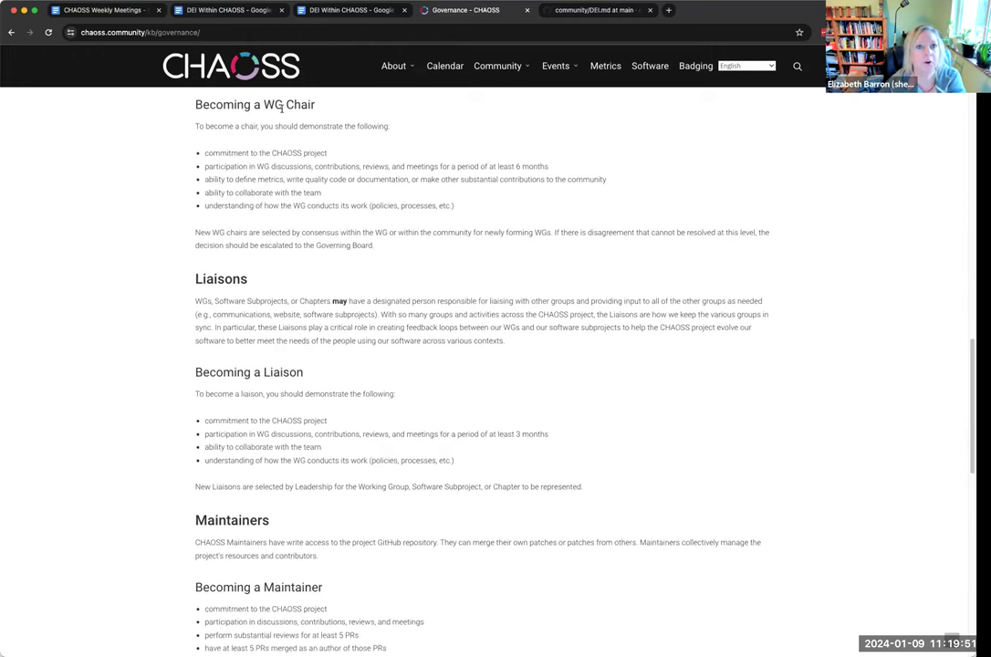
mouse_move(359, 198)
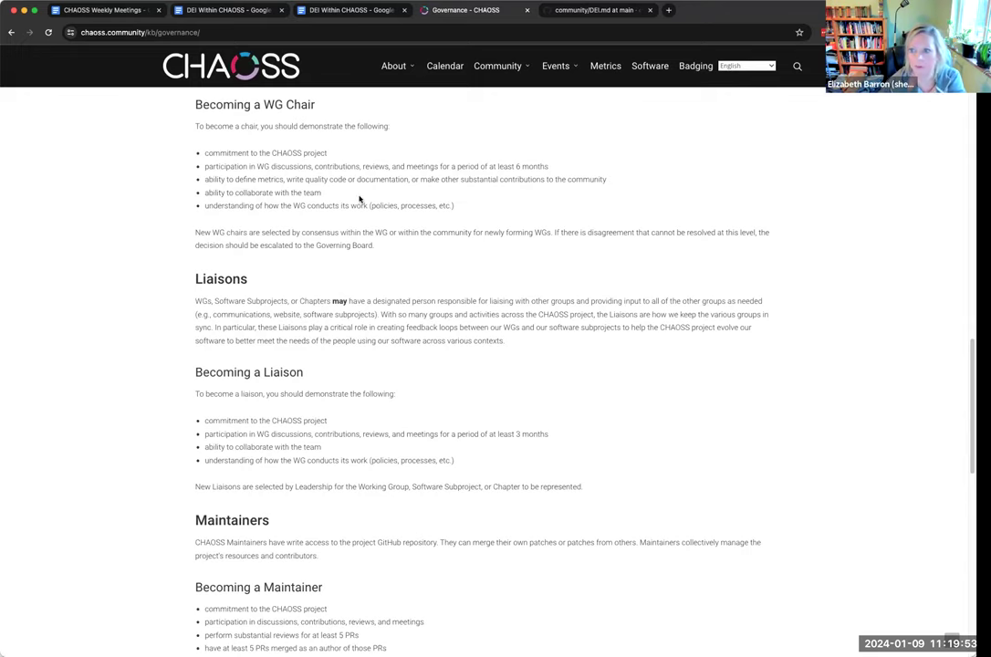
mouse_move(354, 234)
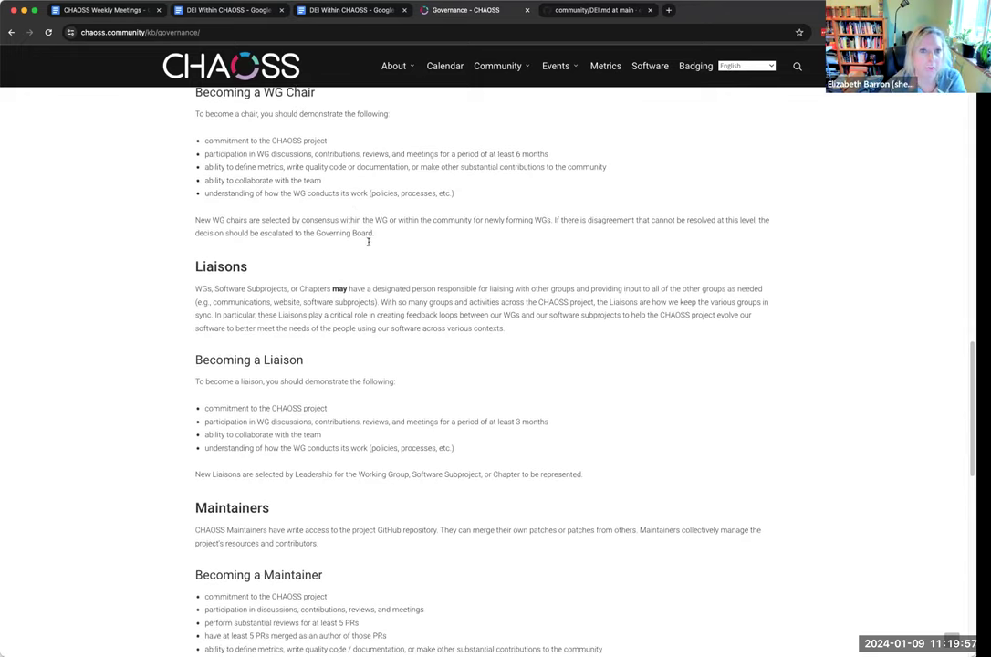
scroll(down, 3)
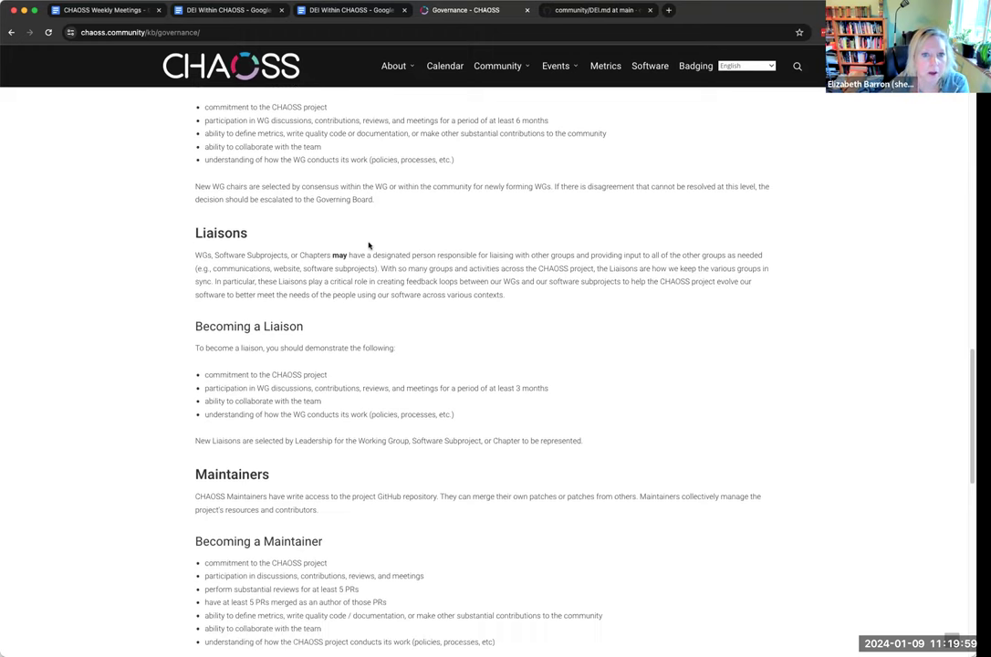
scroll(down, 3)
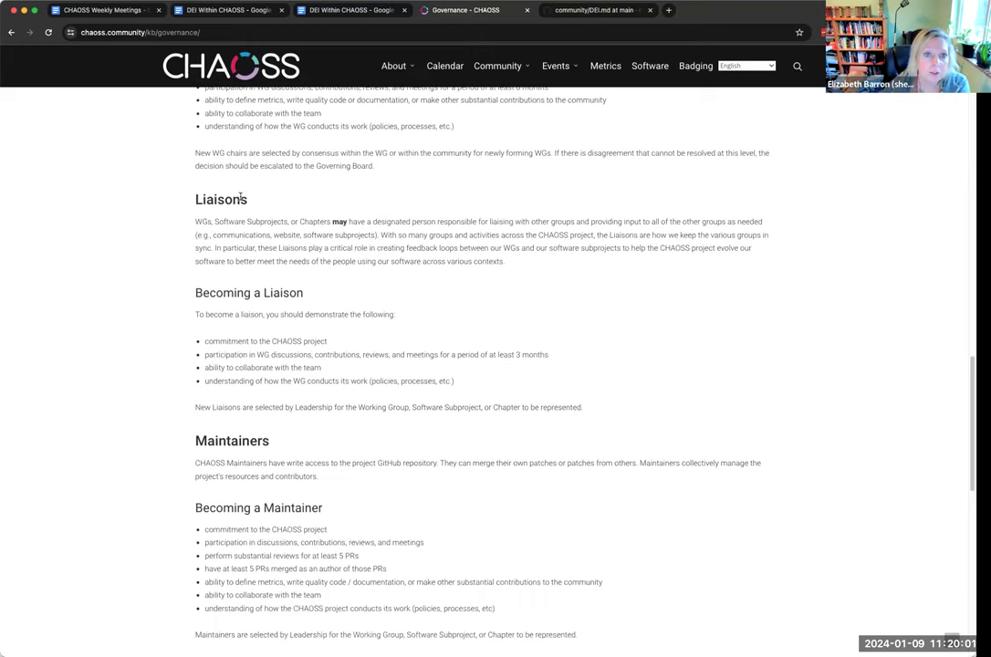
scroll(down, 3)
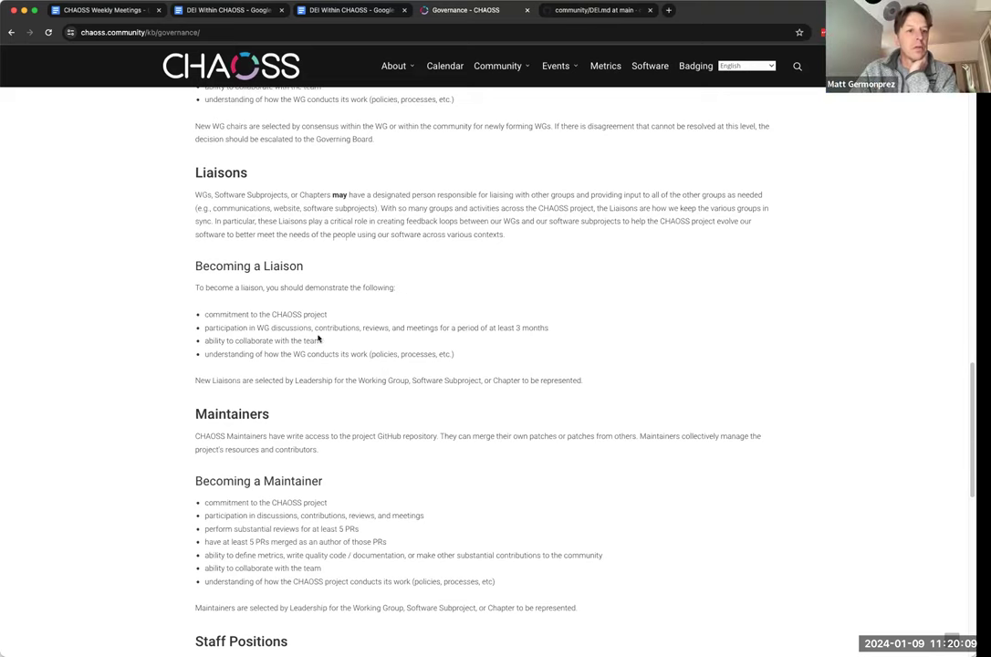
Continue down through Removal, Meetings, Code of Conduct to the Modifications section.
scroll(down, 3)
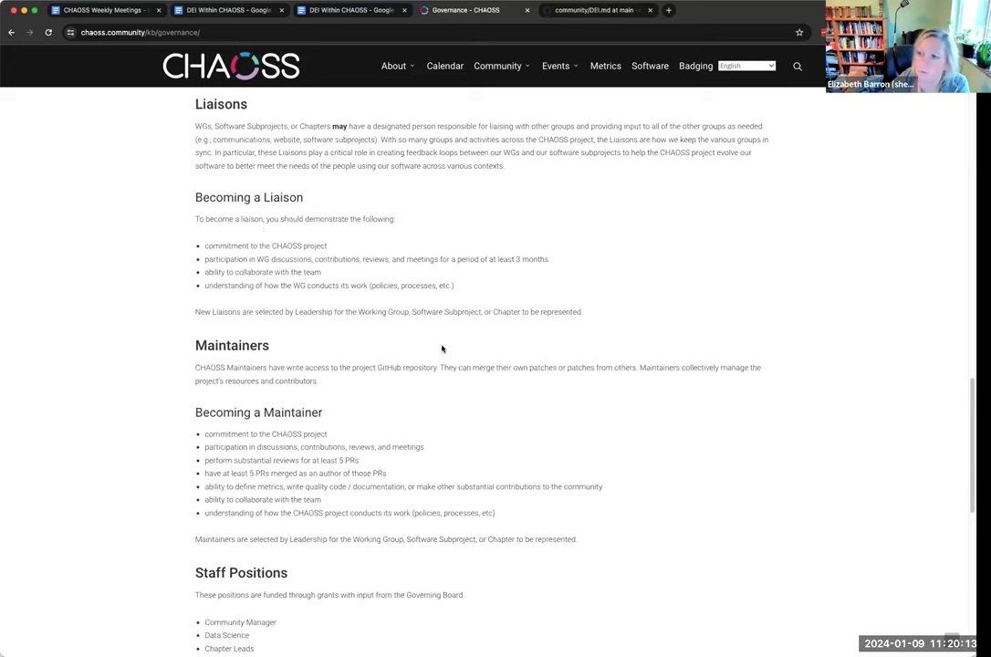
mouse_move(329, 354)
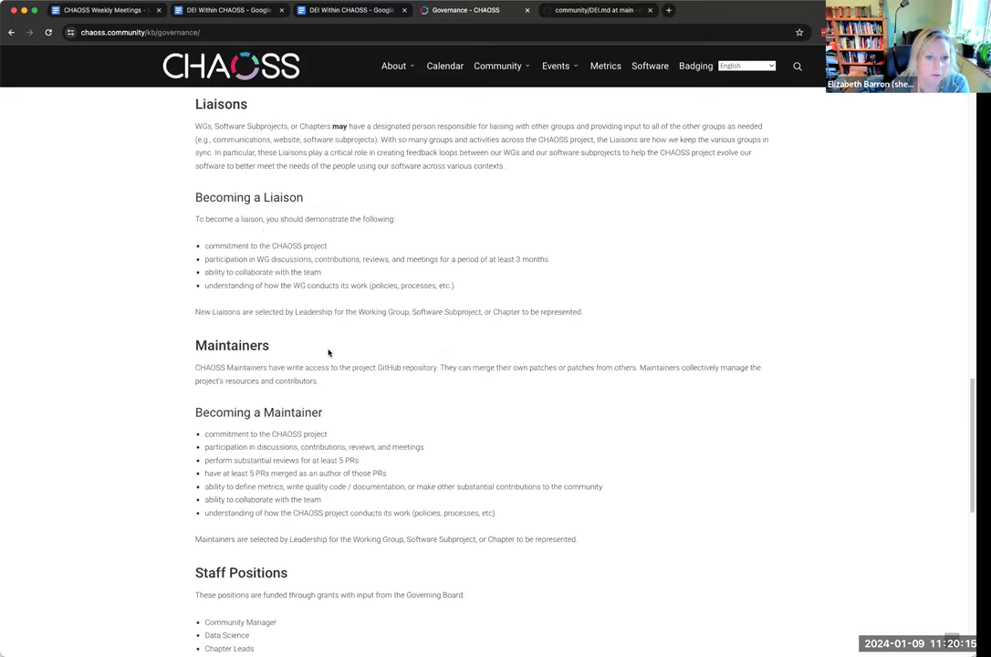
scroll(down, 3)
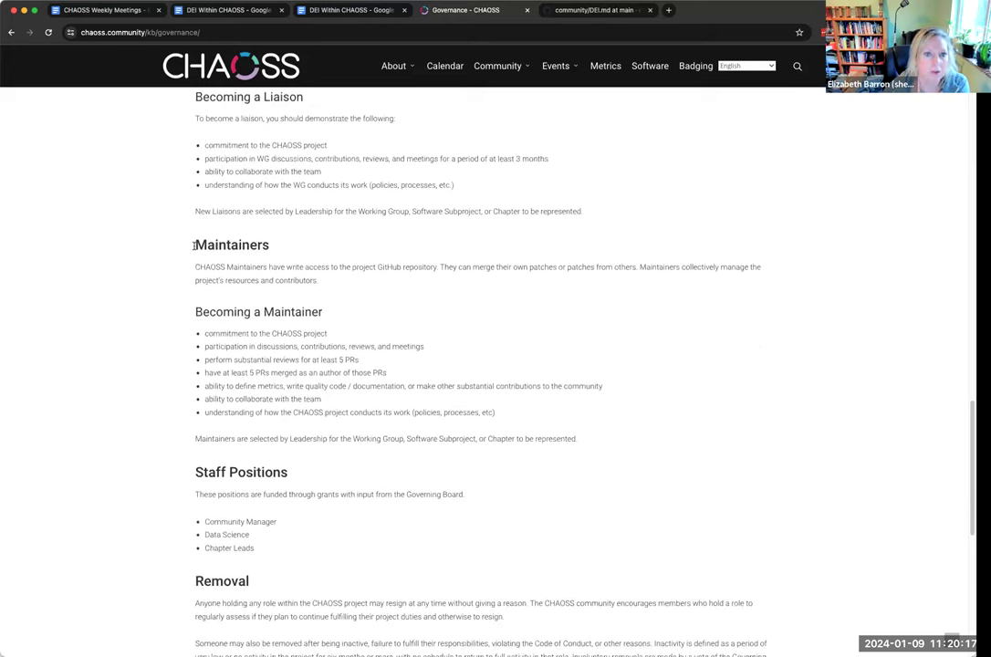
mouse_move(306, 263)
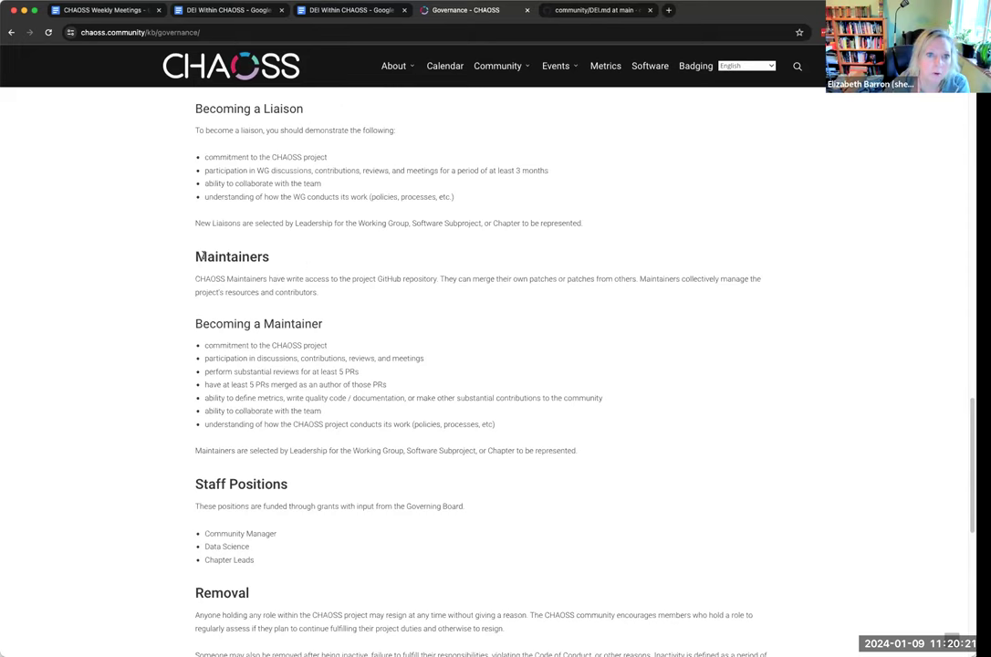
scroll(up, 3)
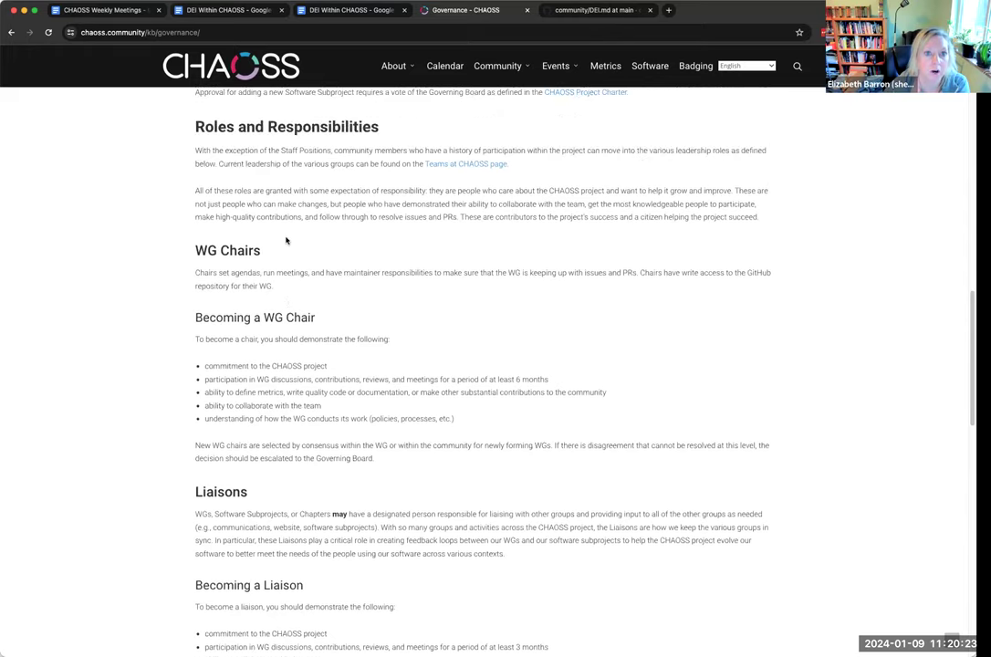
scroll(down, 3)
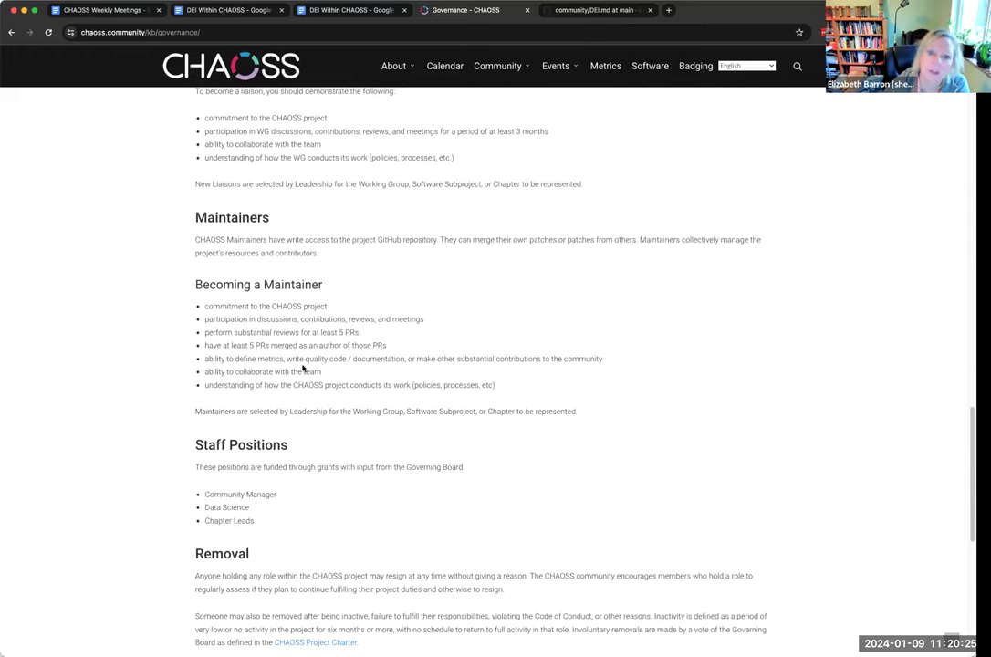
scroll(down, 3)
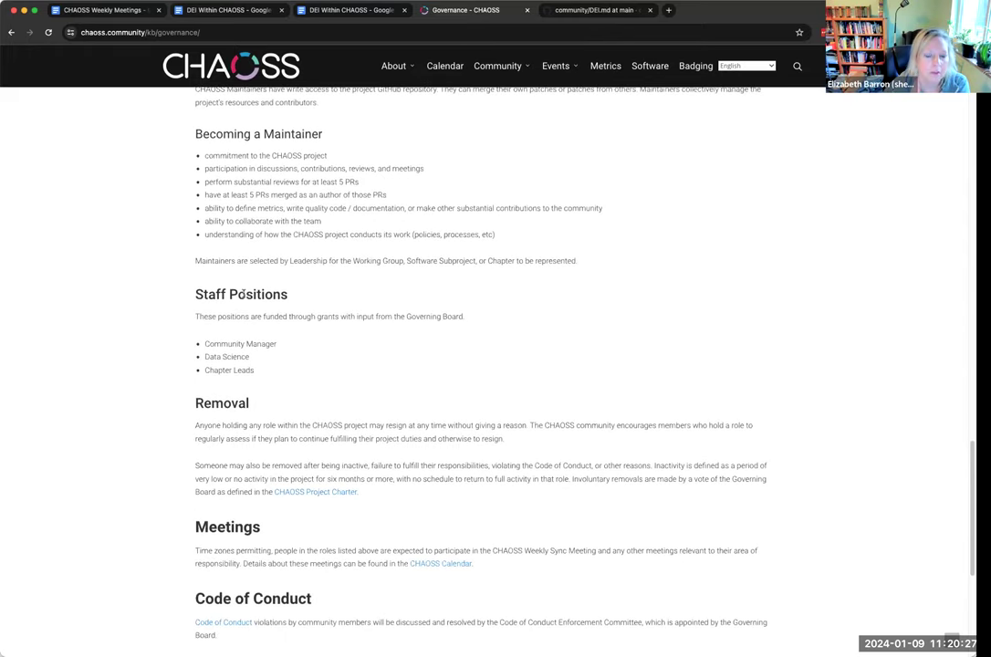
scroll(down, 3)
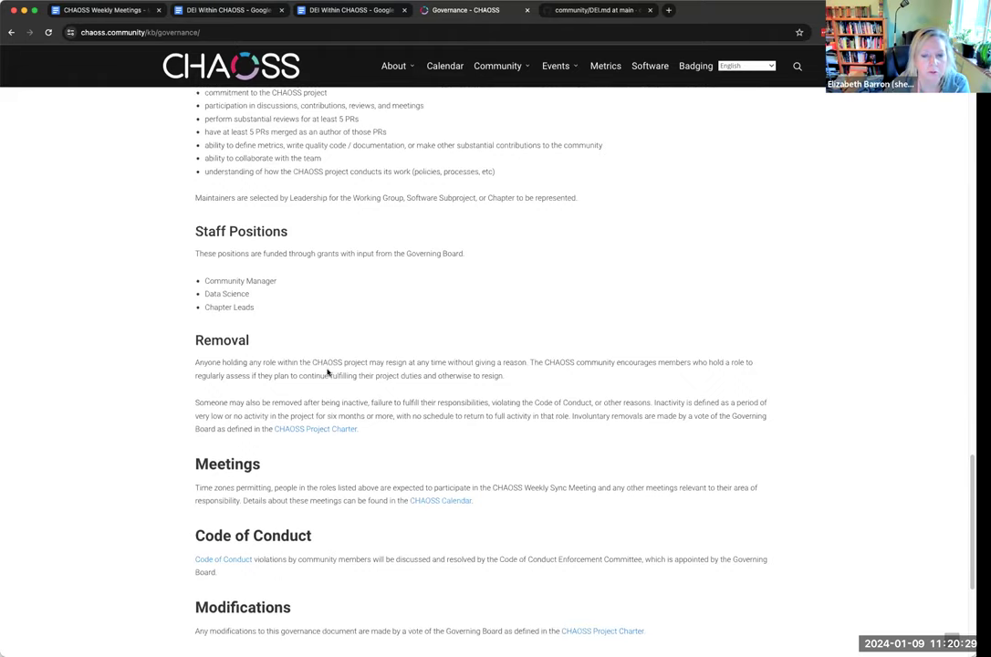
scroll(up, 3)
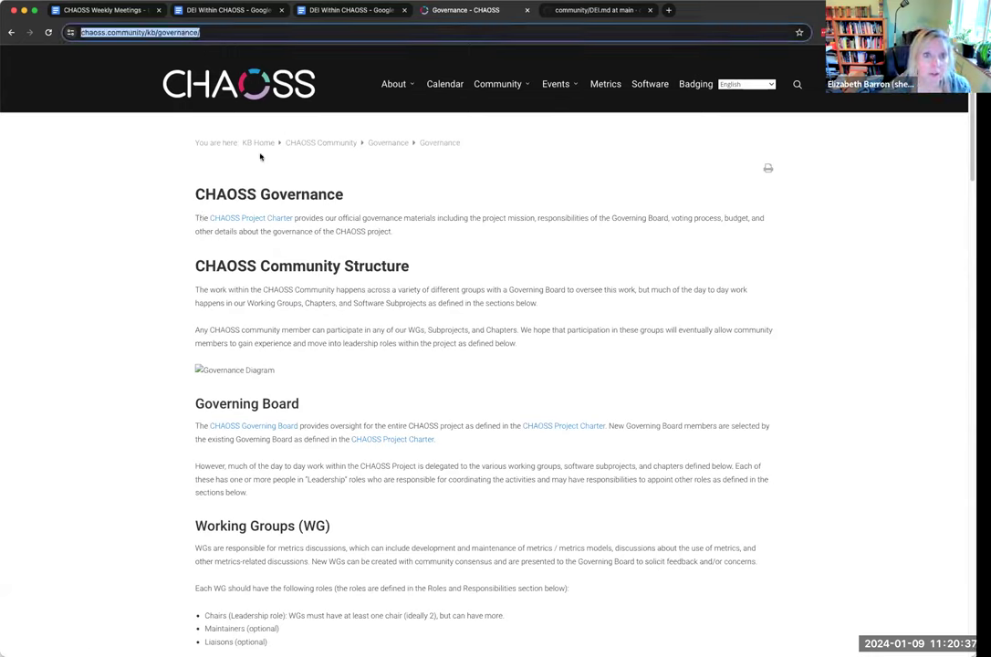
Select the Governance page's URL, then switch to the DEI Within CHAOSS document.
click(394, 84)
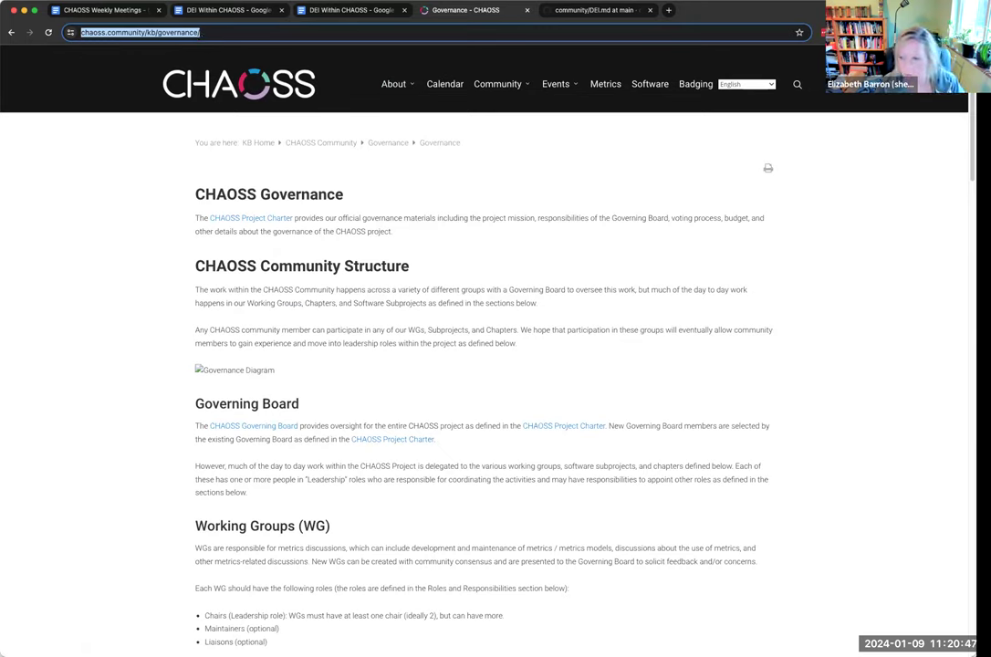
mouse_move(419, 138)
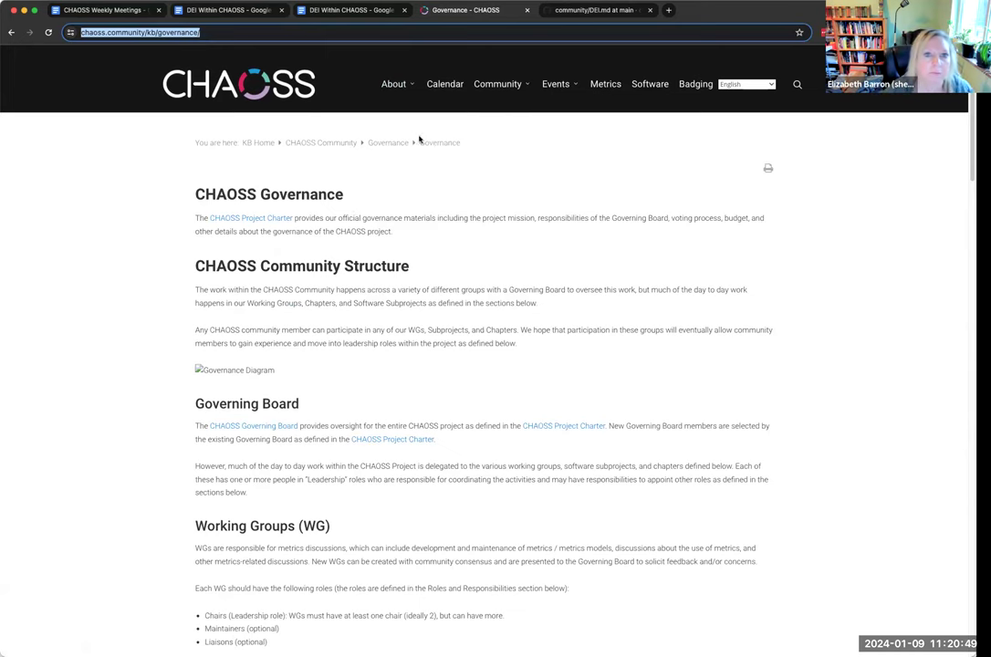
click(222, 11)
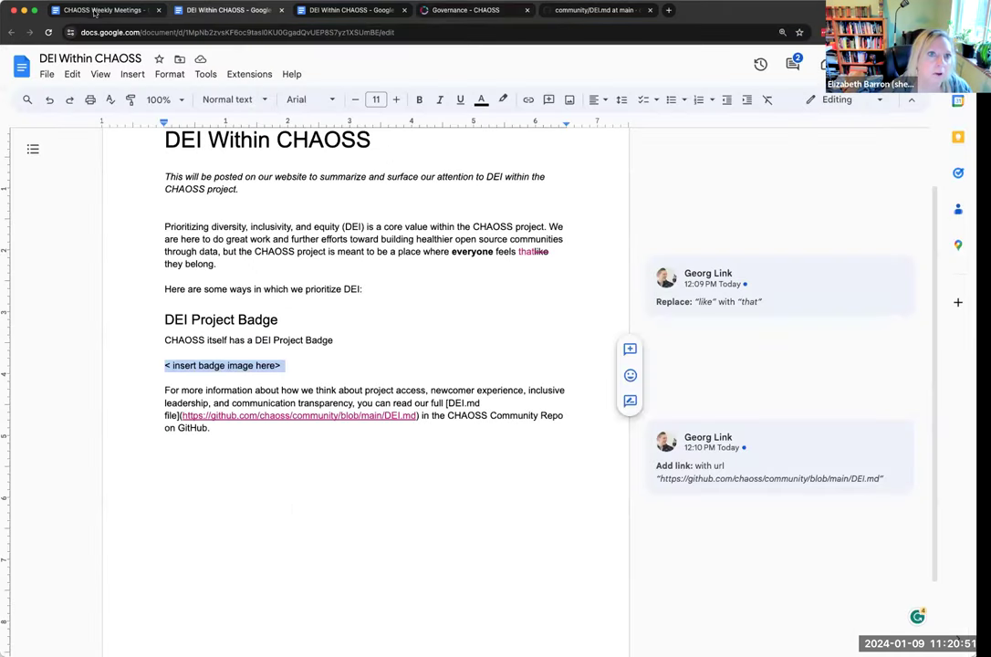
Switch to the CHAOSS Weekly Meetings agenda at the 'Revisiting the Governance section' item.
click(100, 11)
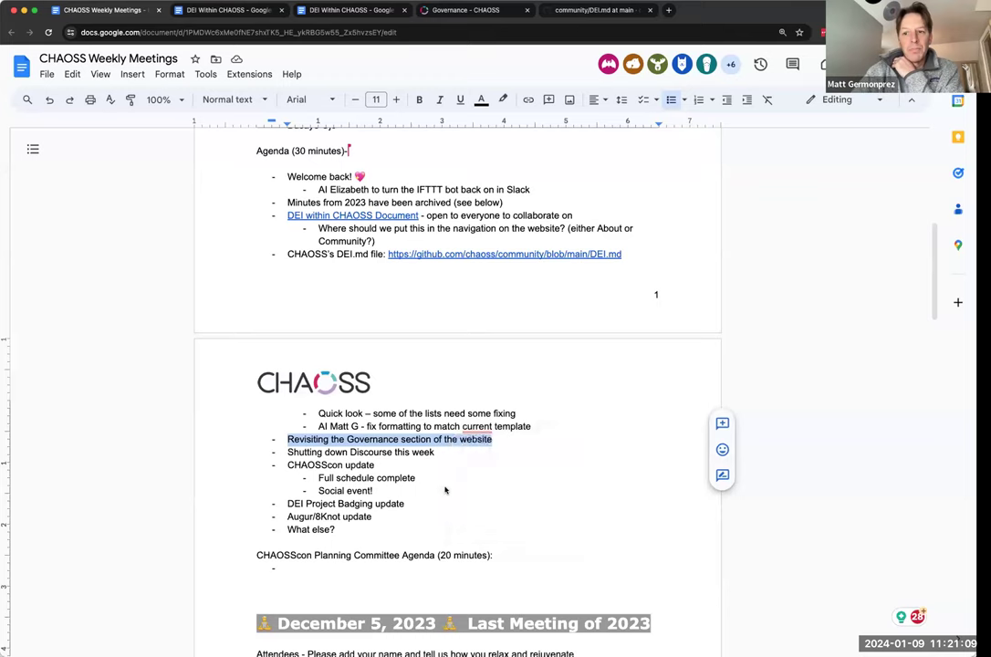
mouse_move(375, 502)
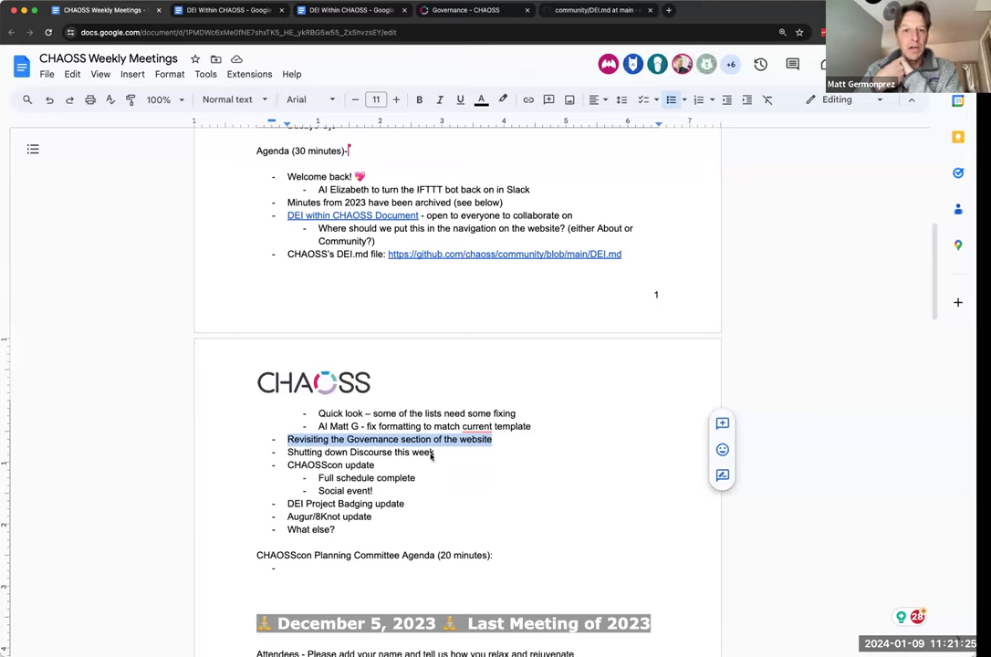
mouse_move(596, 431)
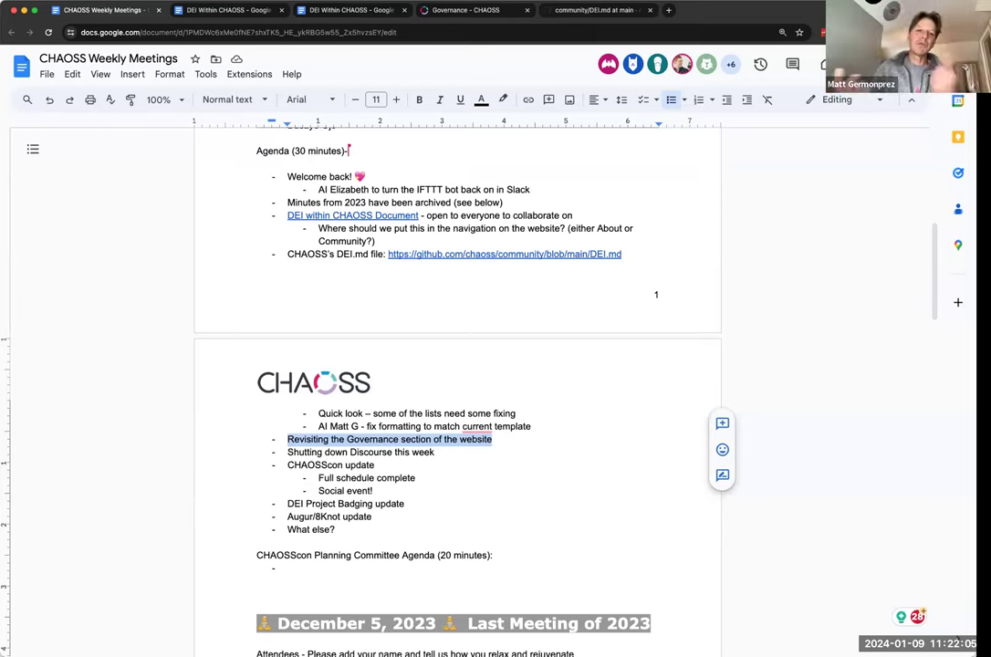
mouse_move(808, 164)
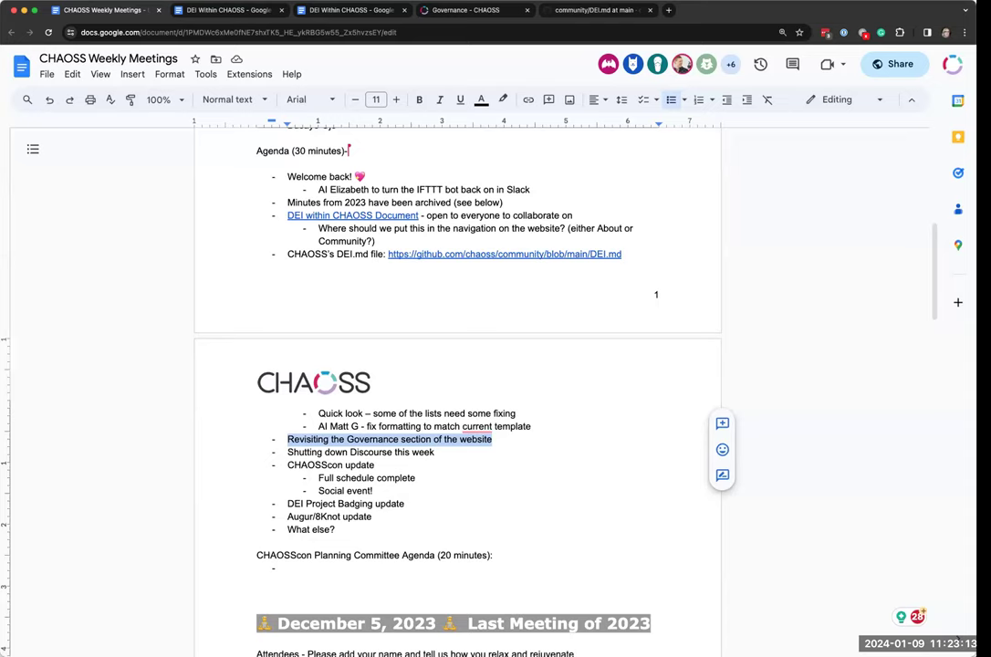
mouse_move(914, 128)
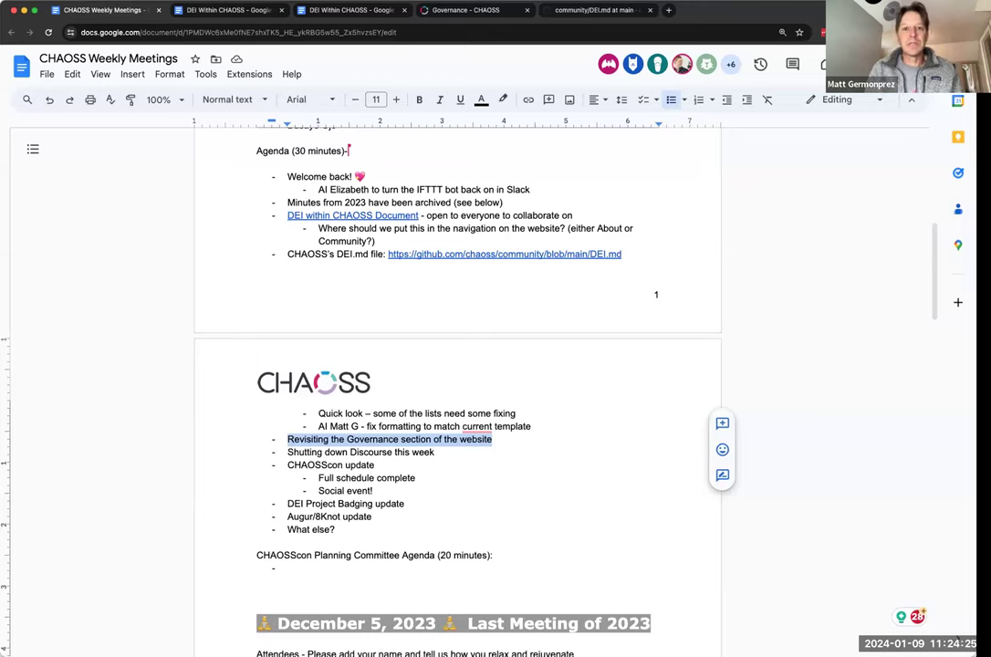
mouse_move(916, 533)
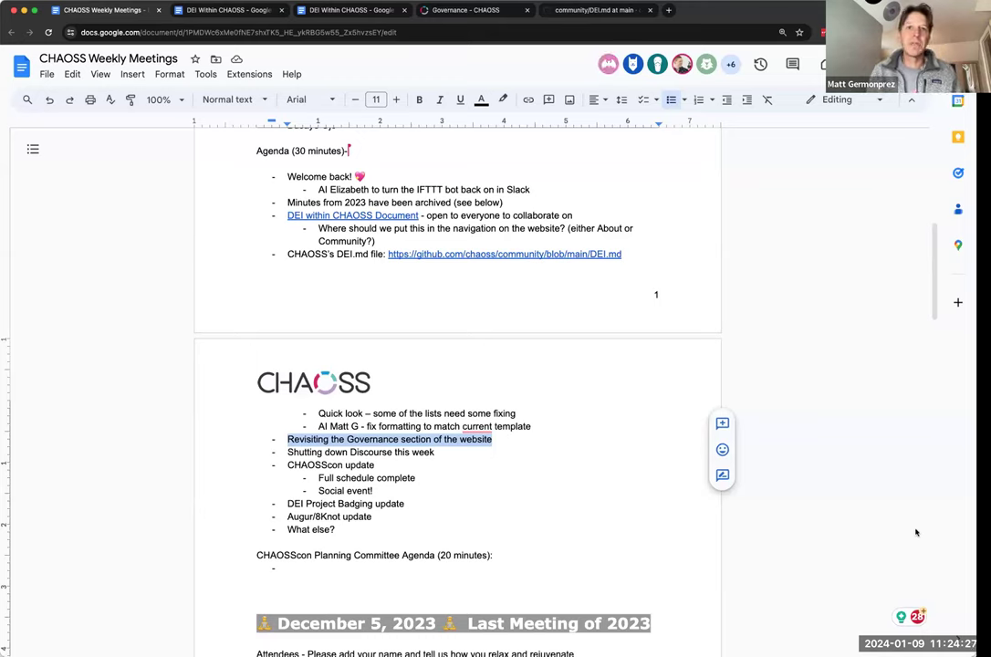
mouse_move(898, 521)
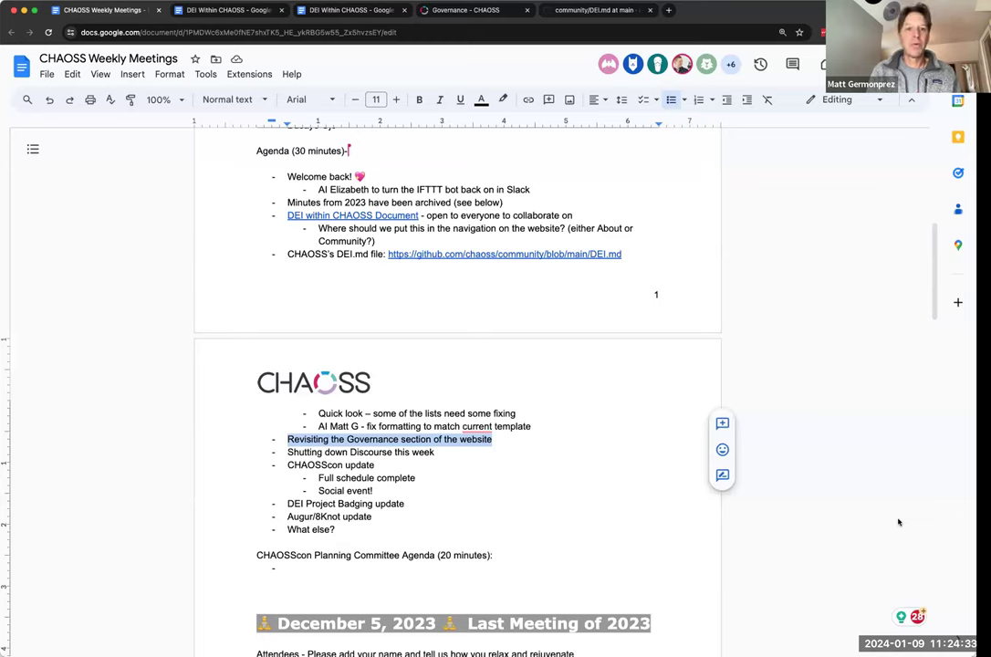
mouse_move(635, 473)
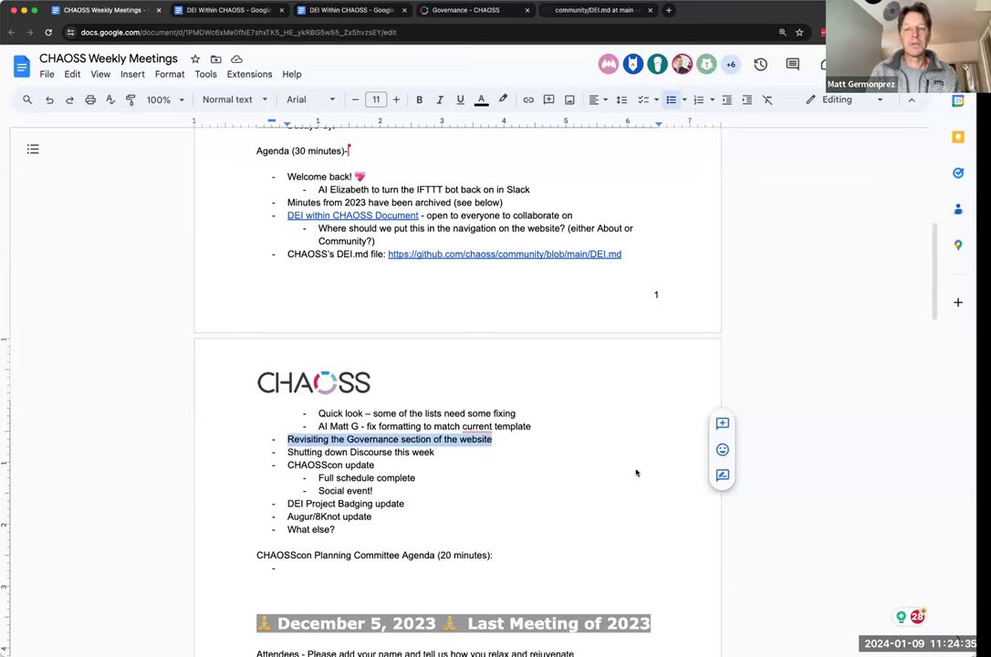
mouse_move(544, 431)
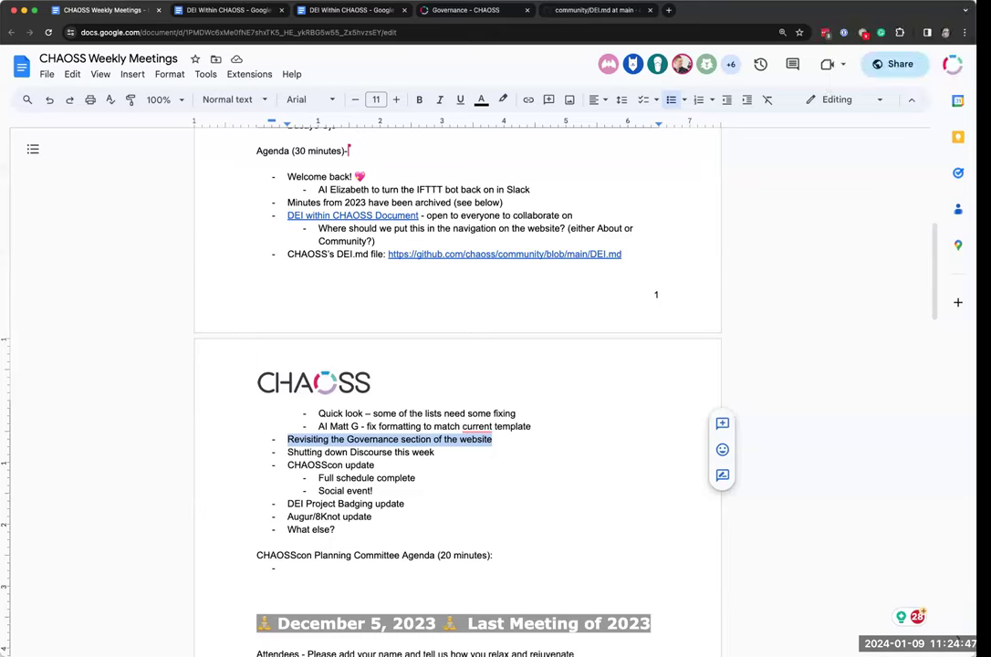
mouse_move(885, 118)
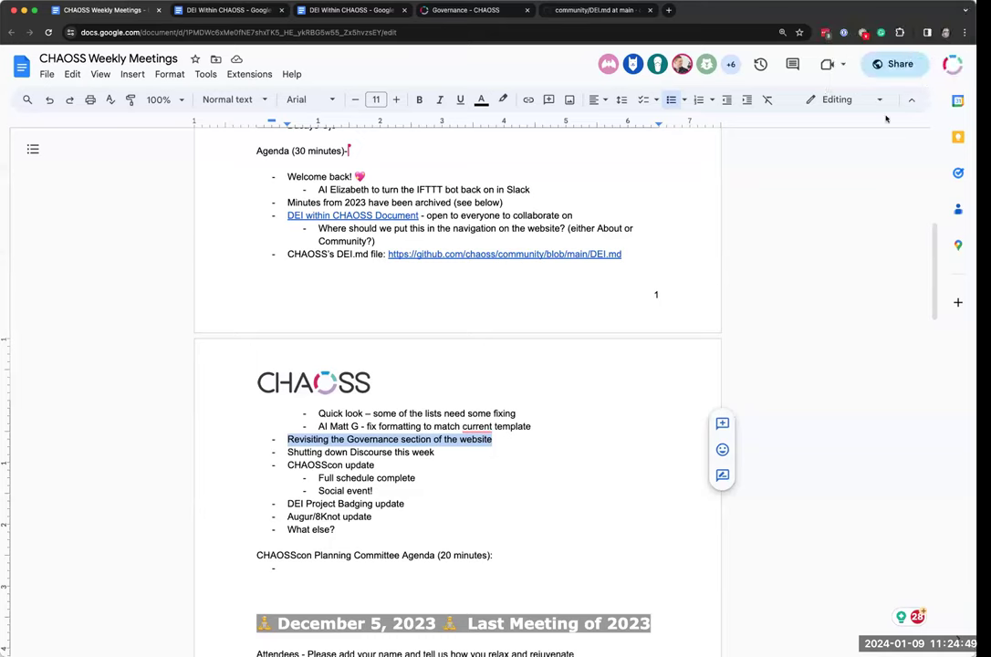
mouse_move(704, 150)
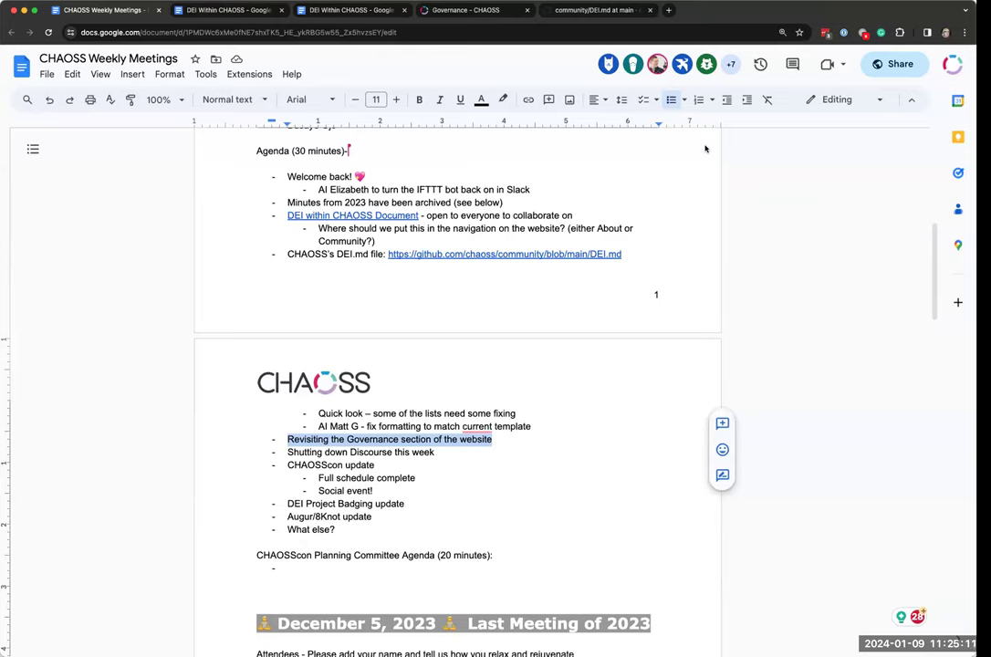
mouse_move(493, 113)
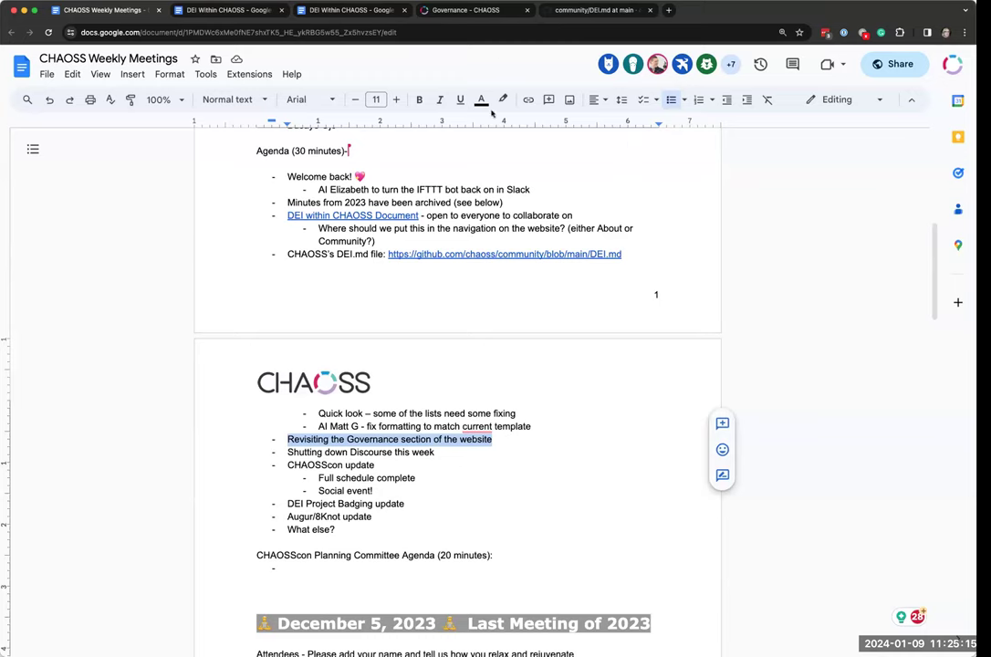
mouse_move(489, 62)
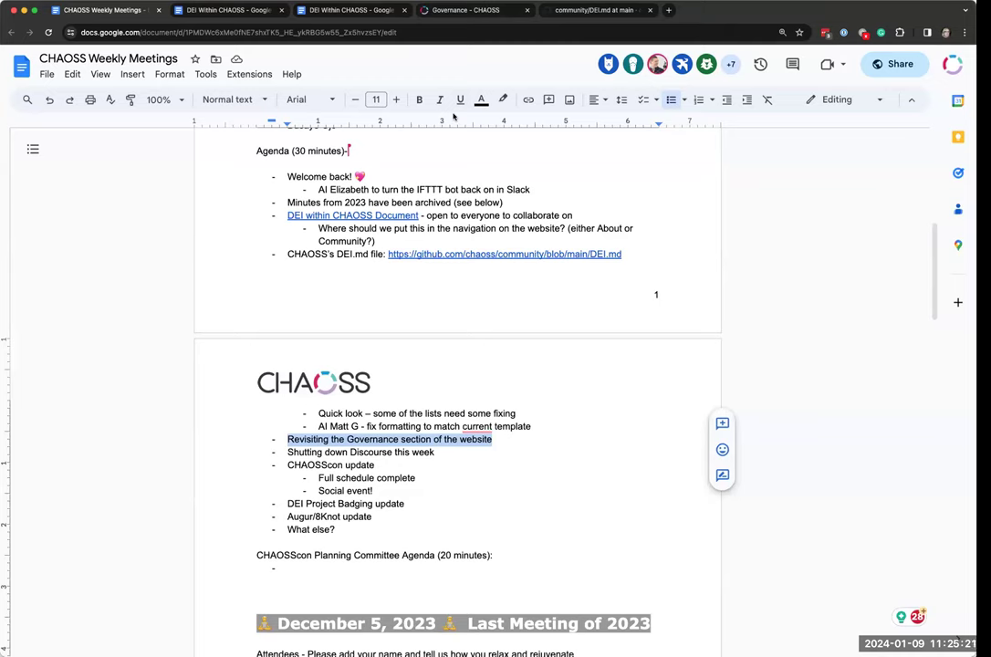
mouse_move(648, 98)
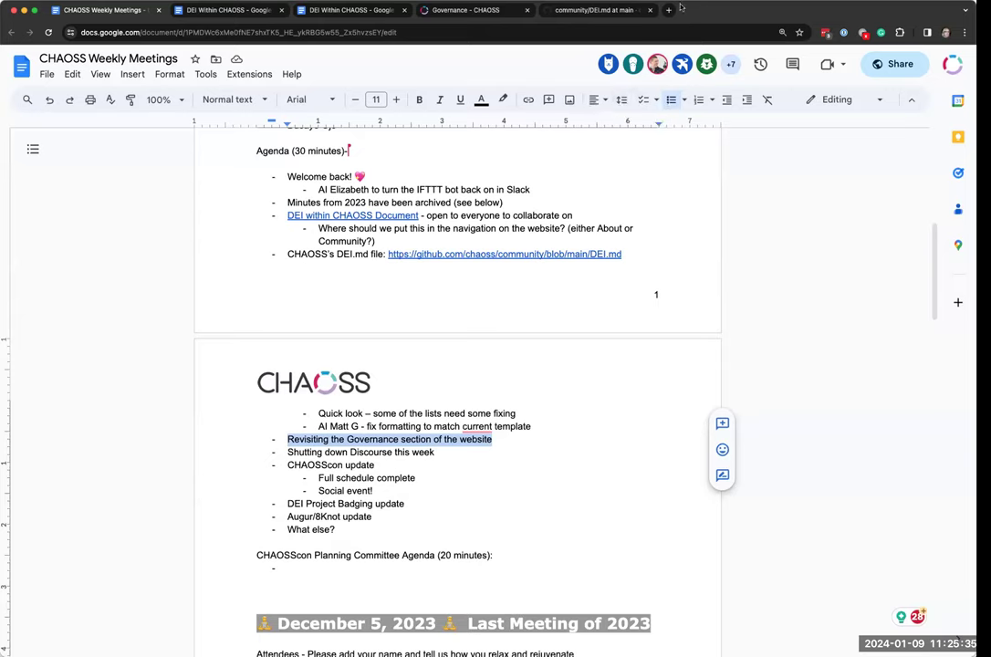
mouse_move(593, 11)
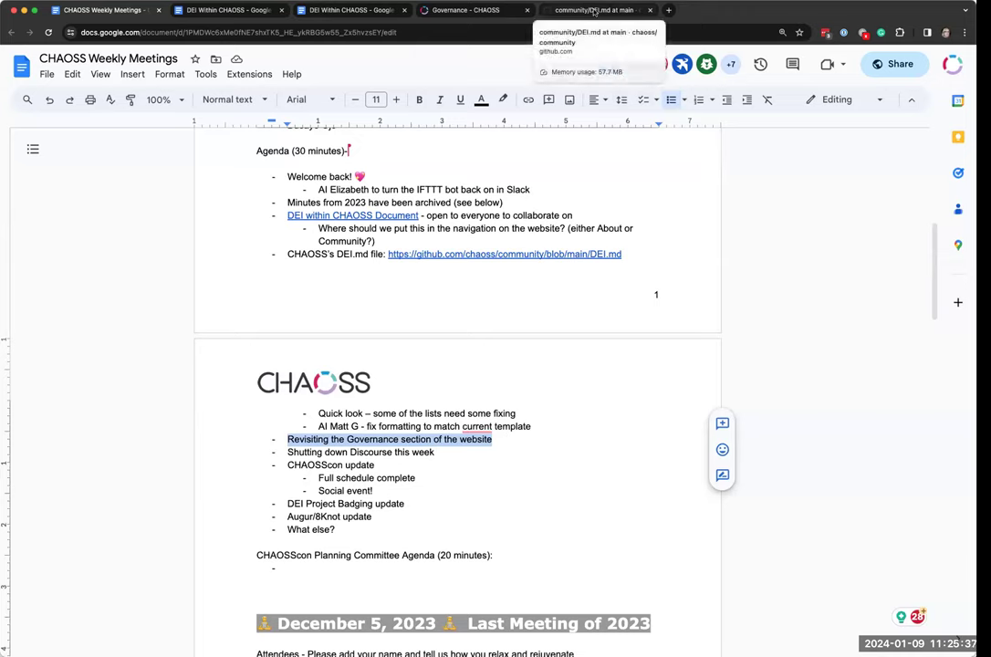
mouse_move(587, 11)
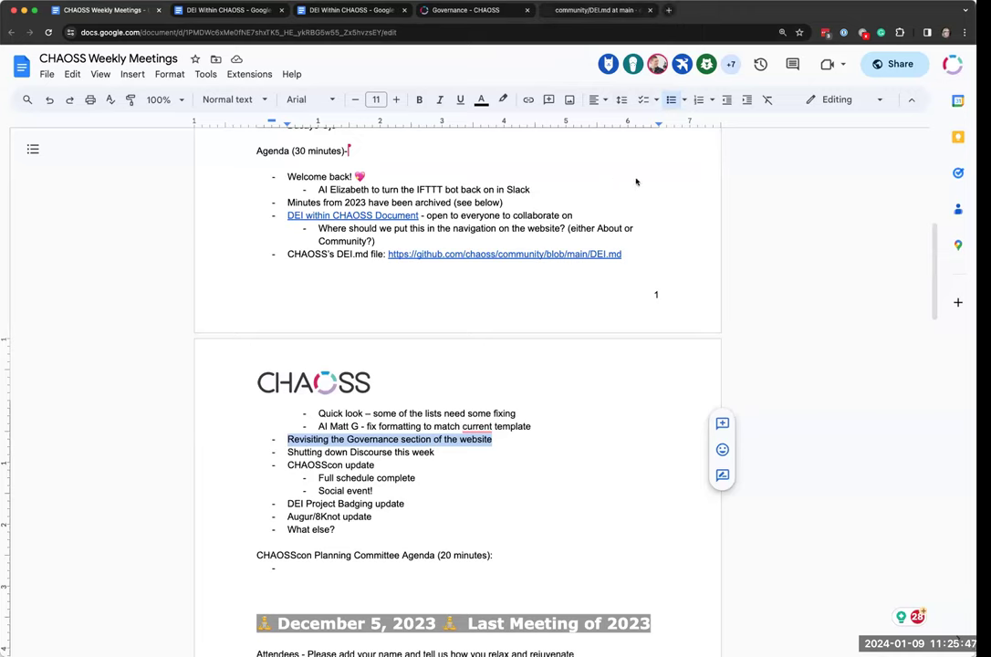
mouse_move(671, 177)
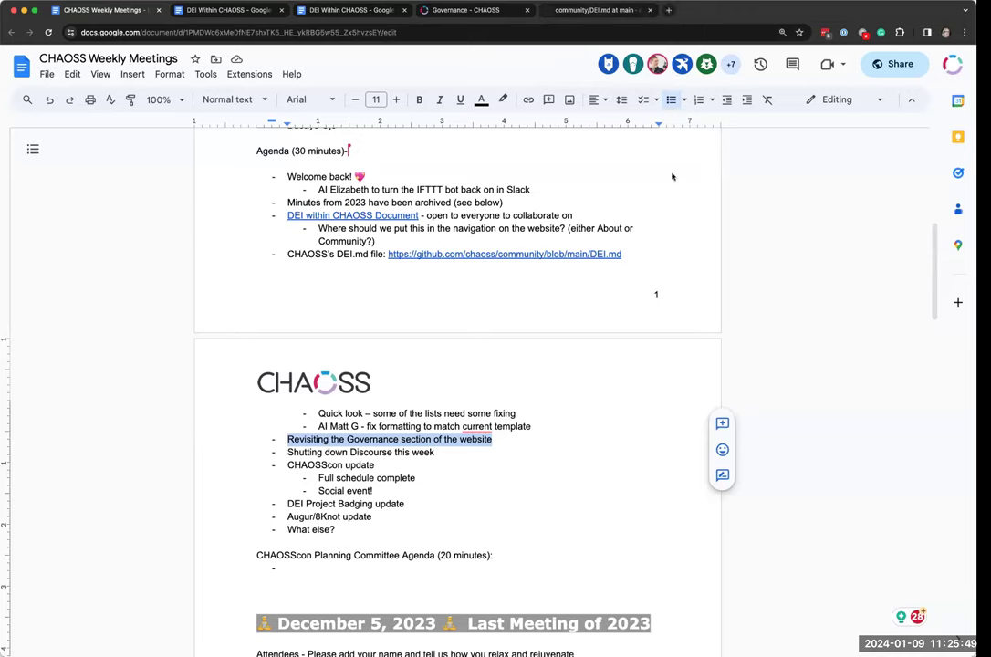
mouse_move(945, 13)
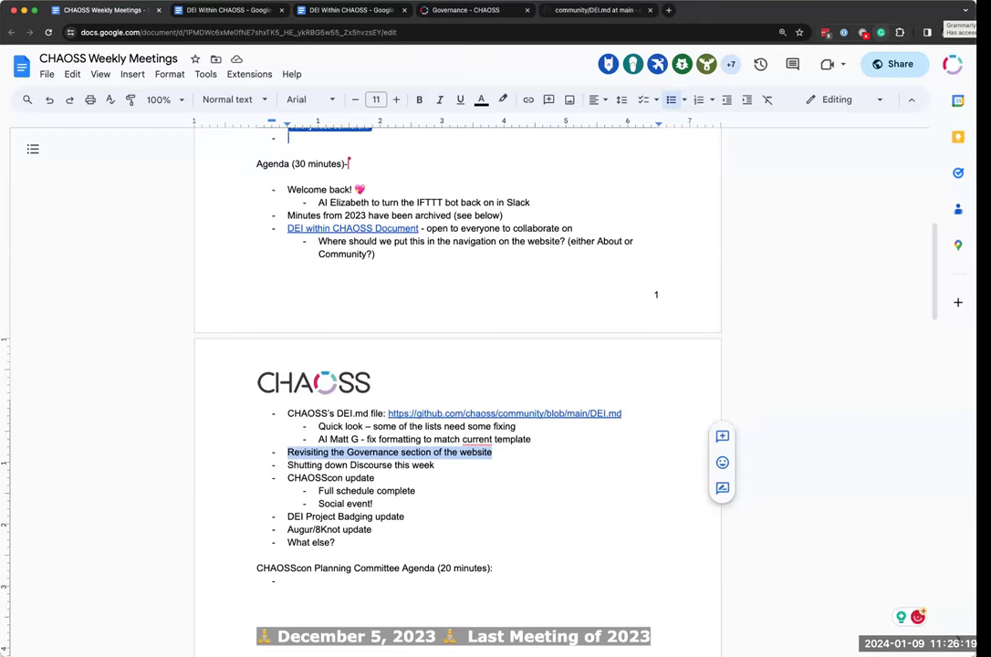
text(Oluchi)
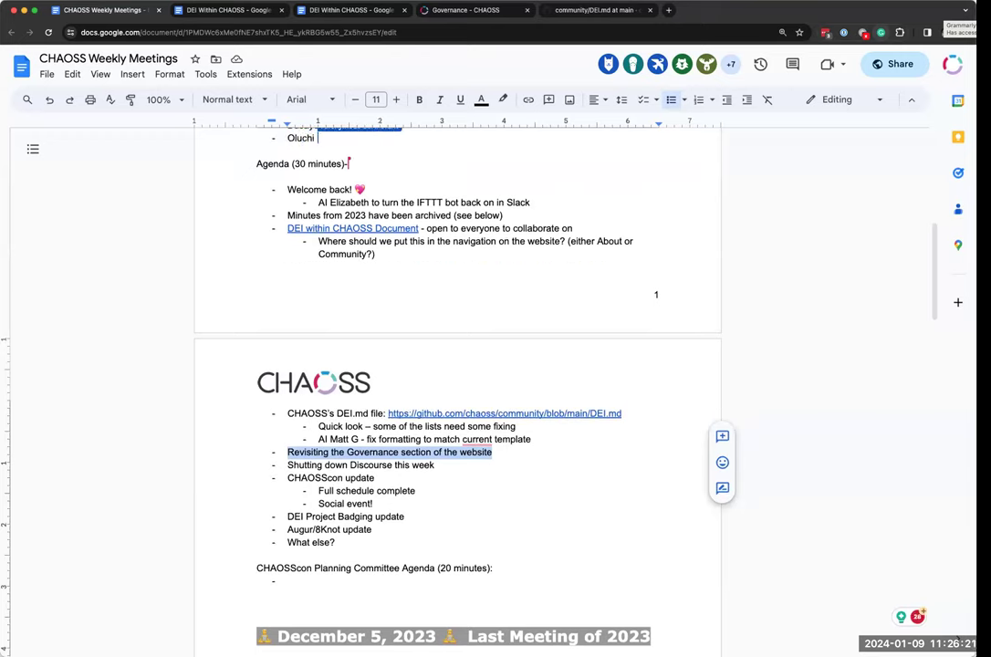
text(Nwankwo -)
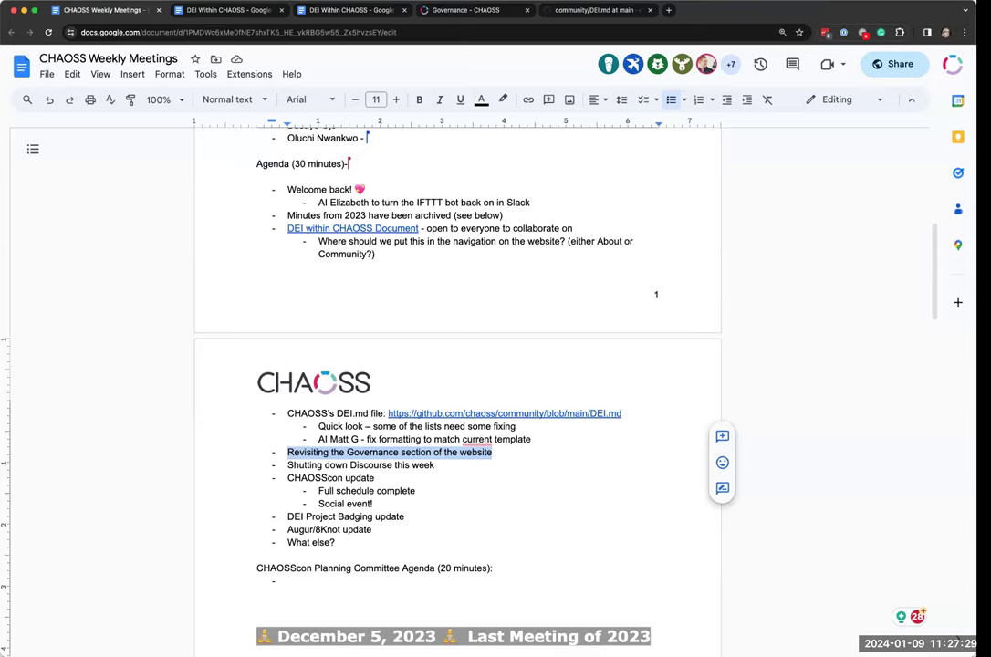
text(C)
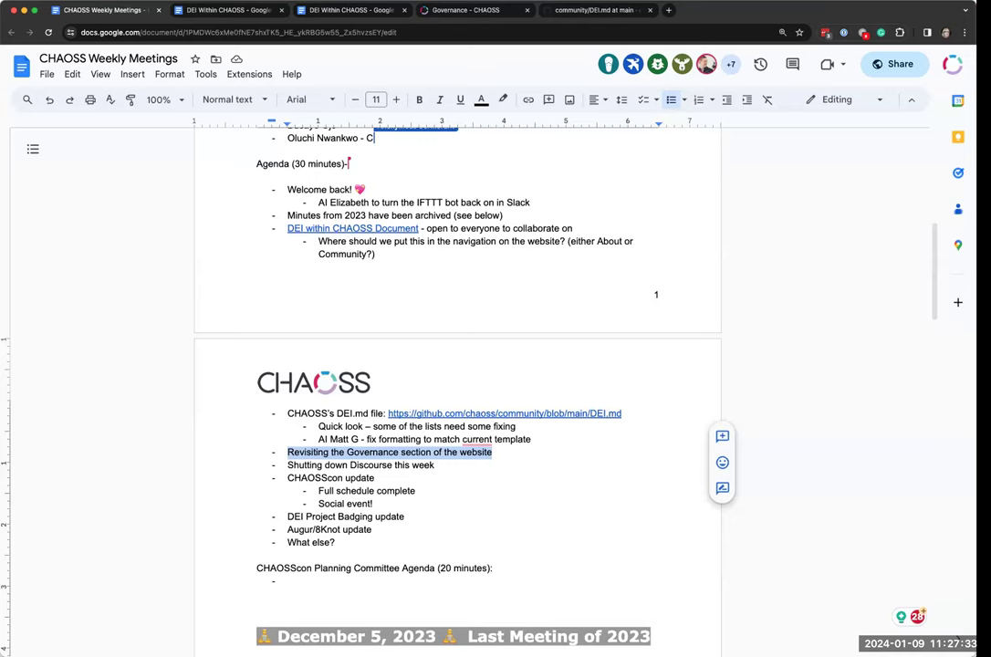
text(hilling)
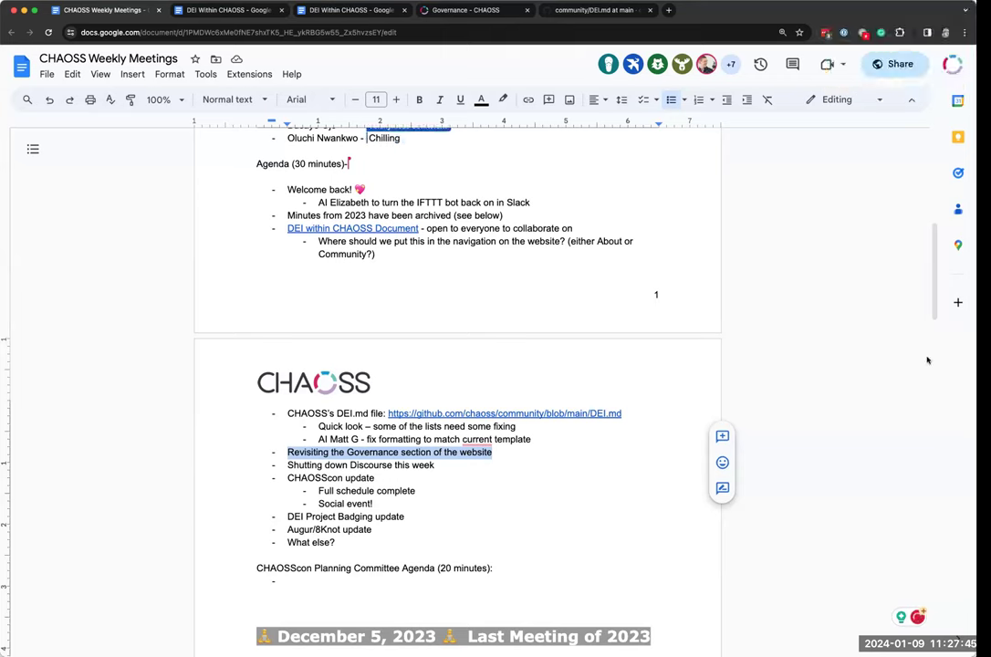
text(just c)
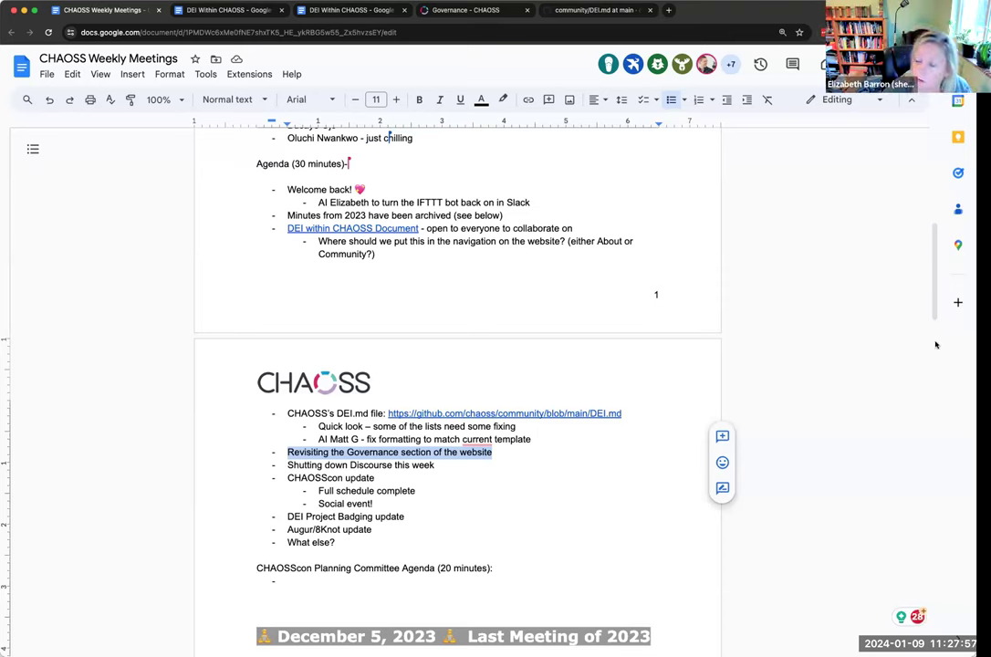
mouse_move(931, 349)
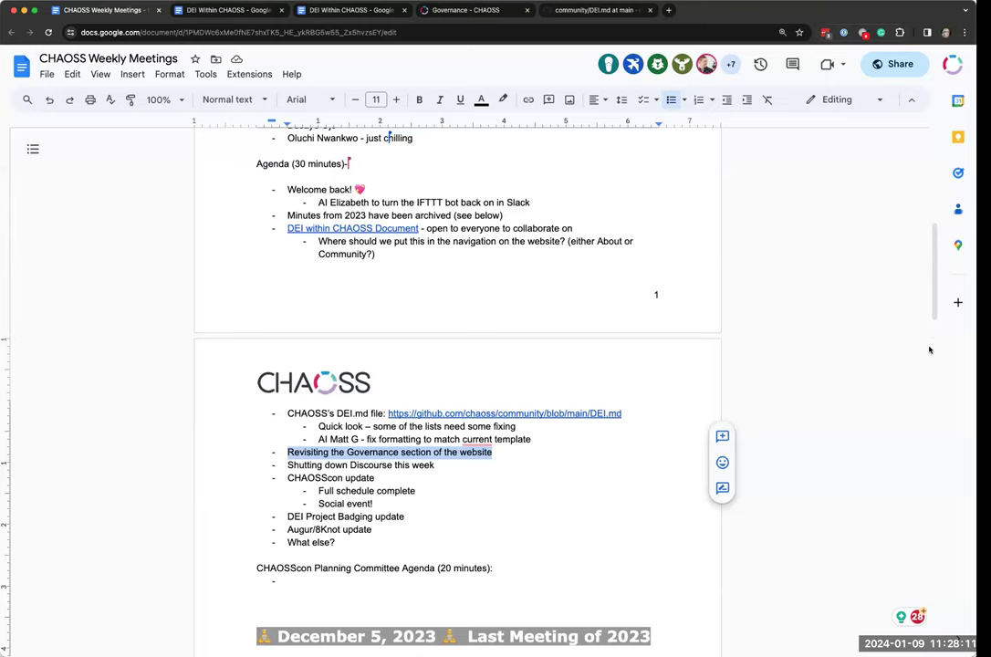
mouse_move(964, 387)
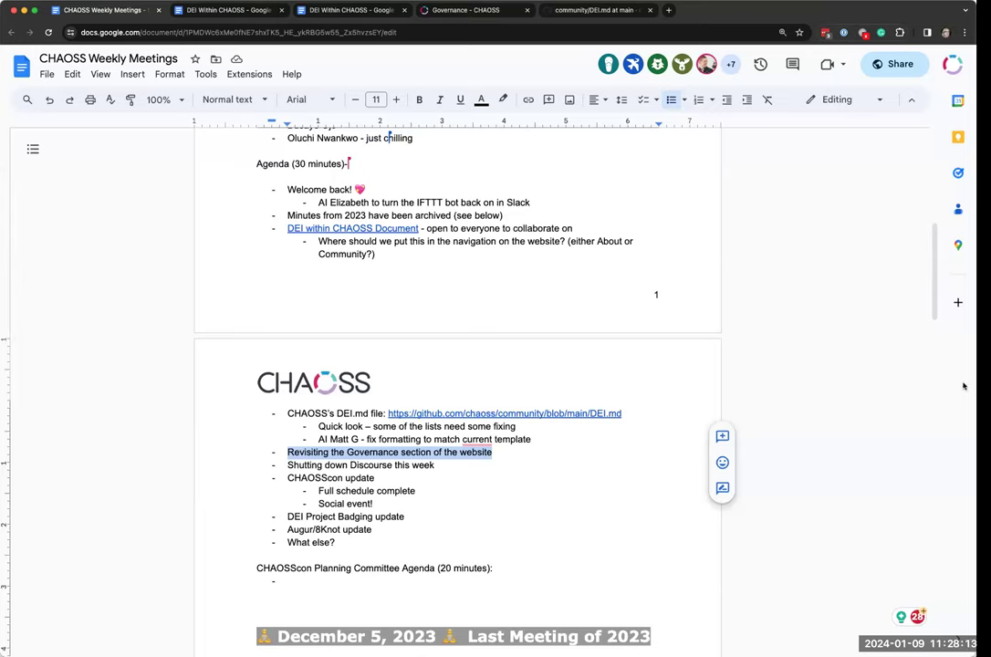
mouse_move(954, 383)
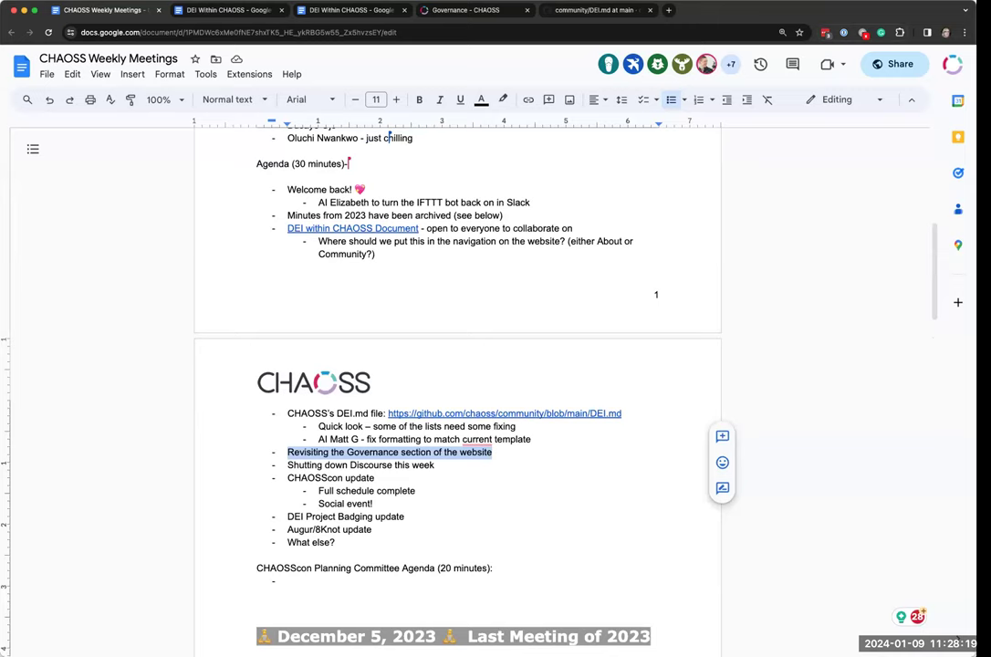
mouse_move(648, 280)
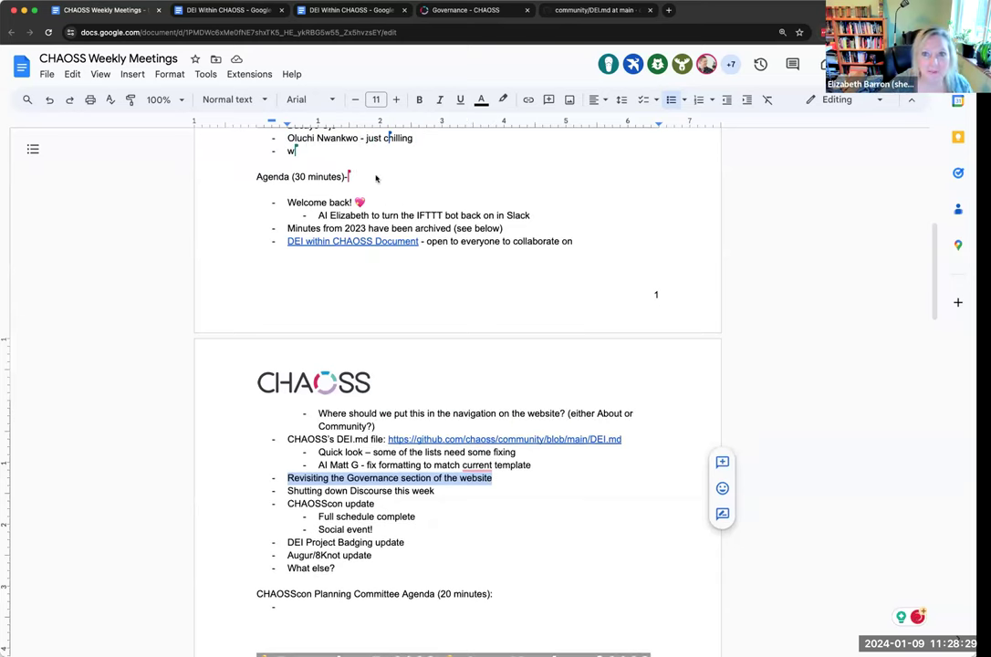
From the CHAOSScon Europe 2024 page, go to Community > Knowledge Base.
click(466, 11)
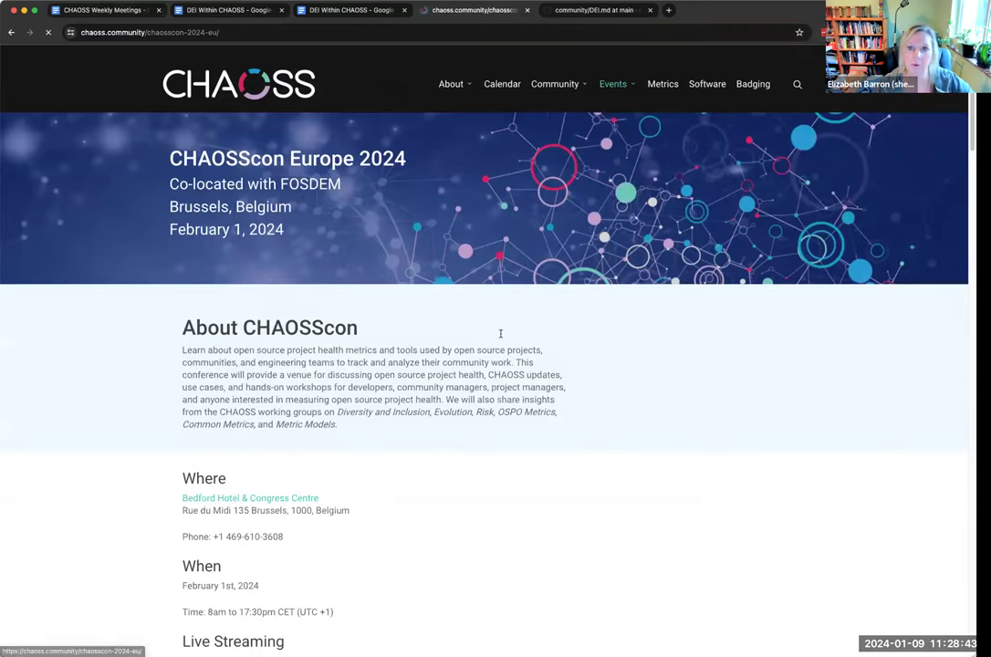
click(498, 84)
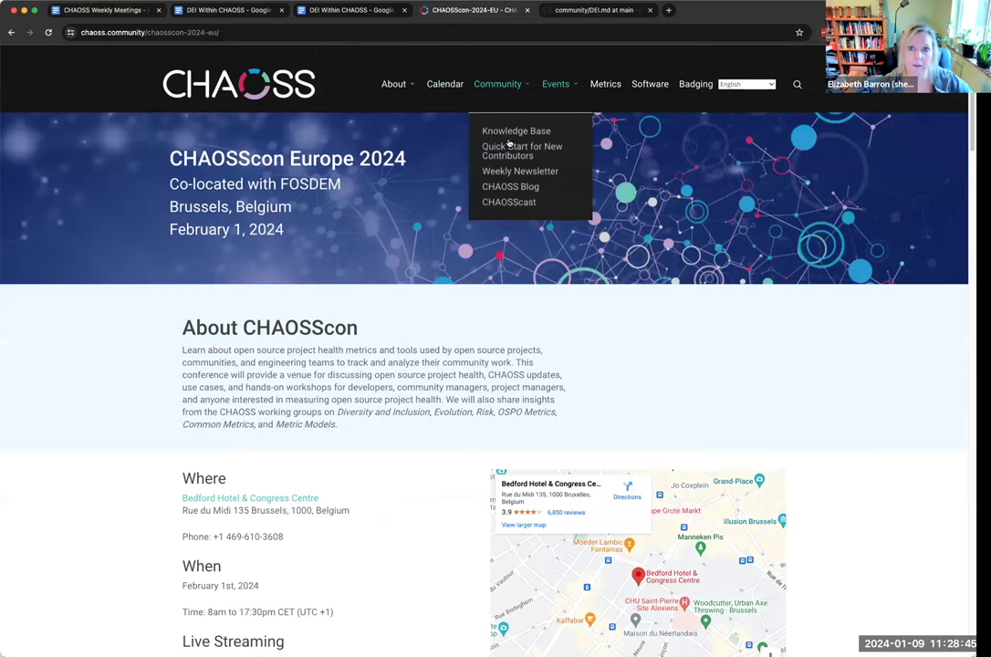
click(515, 131)
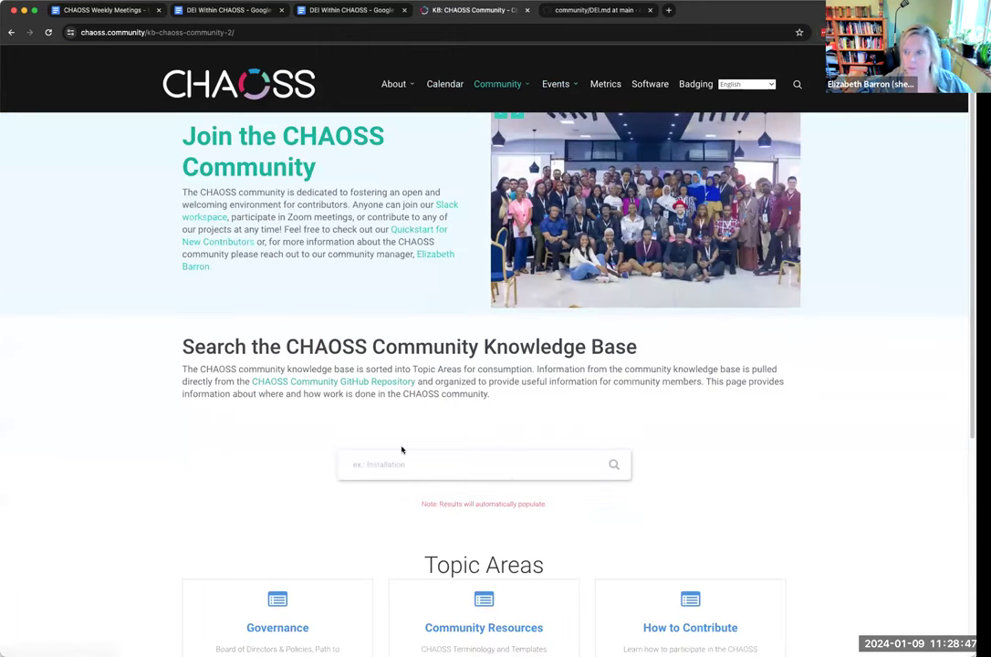
mouse_move(405, 391)
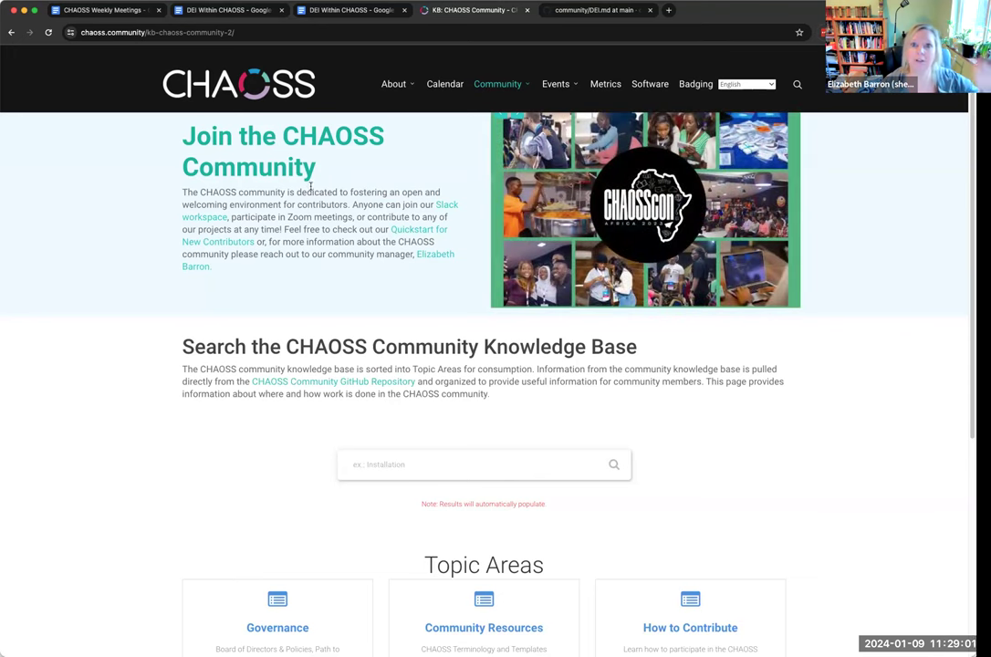
Select the Knowledge Base URL and briefly show, then dismiss, the Community menu.
click(394, 84)
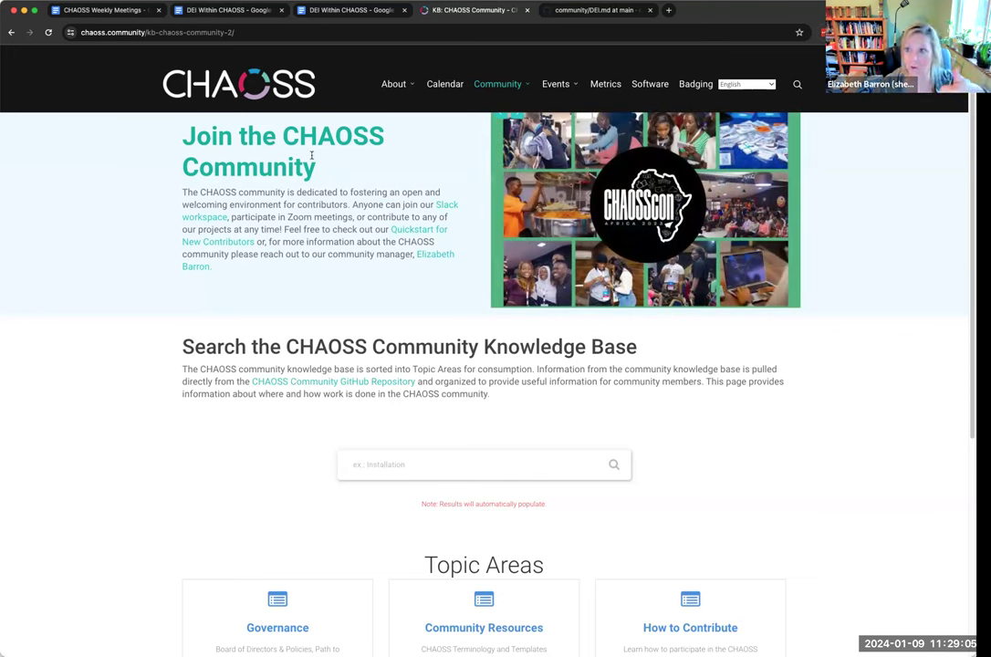
click(394, 84)
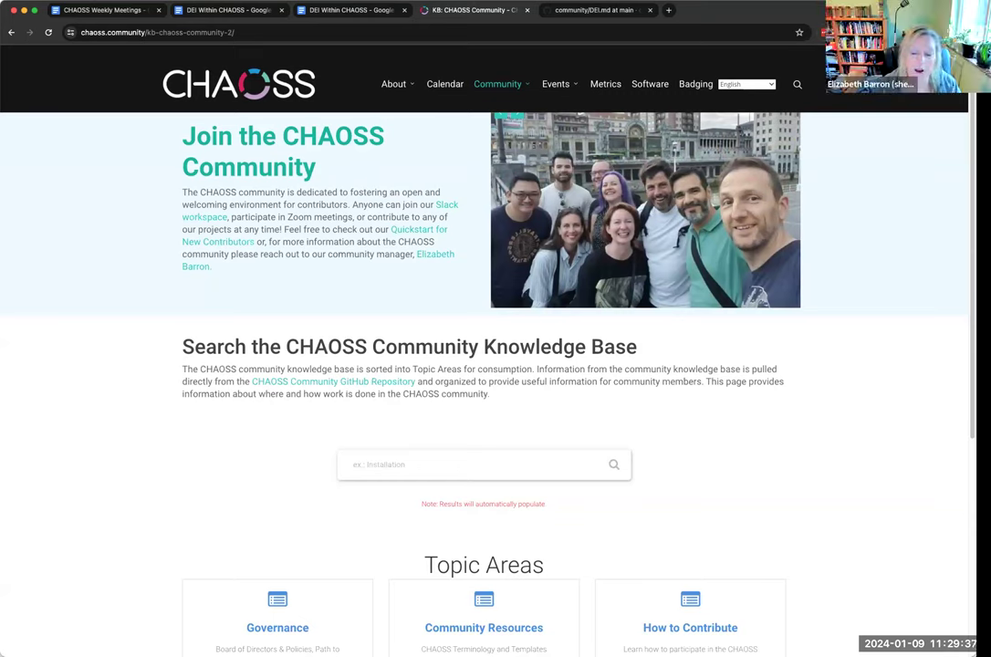
click(496, 84)
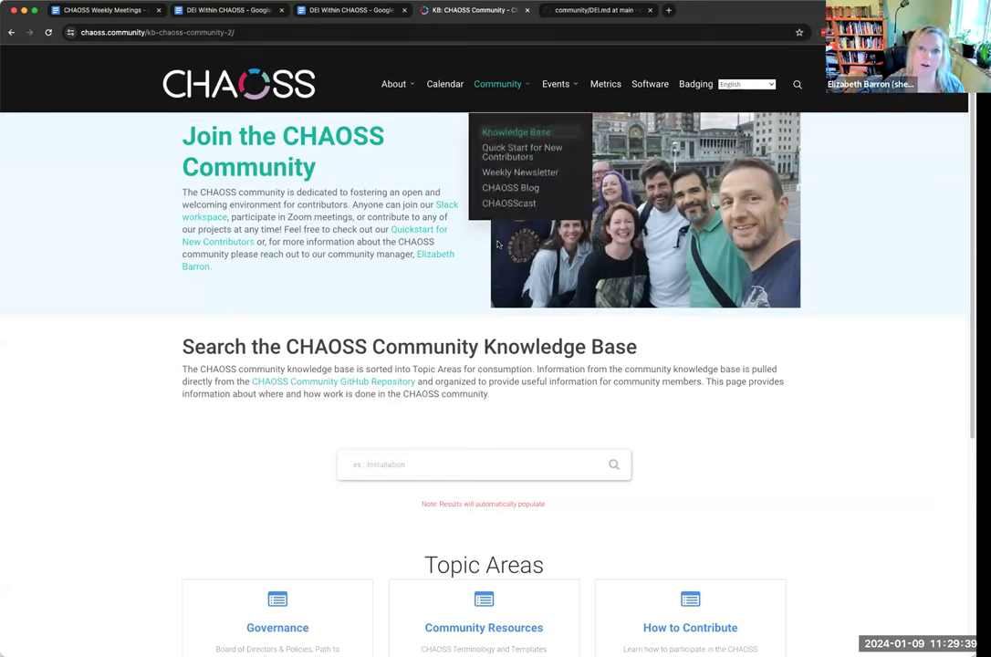
click(606, 84)
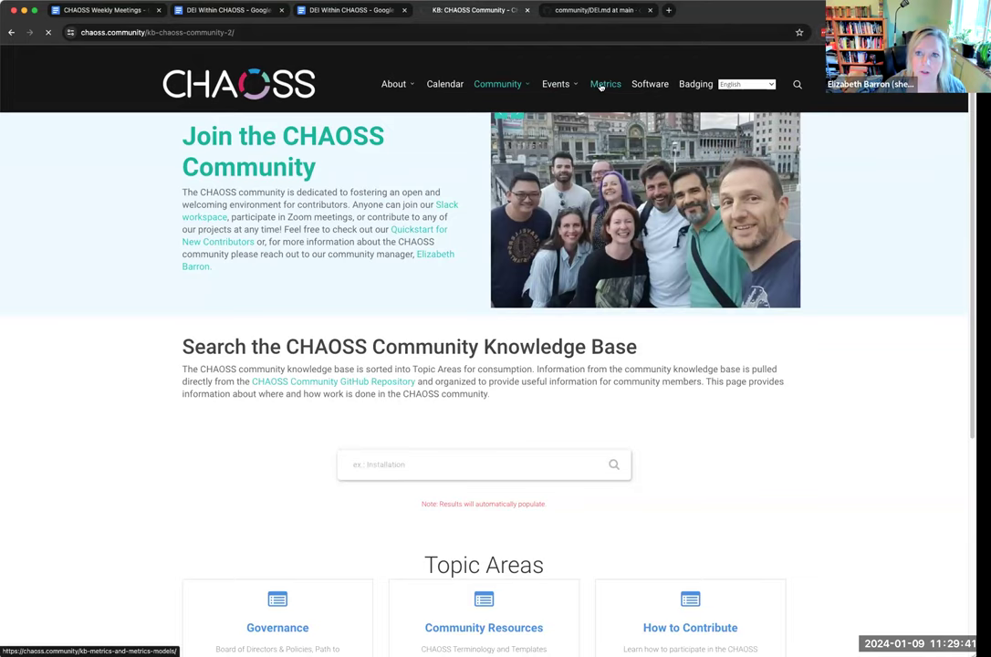
Open Metrics > Organization > Elephant Factor and scroll to its References and GitHub edit link.
click(606, 84)
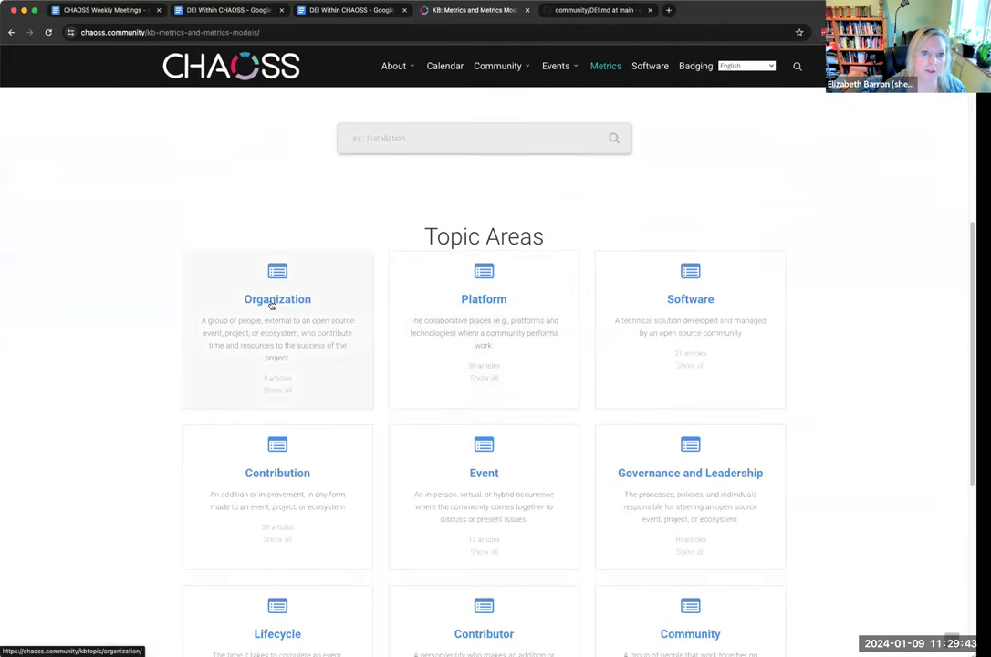
click(278, 300)
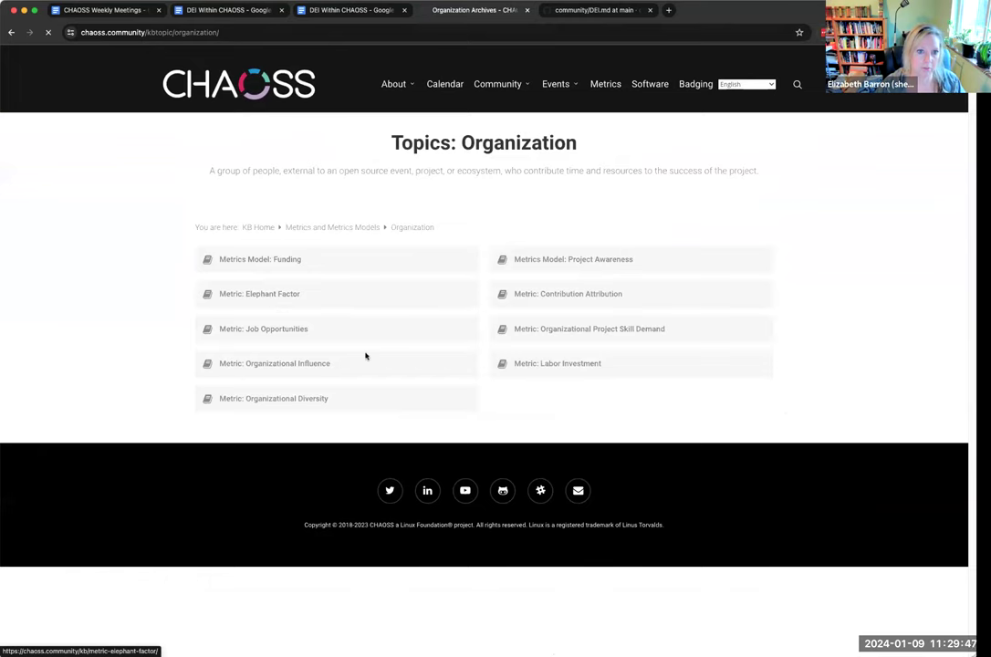
click(259, 292)
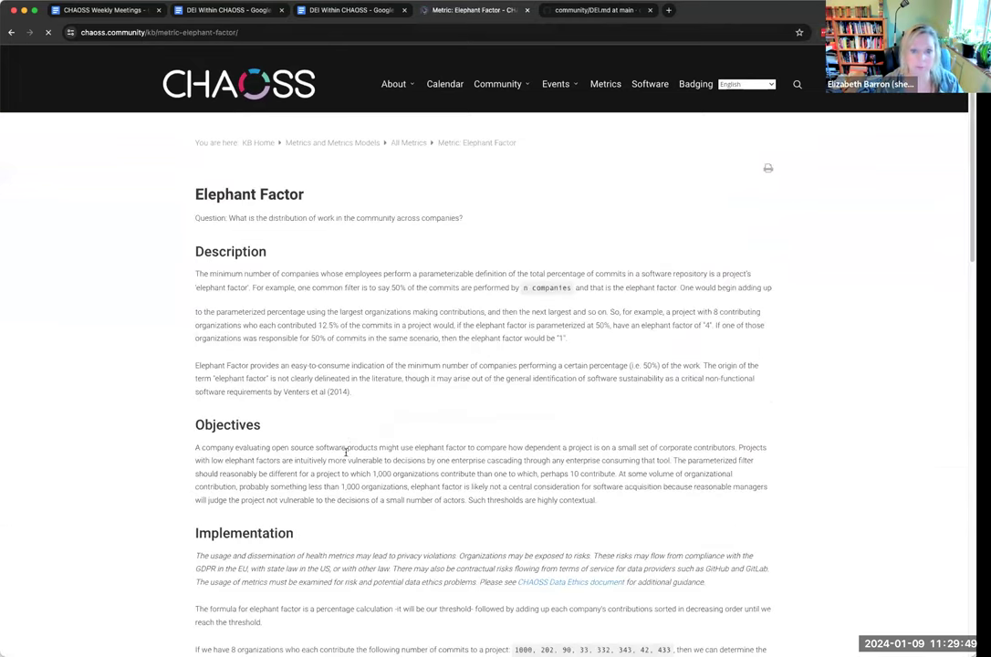
scroll(down, 3)
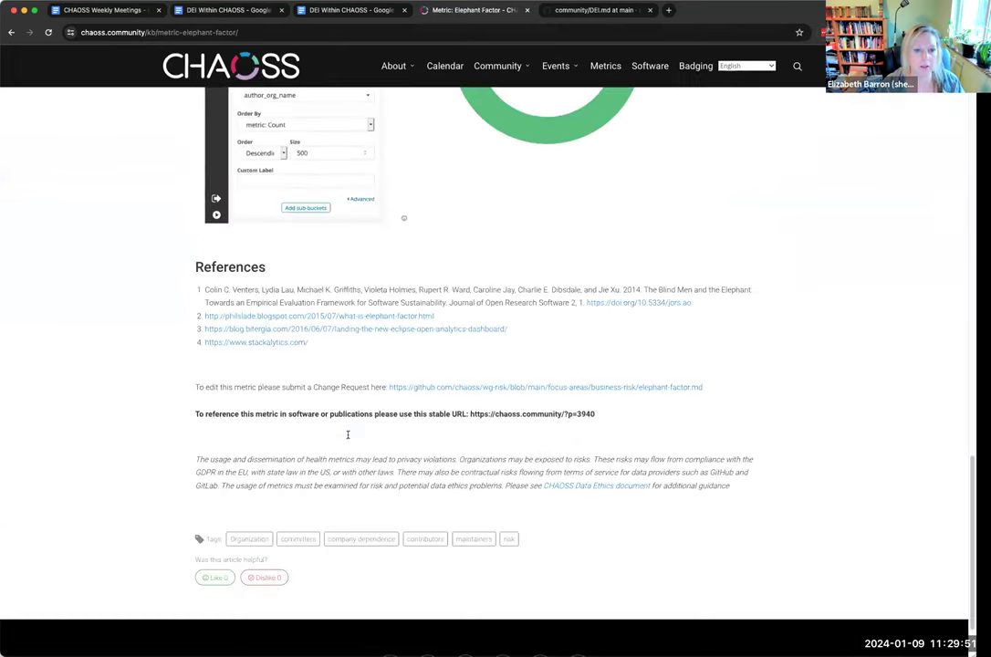
scroll(down, 3)
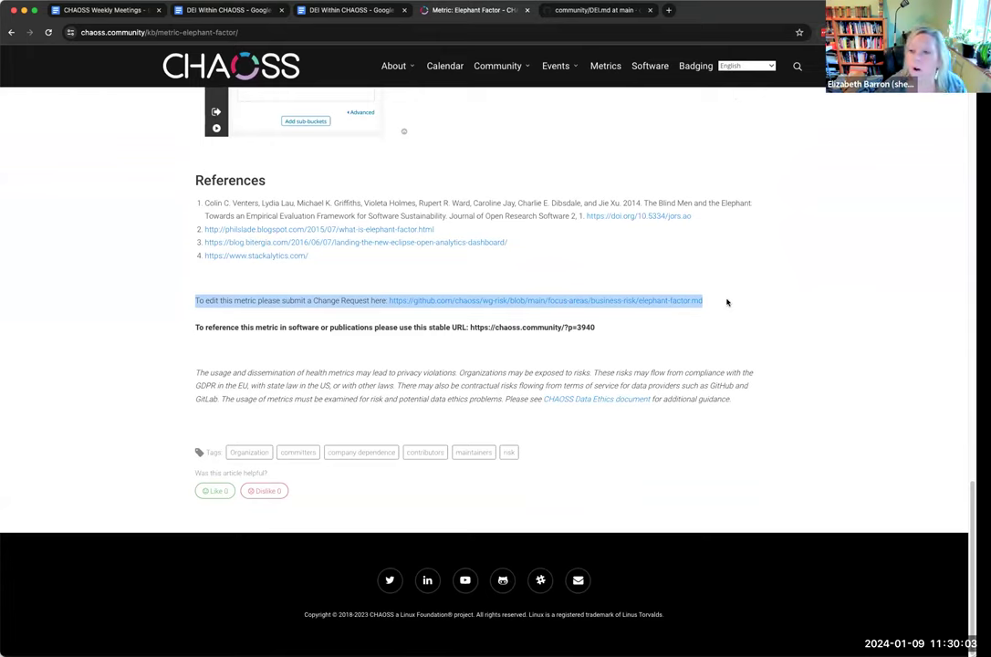
mouse_move(692, 289)
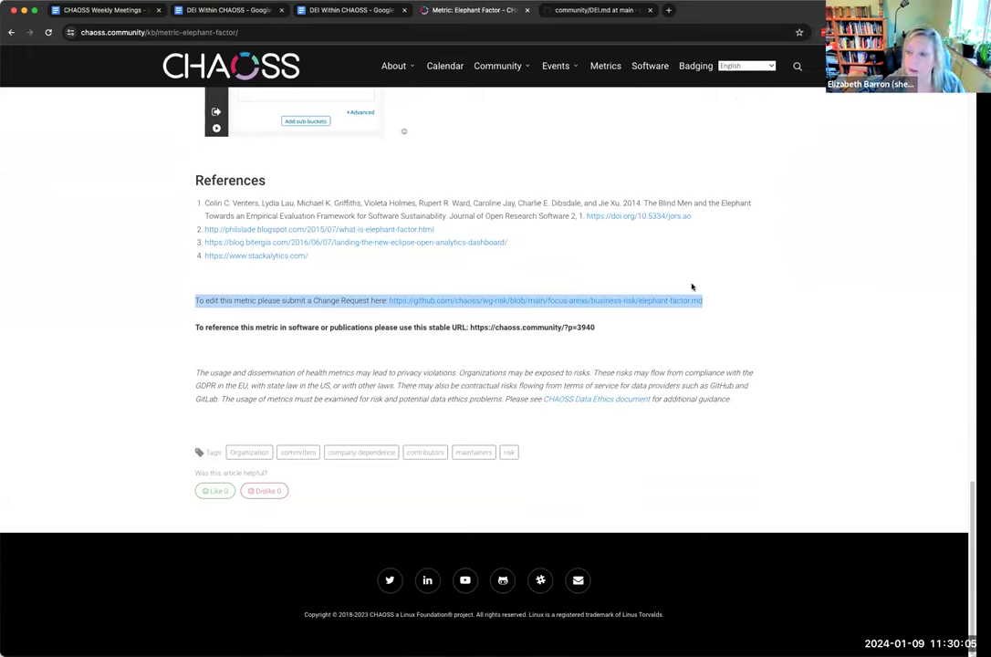
mouse_move(708, 306)
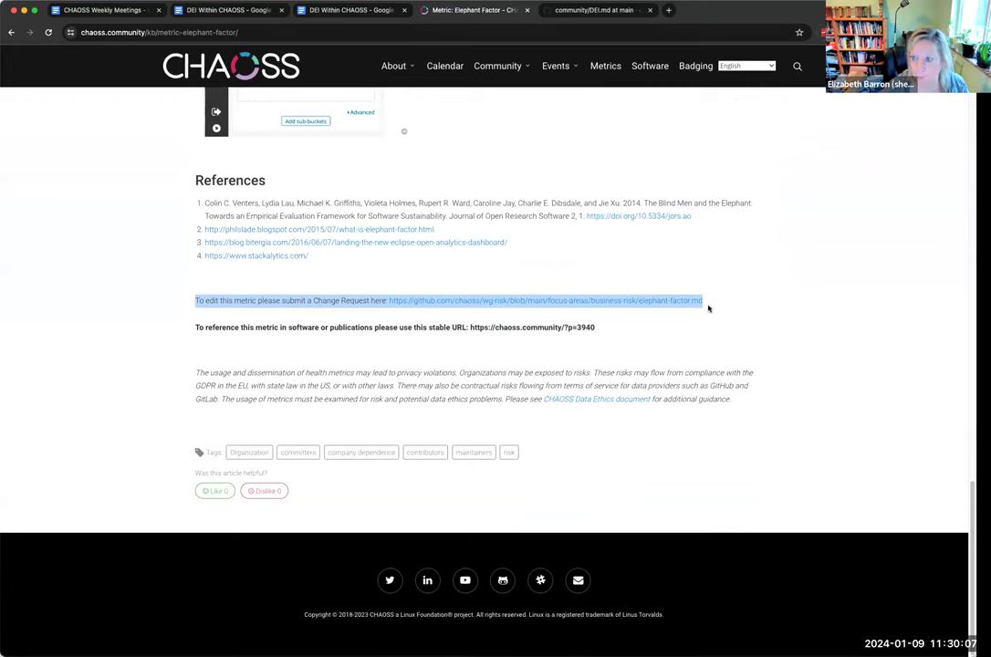
mouse_move(580, 301)
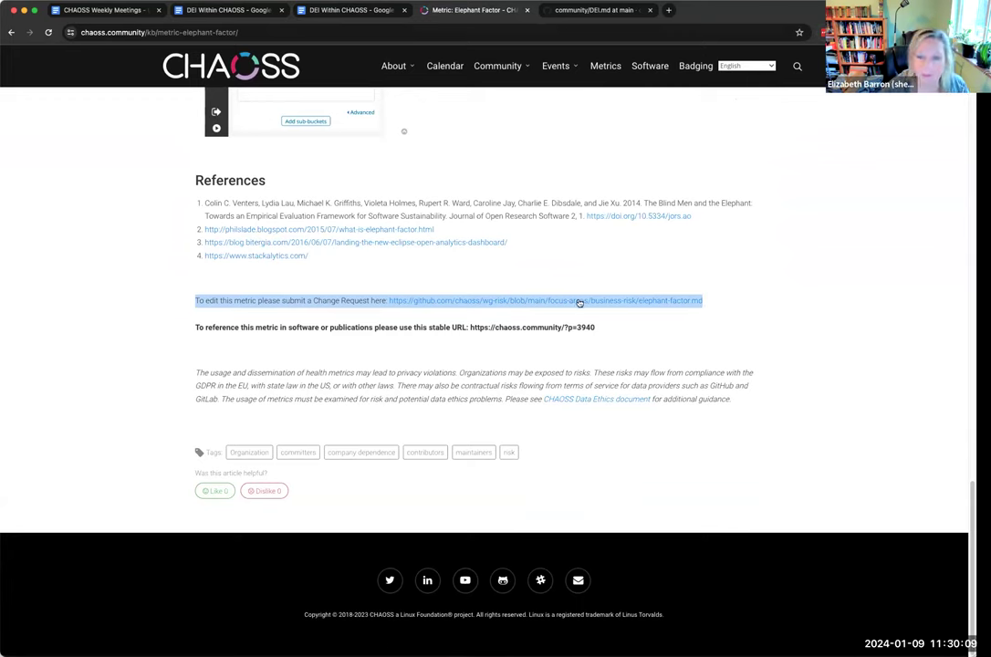
mouse_move(719, 305)
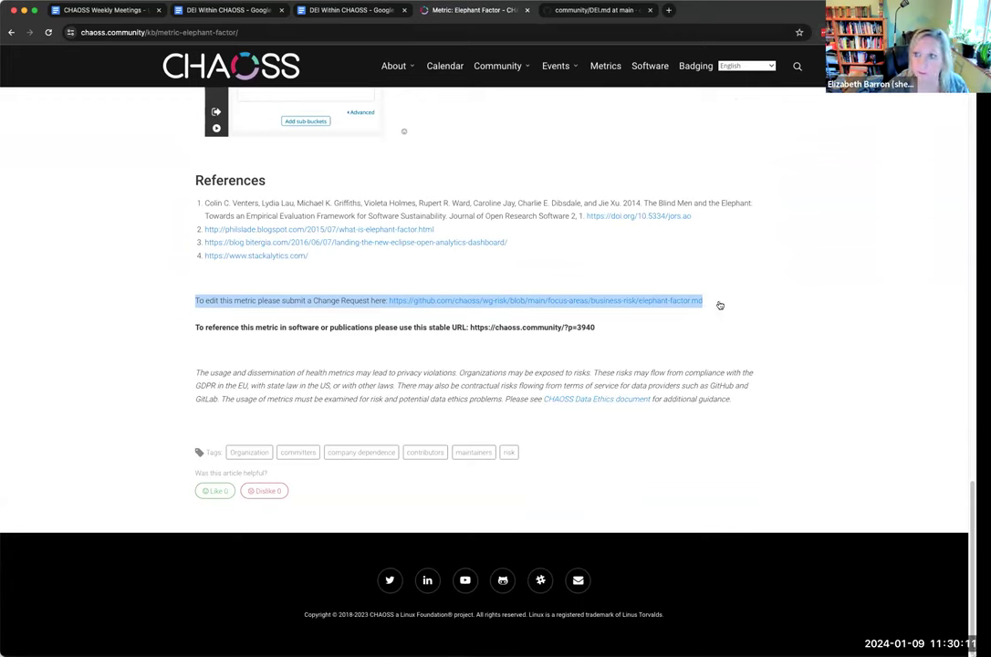
mouse_move(307, 300)
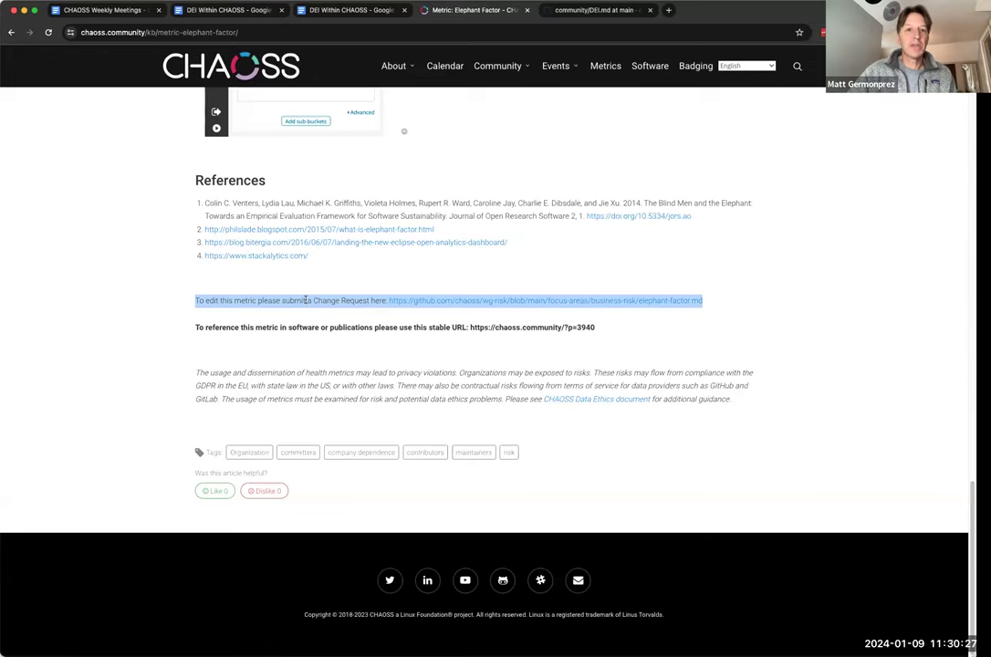
mouse_move(649, 73)
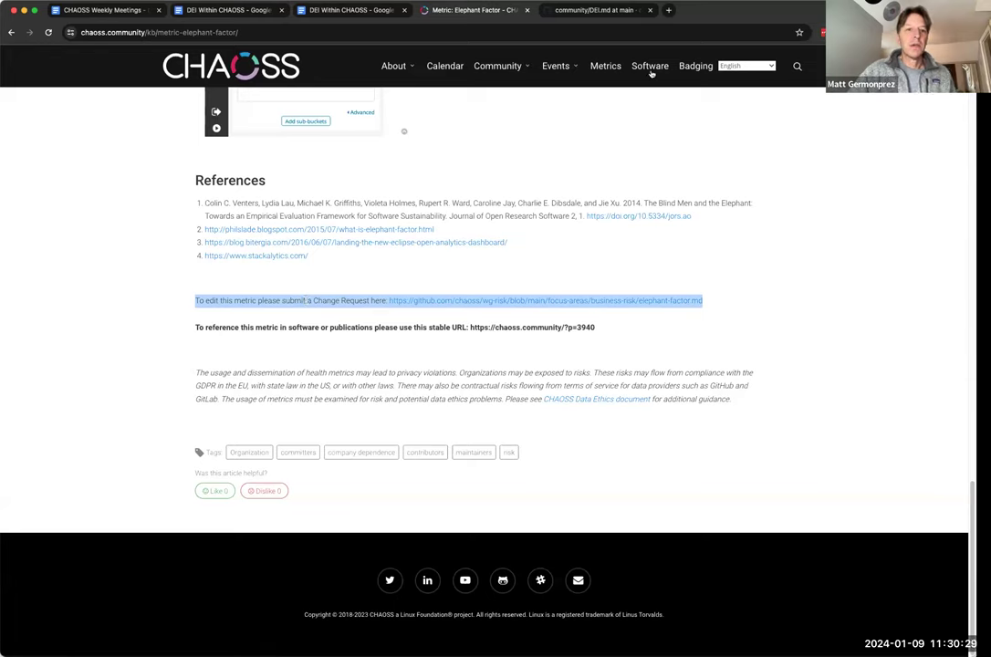
click(394, 66)
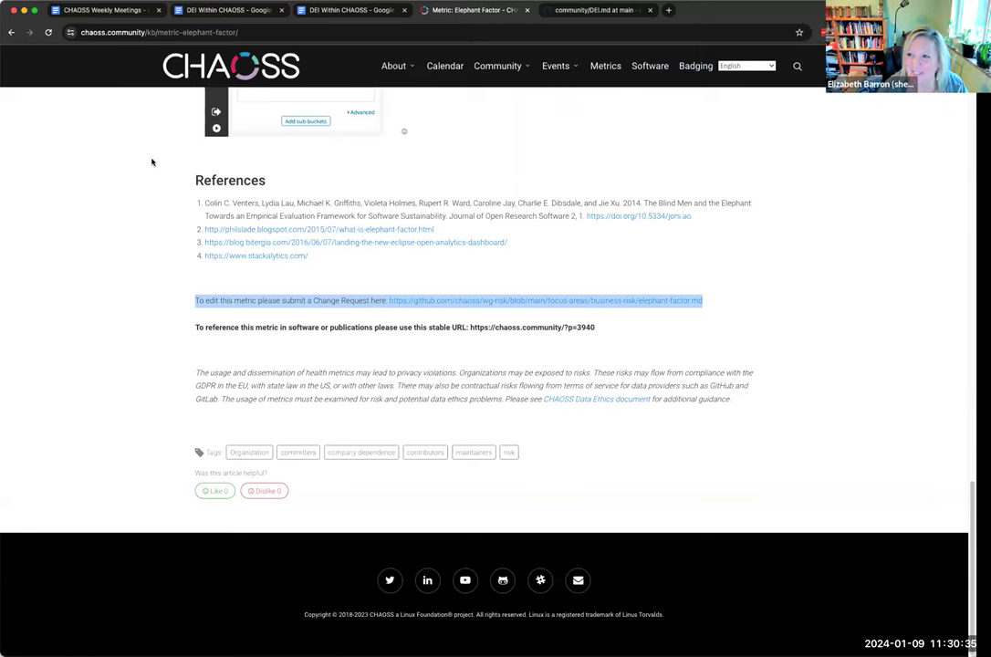
mouse_move(142, 103)
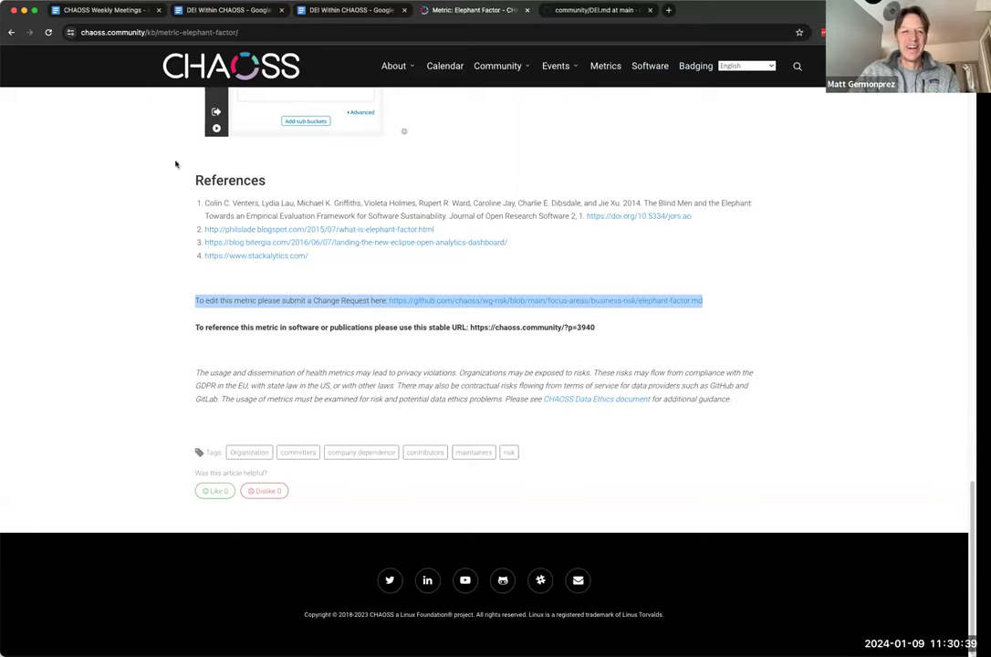
click(394, 66)
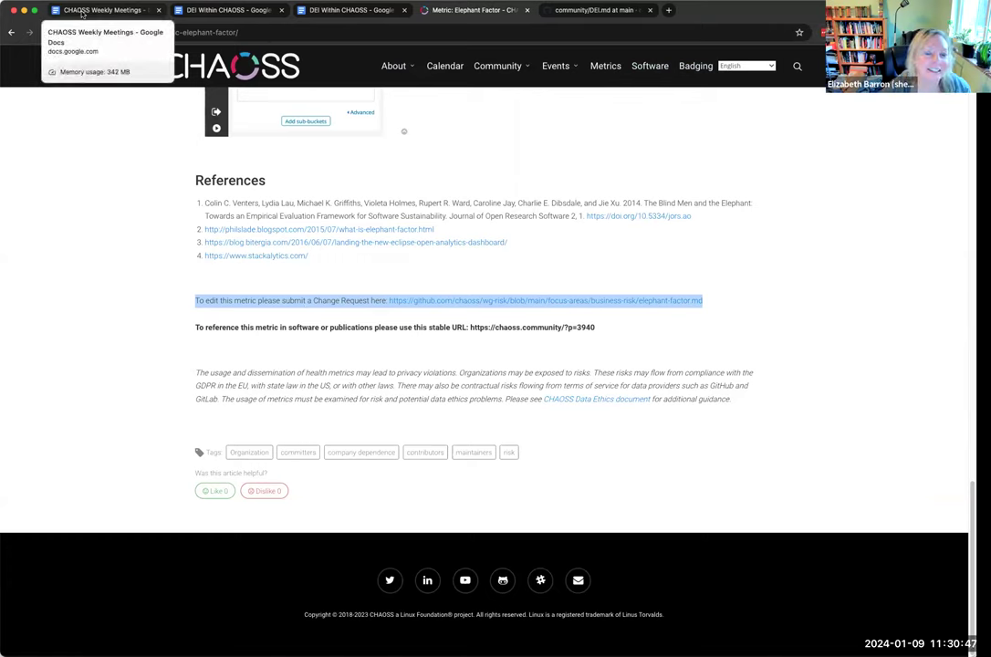
click(100, 11)
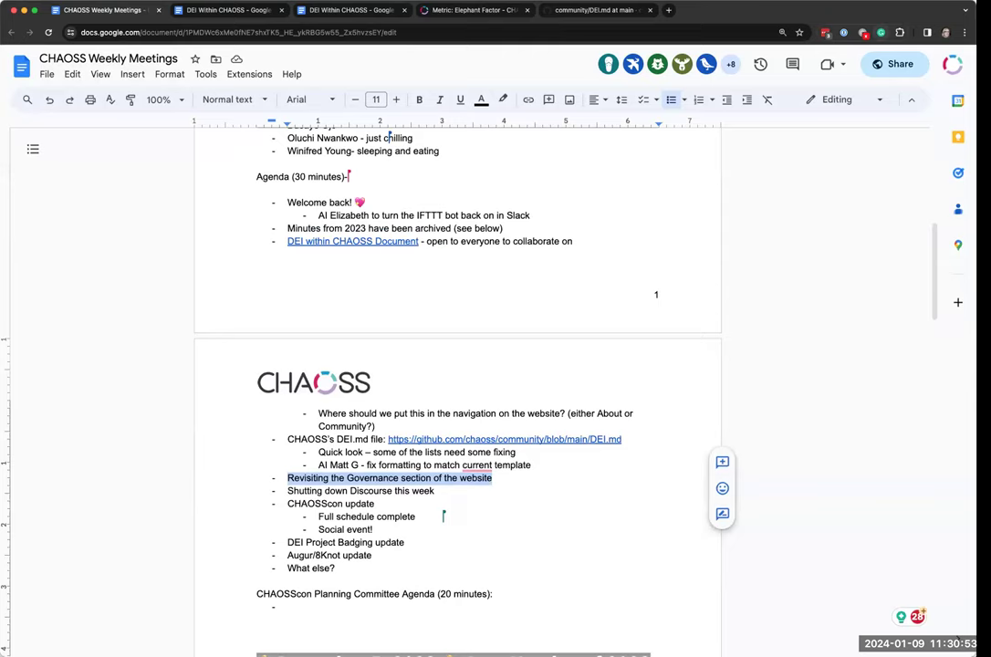
mouse_move(543, 429)
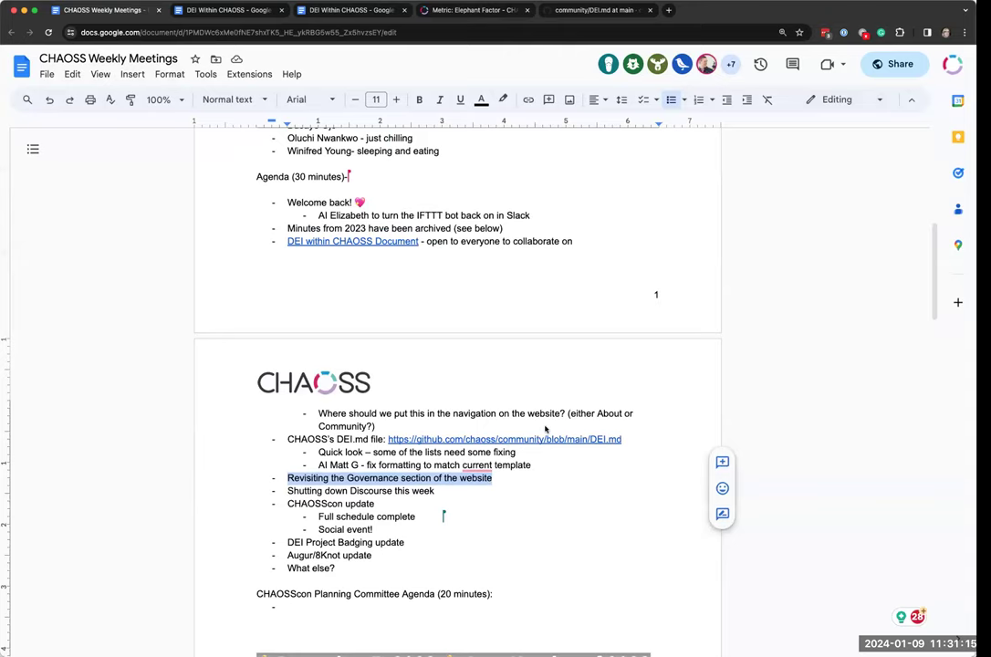
click(476, 465)
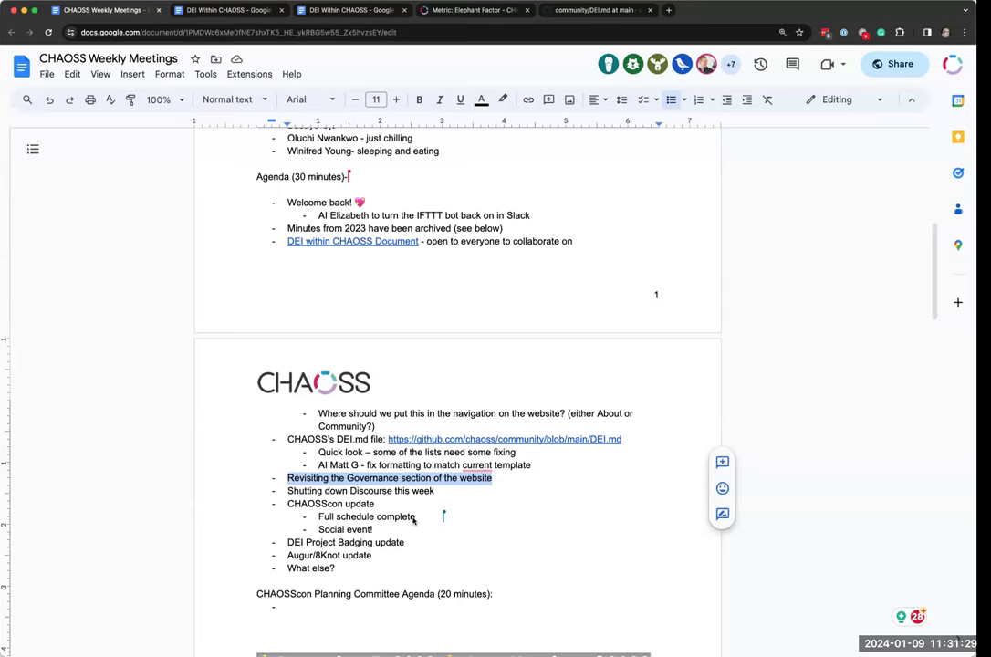
mouse_move(449, 562)
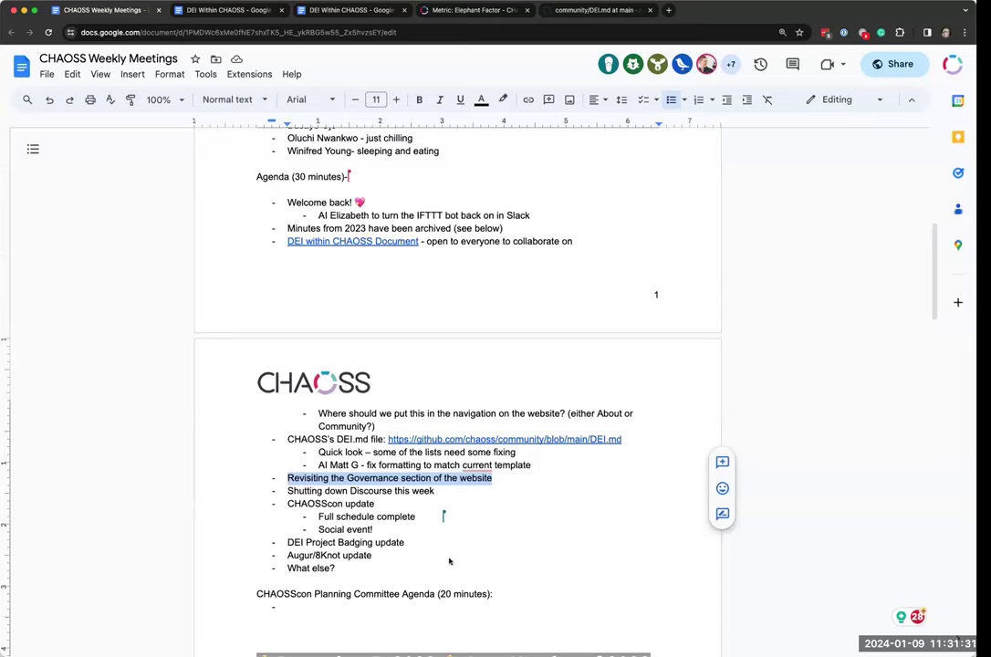
mouse_move(309, 301)
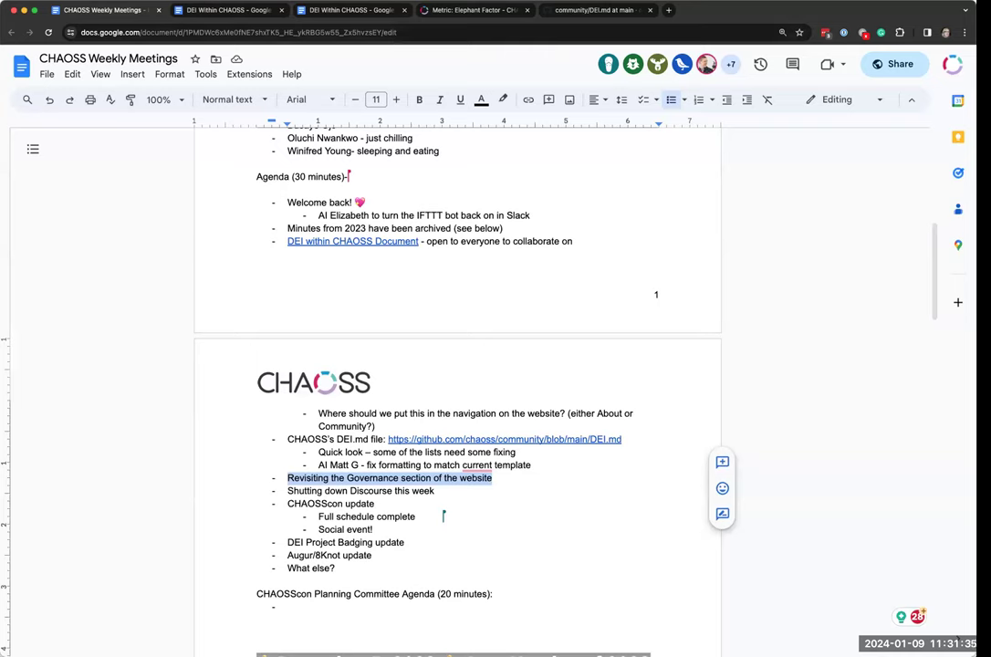
mouse_move(924, 343)
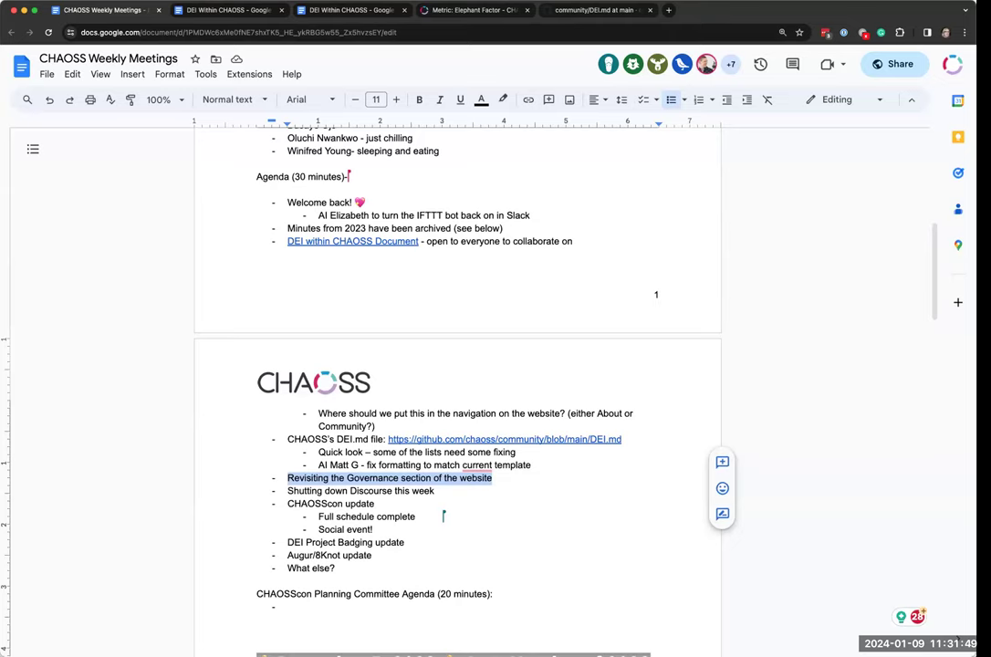
mouse_move(959, 372)
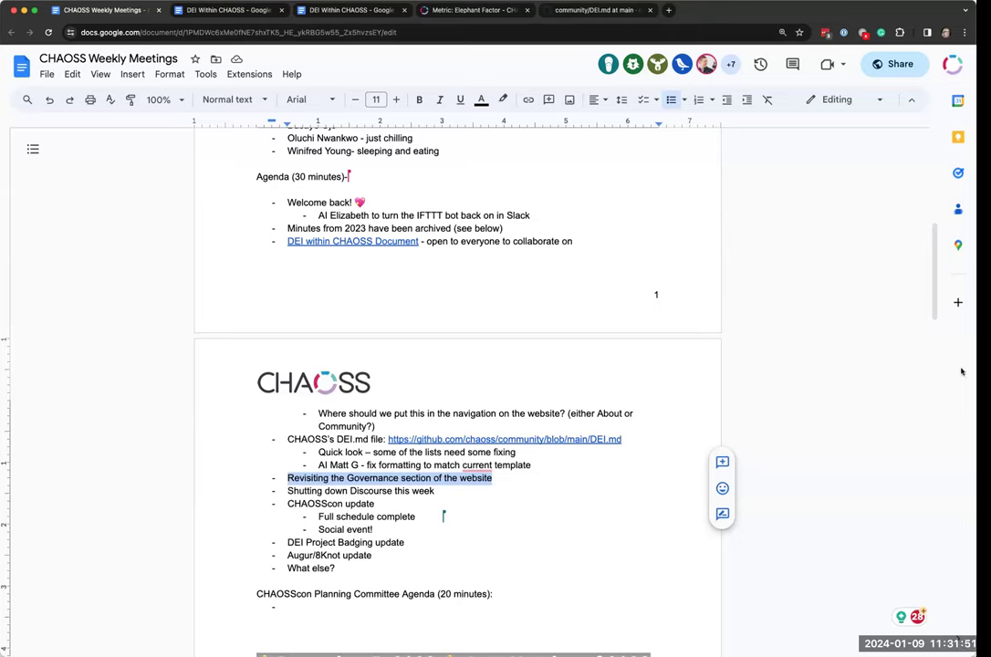
mouse_move(960, 372)
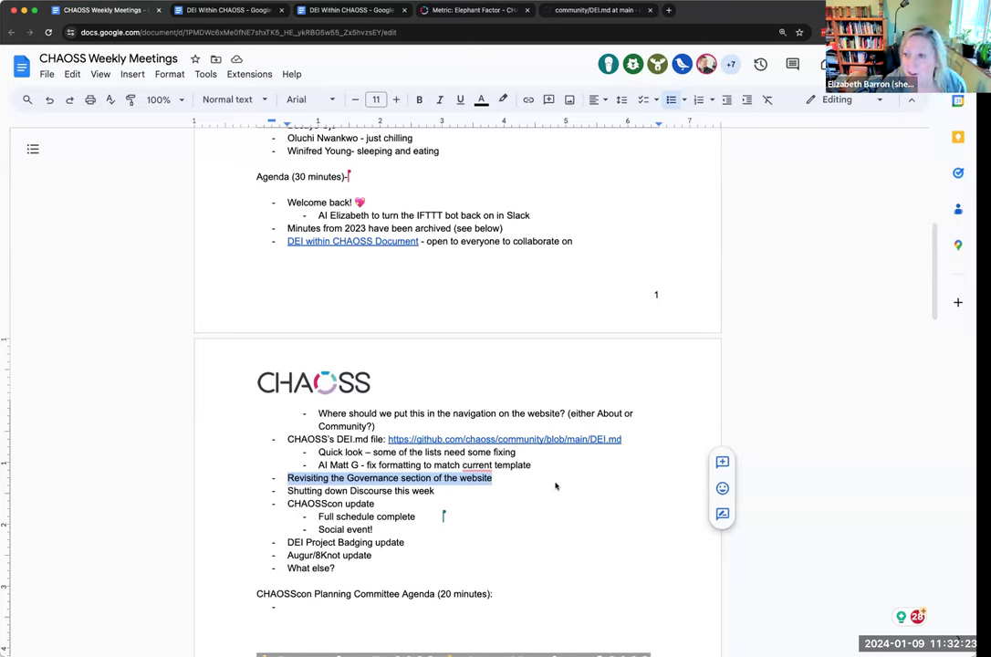
mouse_move(927, 496)
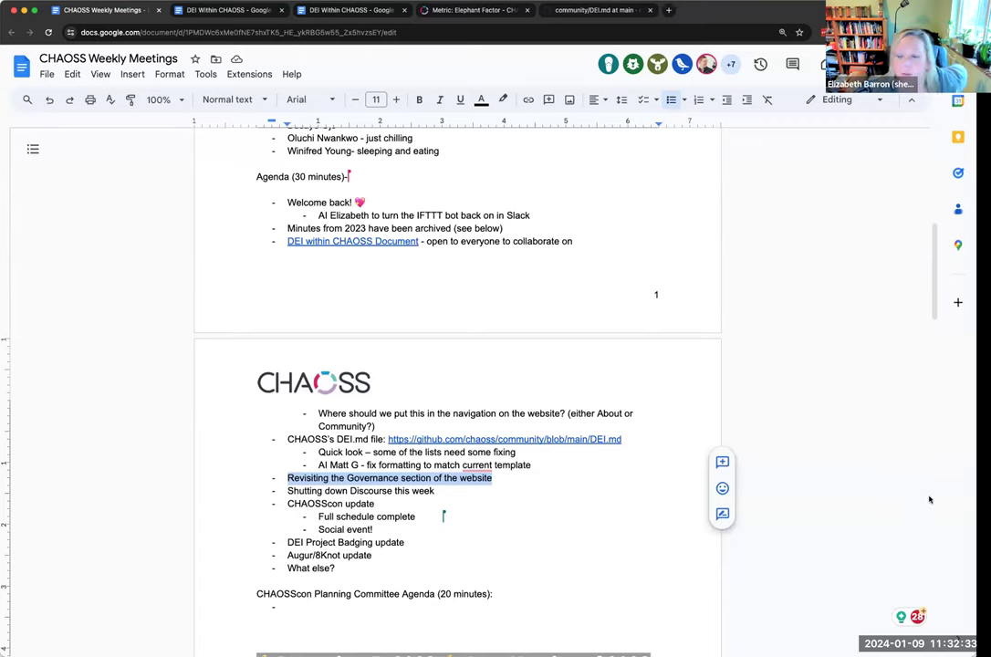
Scroll up and down through the weekly meeting agenda document.
scroll(down, 3)
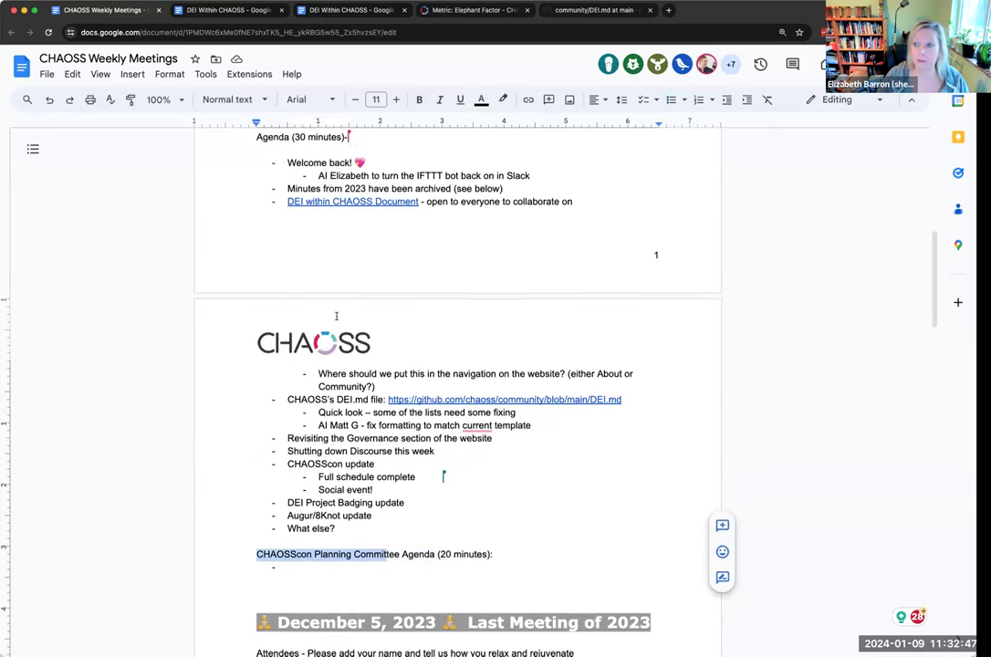
scroll(up, 3)
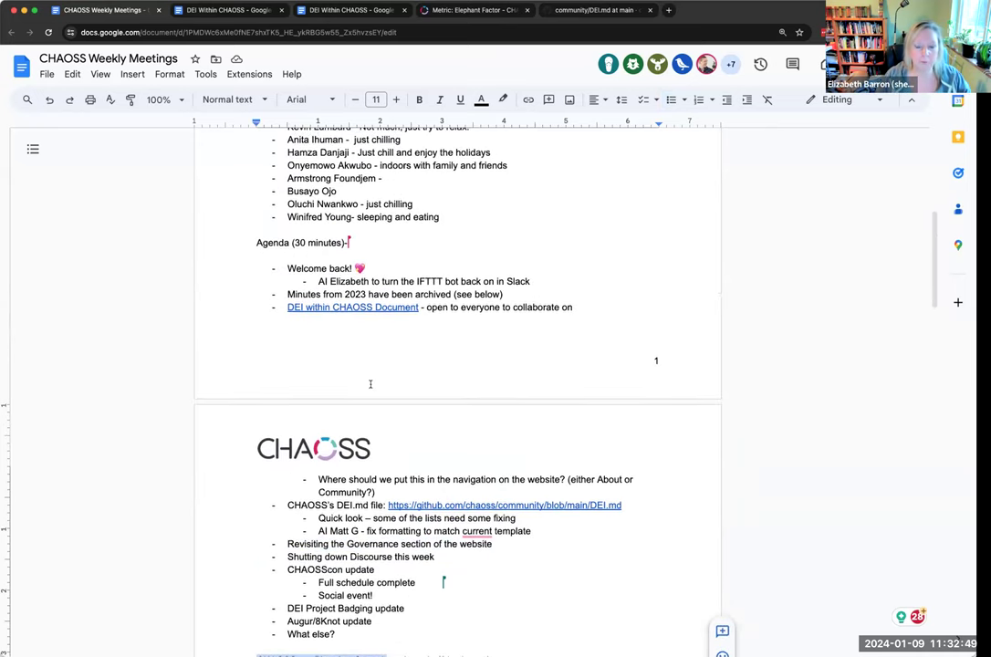
scroll(down, 3)
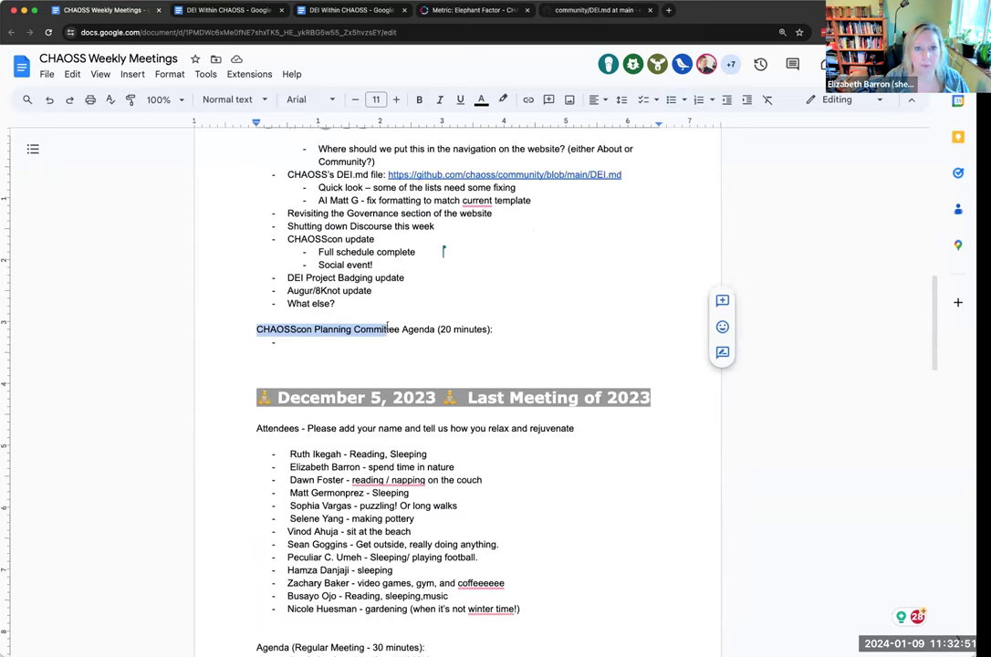
scroll(up, 3)
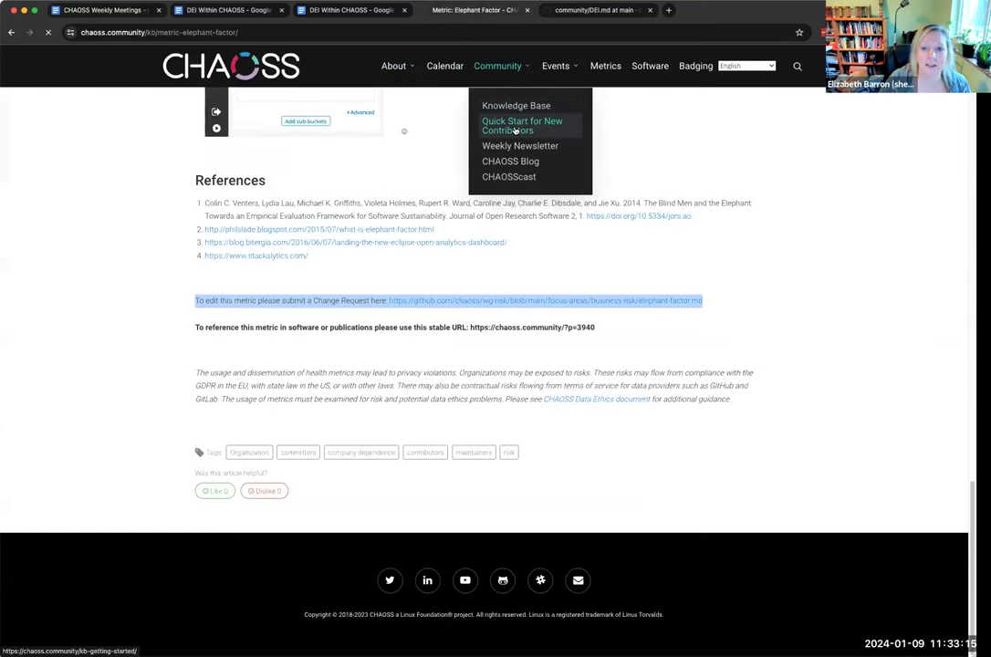
Open Community > Quick Start for New Contributors covering Slack and Discourse.
click(522, 124)
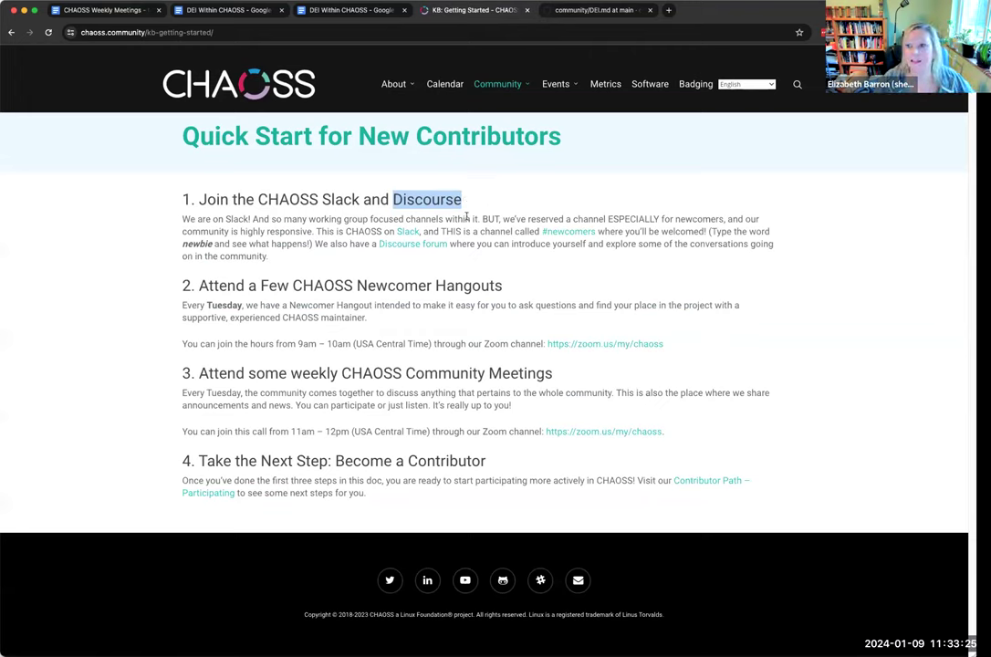
mouse_move(290, 120)
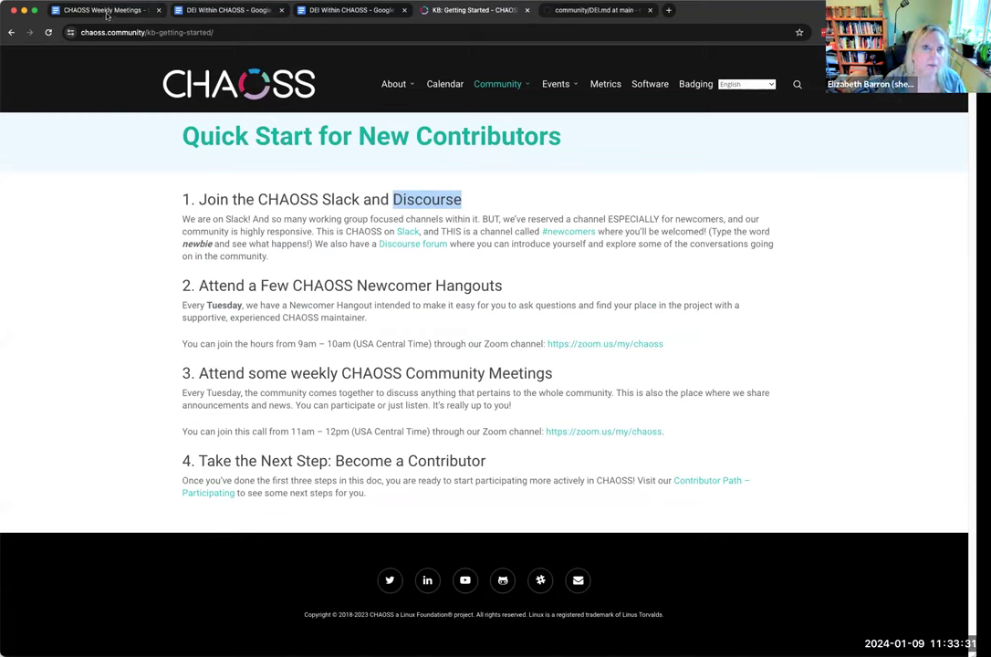
mouse_move(100, 11)
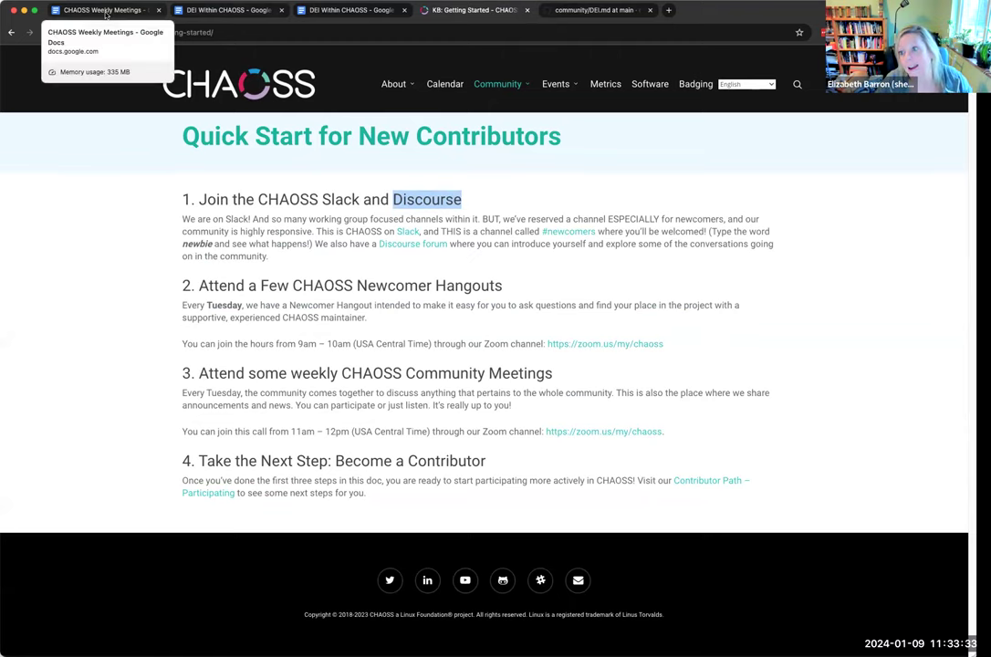
mouse_move(157, 158)
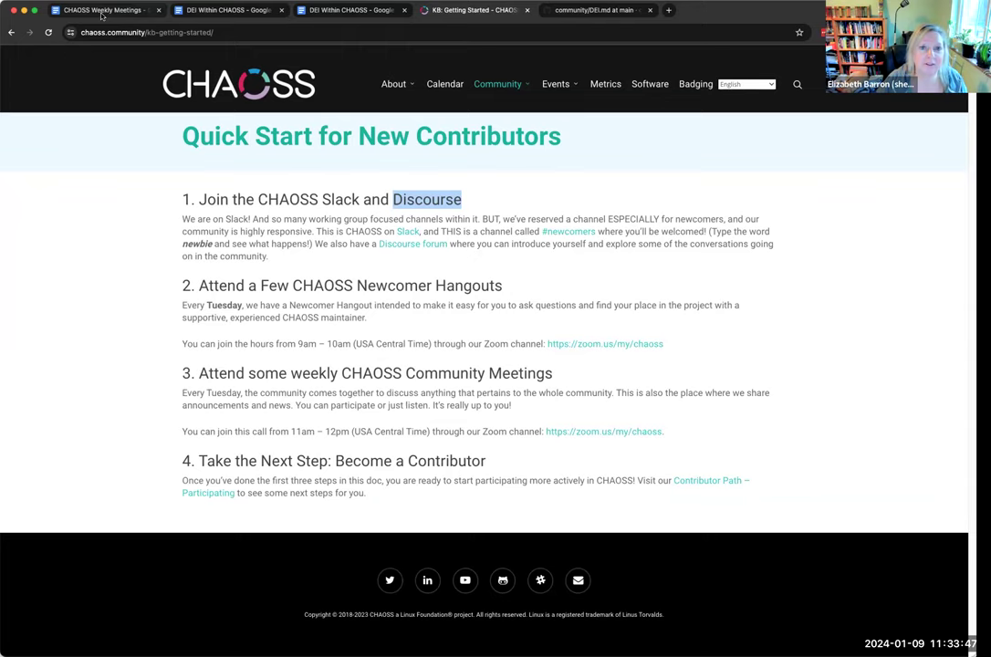
Under 'Shutting down Discourse this week', add sub-note 'Not really using mailing list in the past'.
click(100, 11)
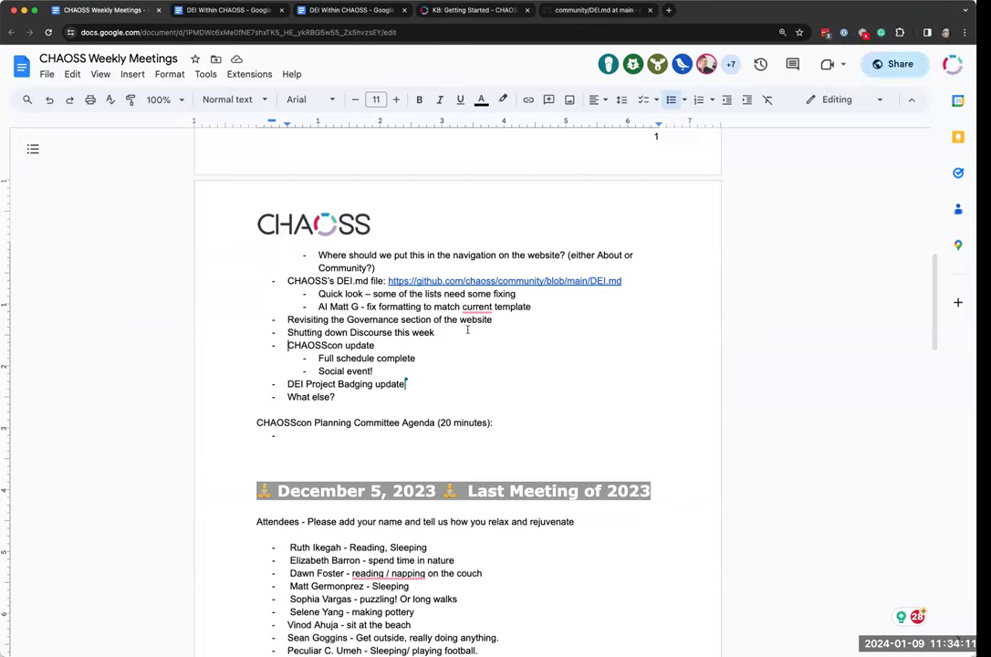
mouse_move(503, 337)
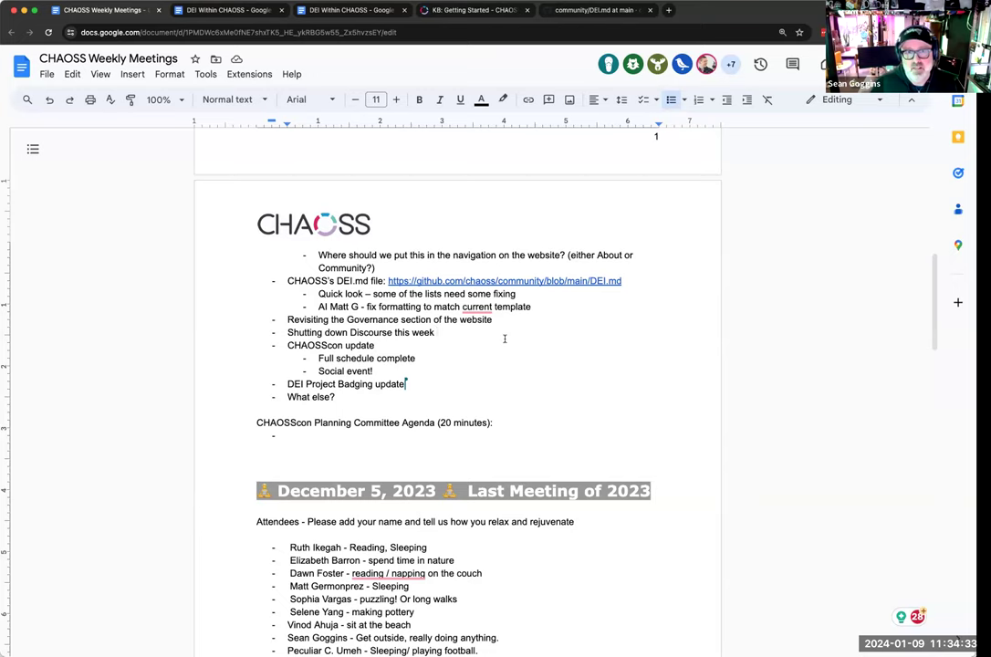
mouse_move(580, 228)
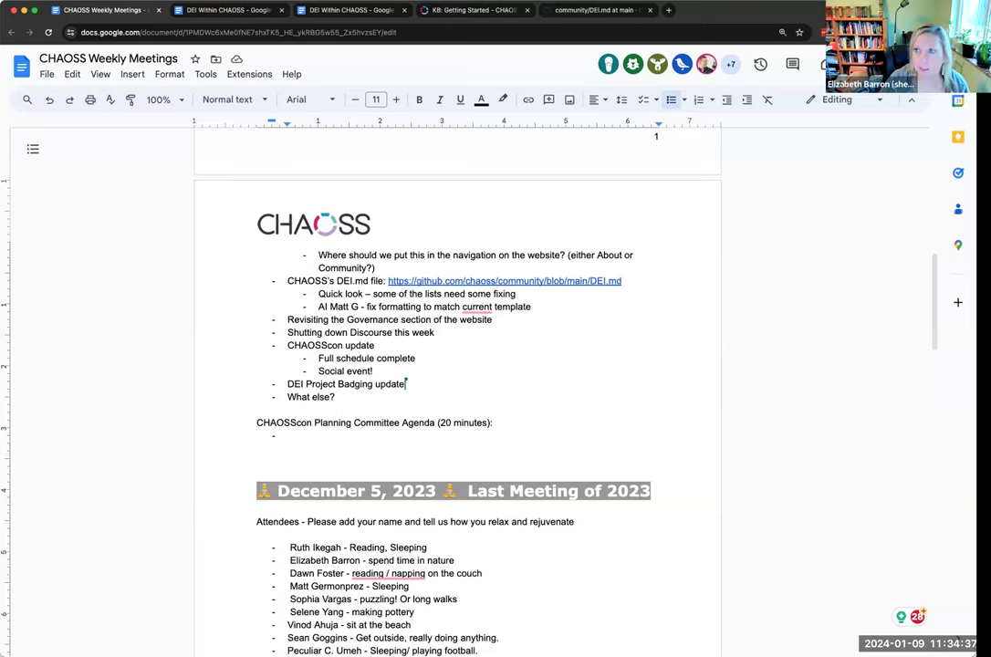
mouse_move(453, 338)
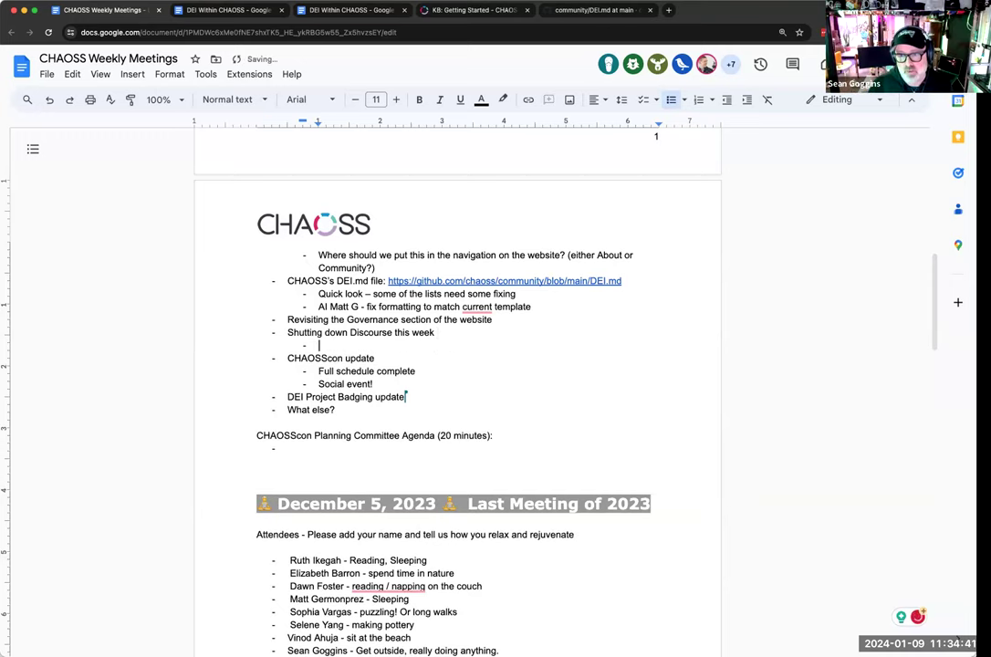
text(Not re)
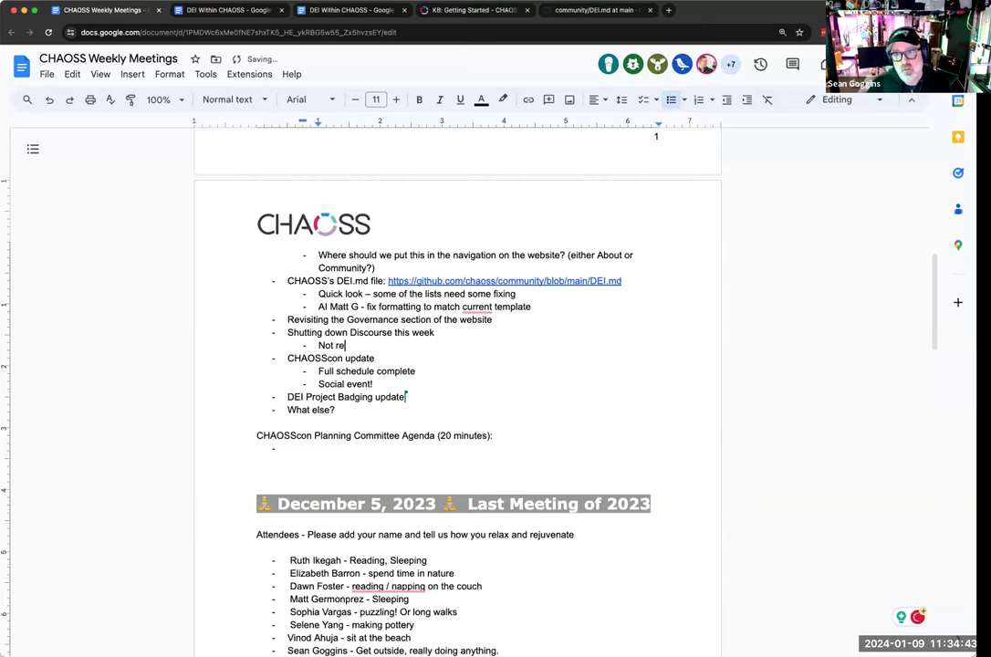
text(ally using mailin)
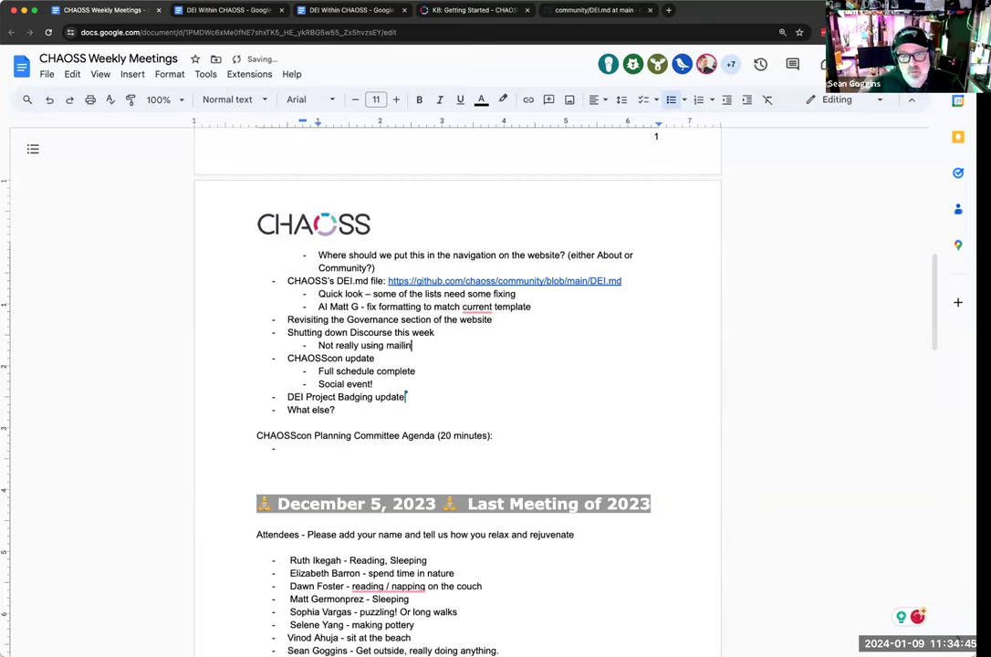
text(g list in the psat)
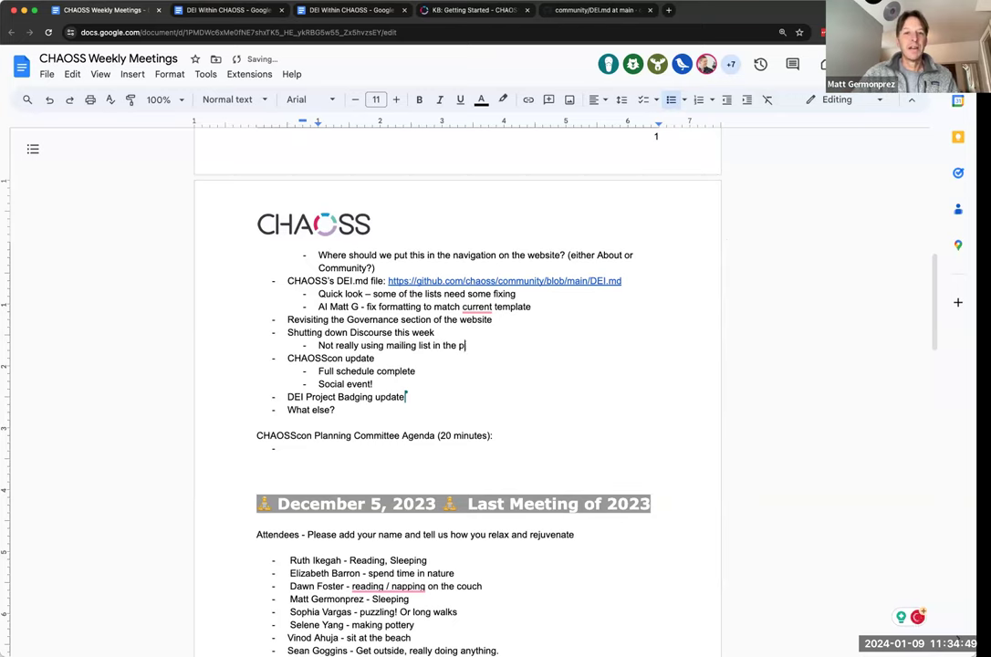
text(ast)
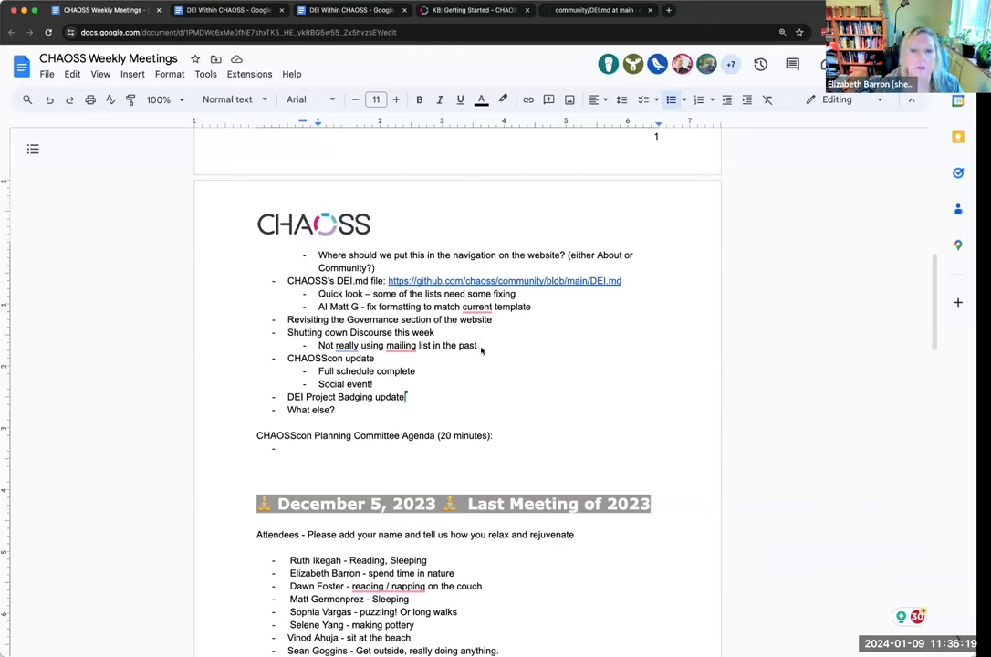
Add a second sub-note 'Slack is the place to be' under the Discourse shutdown item.
key(Return)
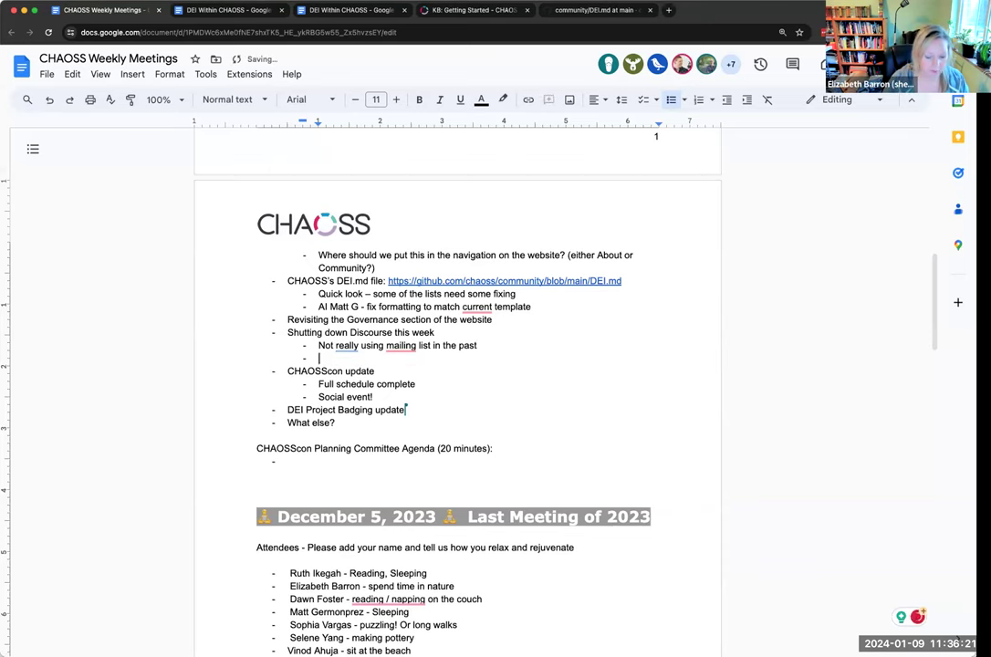
text(Slack is)
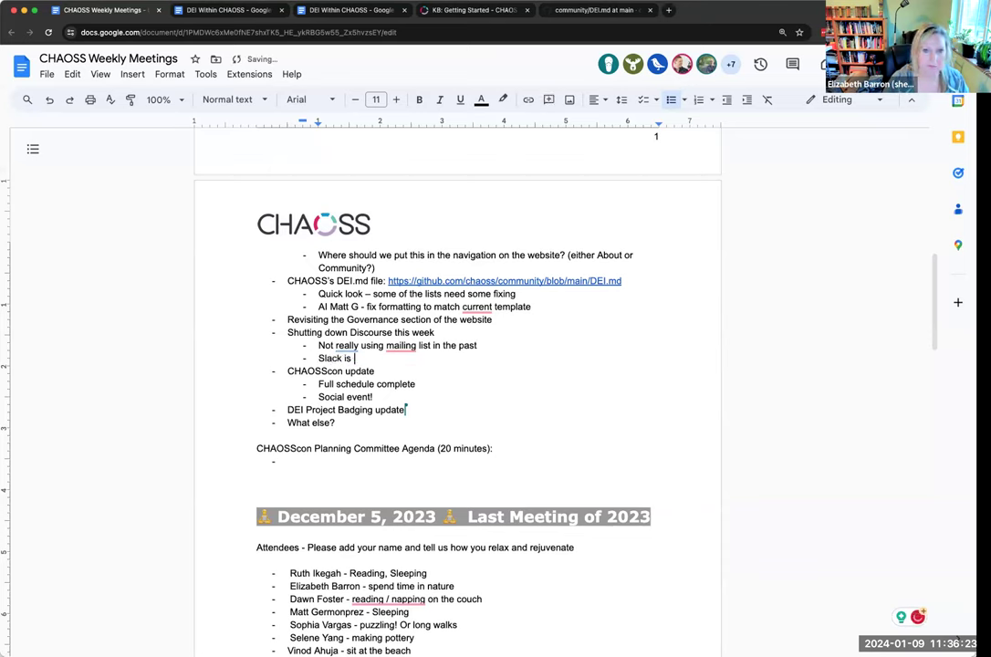
text(the place to be)
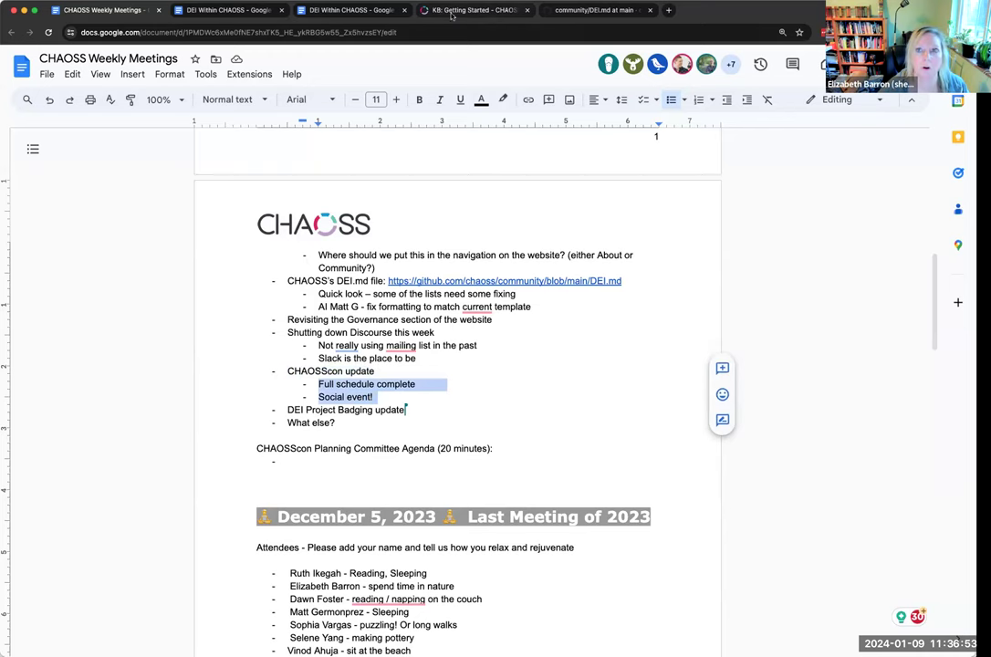
click(475, 11)
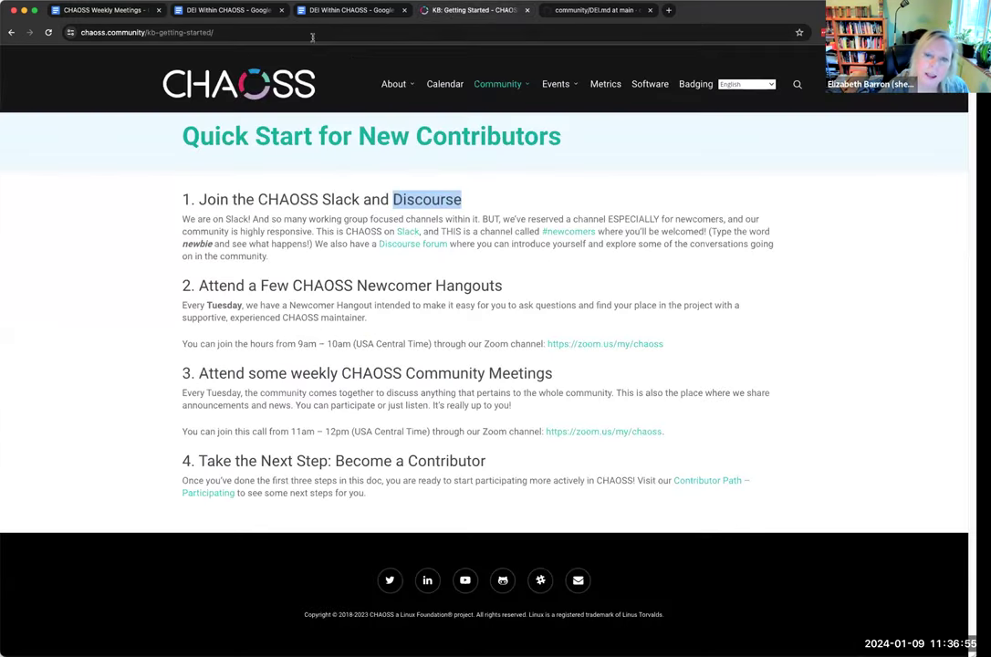
click(555, 84)
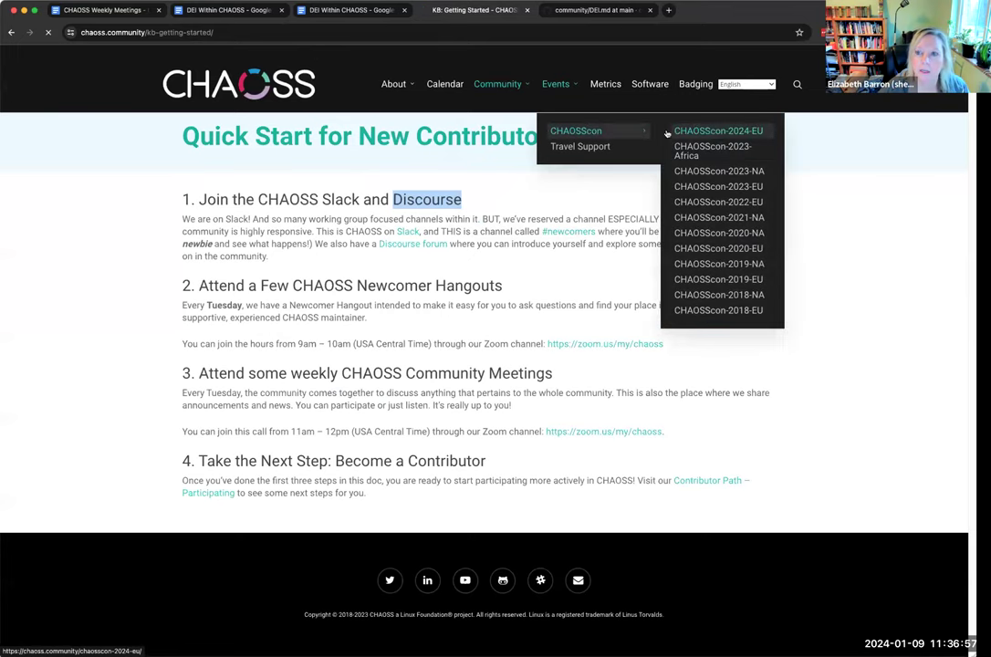
click(719, 131)
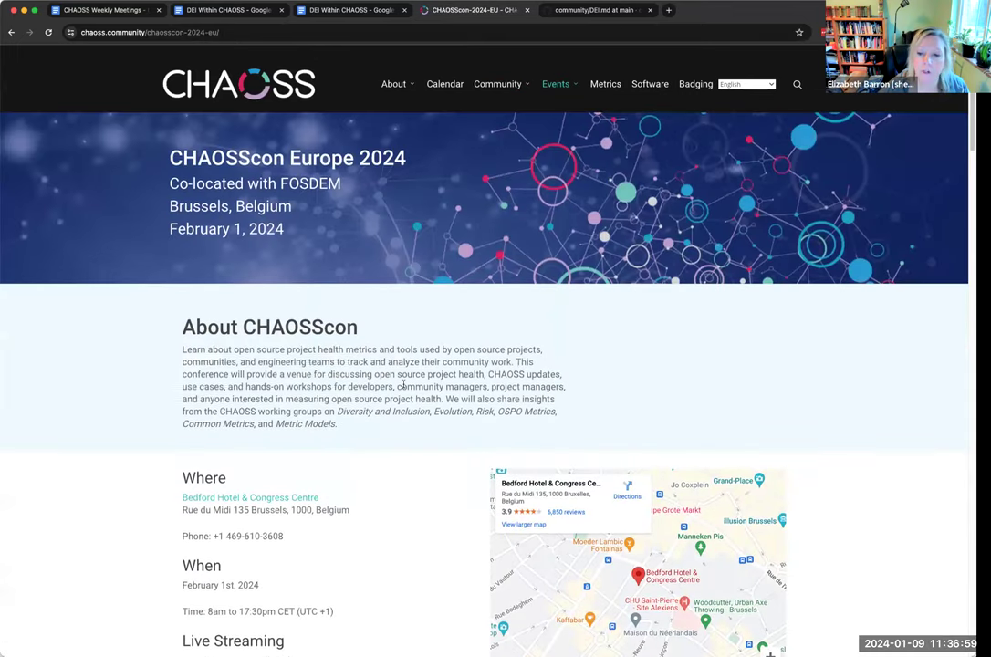
scroll(down, 3)
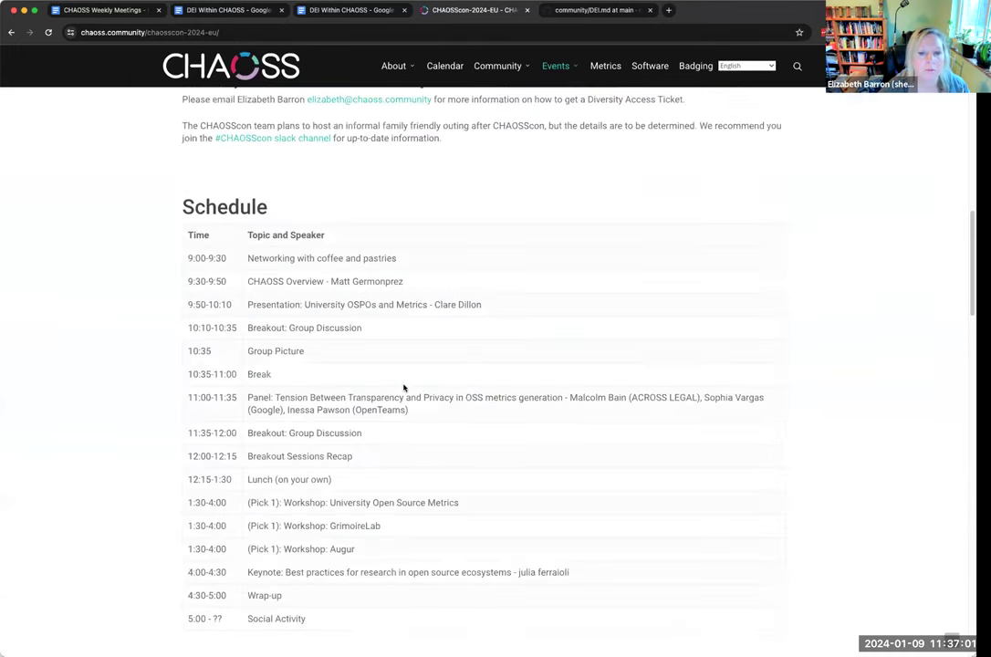
scroll(down, 3)
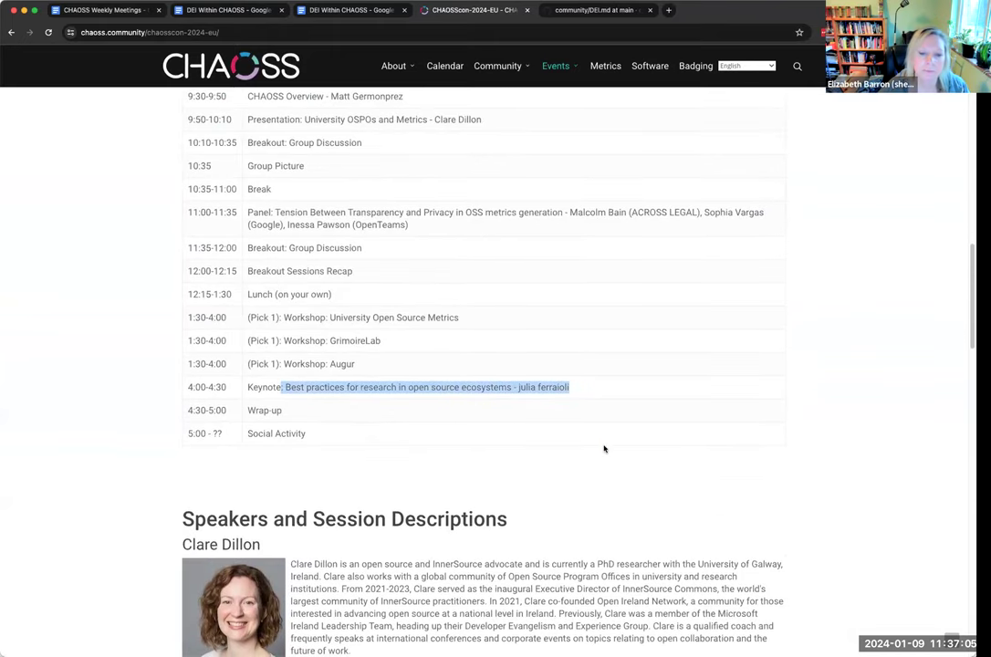
scroll(down, 3)
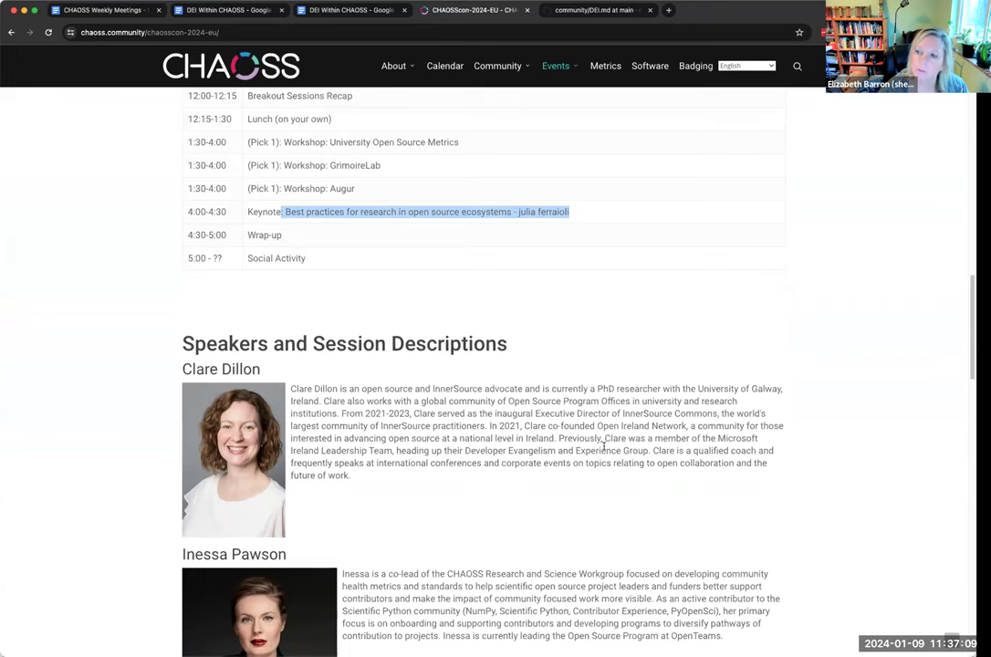
scroll(down, 3)
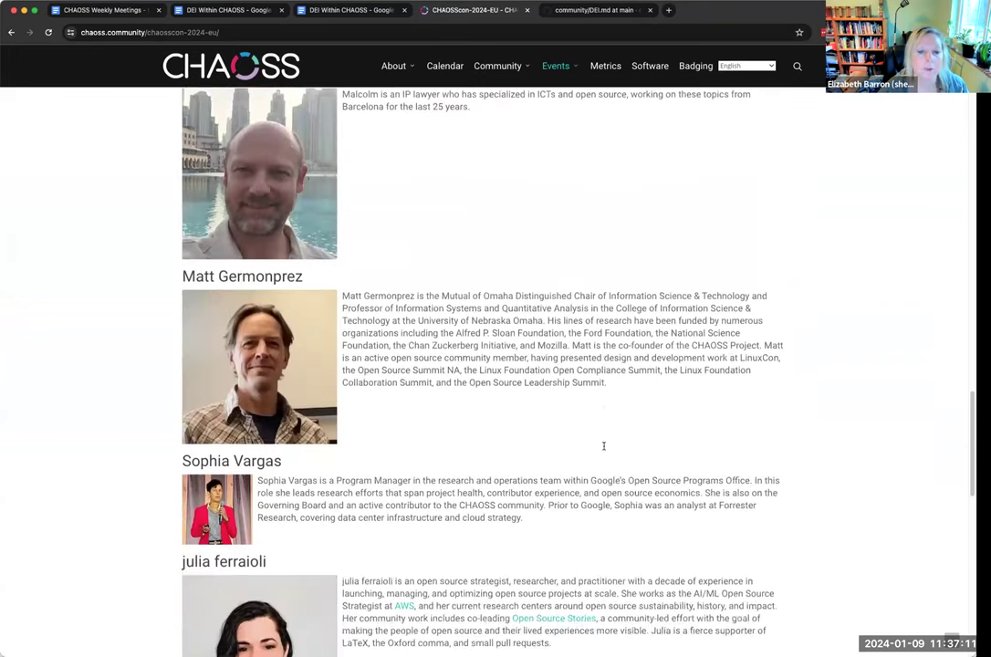
scroll(down, 3)
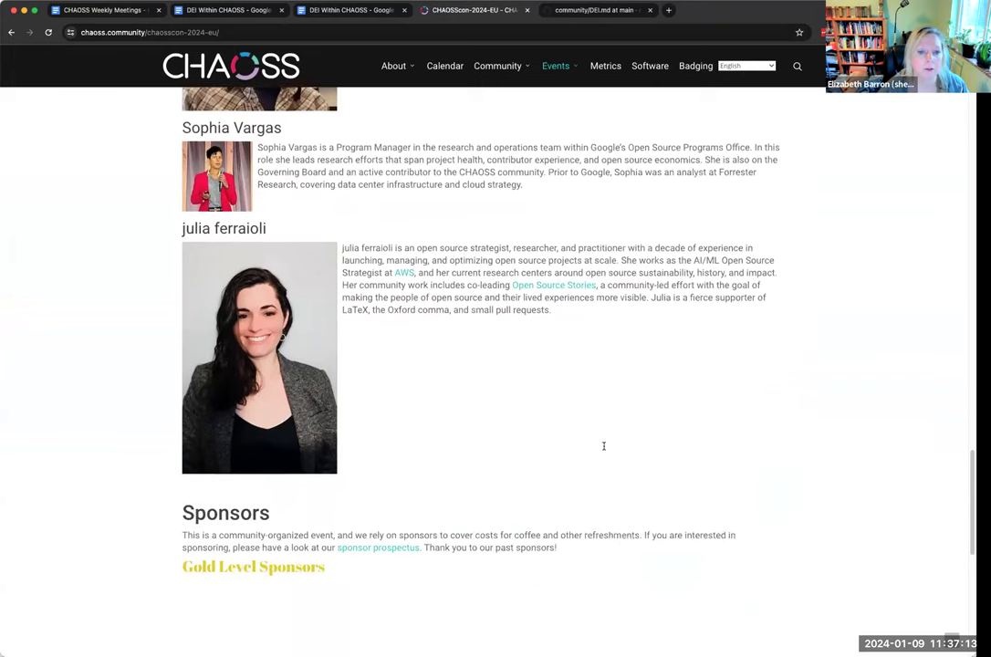
scroll(down, 3)
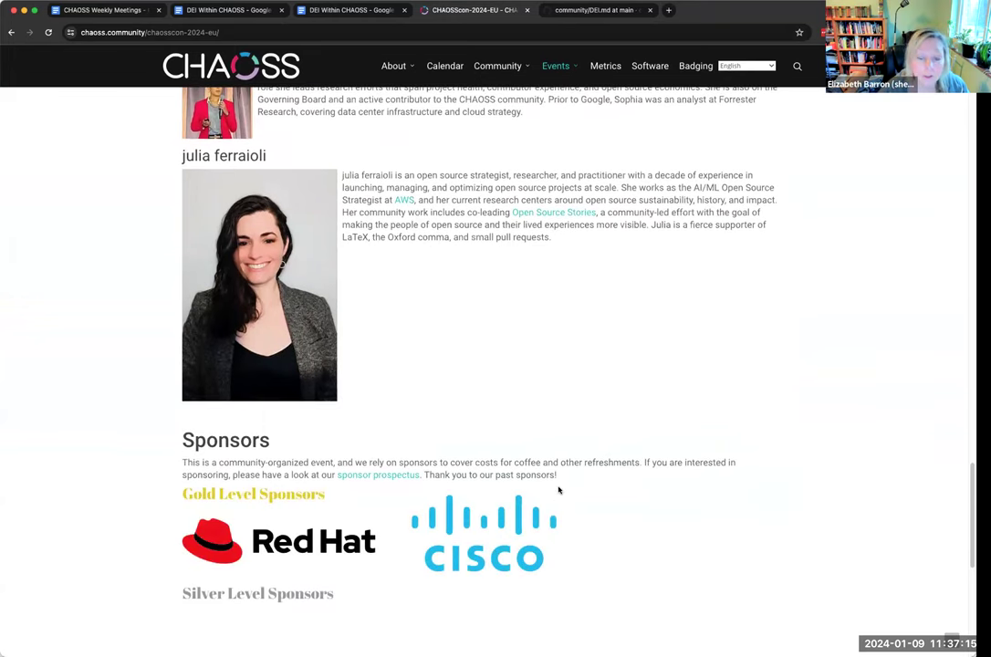
scroll(up, 3)
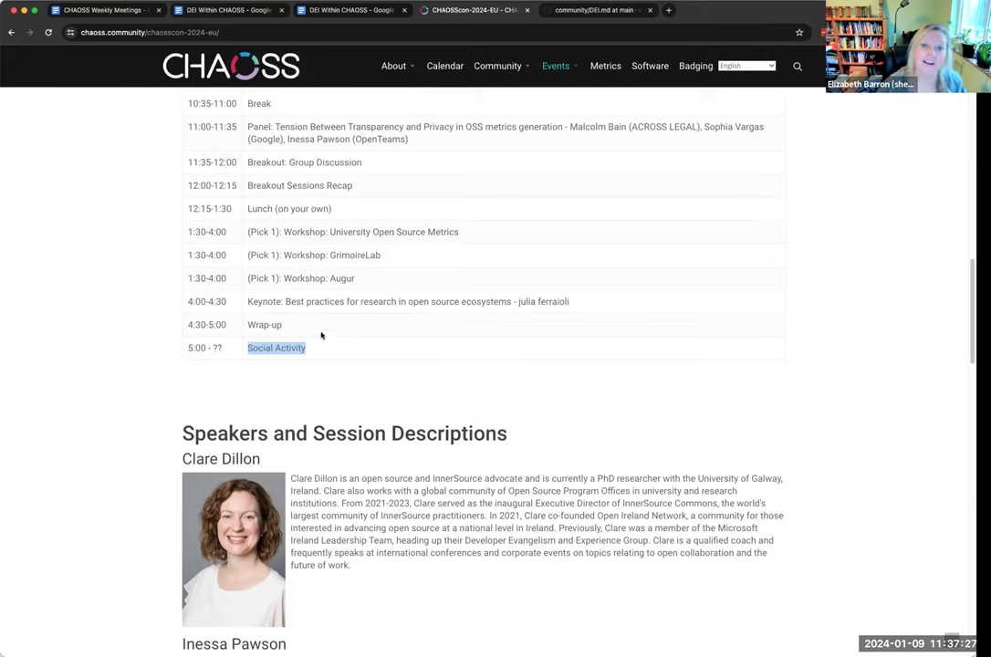
scroll(up, 3)
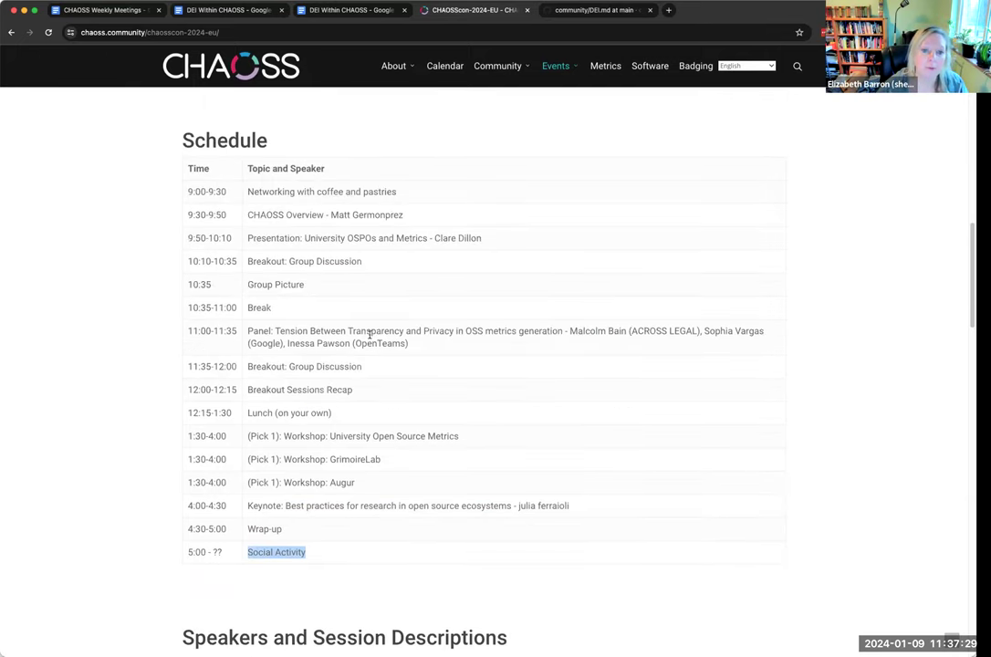
scroll(up, 3)
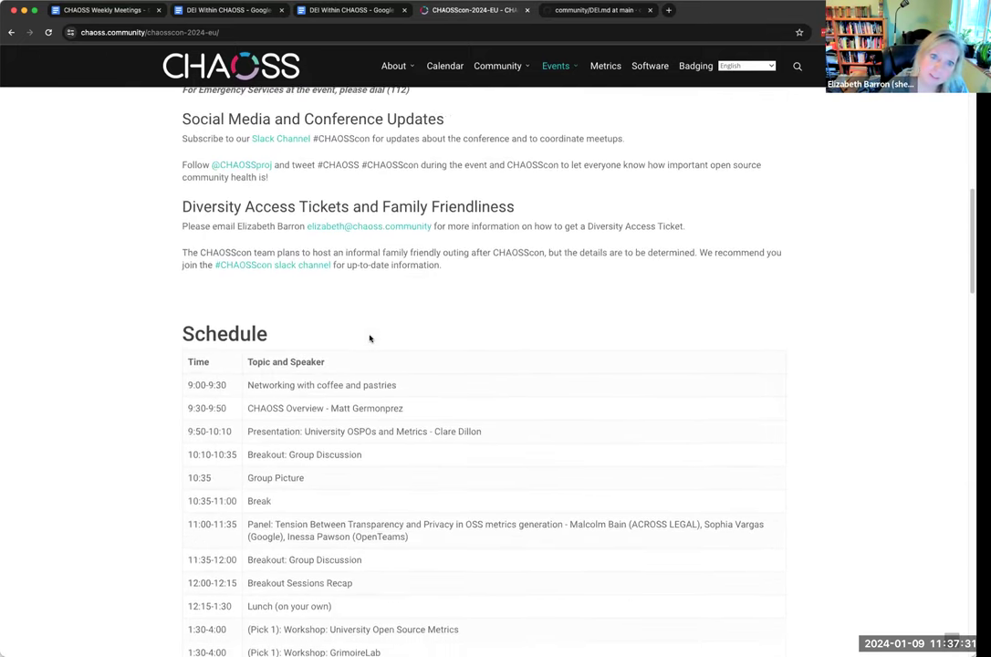
scroll(up, 3)
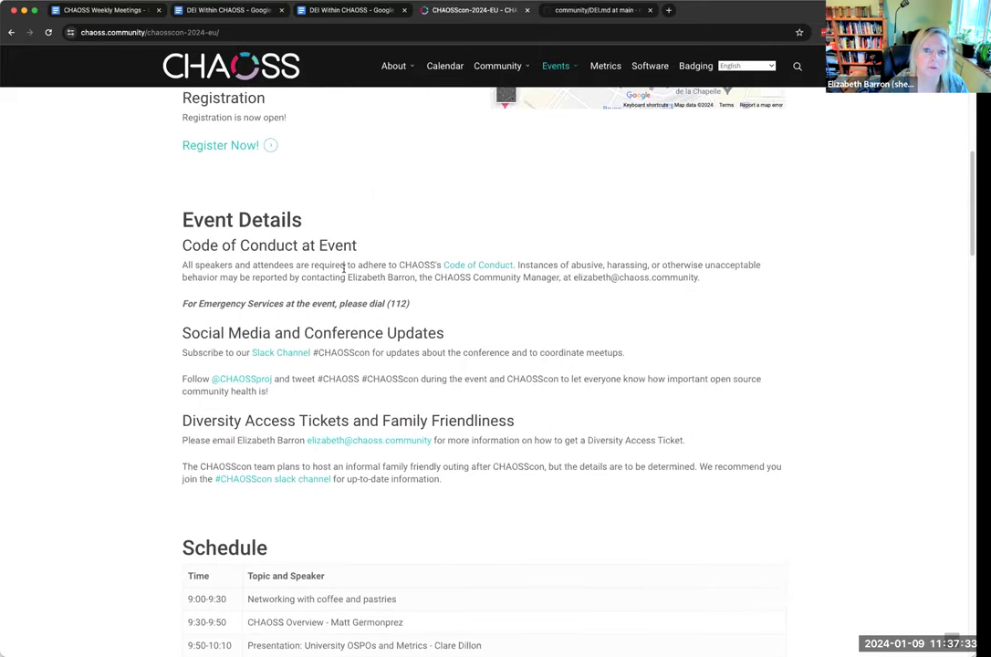
scroll(up, 3)
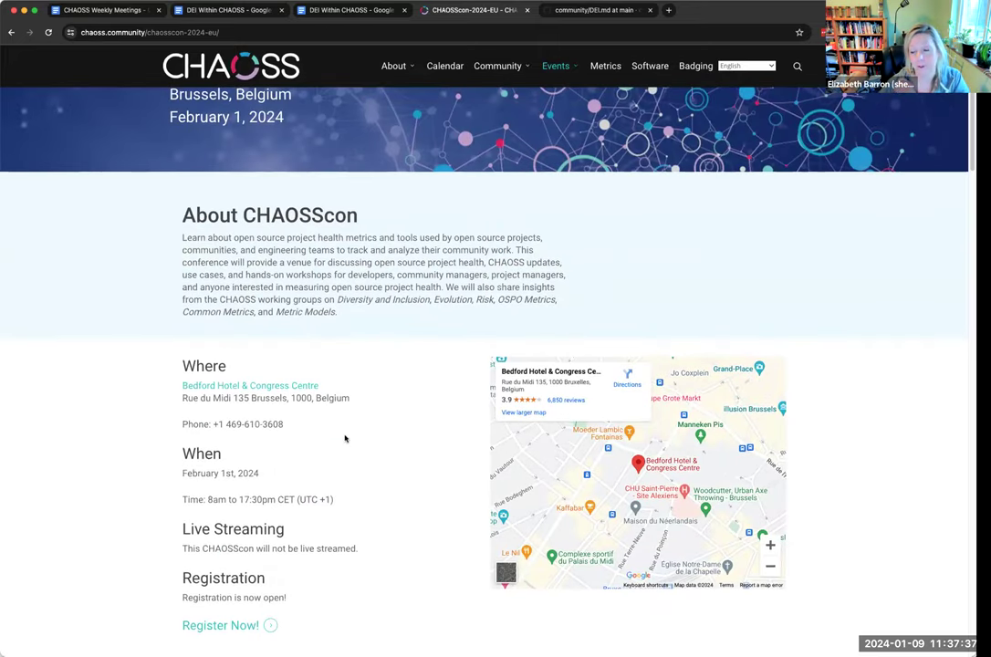
scroll(down, 3)
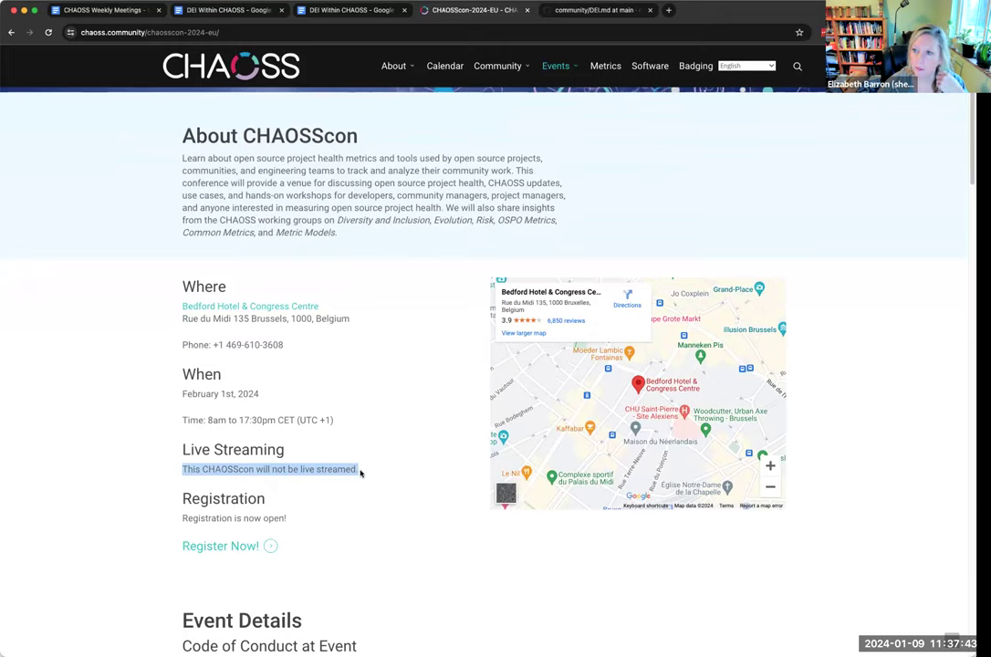
mouse_move(225, 482)
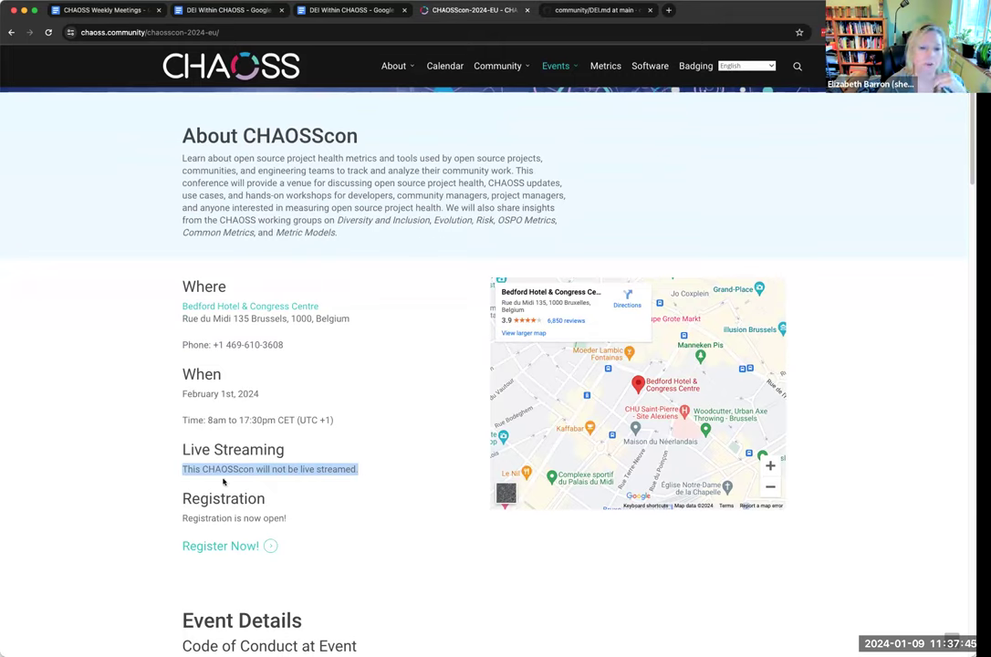
mouse_move(347, 457)
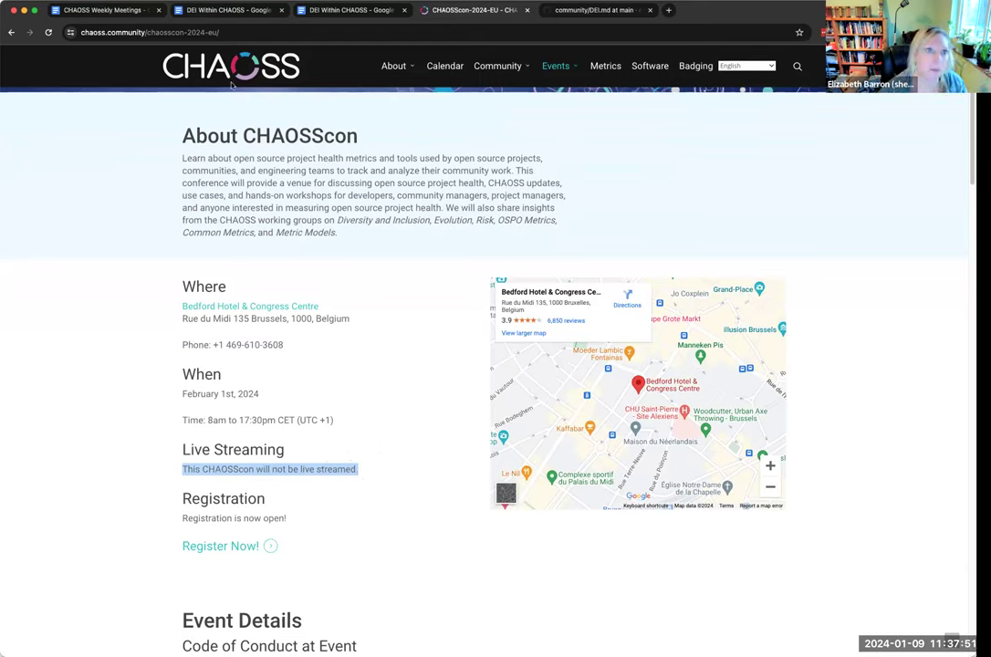
click(101, 11)
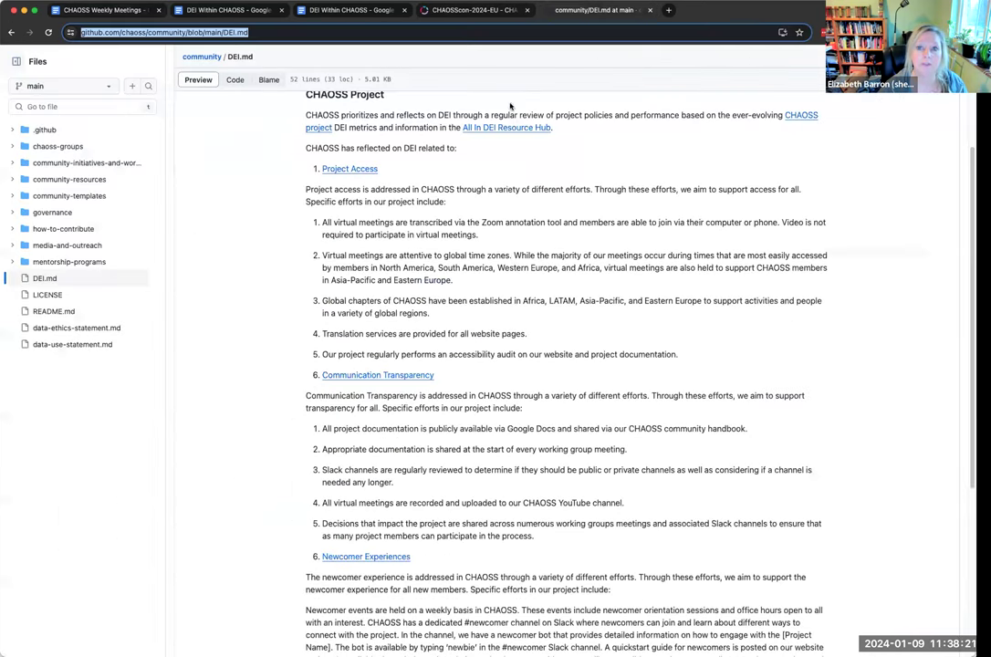
mouse_move(350, 168)
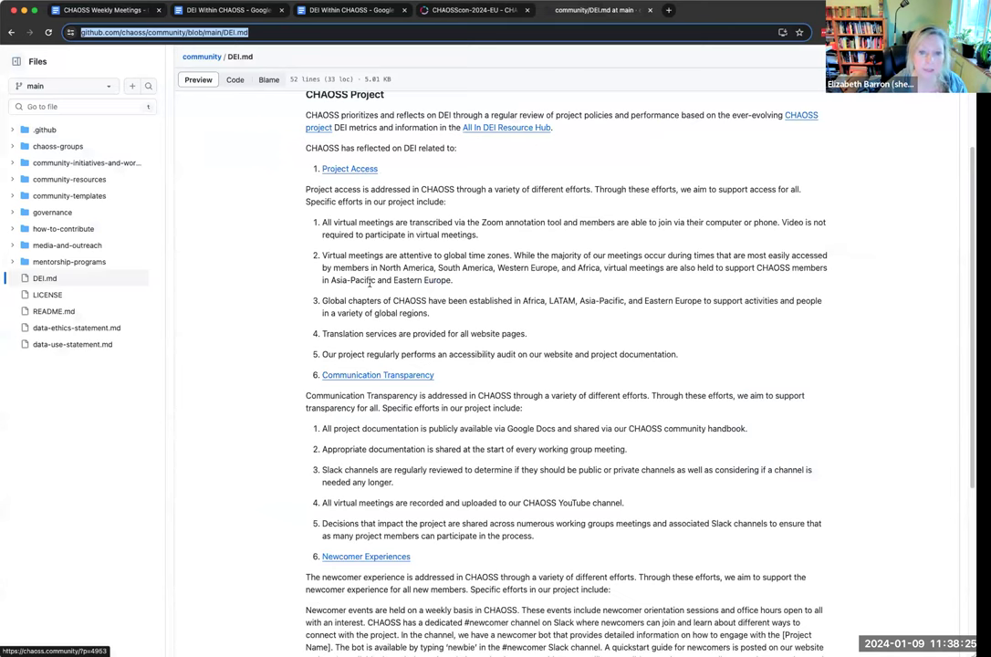
scroll(down, 3)
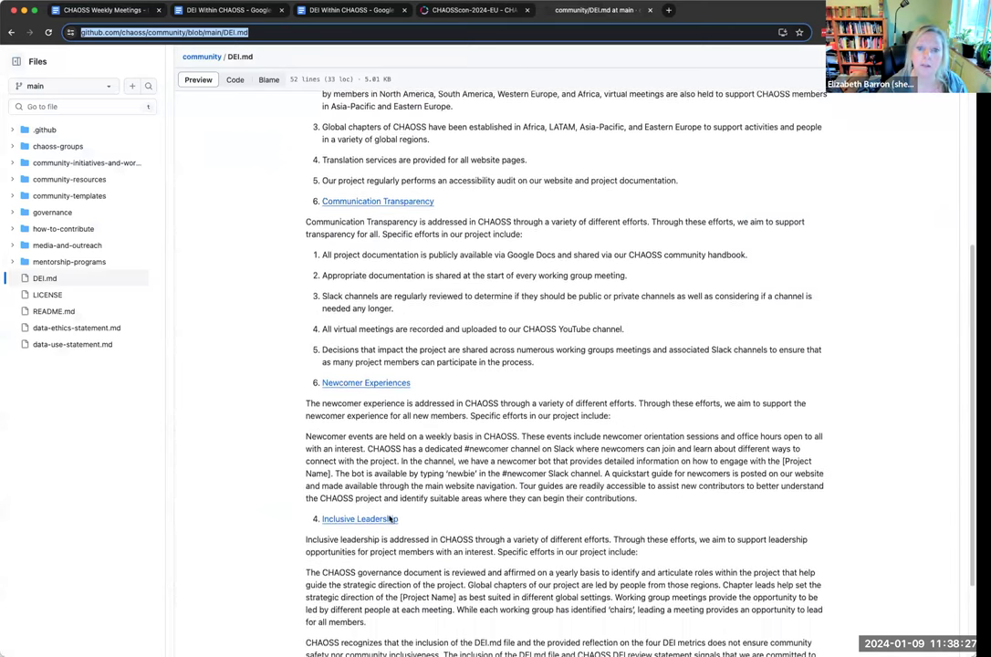
scroll(down, 3)
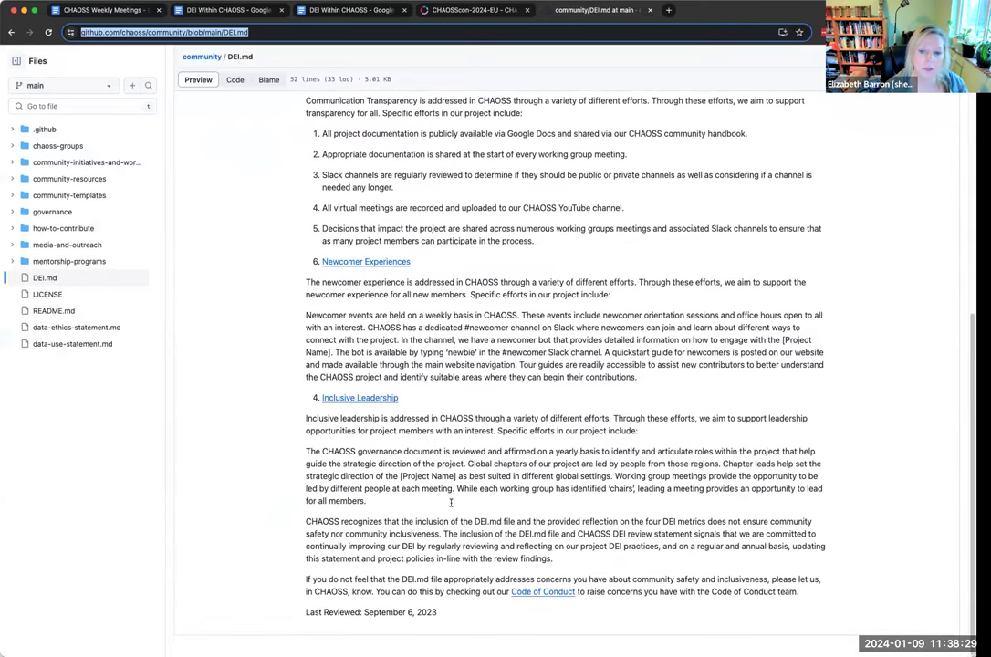
scroll(up, 3)
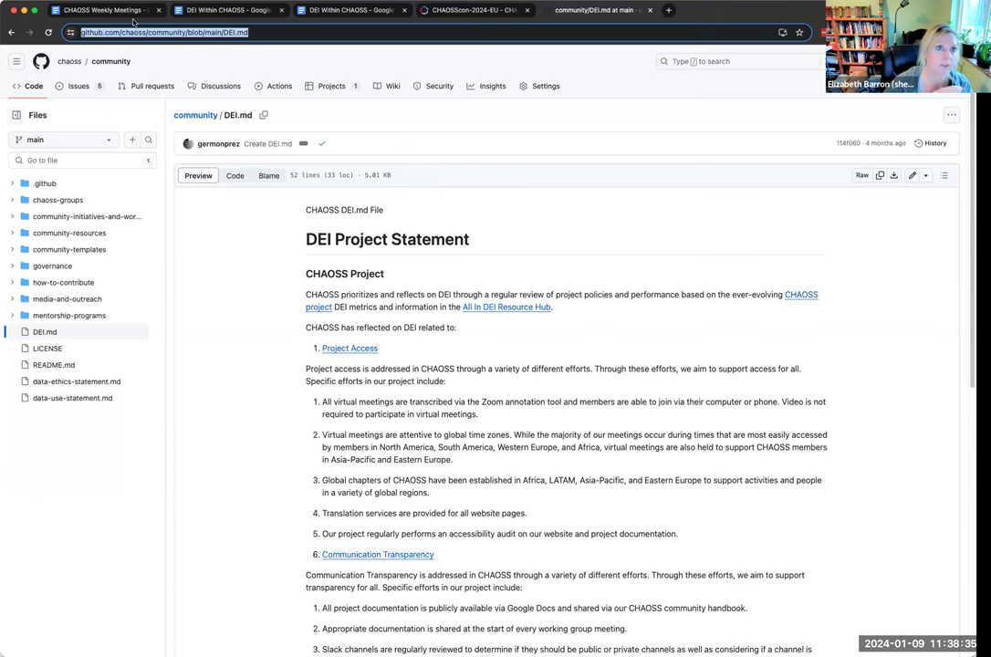
Switch back to the CHAOSS Weekly Meetings agenda document.
click(100, 11)
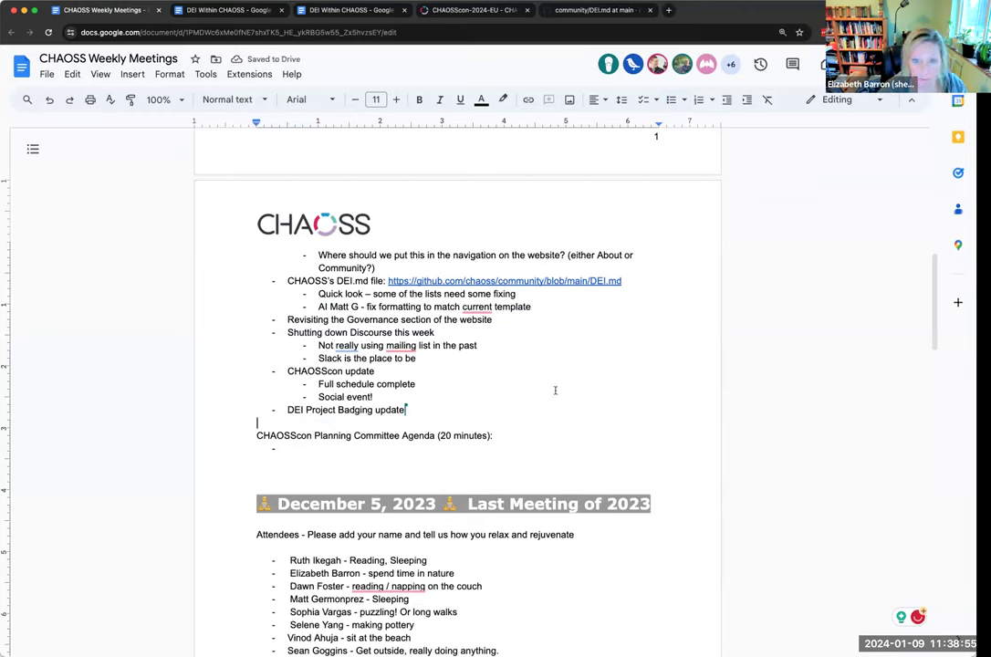
mouse_move(897, 354)
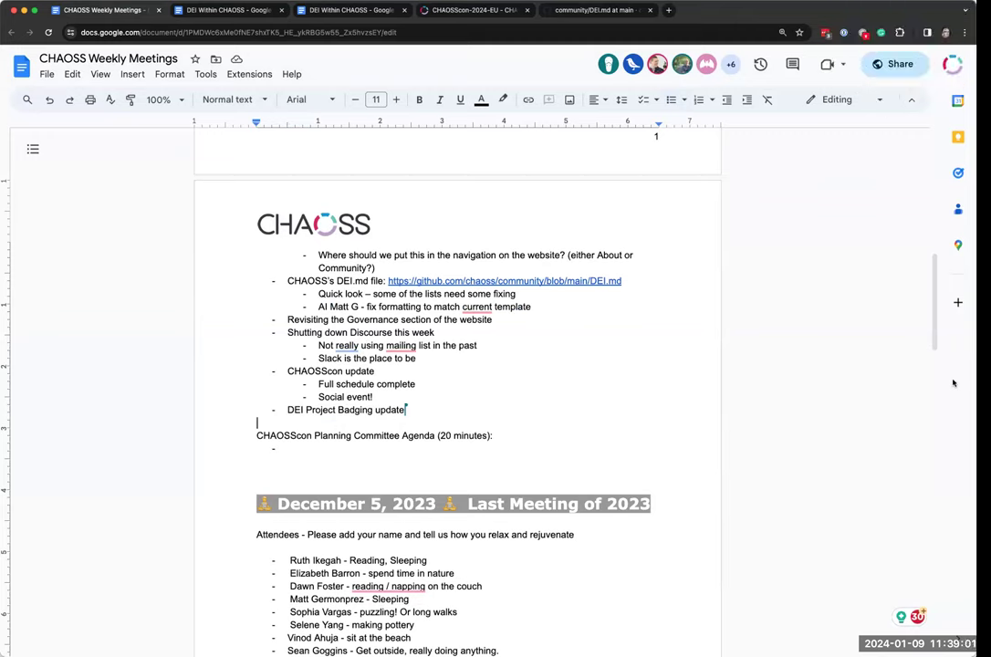
mouse_move(956, 338)
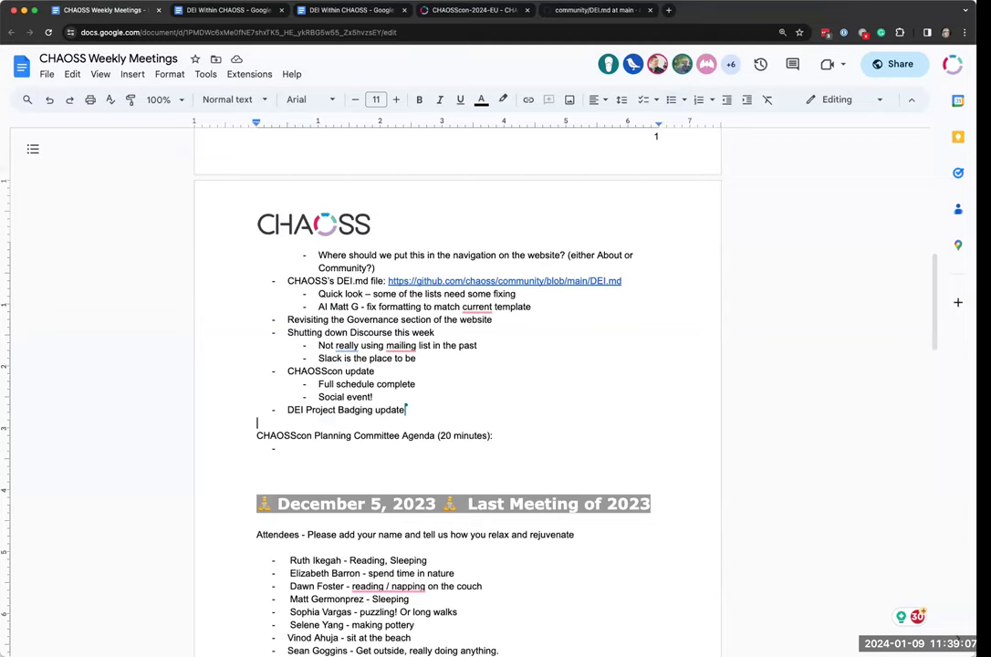
mouse_move(952, 354)
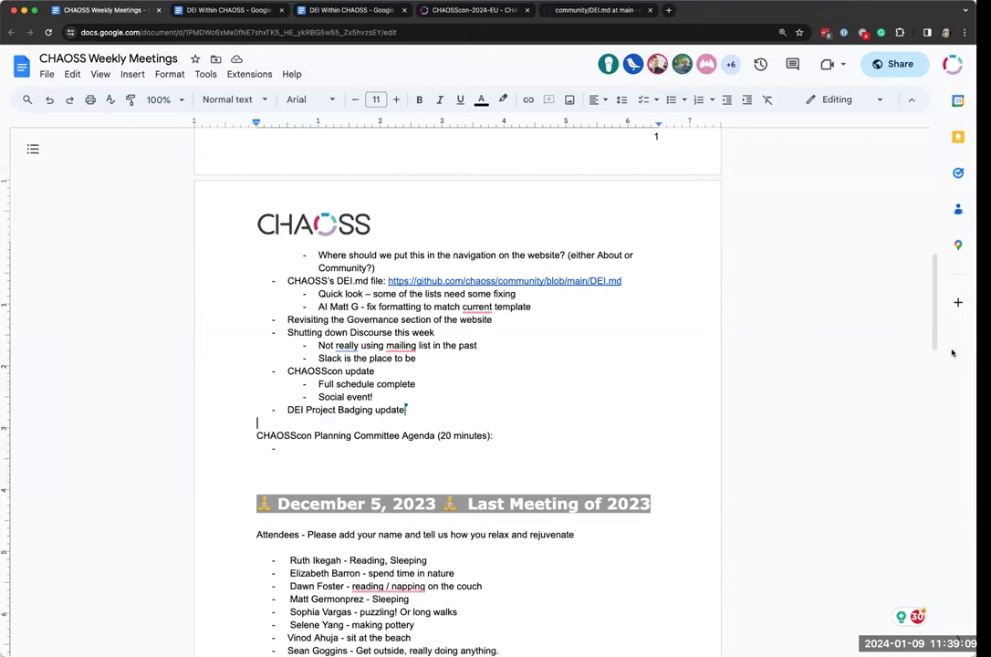